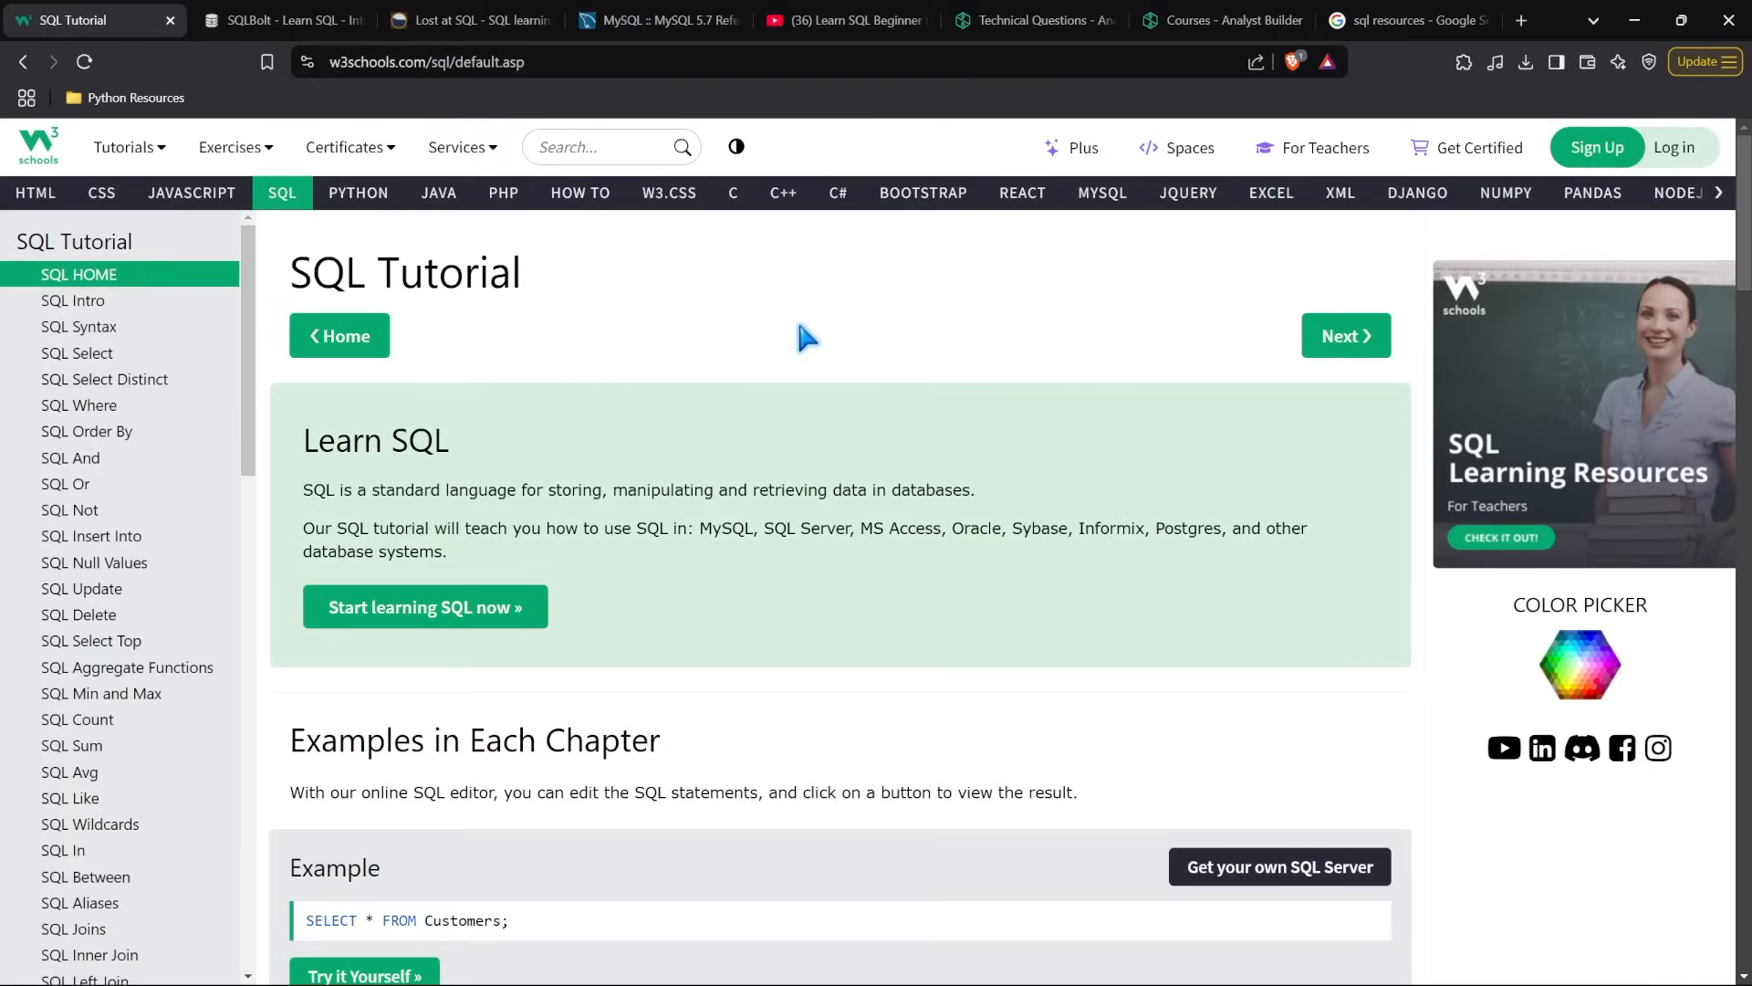
{"action": "mouse_move", "coordinate": [205, 275]}
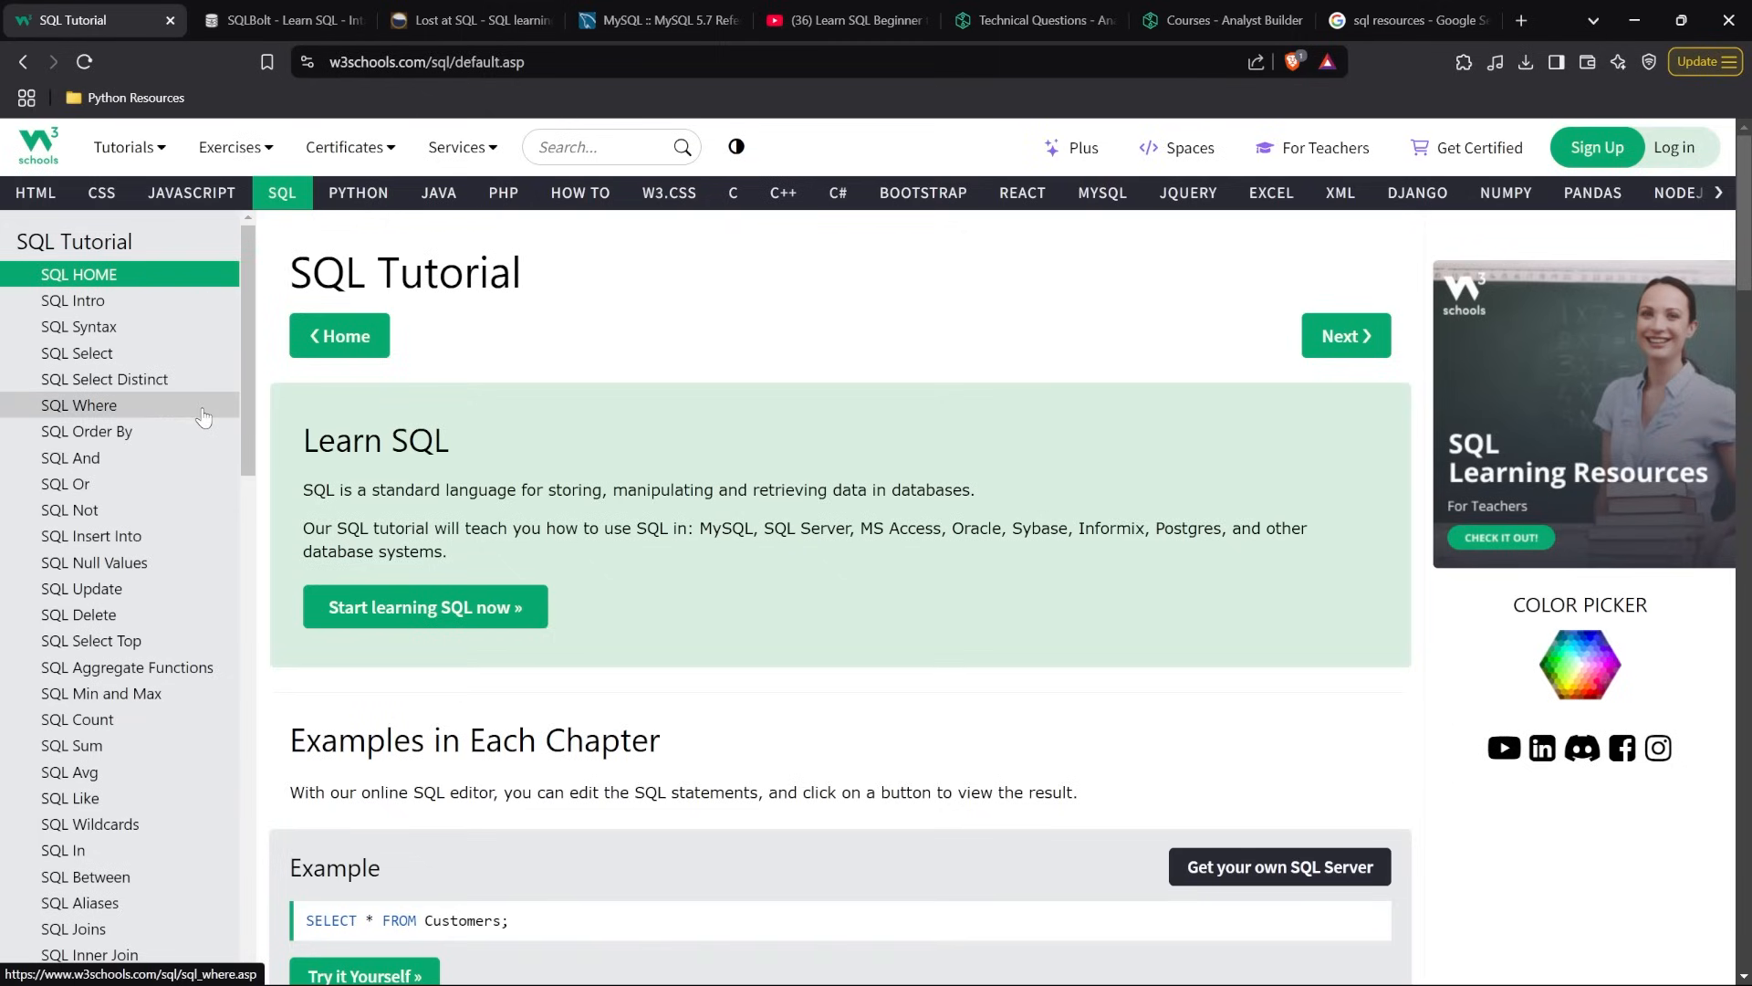
Scroll to the SELECT * FROM Customers example and run it to list all 91 customers
{"action": "scroll", "scroll_direction": "down", "scroll_amount": 3}
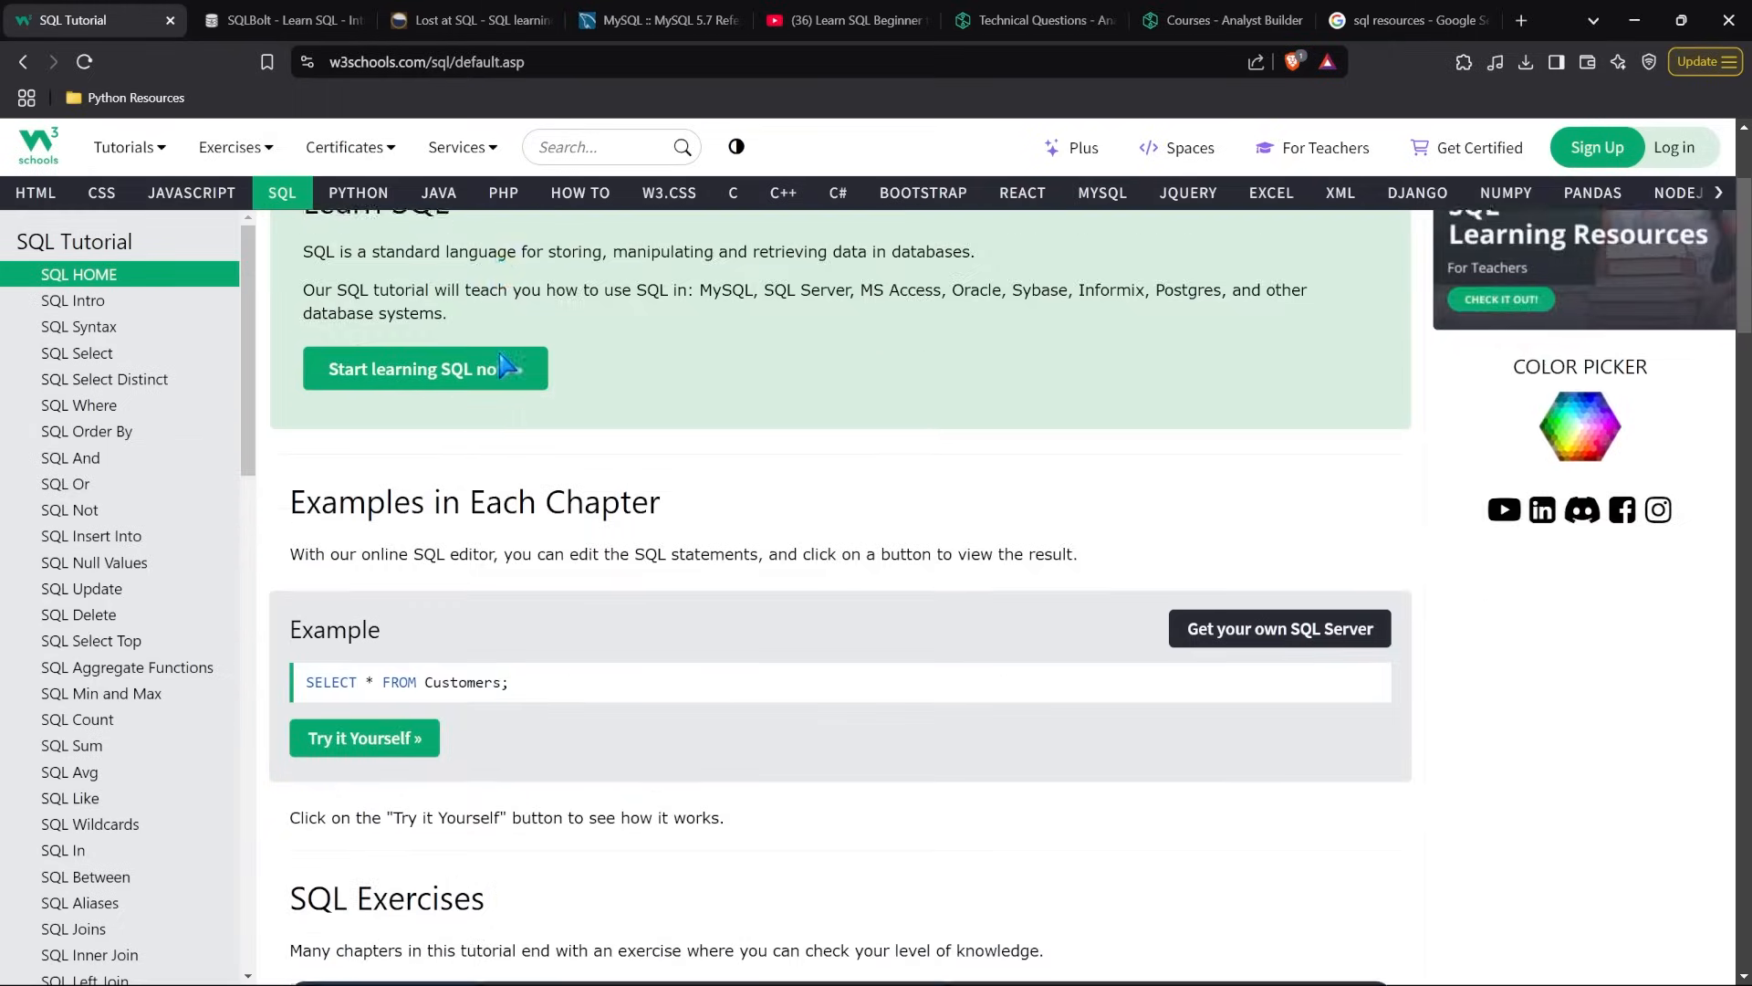
{"action": "scroll", "scroll_direction": "down", "scroll_amount": 3}
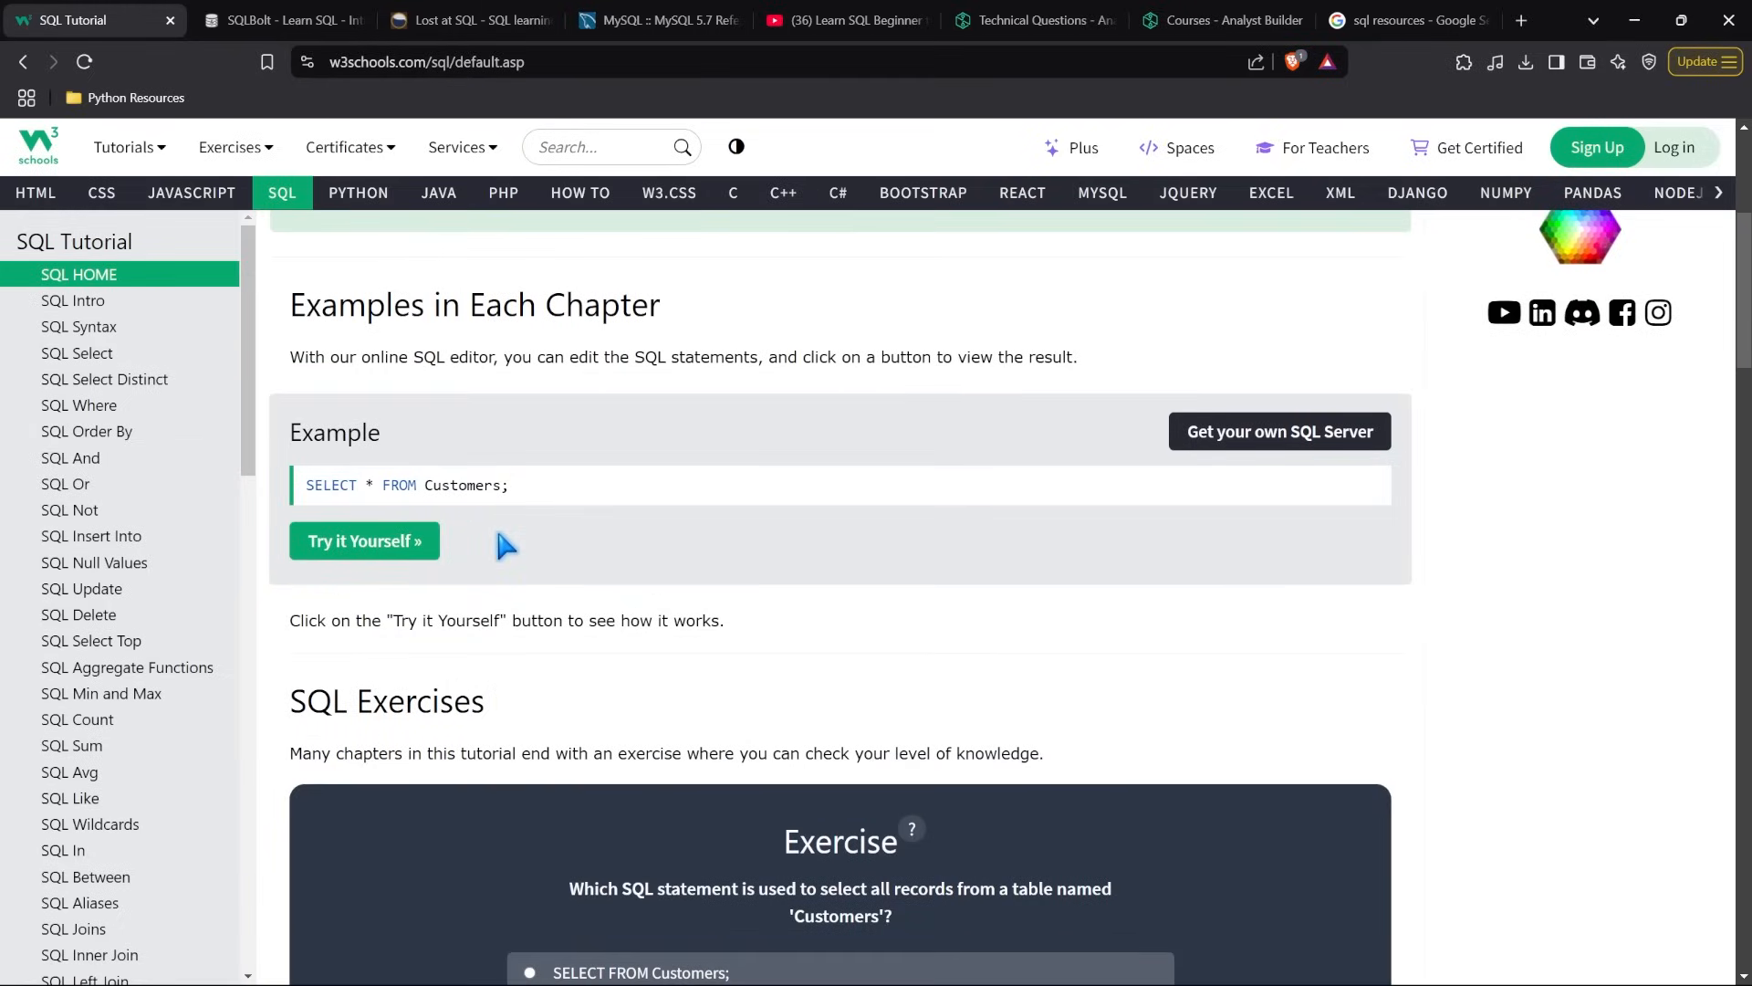
{"action": "scroll", "scroll_direction": "down", "scroll_amount": 3}
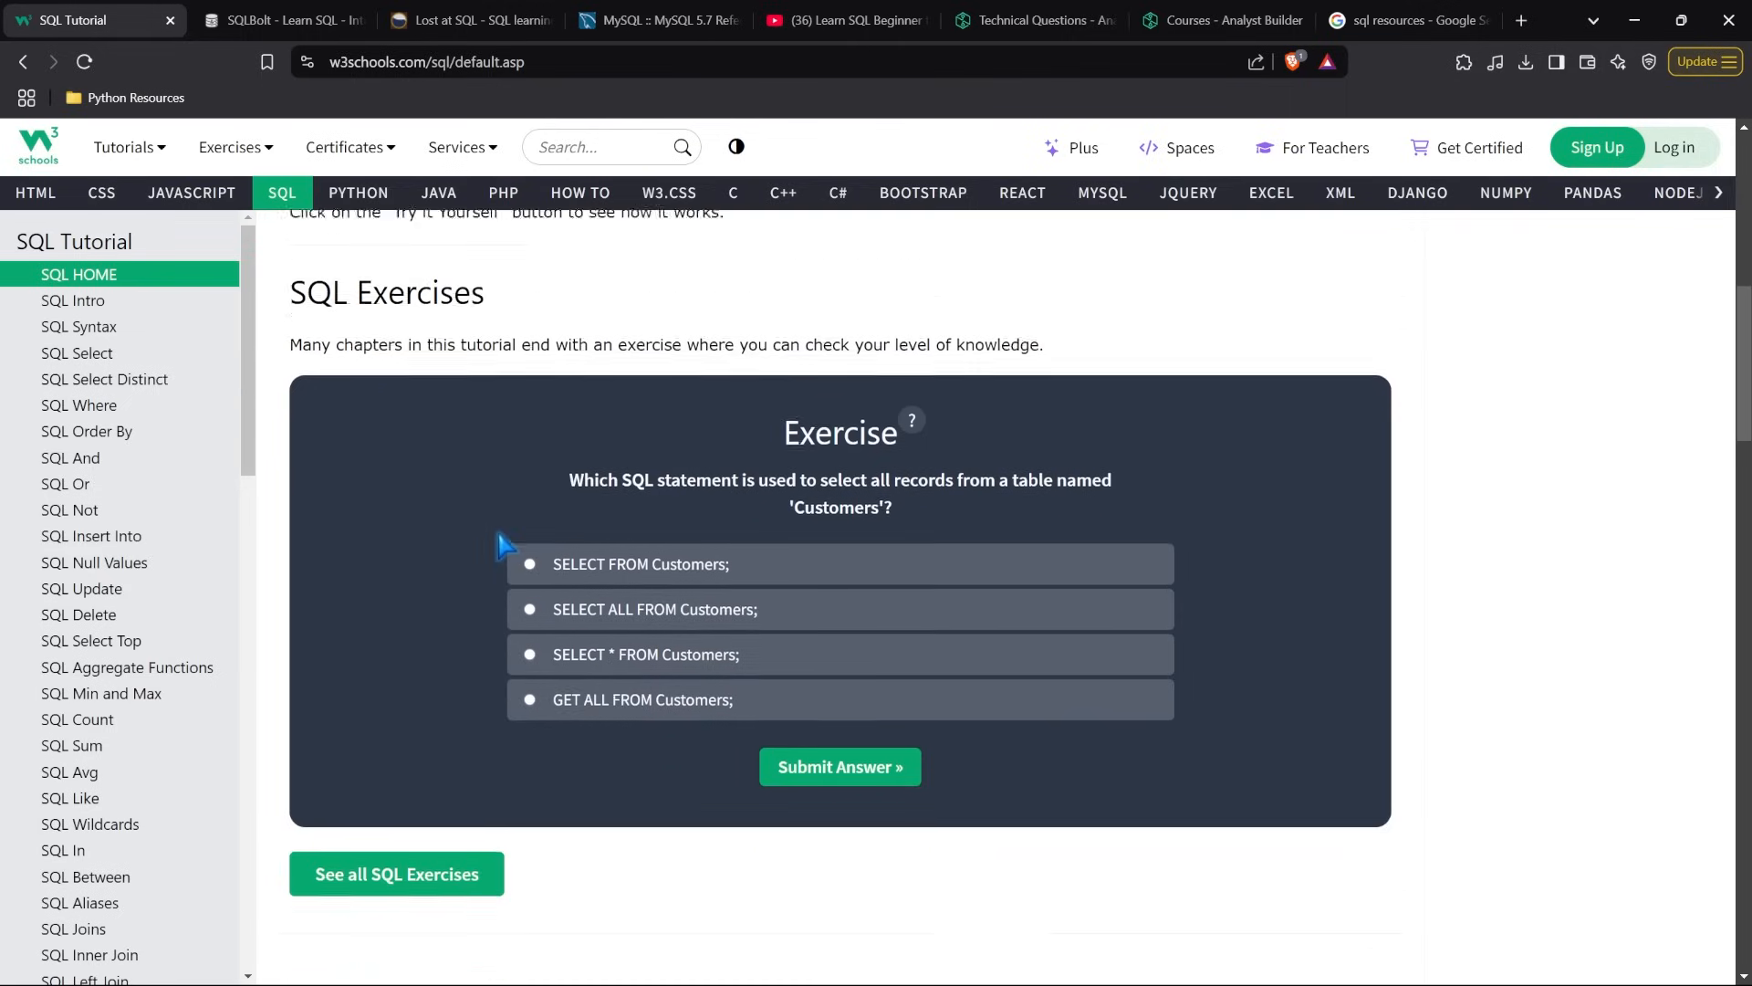
{"action": "scroll", "scroll_direction": "down", "scroll_amount": 3}
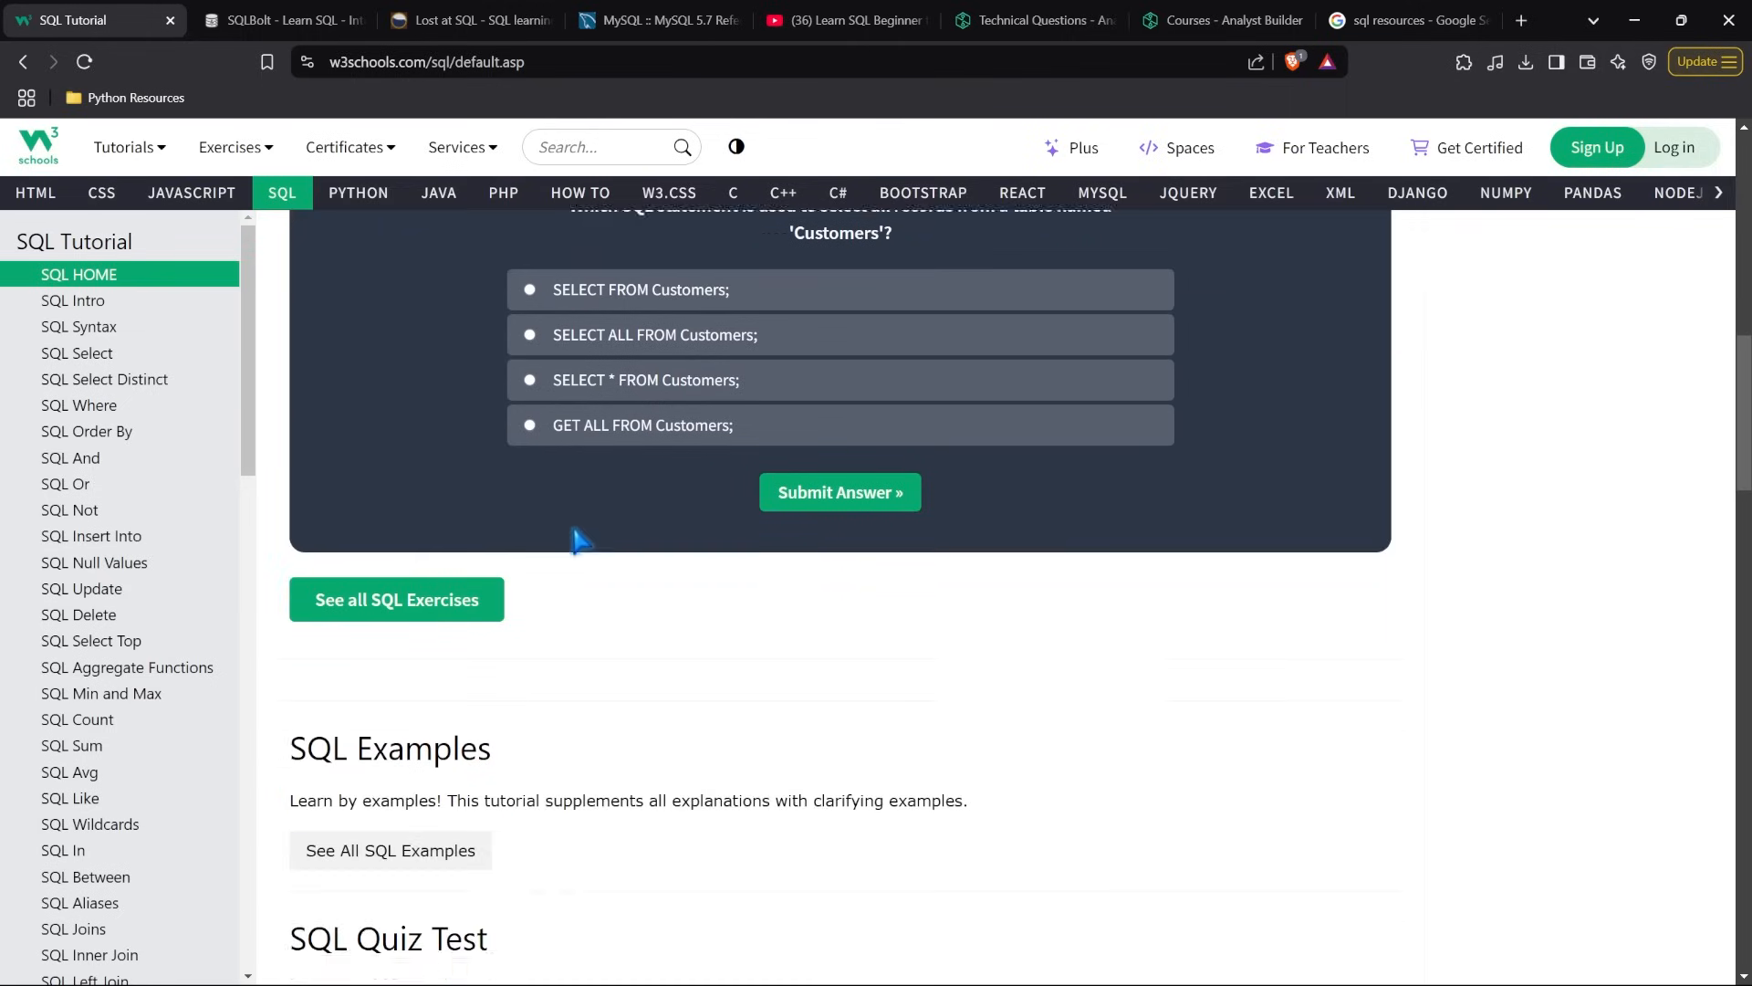
{"action": "scroll", "scroll_direction": "up", "scroll_amount": 3}
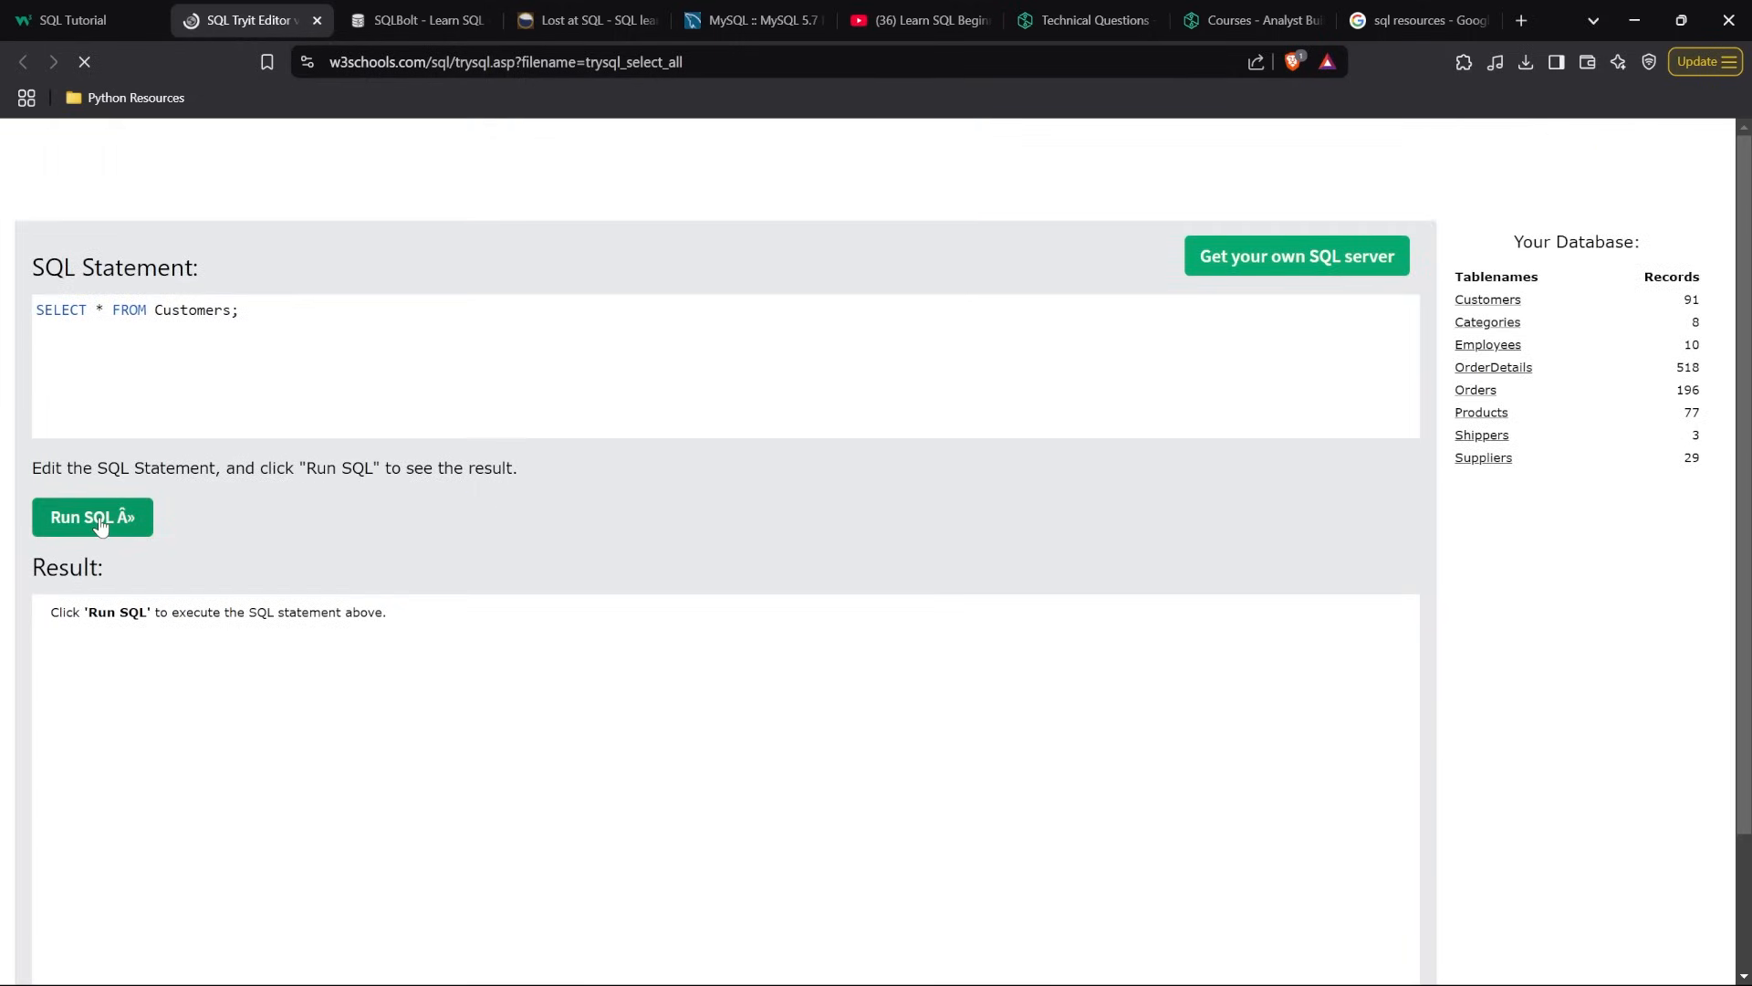
{"action": "left_click", "coordinate": [91, 517]}
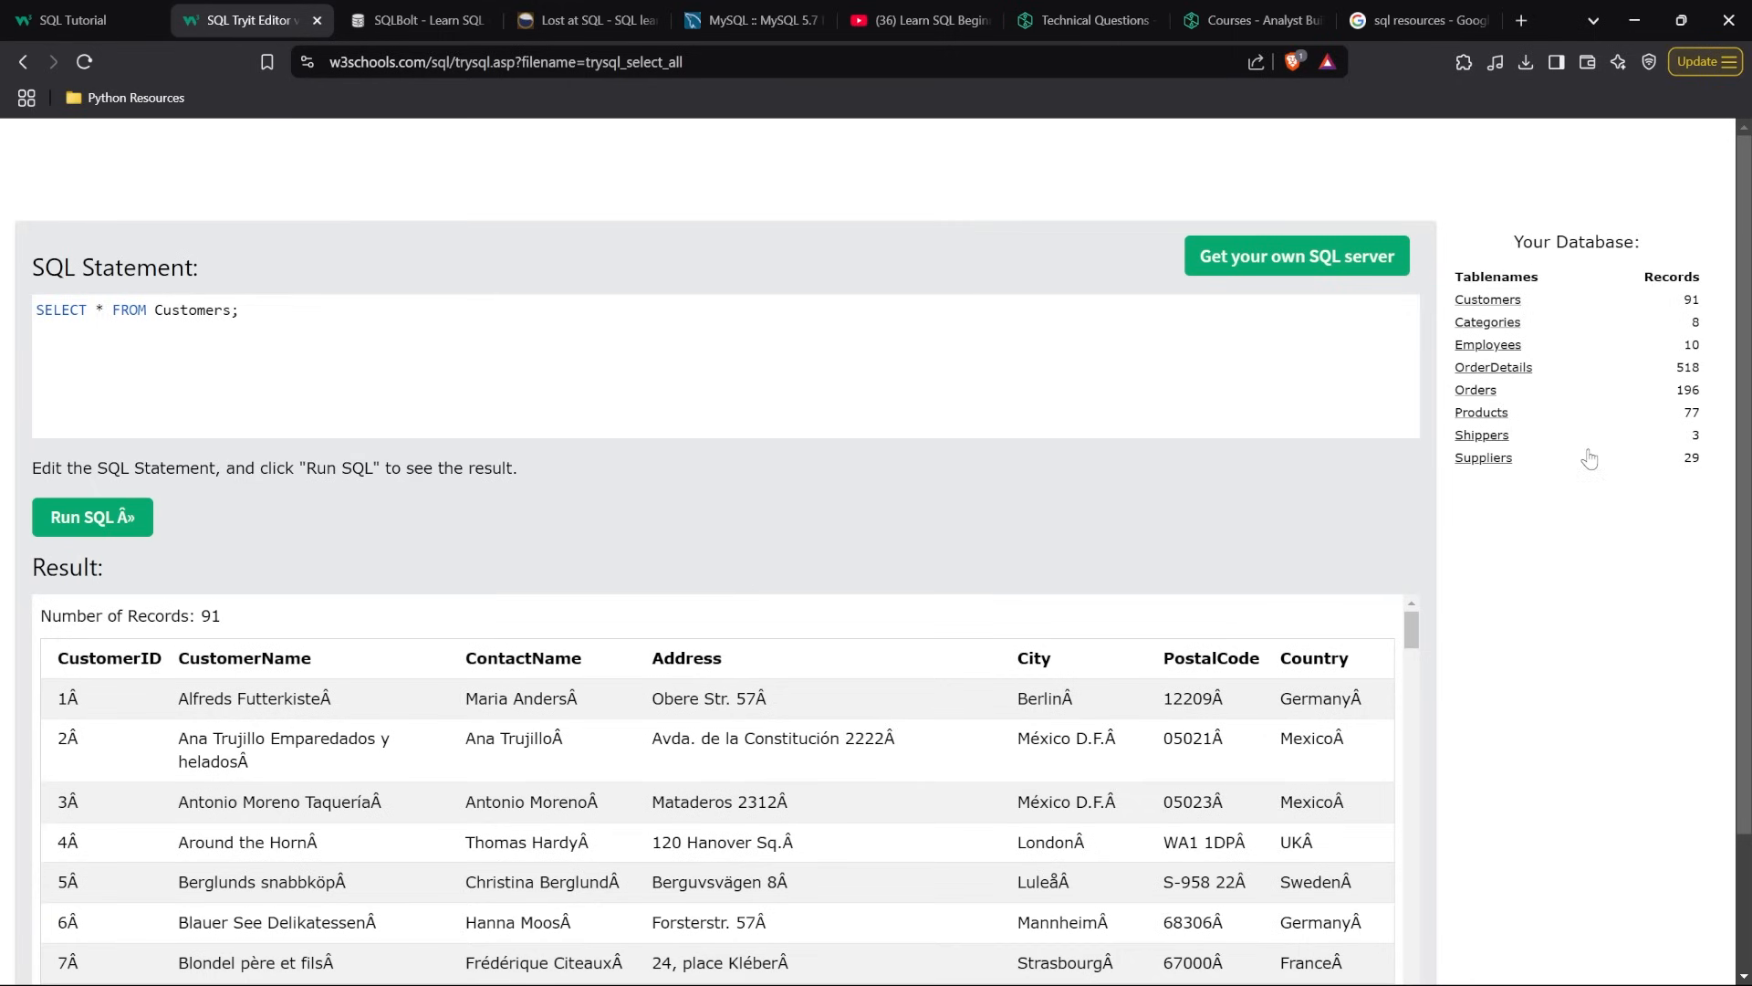
{"action": "mouse_move", "coordinate": [367, 706]}
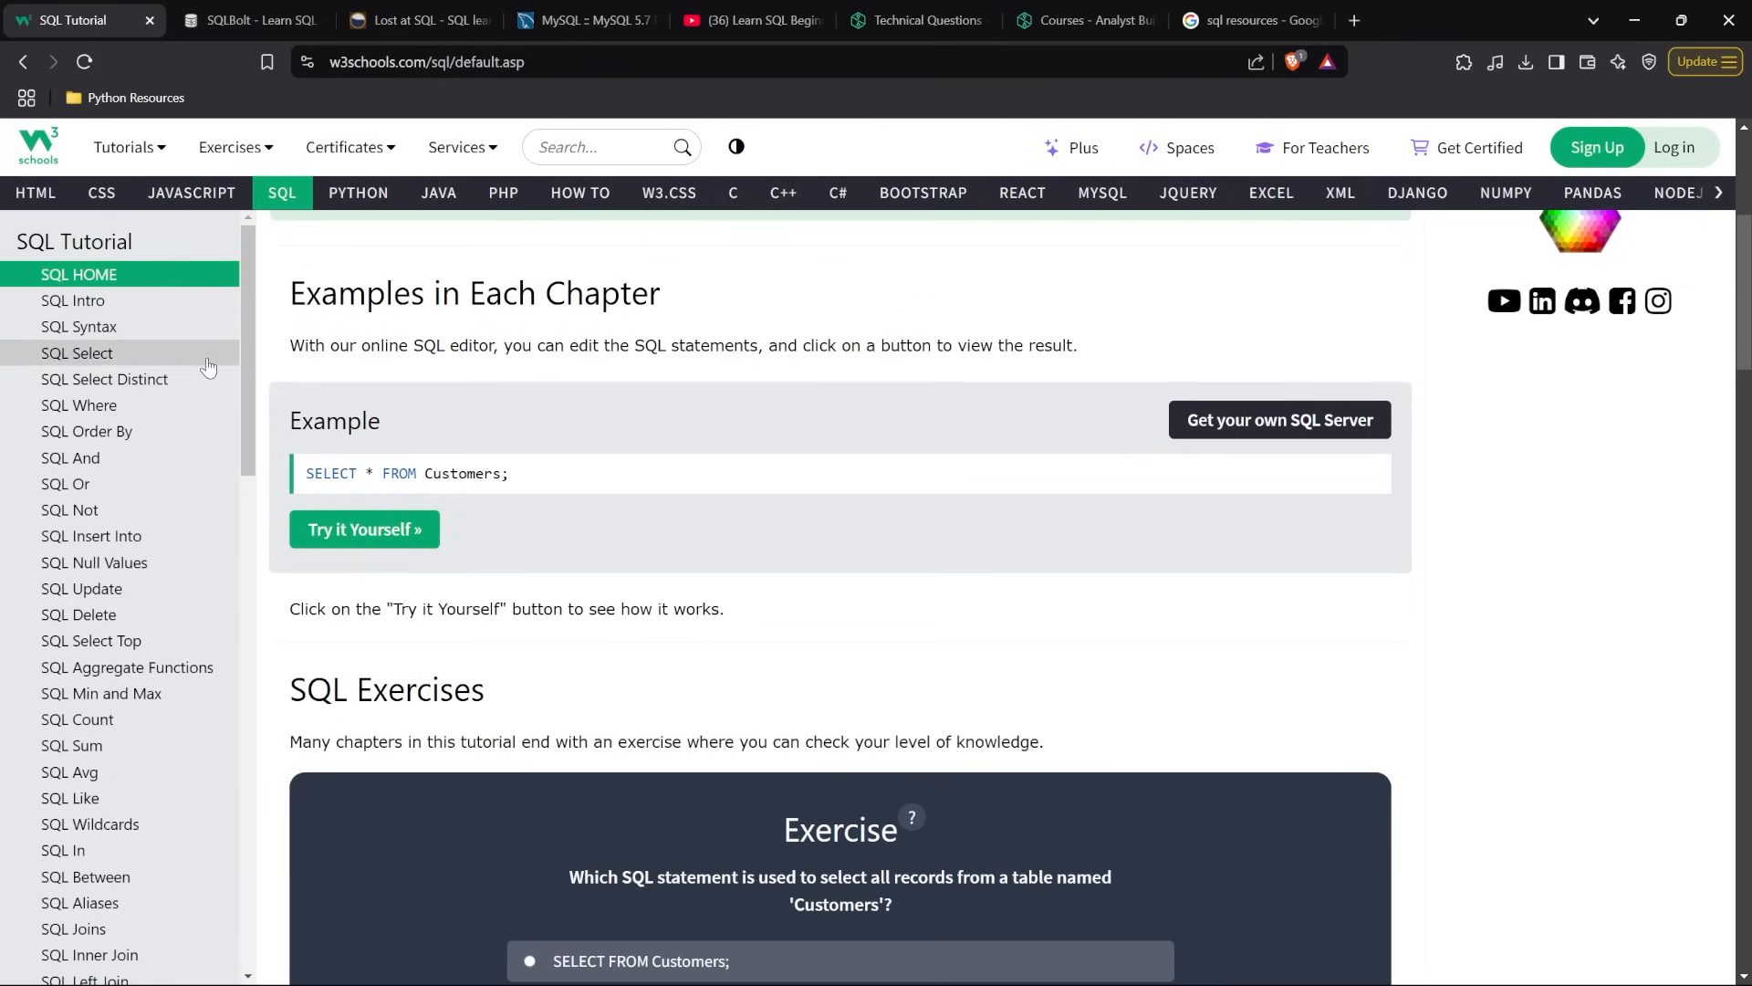
{"action": "scroll", "scroll_direction": "down", "scroll_amount": 3}
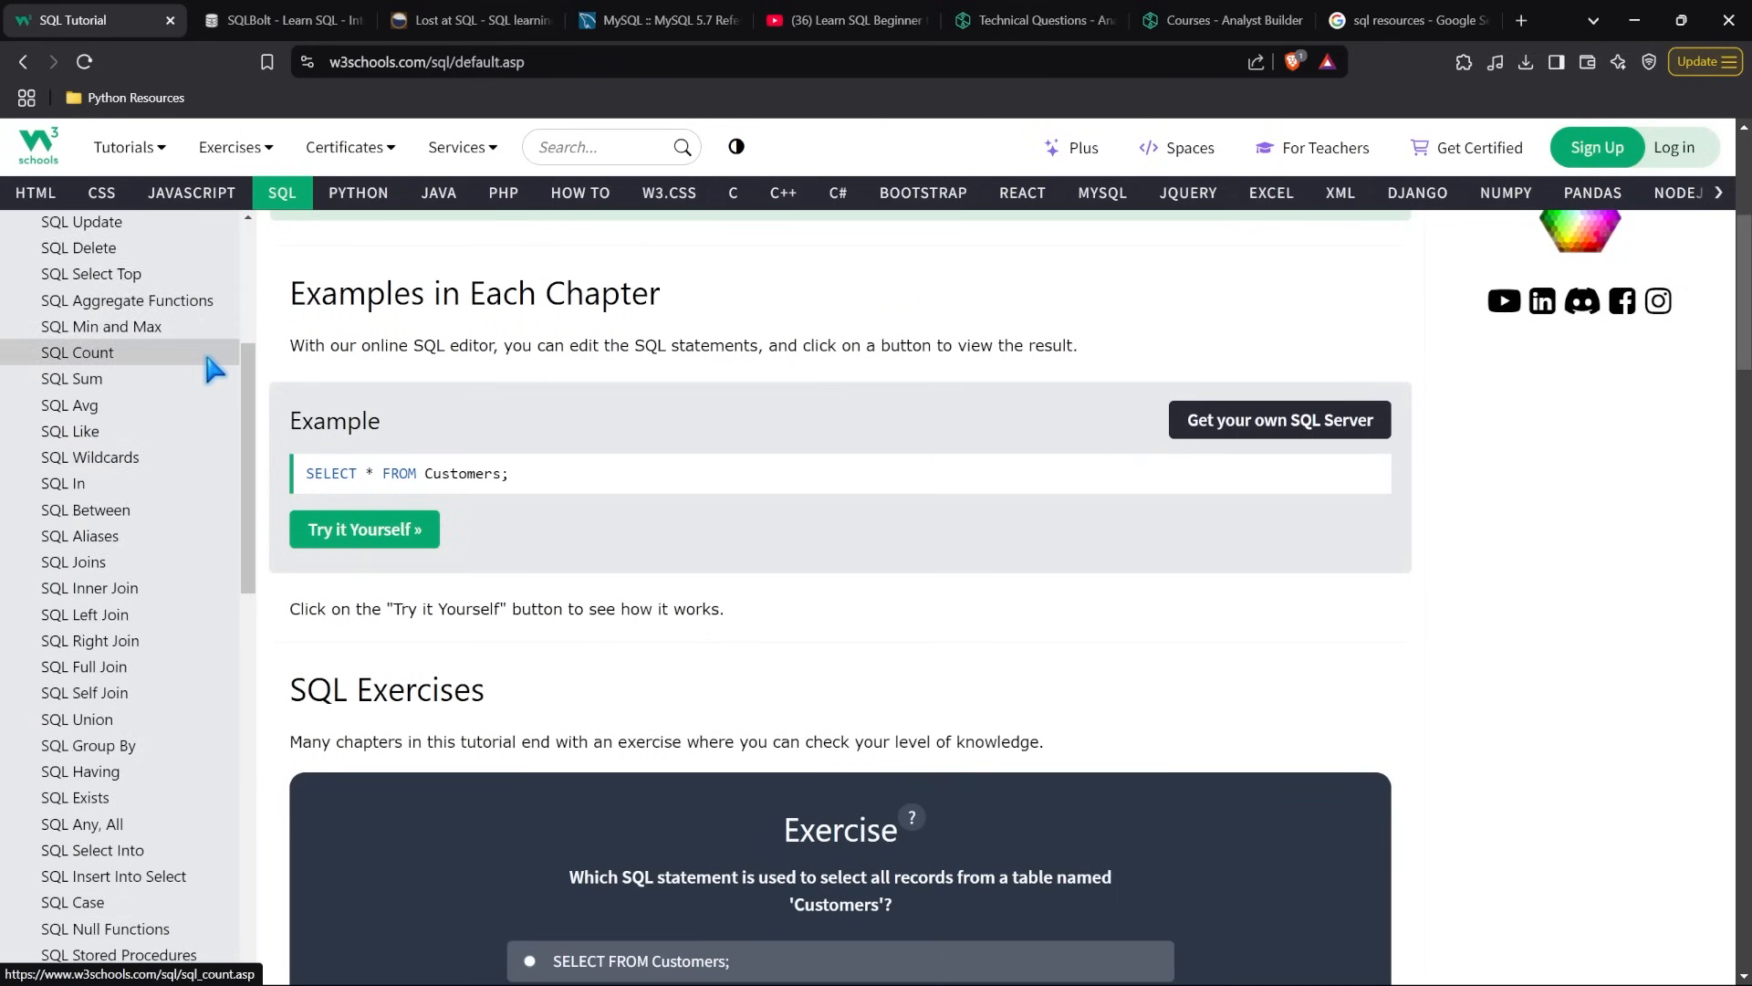
{"action": "scroll", "scroll_direction": "down", "scroll_amount": 3}
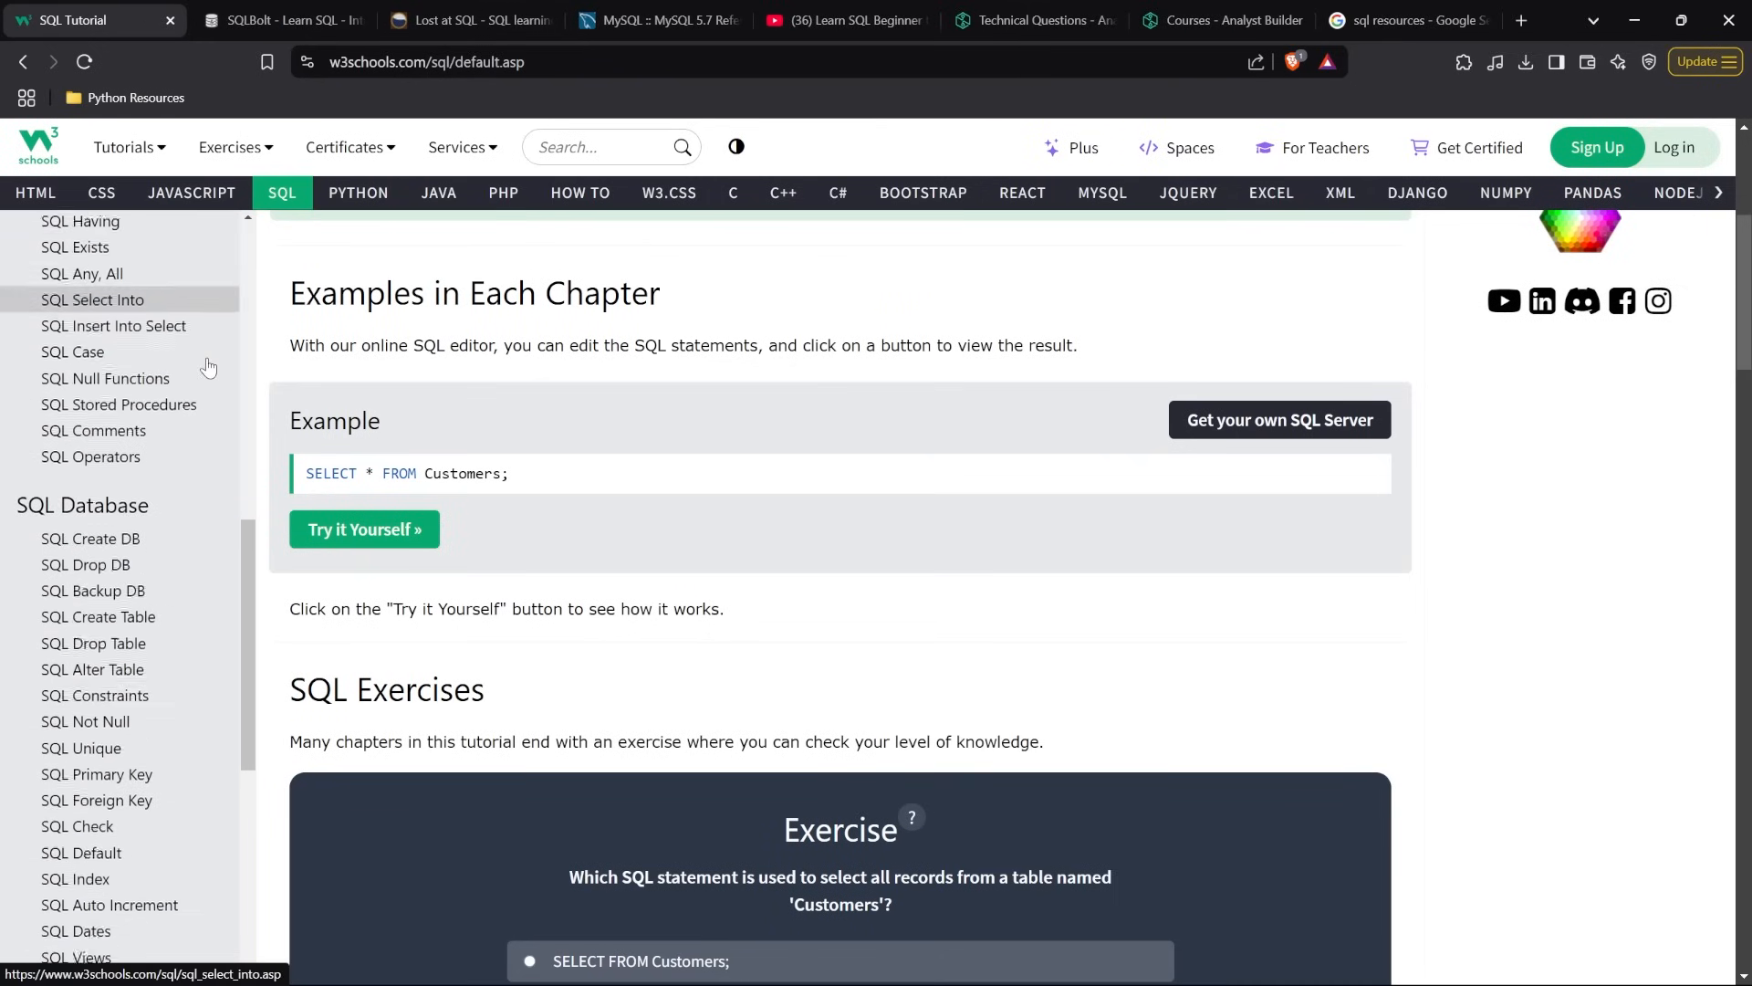
{"action": "scroll", "scroll_direction": "down", "scroll_amount": 3}
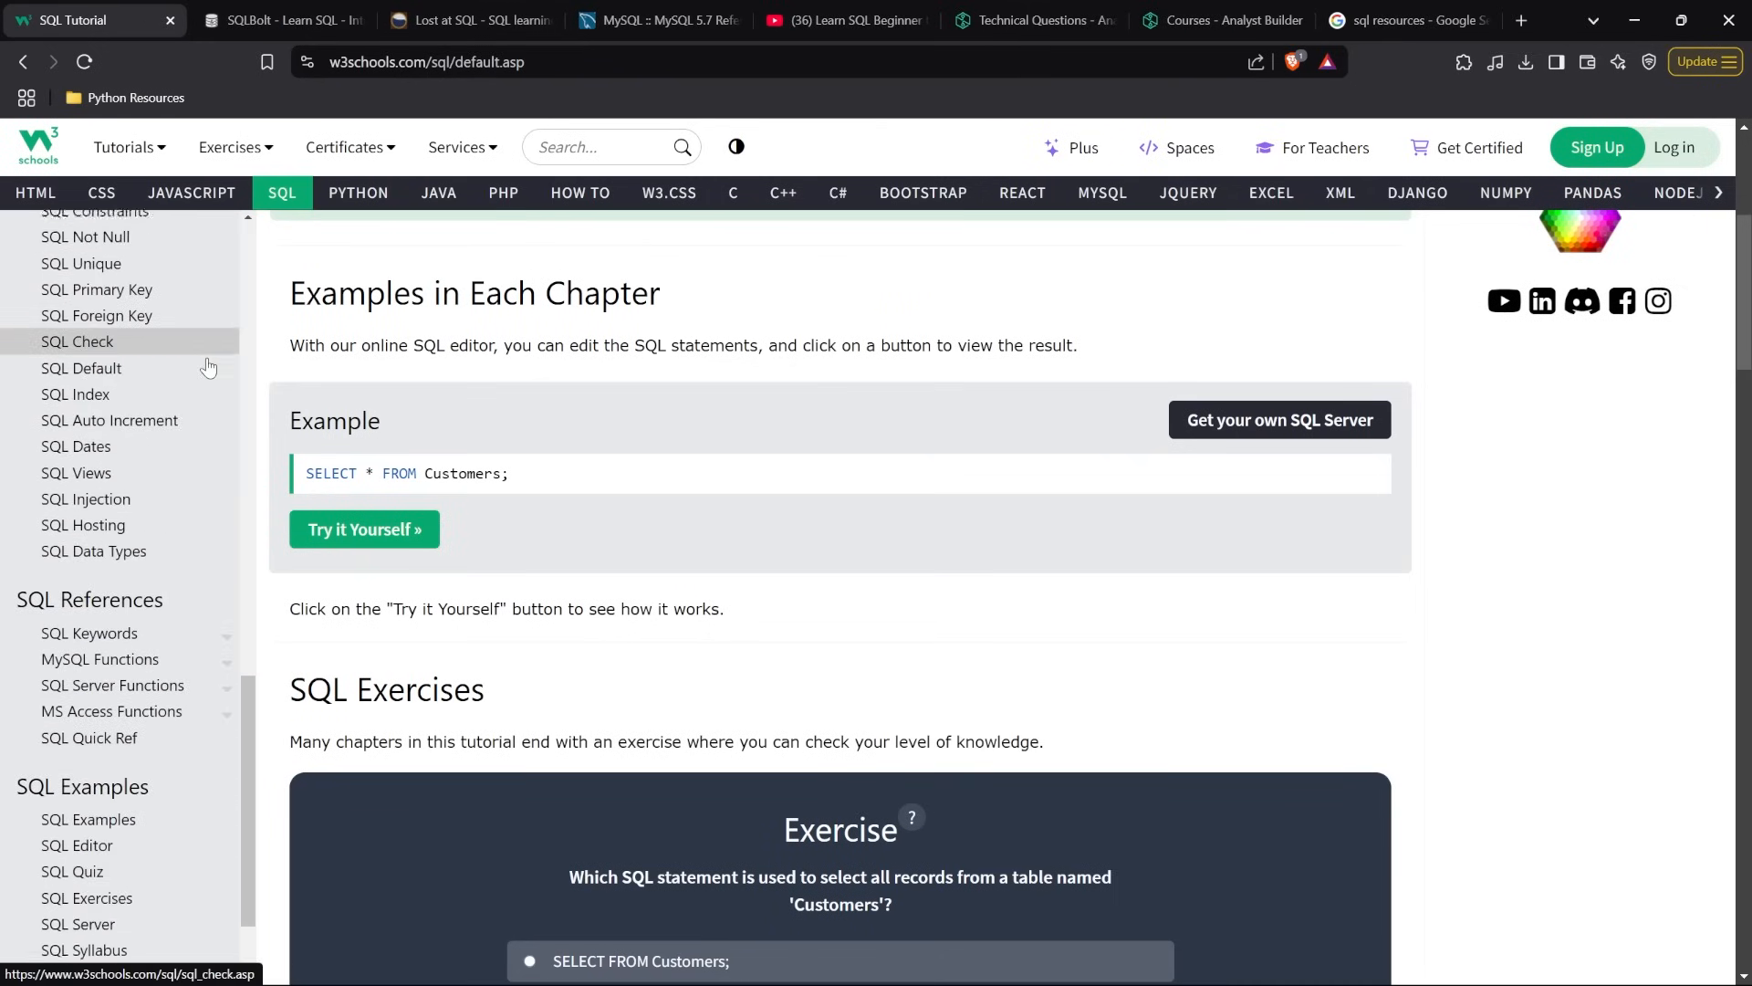
{"action": "scroll", "scroll_direction": "down", "scroll_amount": 3}
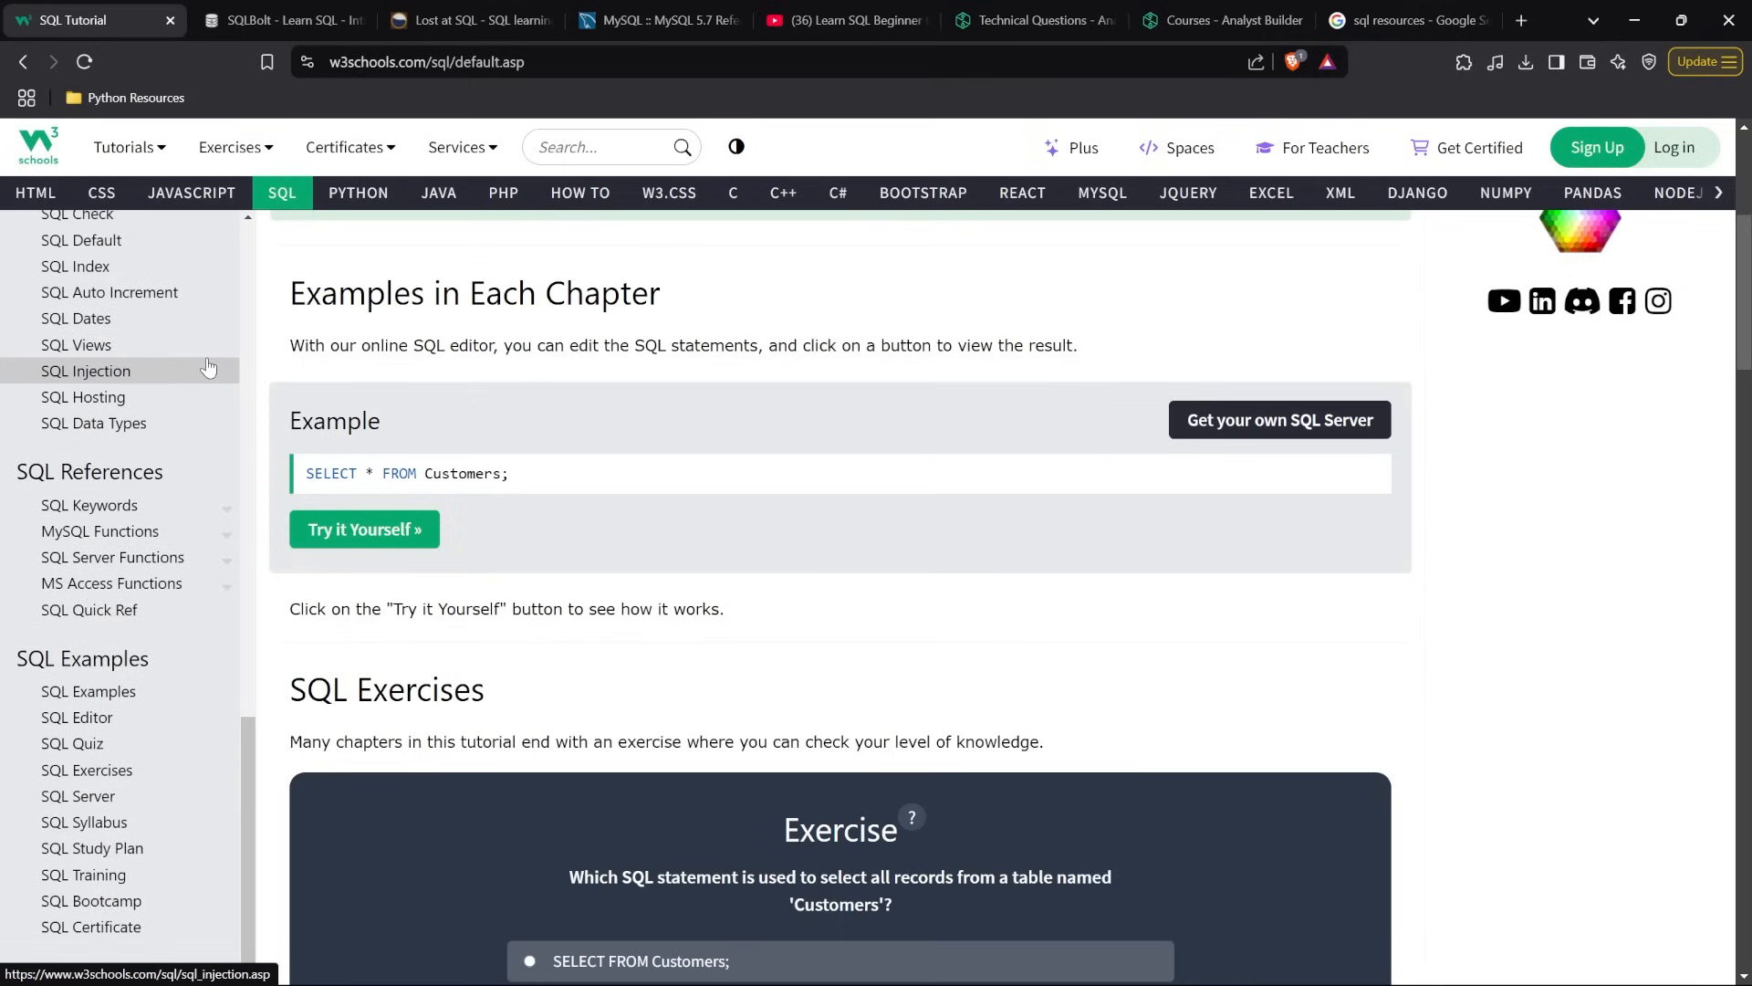
{"action": "mouse_move", "coordinate": [156, 724]}
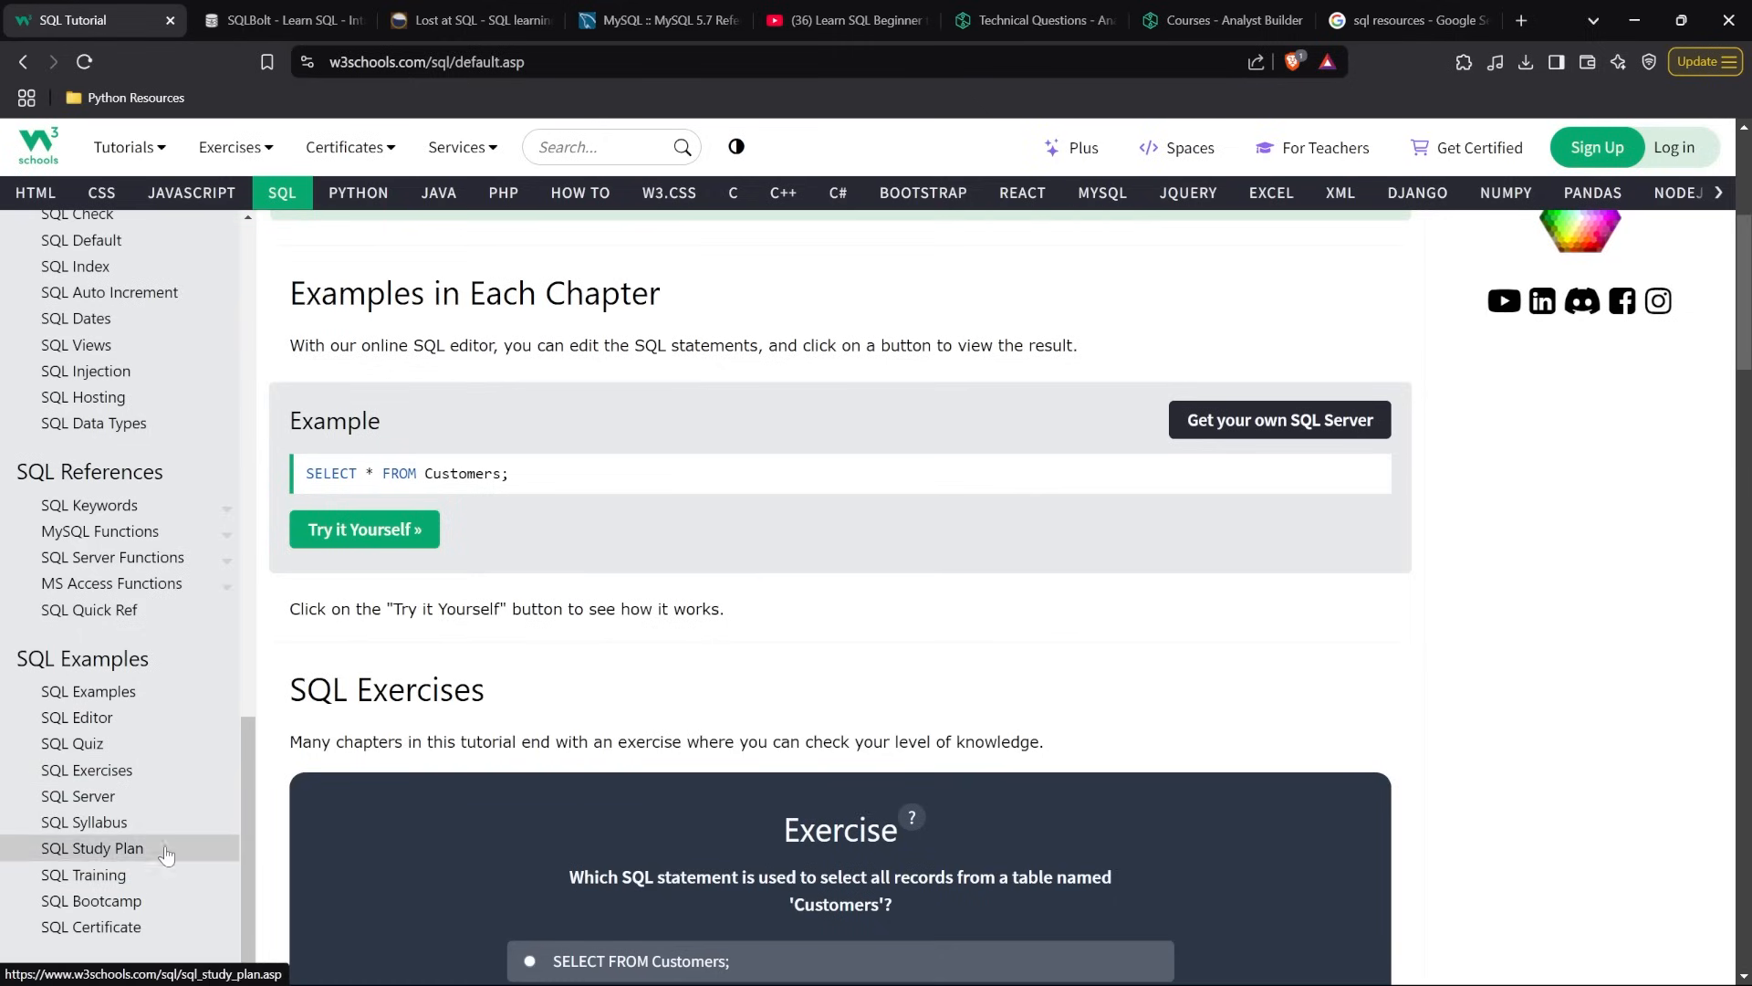
{"action": "mouse_move", "coordinate": [500, 455]}
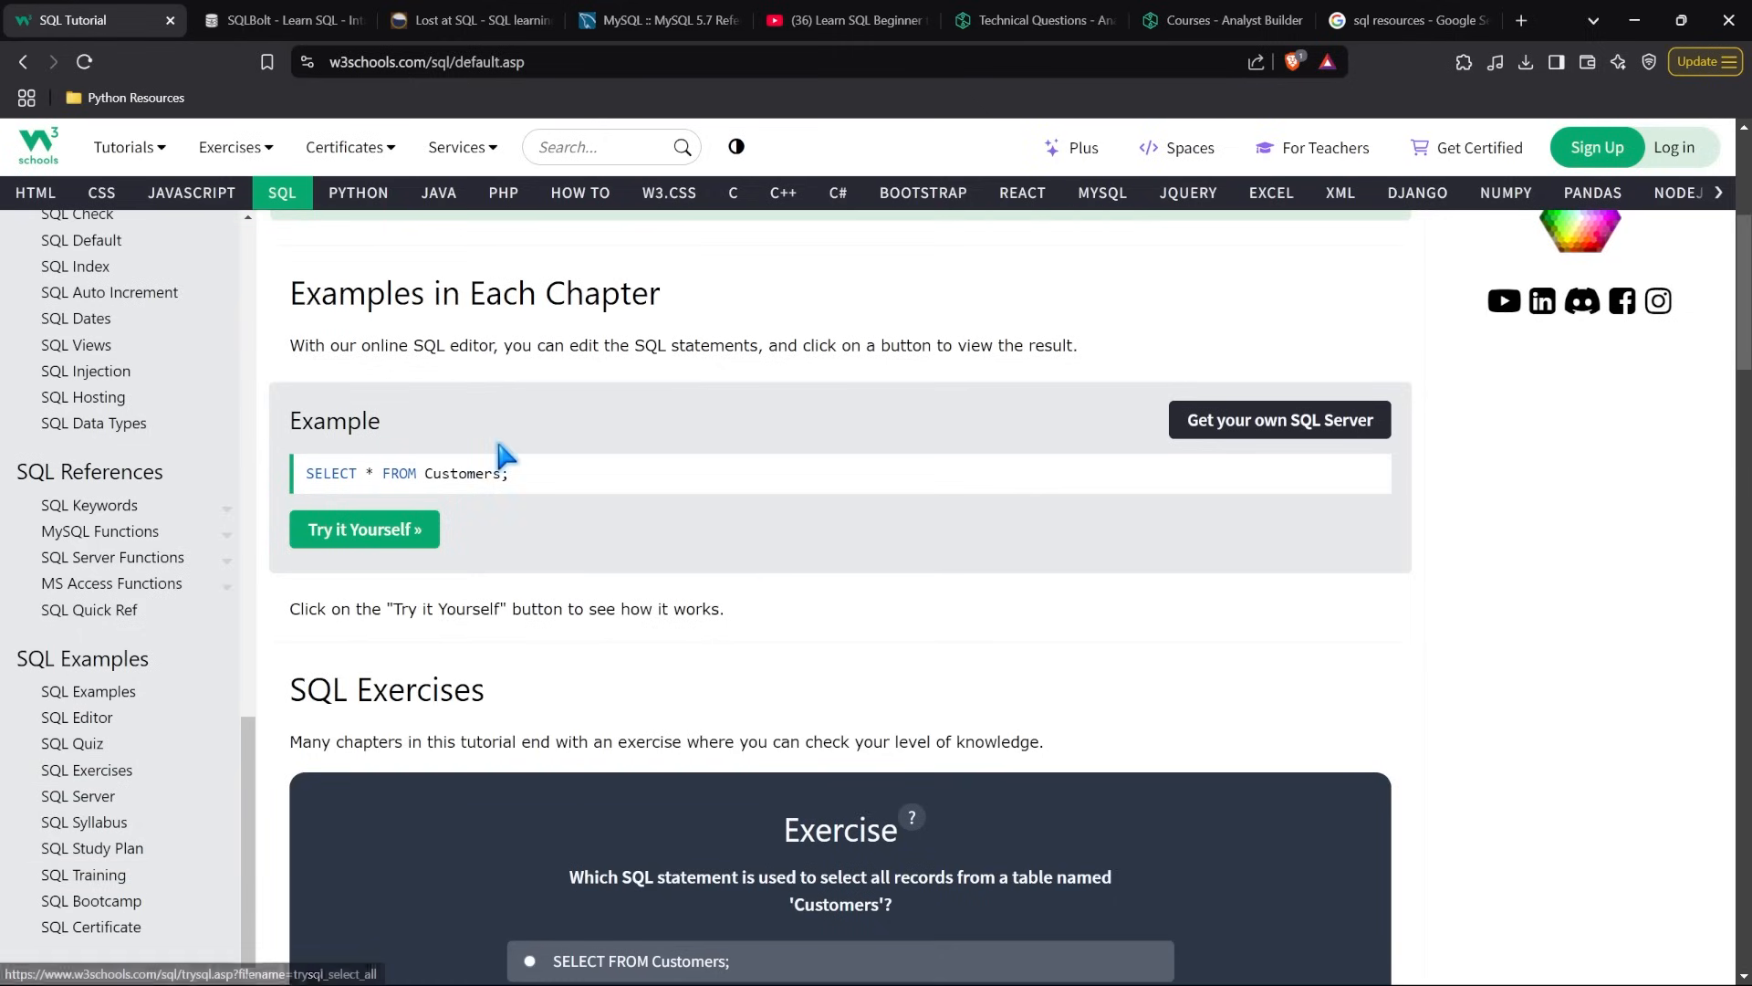
{"action": "scroll", "scroll_direction": "up", "scroll_amount": 3}
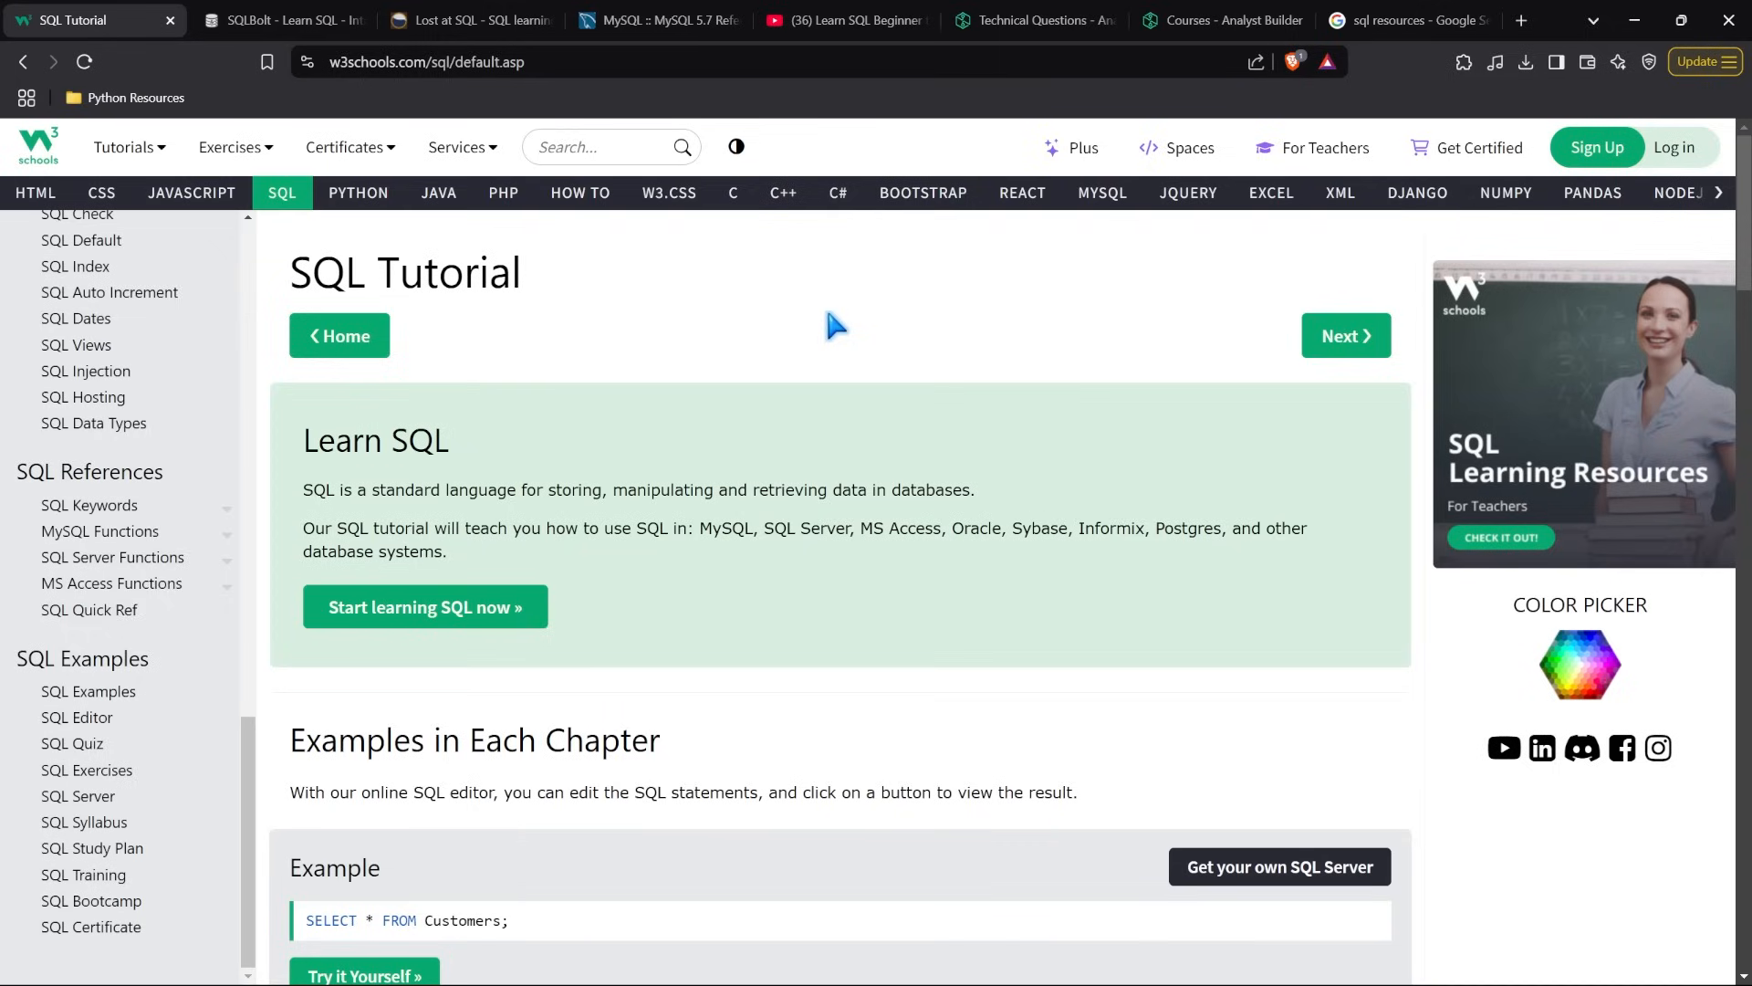
Switch to SQLBolt, read through the introduction, and begin Lesson 1: SELECT queries 101
{"action": "left_click", "coordinate": [283, 20]}
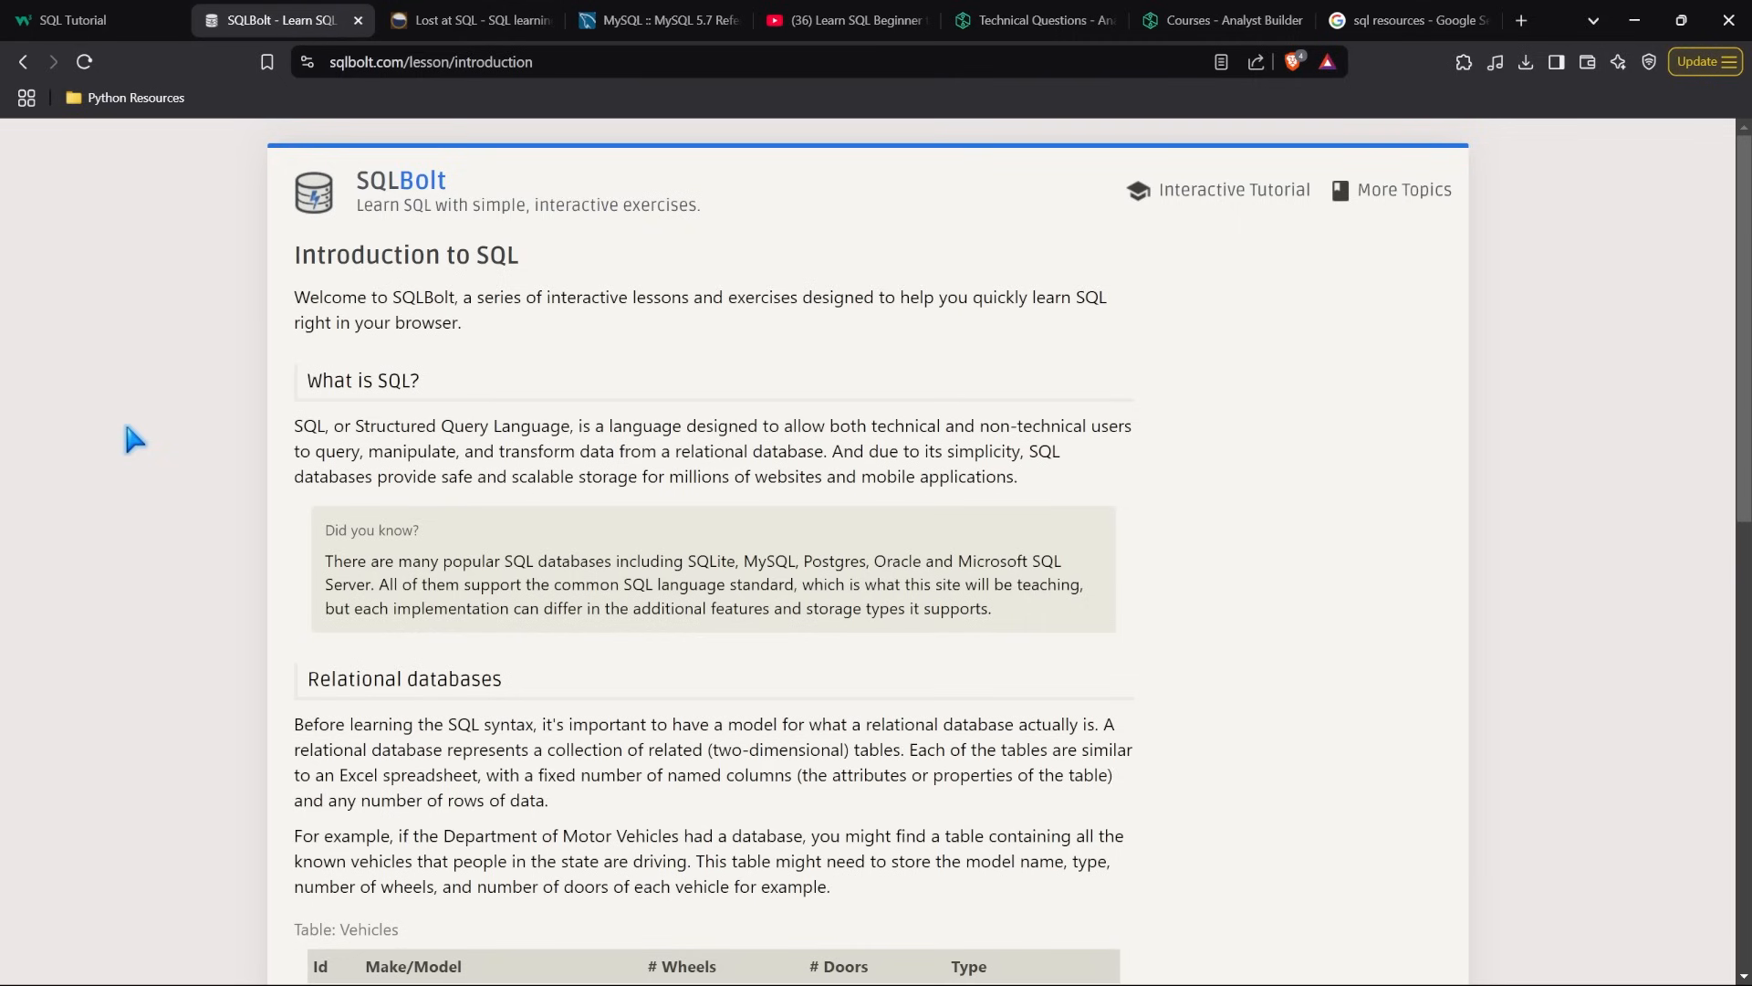
{"action": "scroll", "scroll_direction": "down", "scroll_amount": 3}
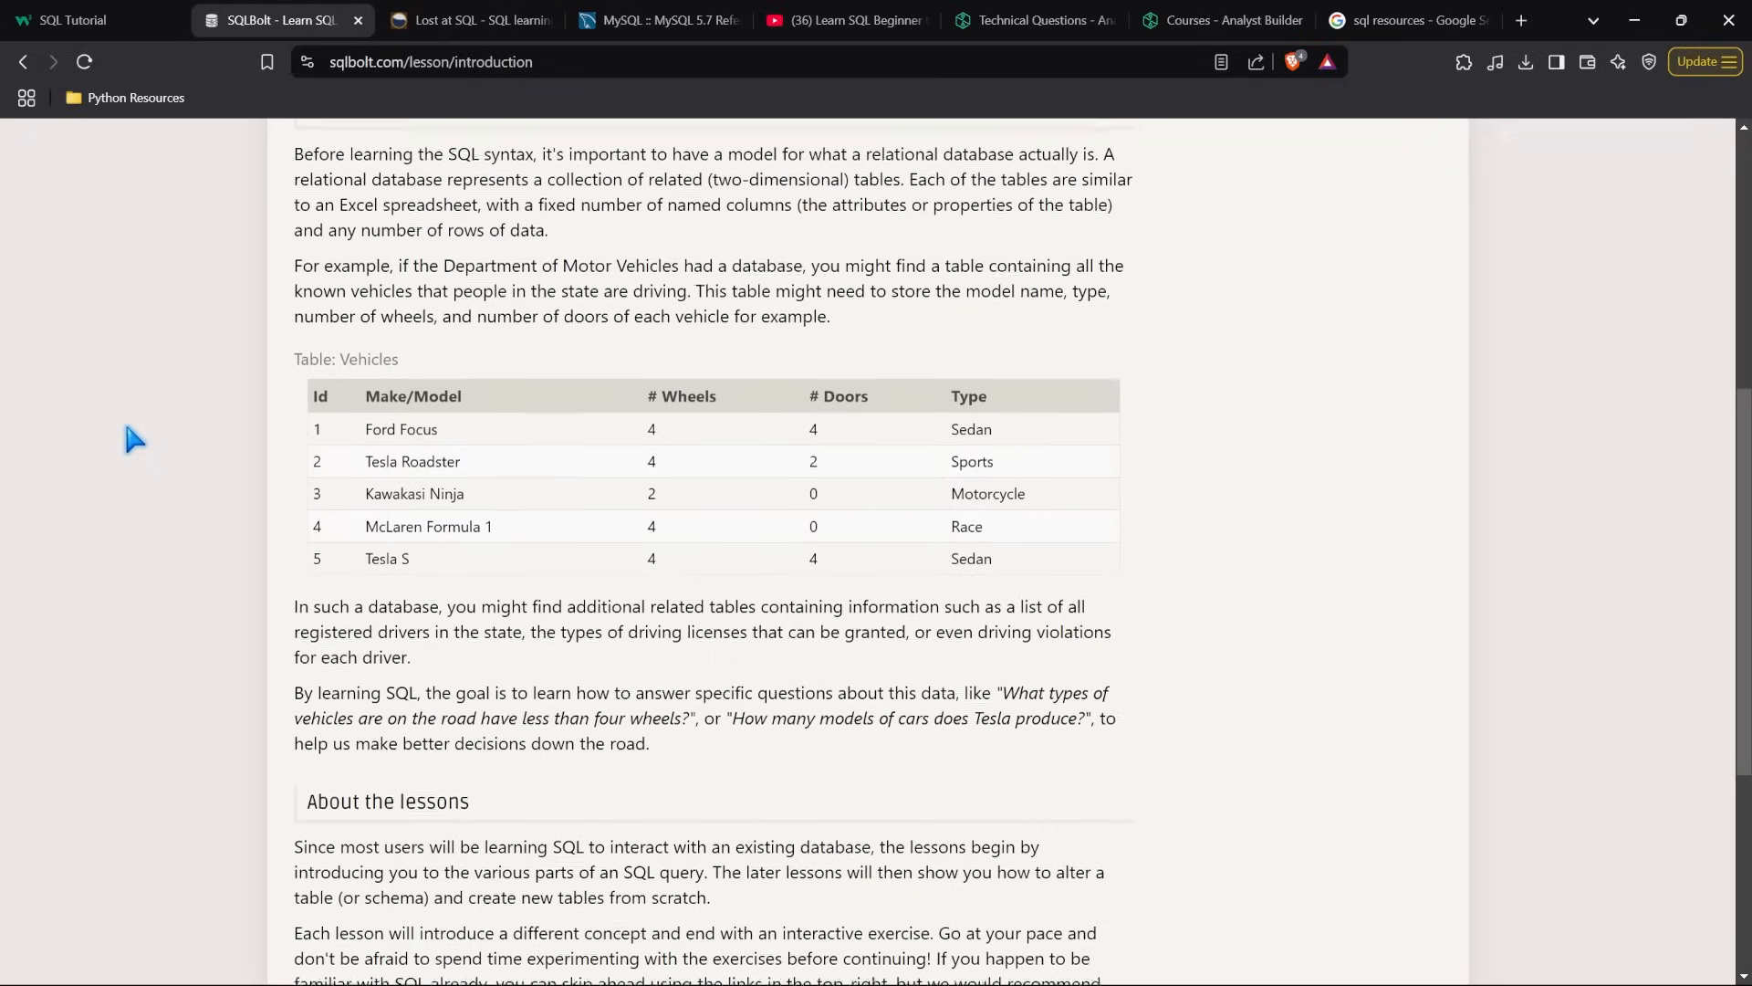
{"action": "scroll", "scroll_direction": "down", "scroll_amount": 3}
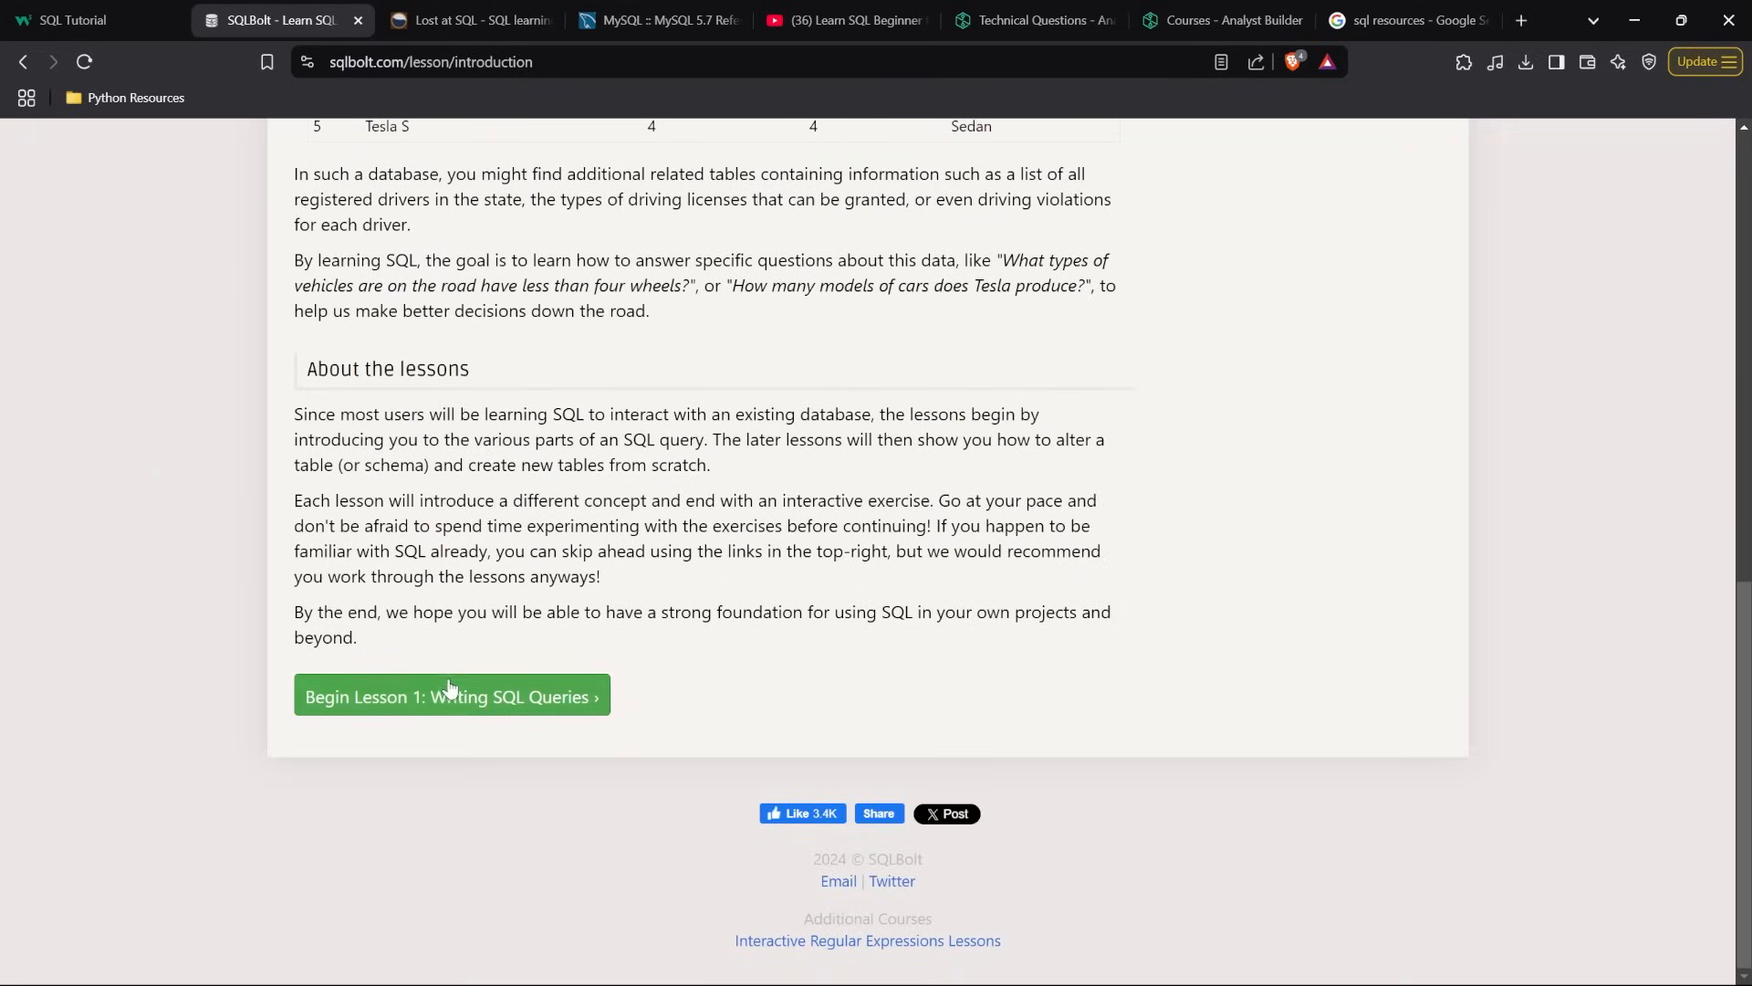
{"action": "left_click", "coordinate": [450, 697]}
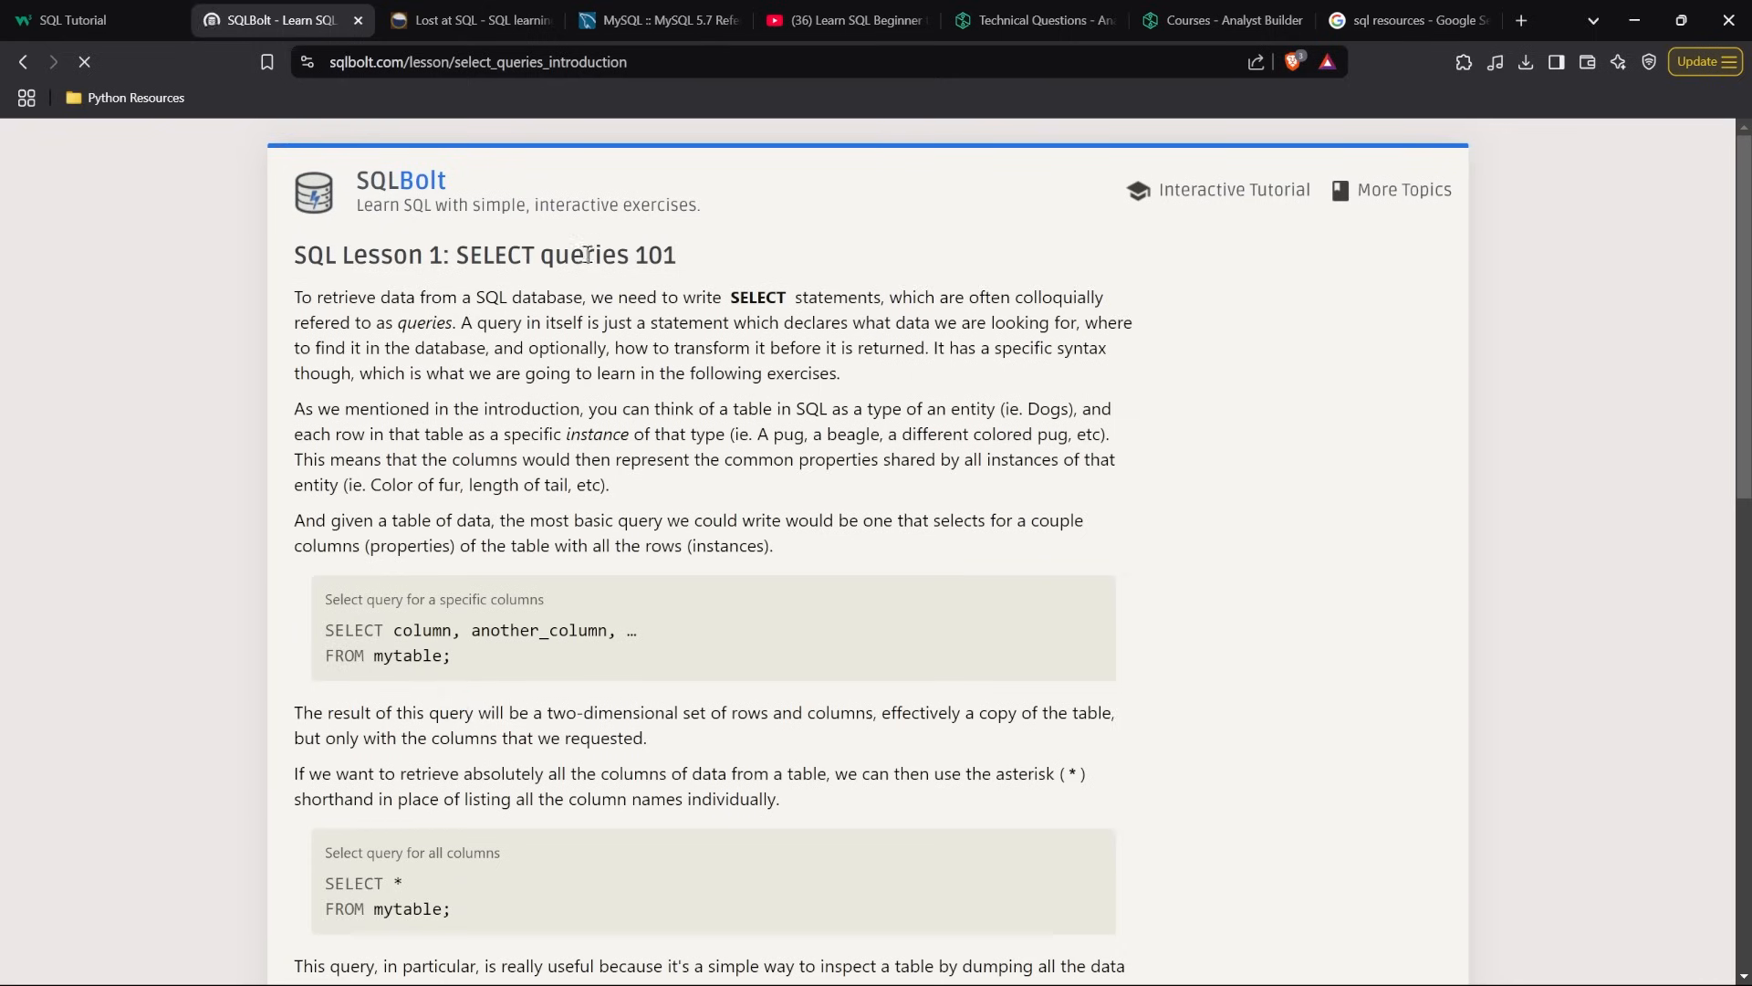
{"action": "left_click", "coordinate": [1233, 189]}
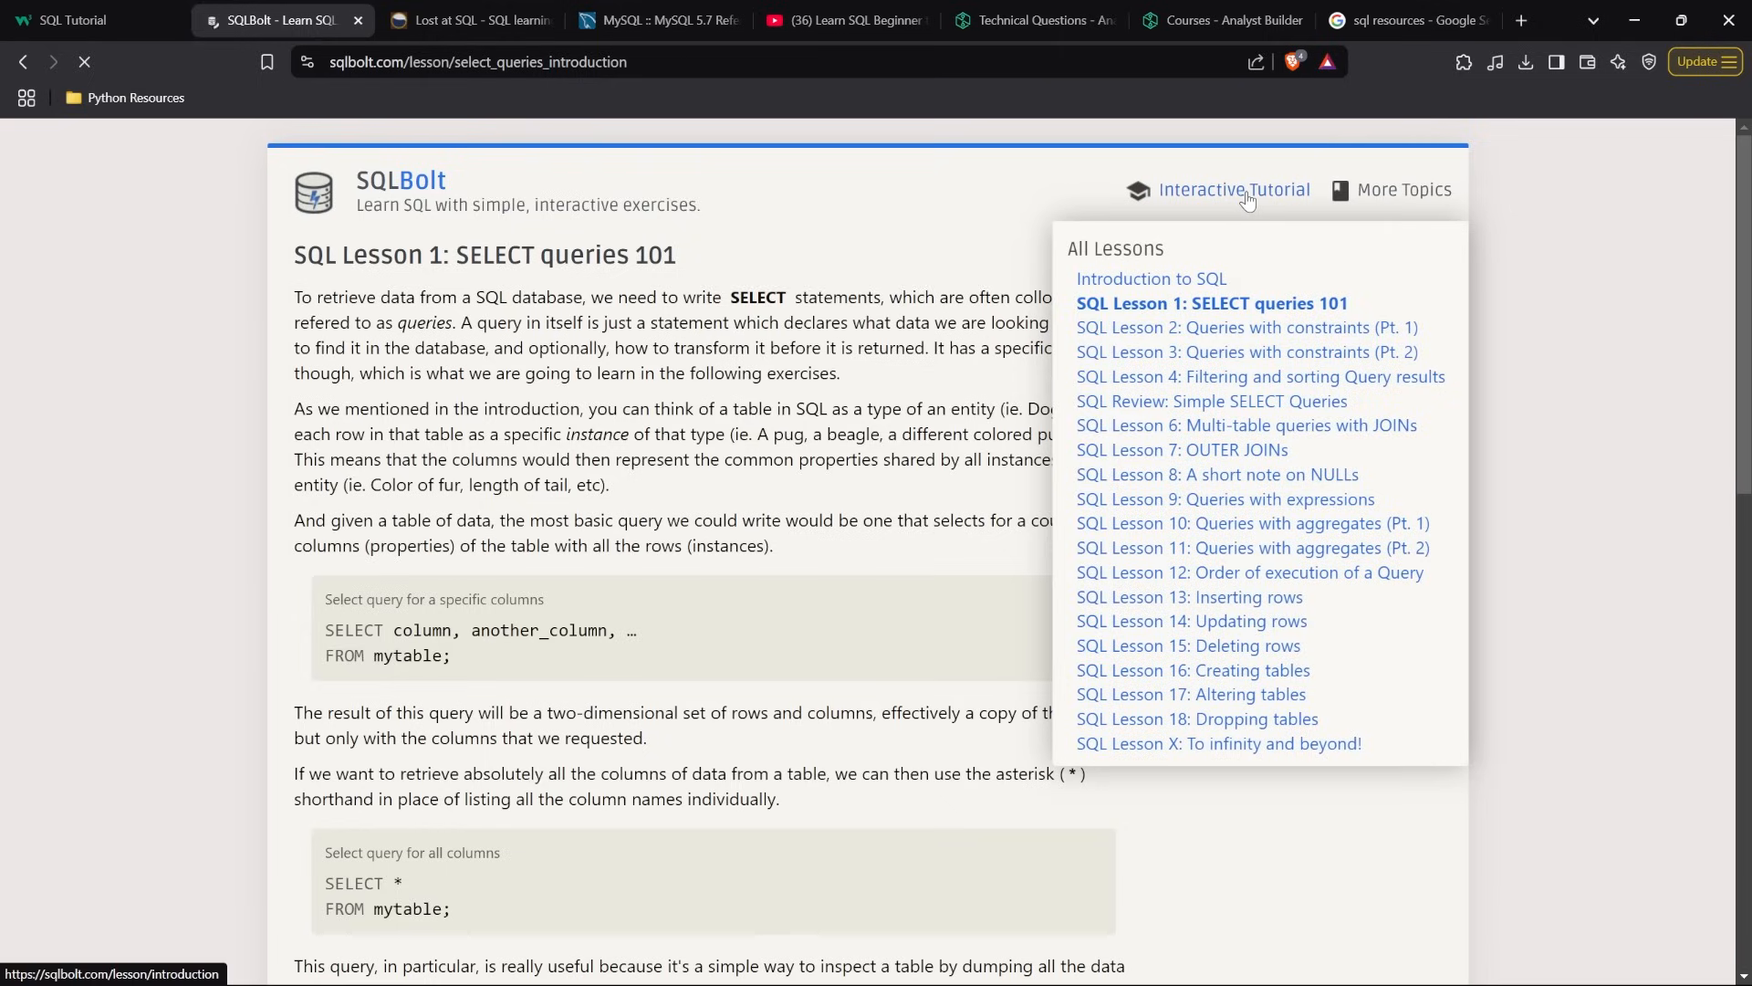
{"action": "mouse_move", "coordinate": [1249, 573]}
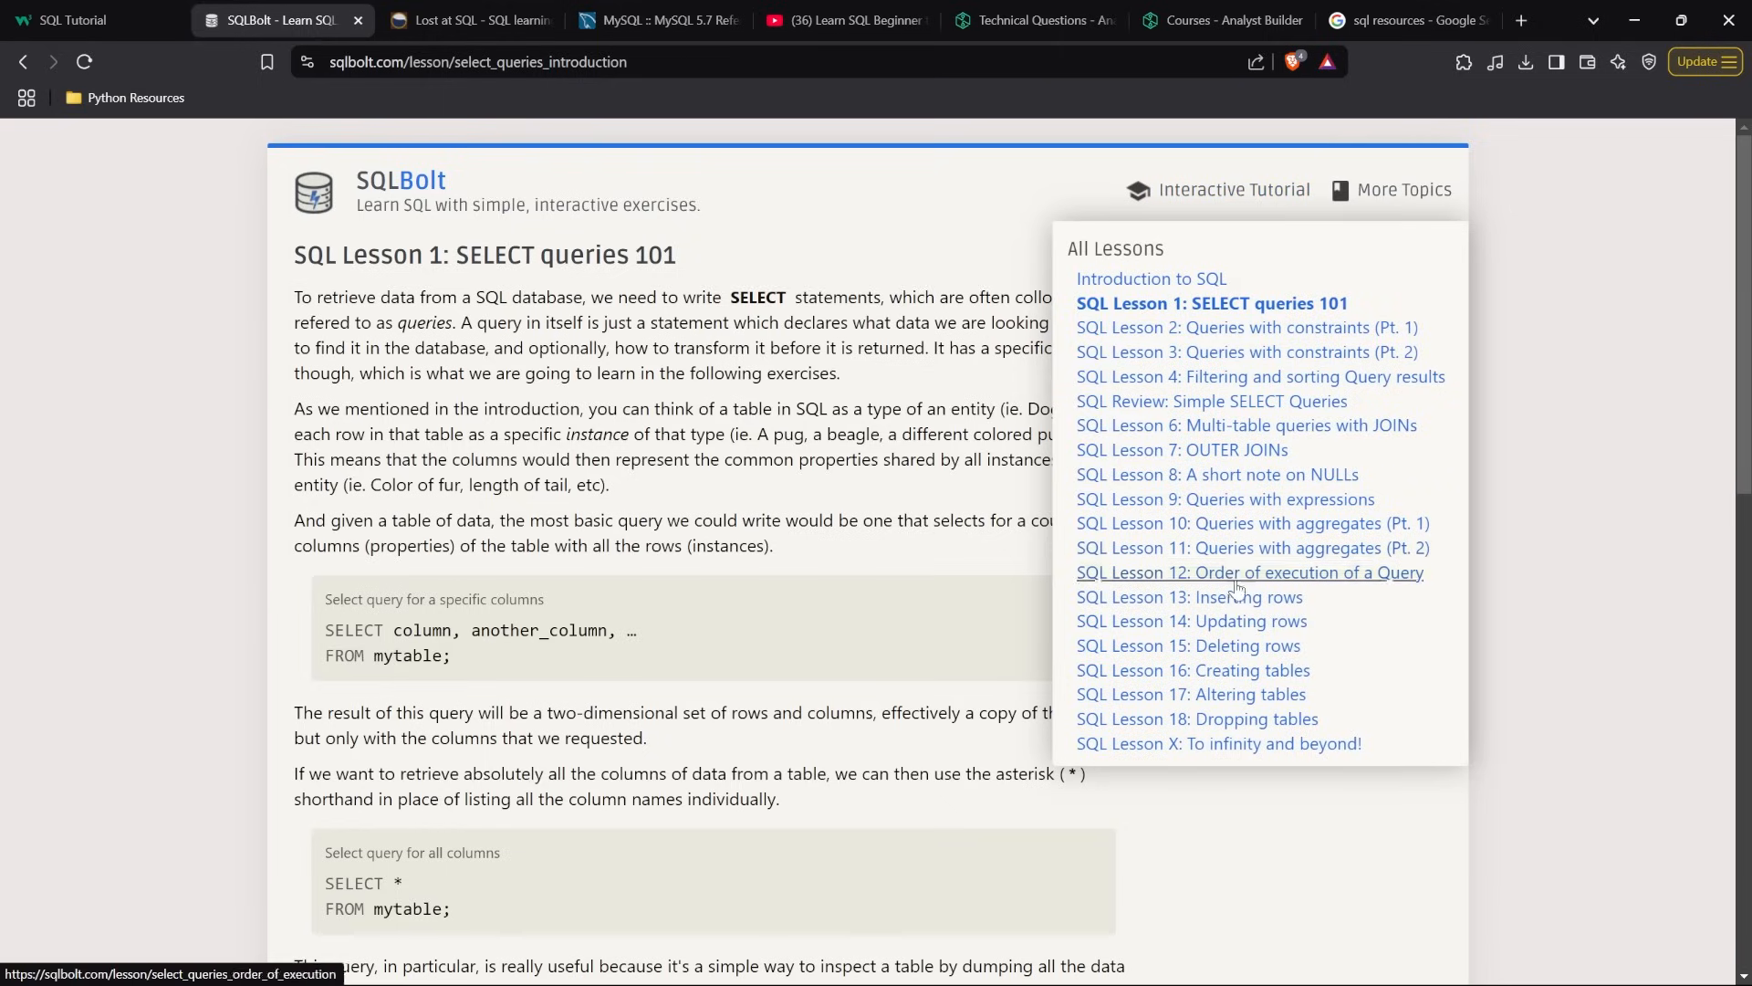
{"action": "mouse_move", "coordinate": [1219, 743]}
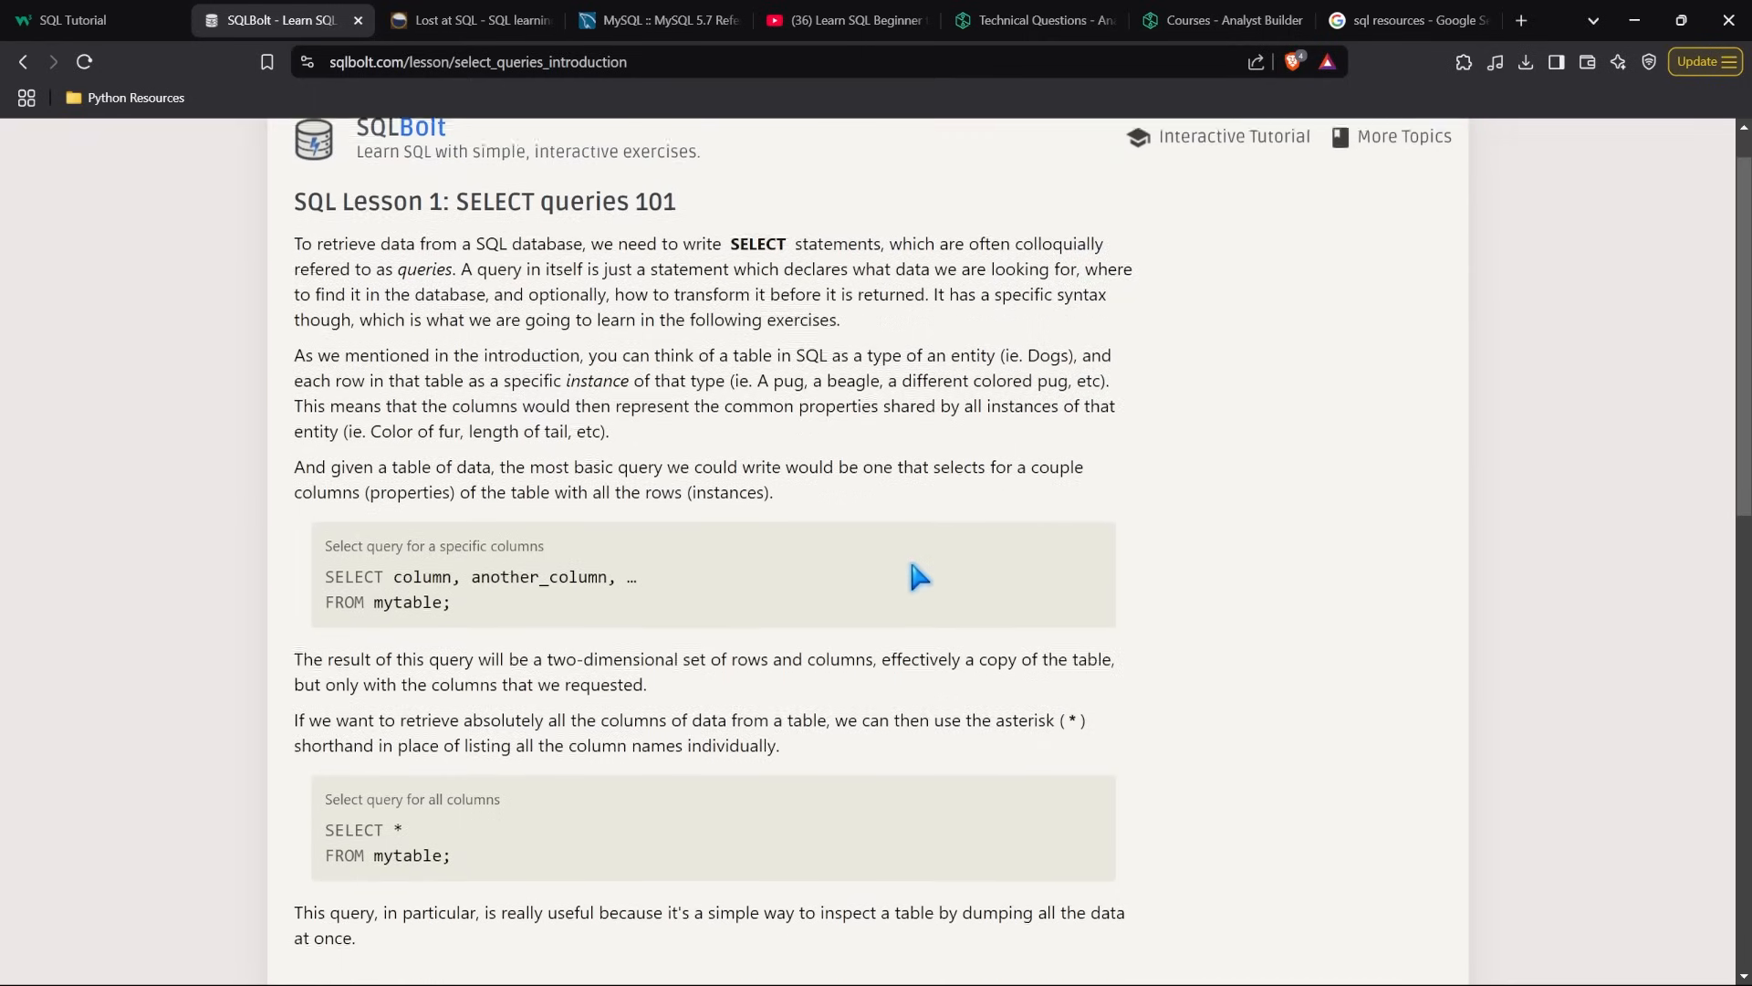
{"action": "scroll", "scroll_direction": "down", "scroll_amount": 3}
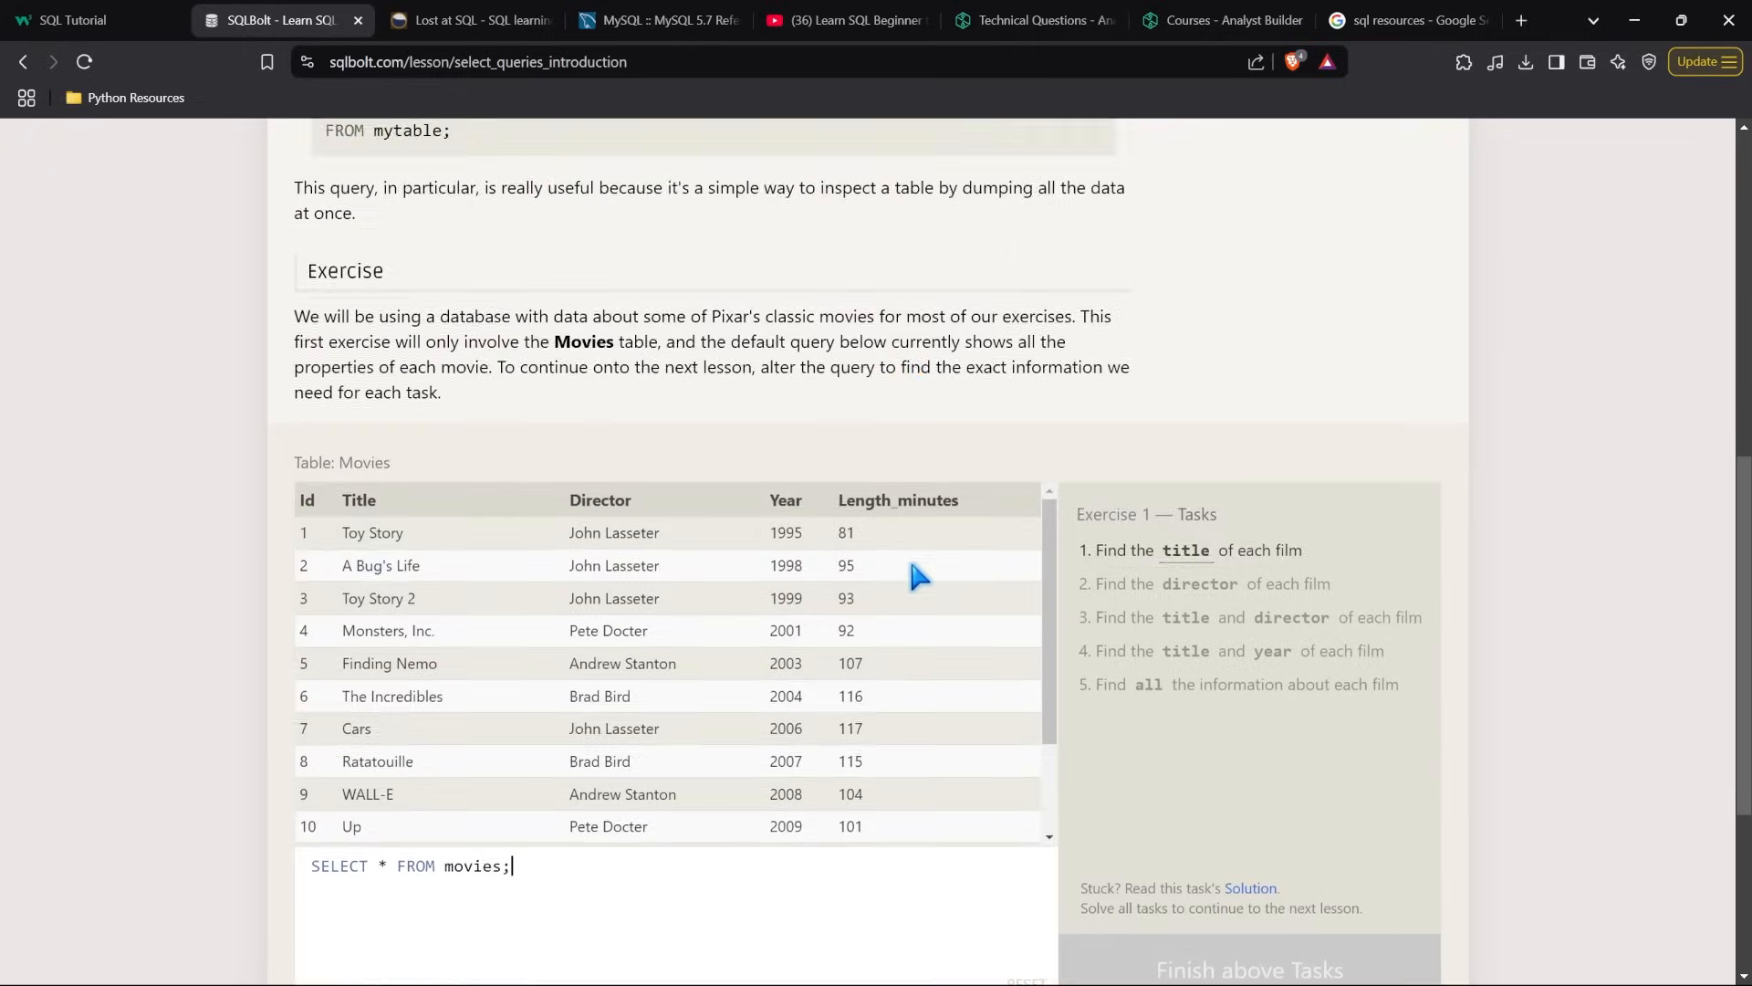
{"action": "scroll", "scroll_direction": "down", "scroll_amount": 3}
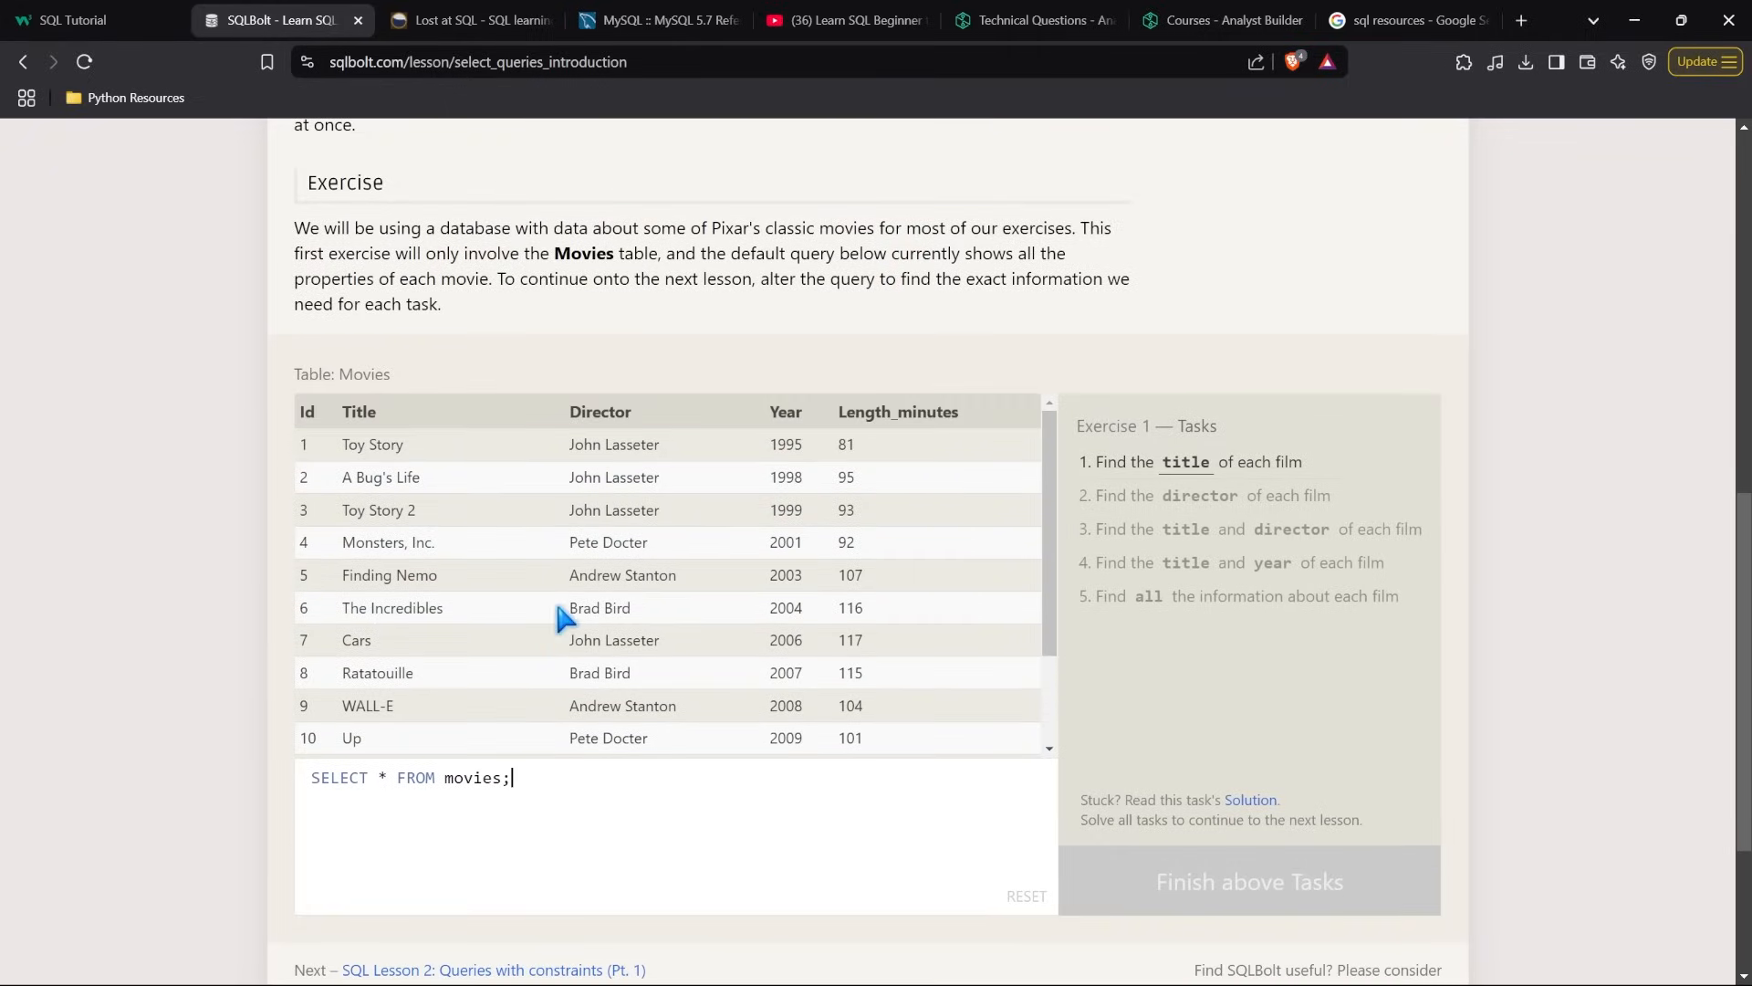
{"action": "scroll", "scroll_direction": "up", "scroll_amount": 3}
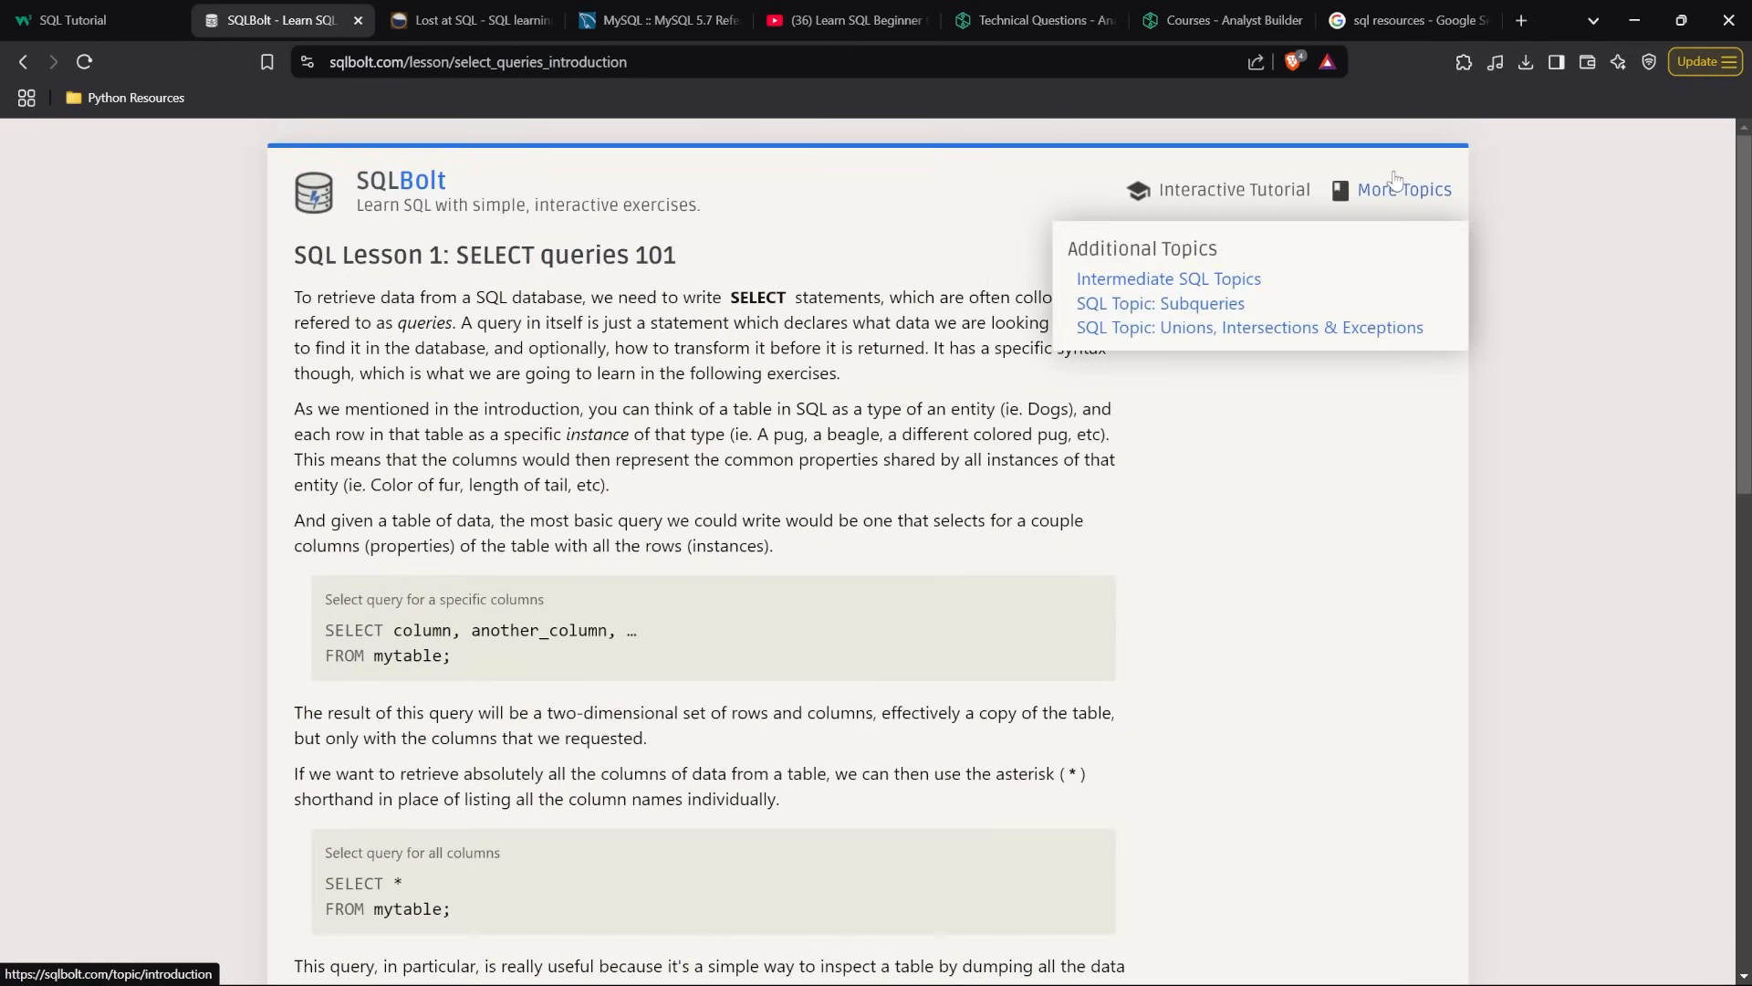
{"action": "mouse_move", "coordinate": [1159, 303]}
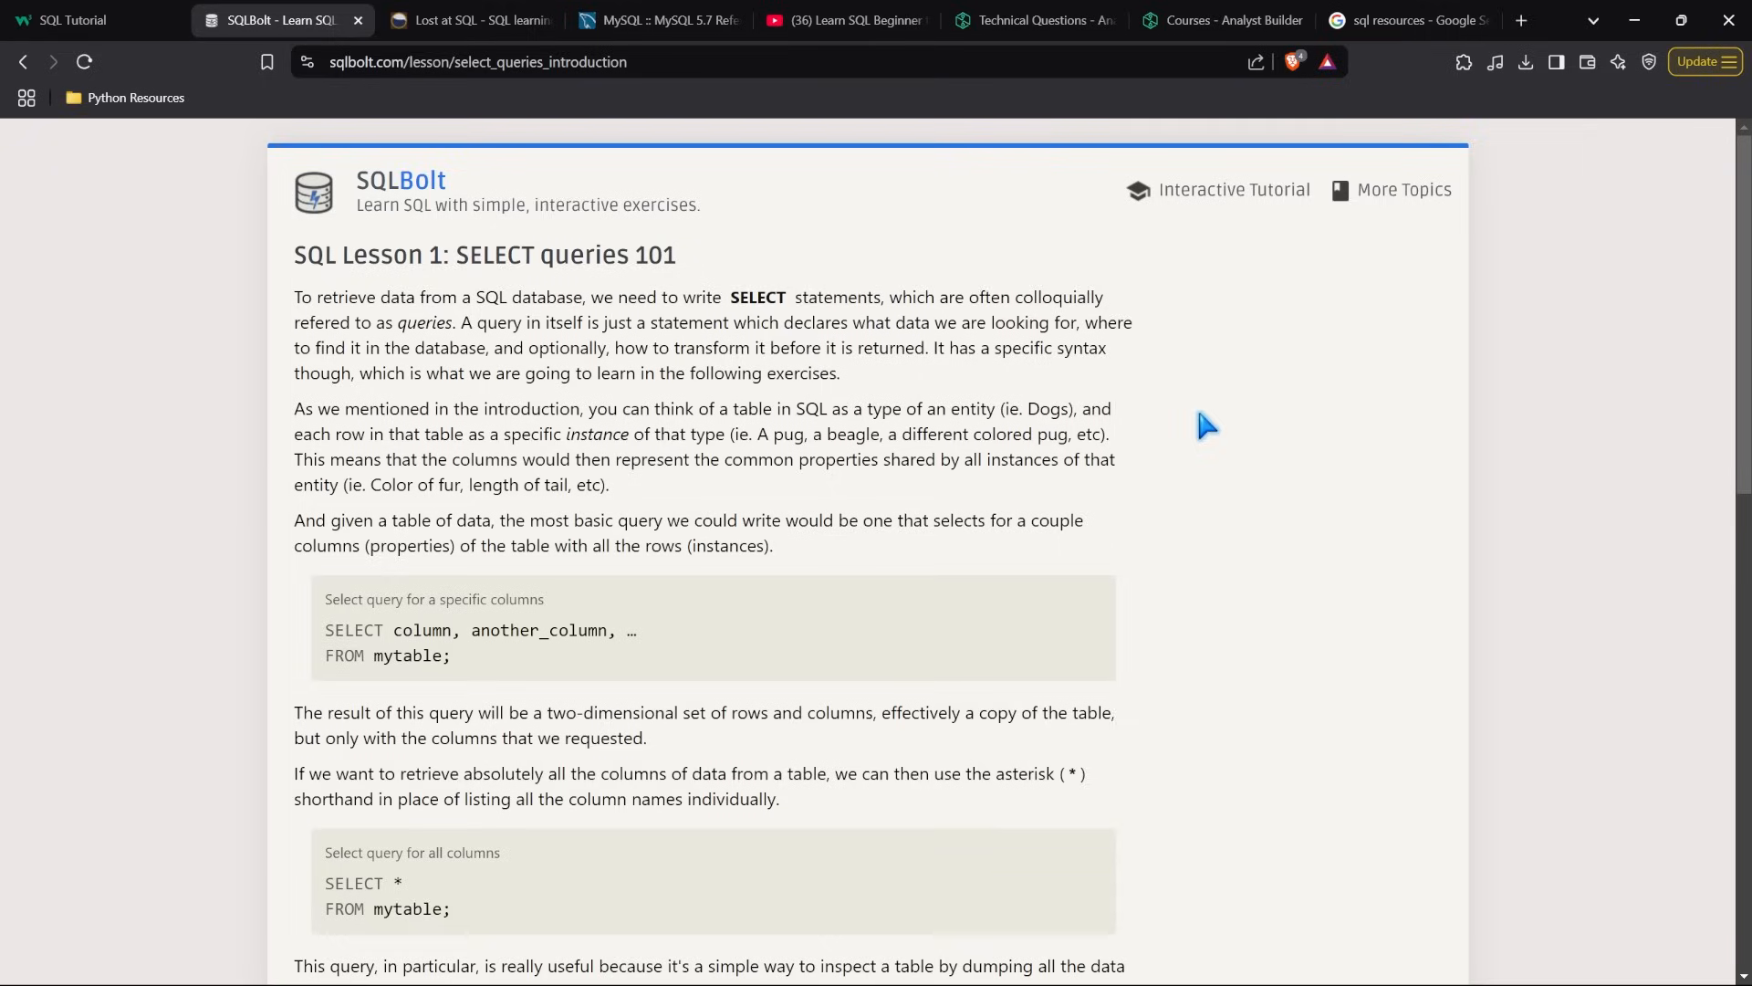
{"action": "left_click", "coordinate": [469, 20]}
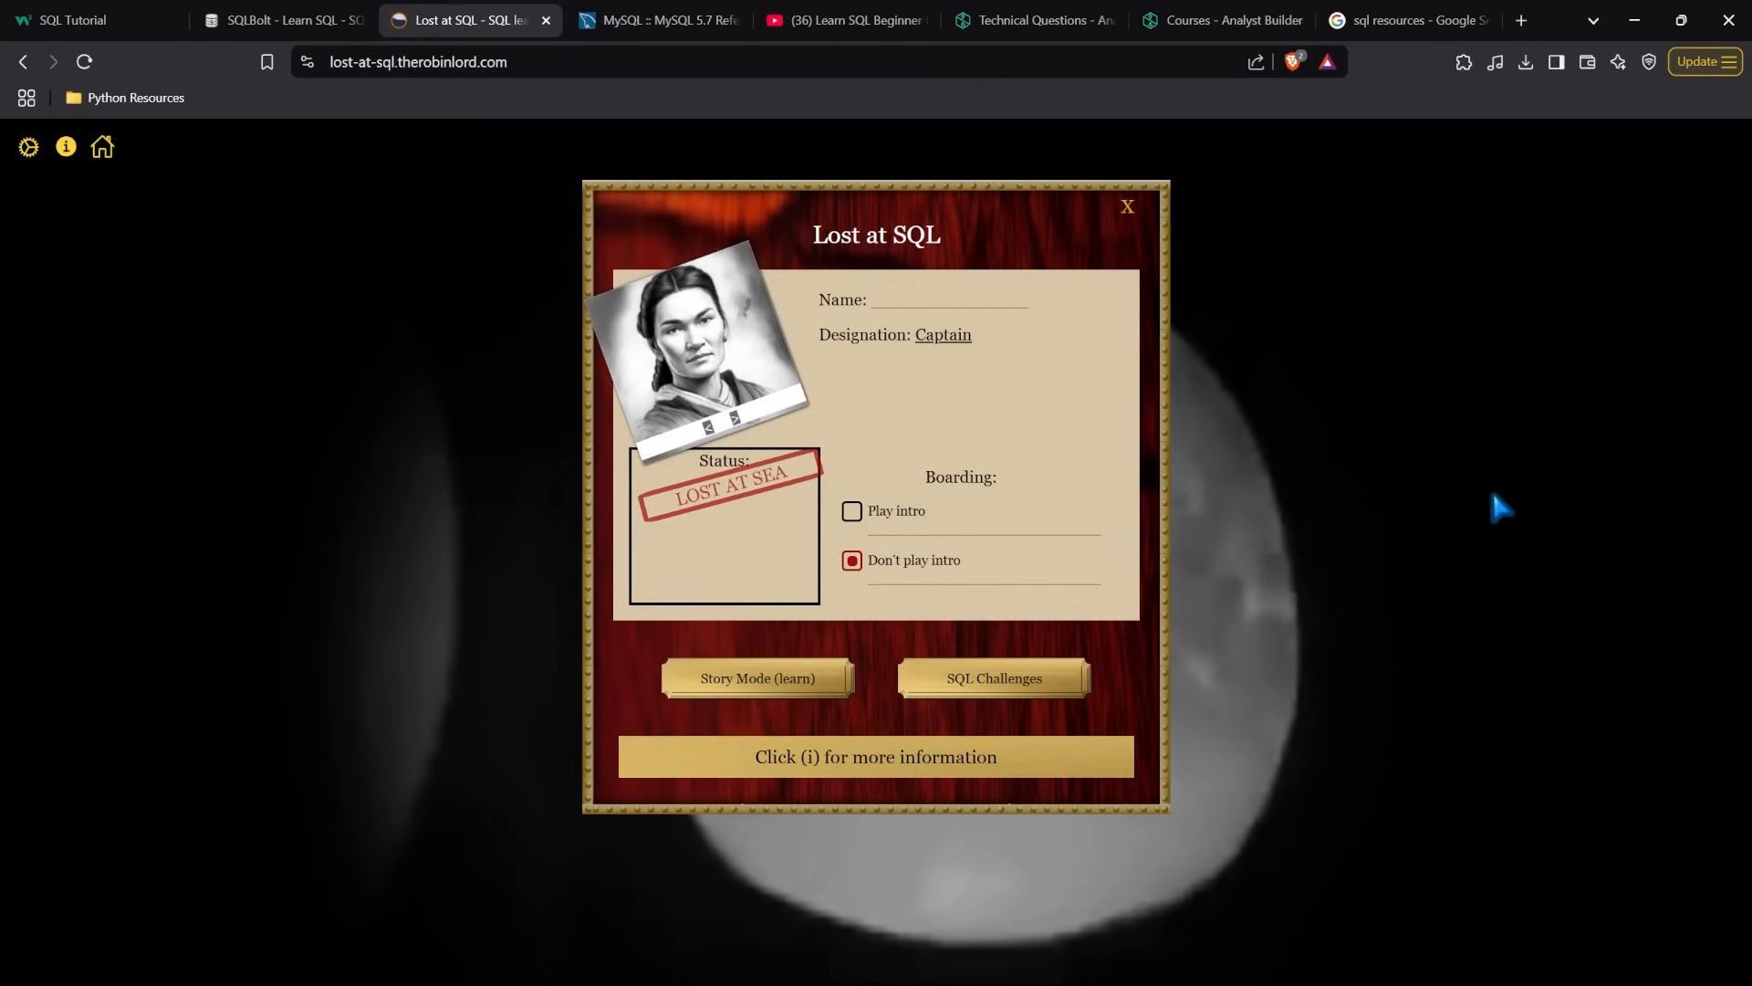
{"action": "mouse_move", "coordinate": [903, 509]}
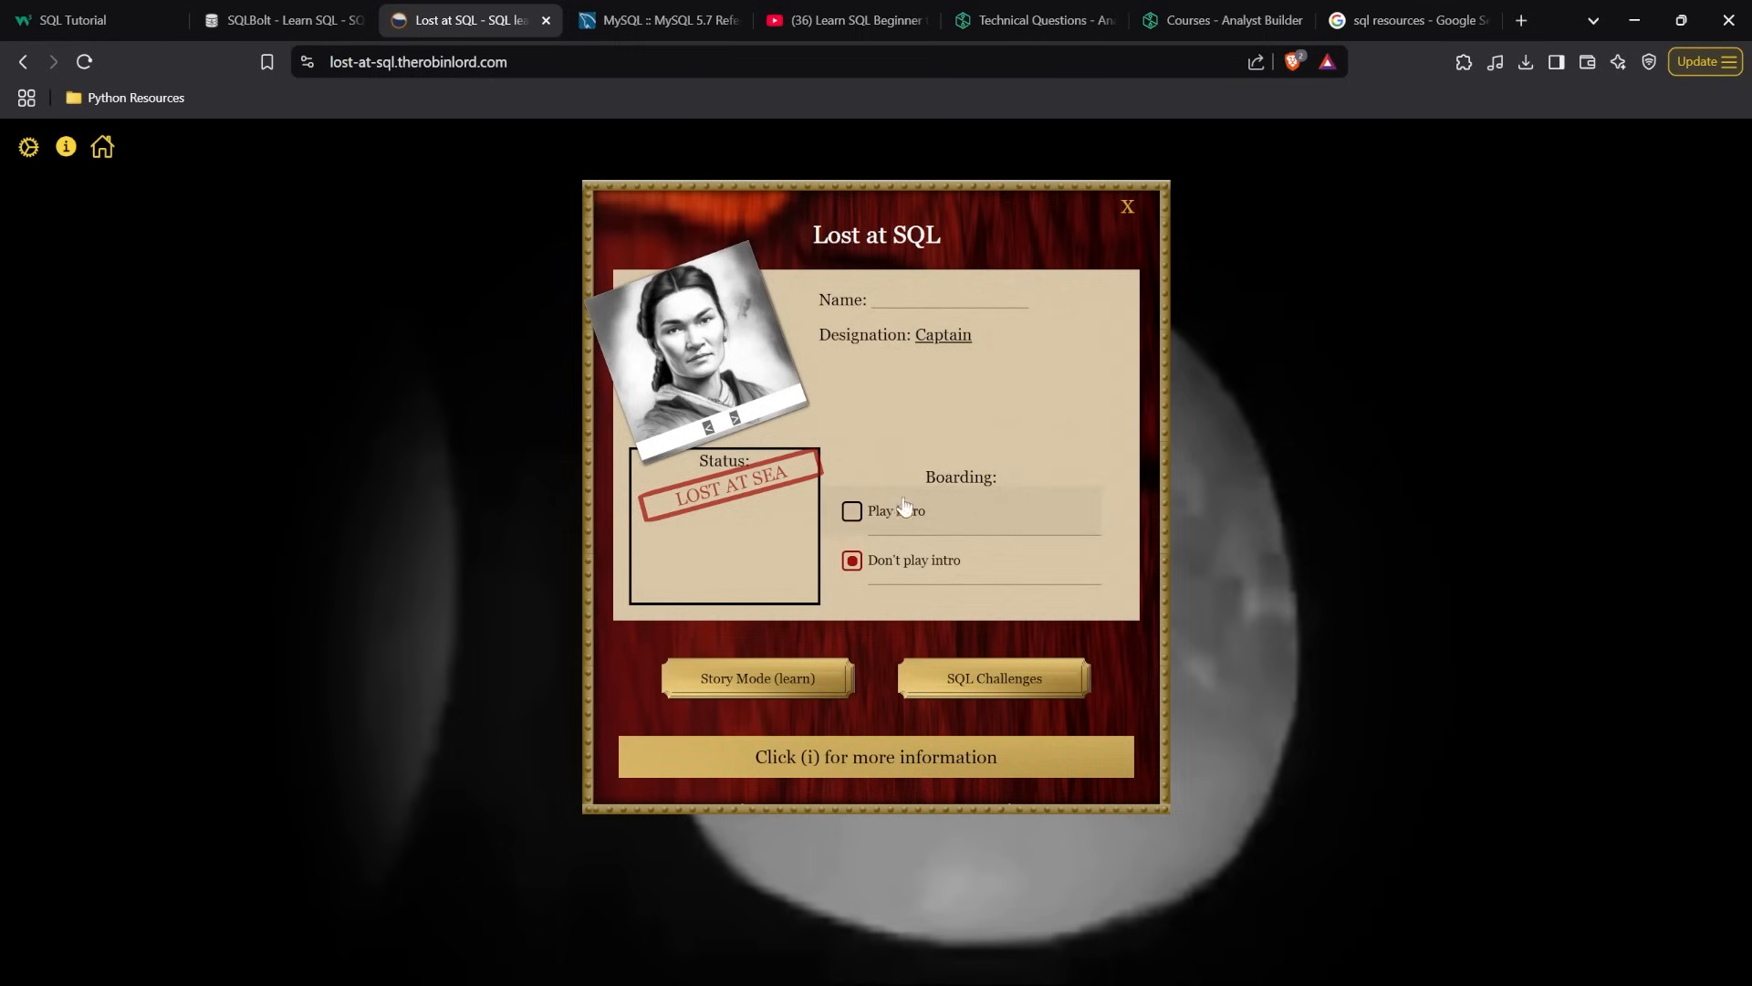
{"action": "mouse_move", "coordinate": [793, 679]}
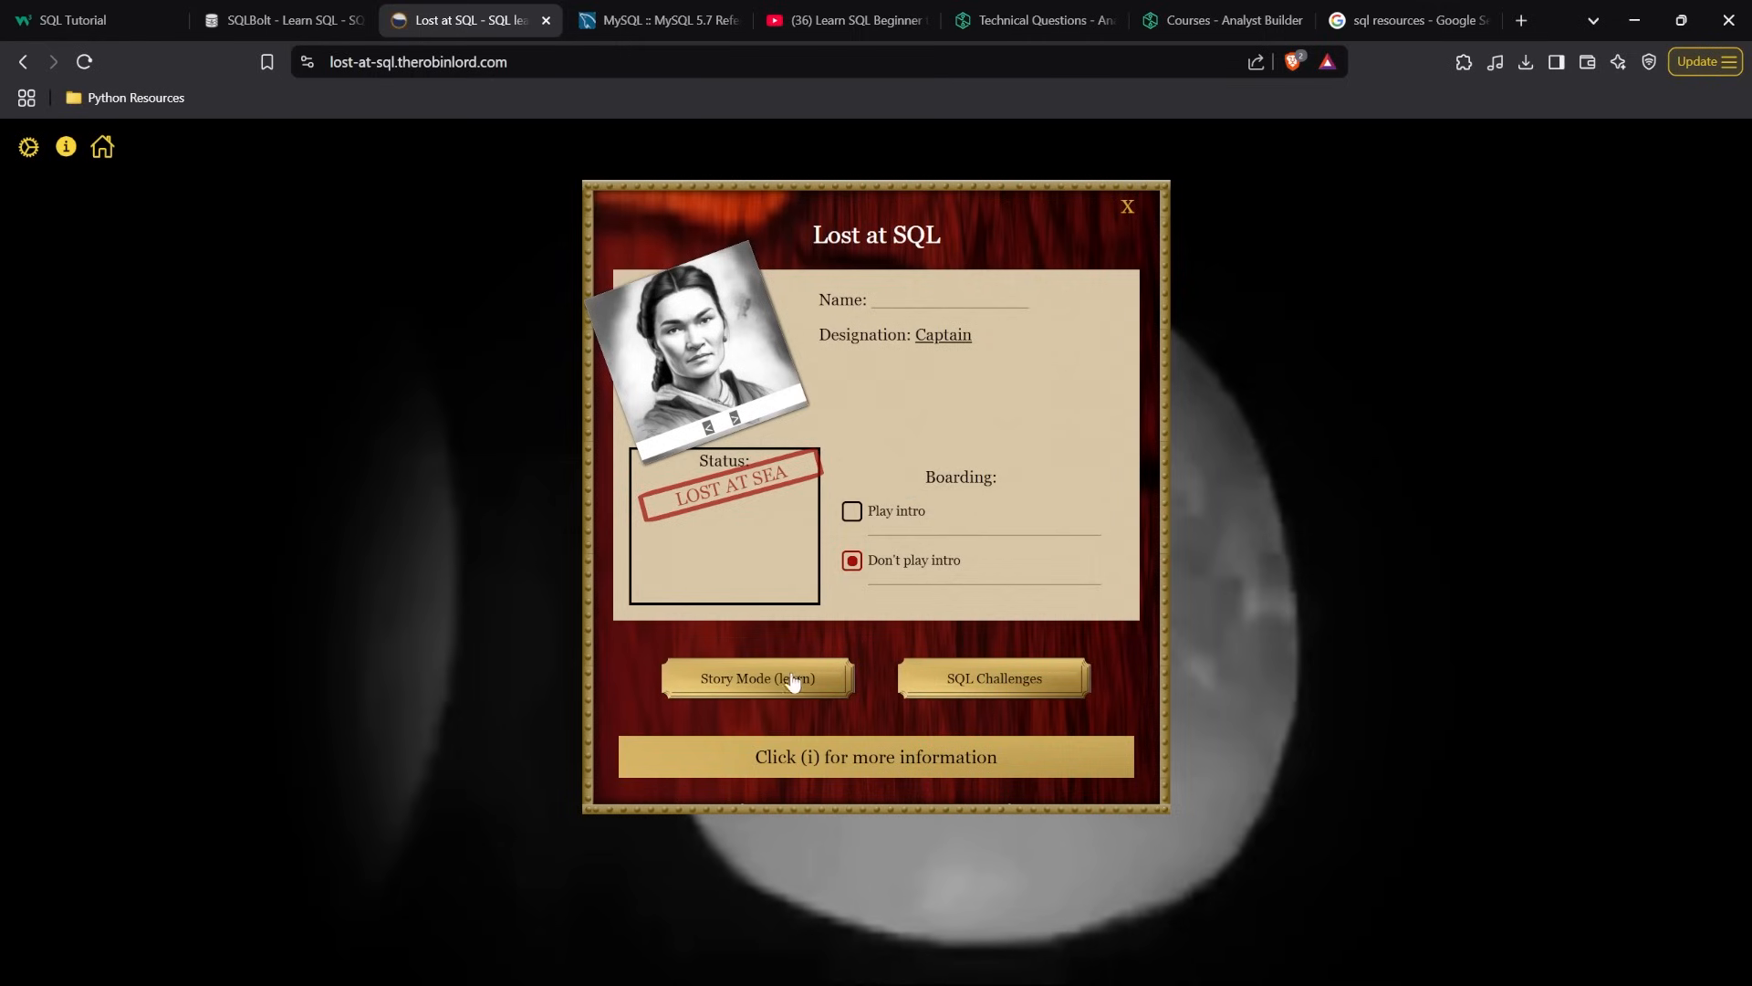
Launch Lost at SQL in 'Story Mode (learn)' to open Chapter 1
{"action": "left_click", "coordinate": [756, 678]}
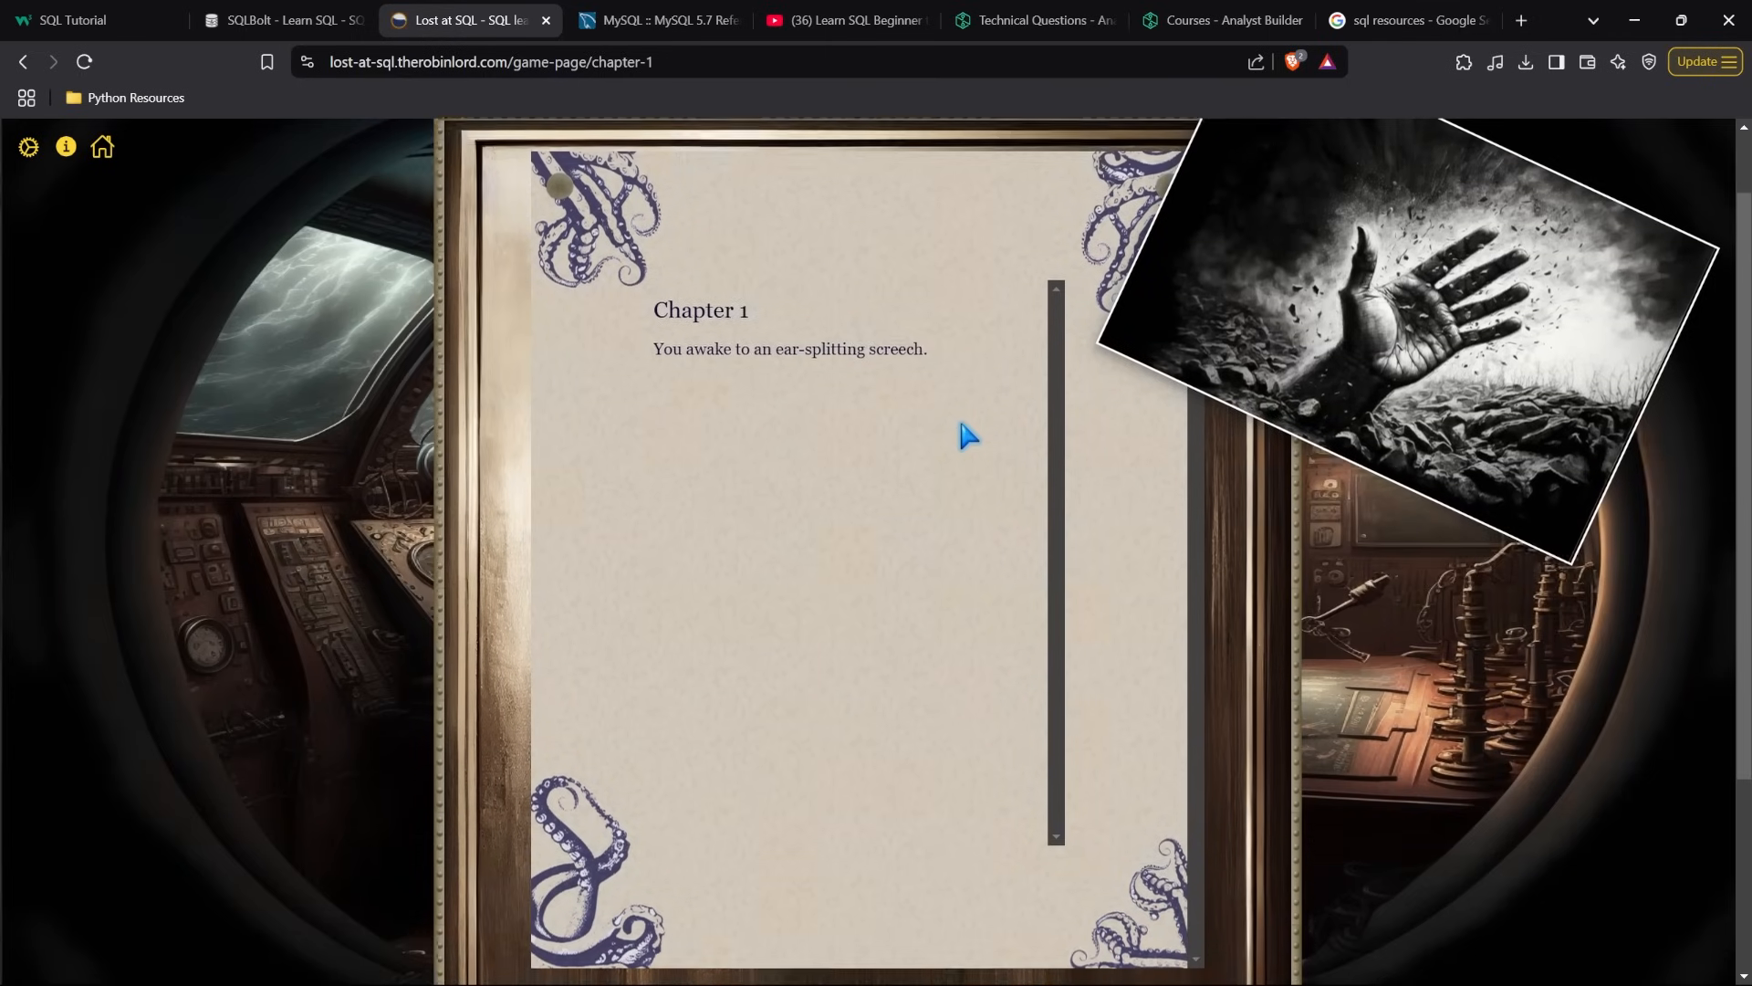
Scroll through Chapter 1's story, malfunctions task and SQL editor, then switch to the MySQL manual
{"action": "scroll", "scroll_direction": "down", "scroll_amount": 3}
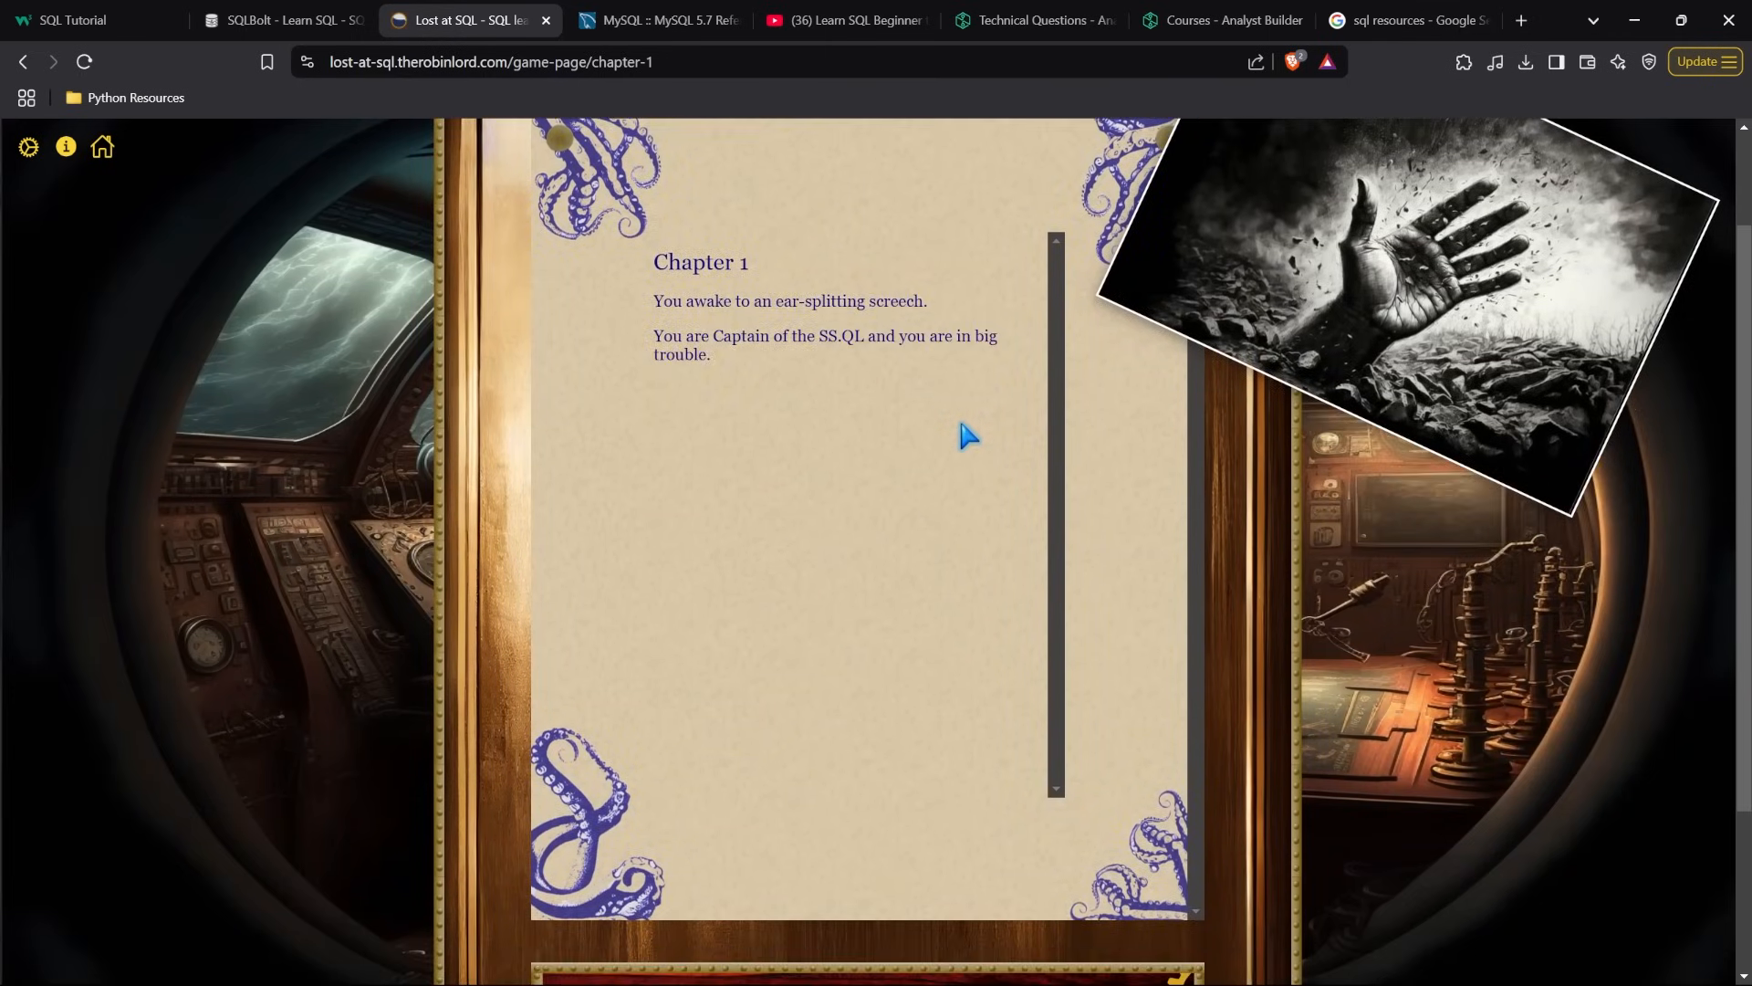
{"action": "scroll", "scroll_direction": "down", "scroll_amount": 3}
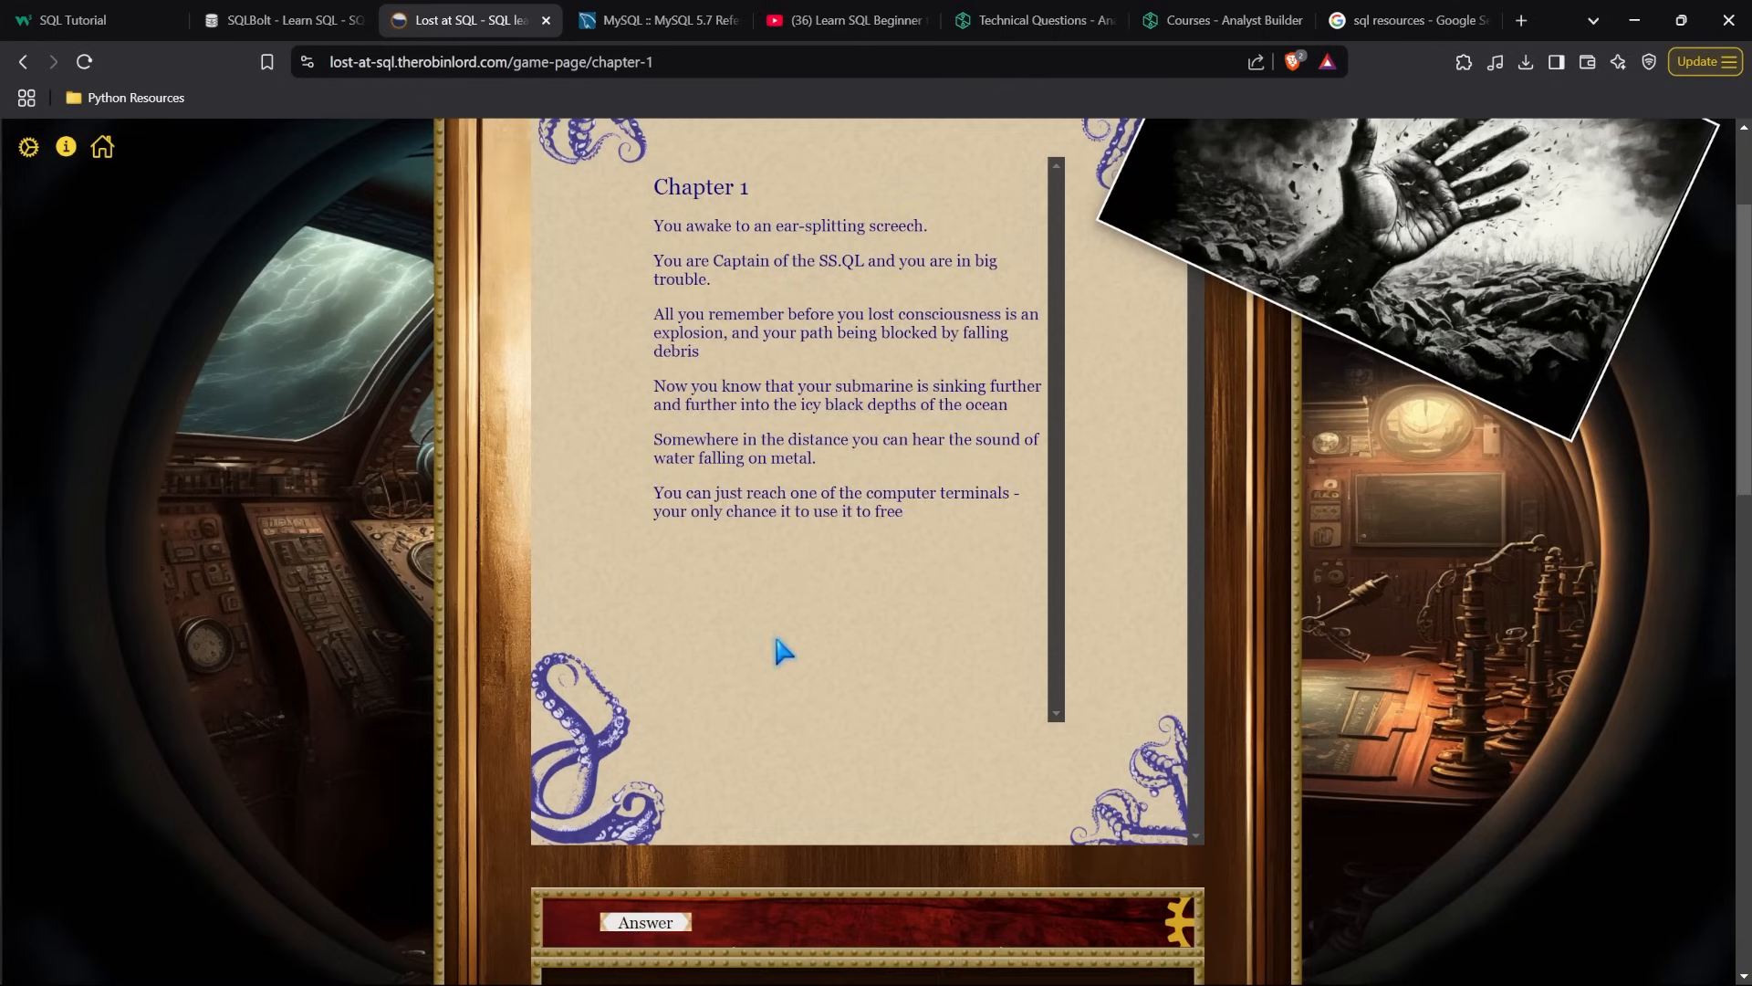
{"action": "scroll", "scroll_direction": "down", "scroll_amount": 3}
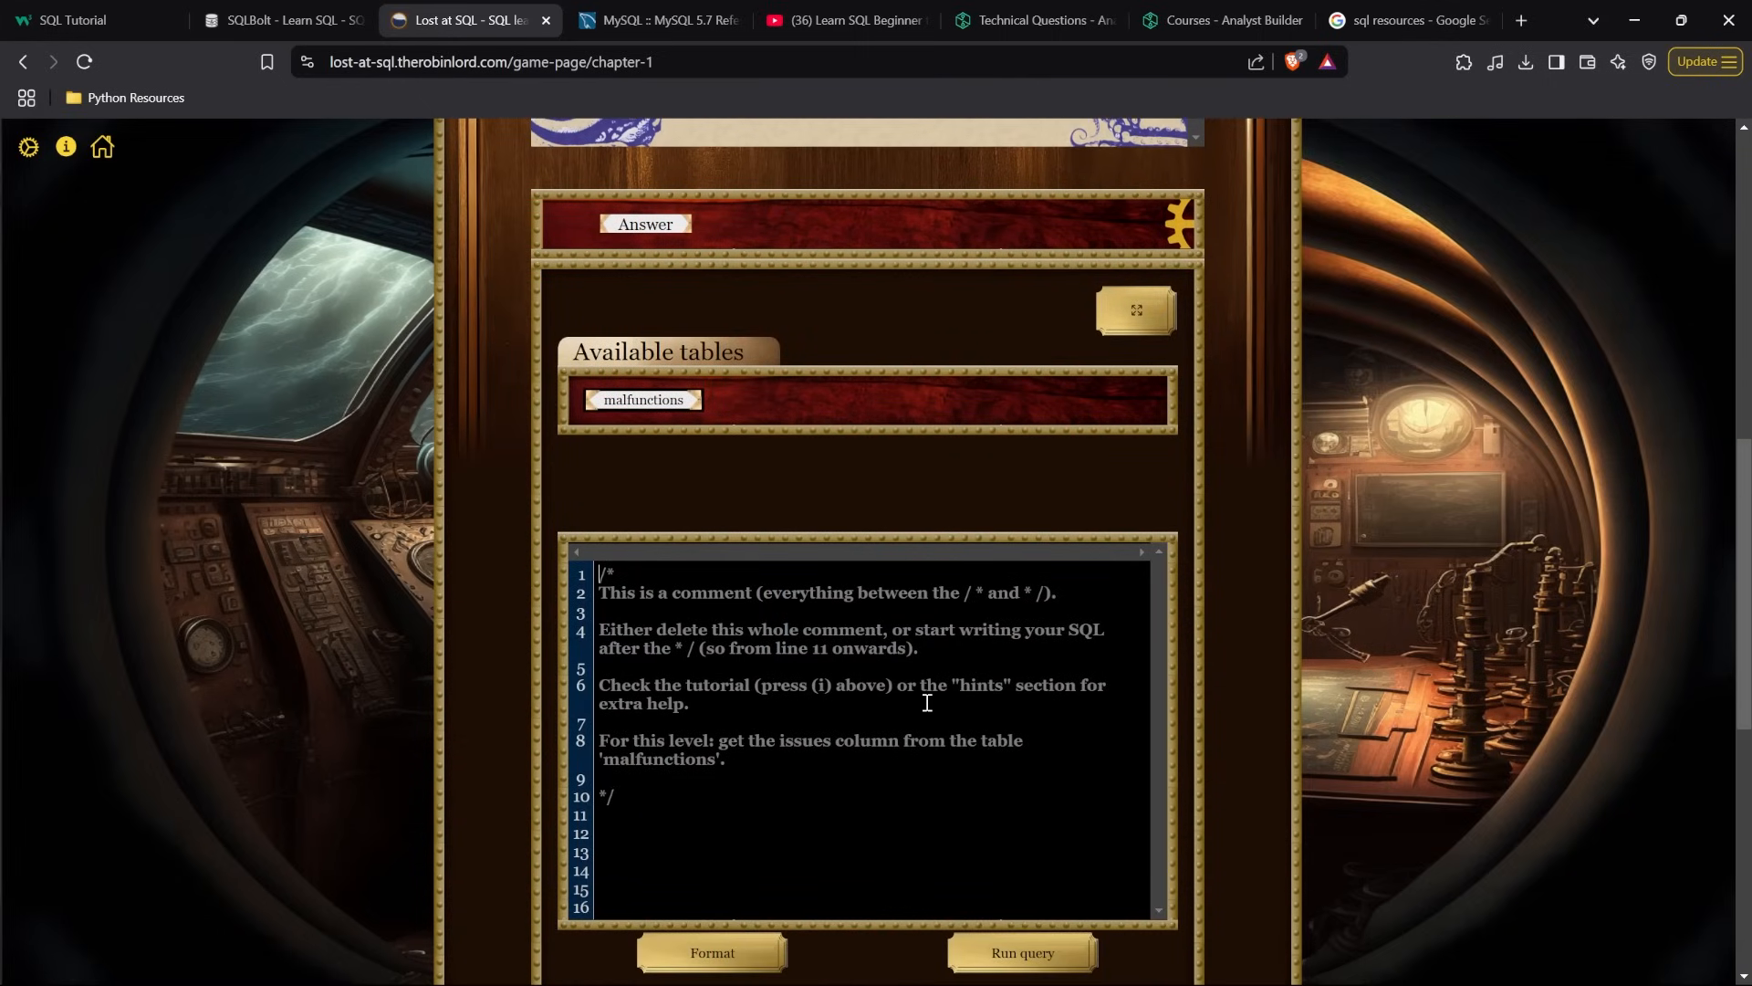
{"action": "scroll", "scroll_direction": "down", "scroll_amount": 3}
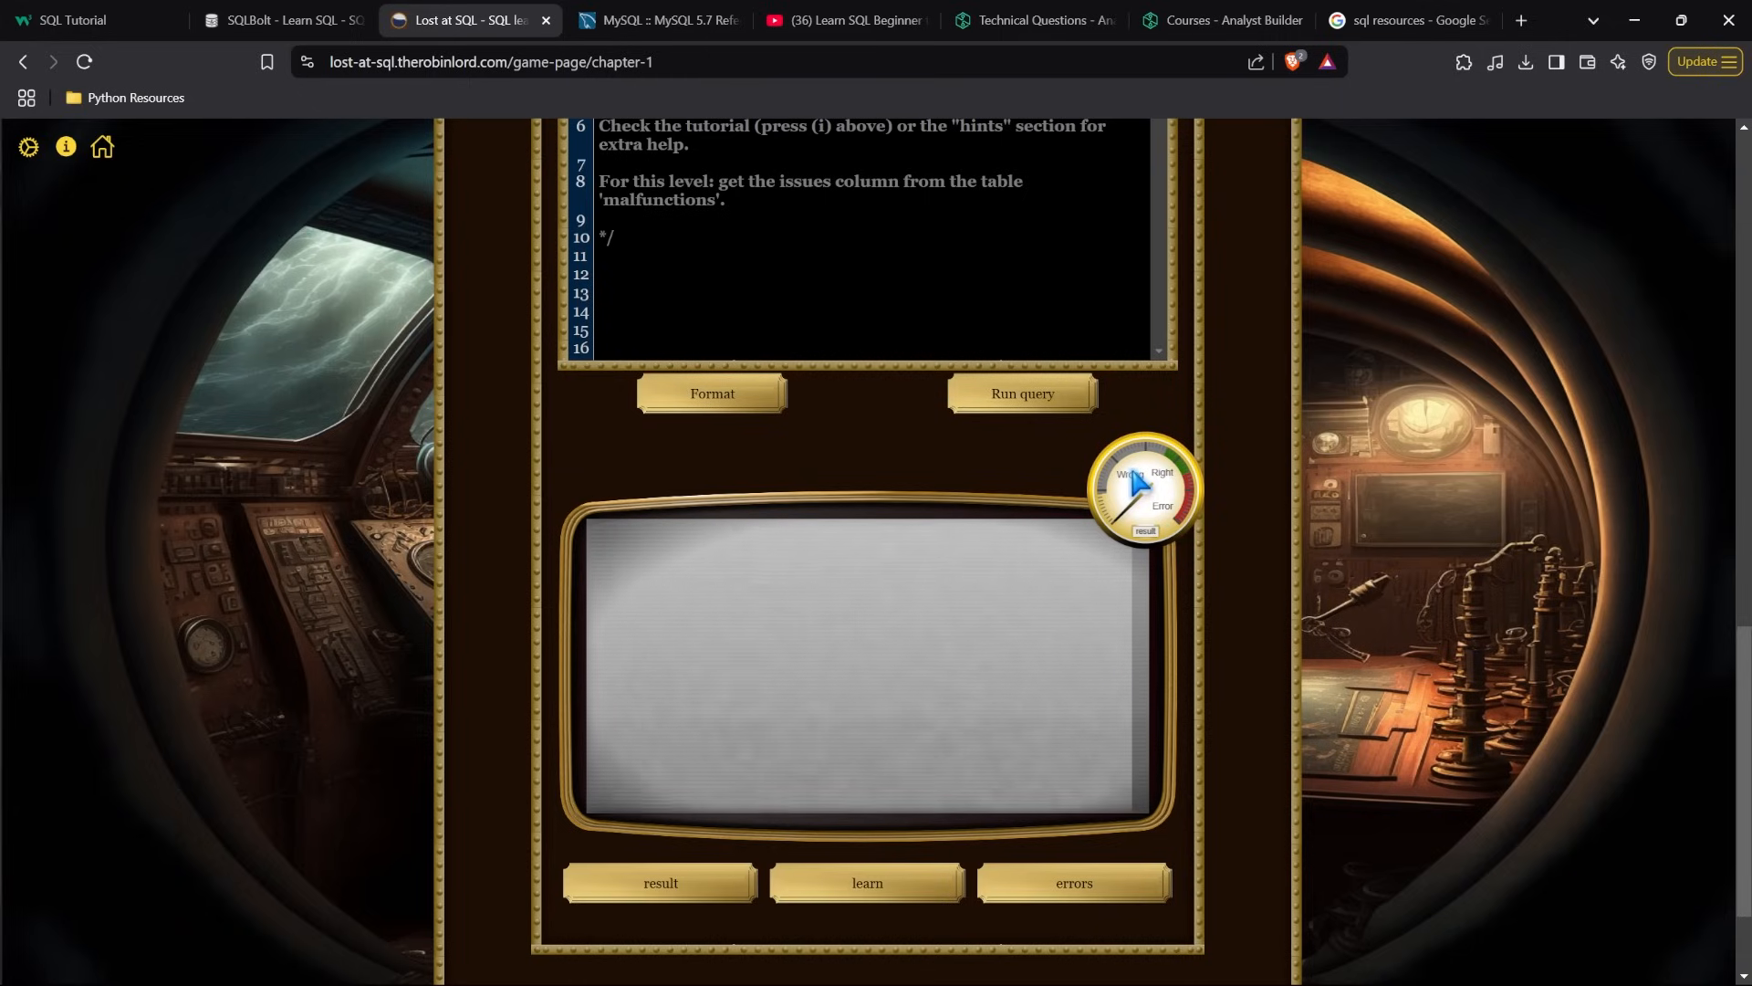
{"action": "left_click", "coordinate": [657, 20]}
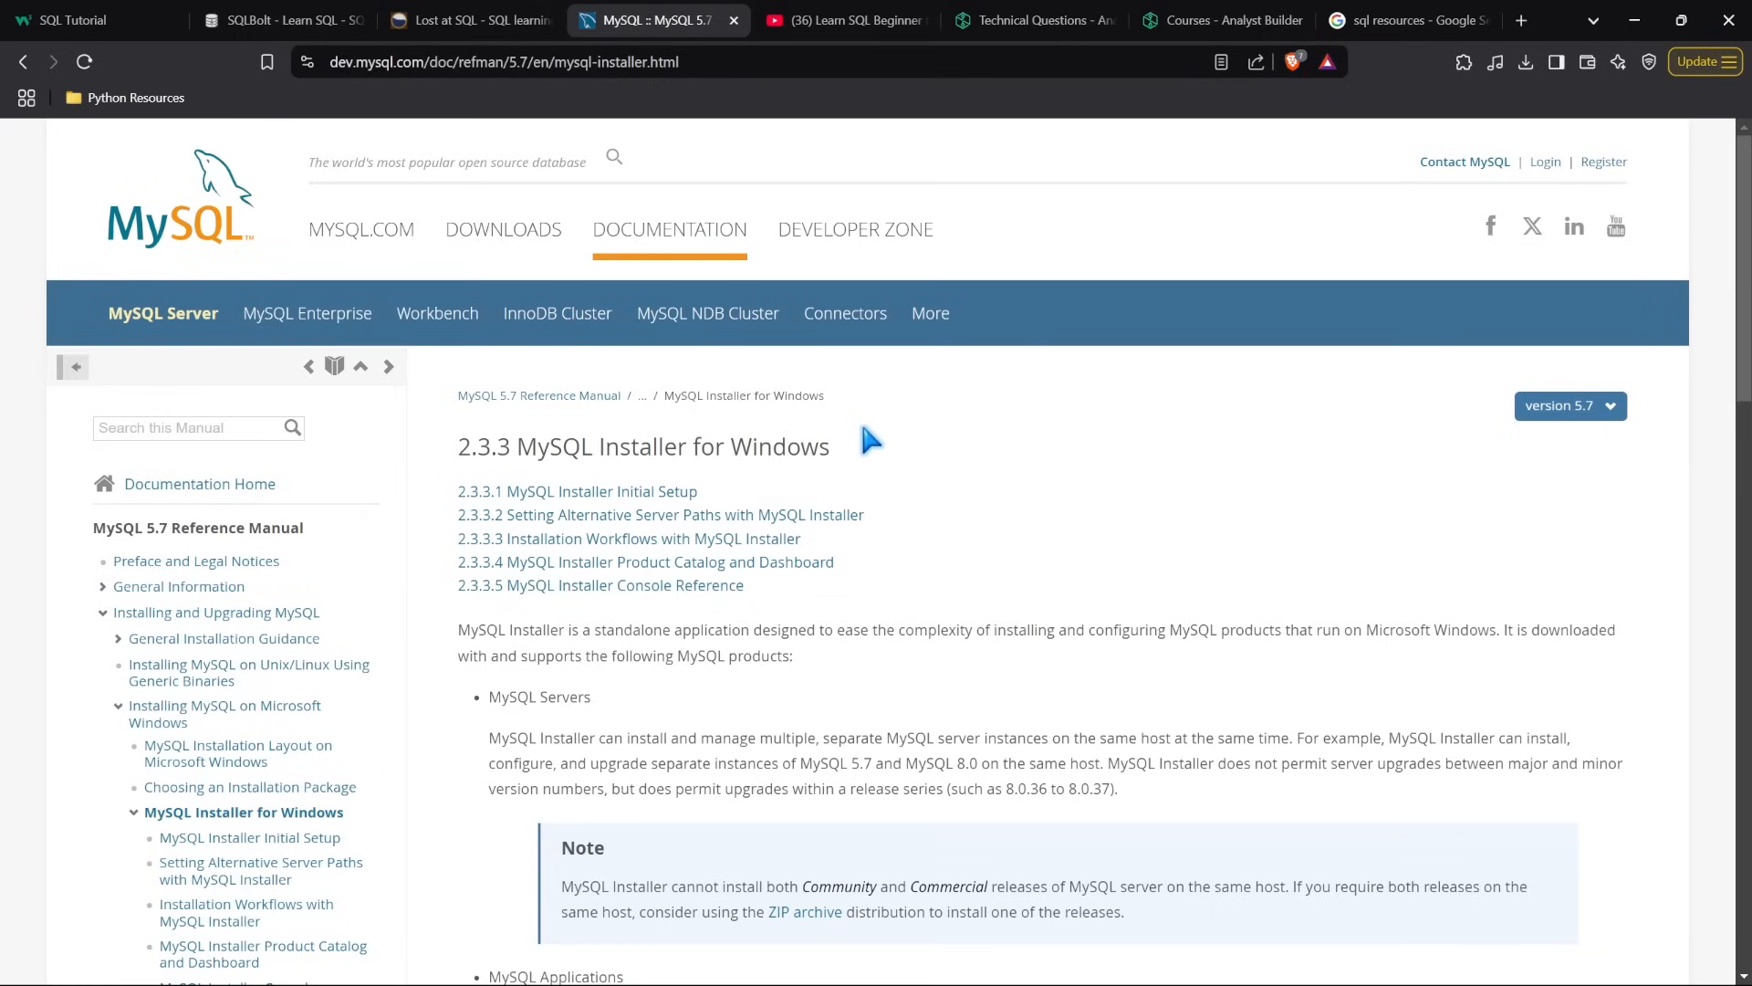
{"action": "mouse_move", "coordinate": [187, 63]}
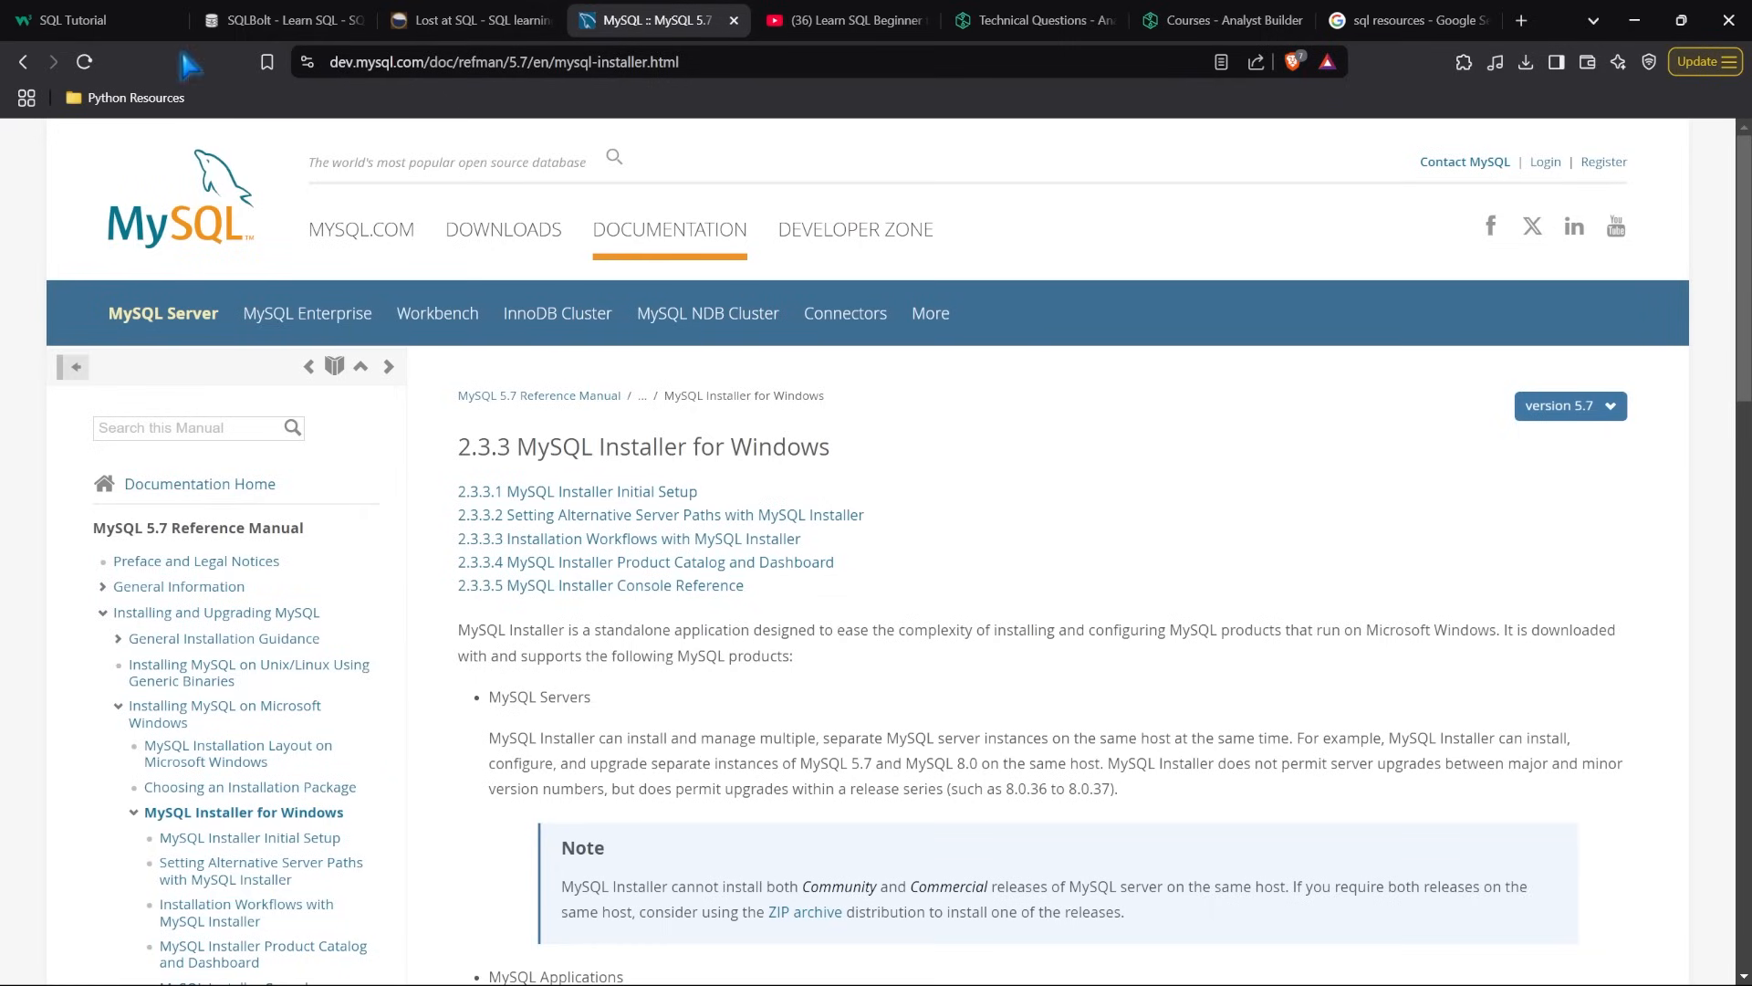
{"action": "mouse_move", "coordinate": [769, 508]}
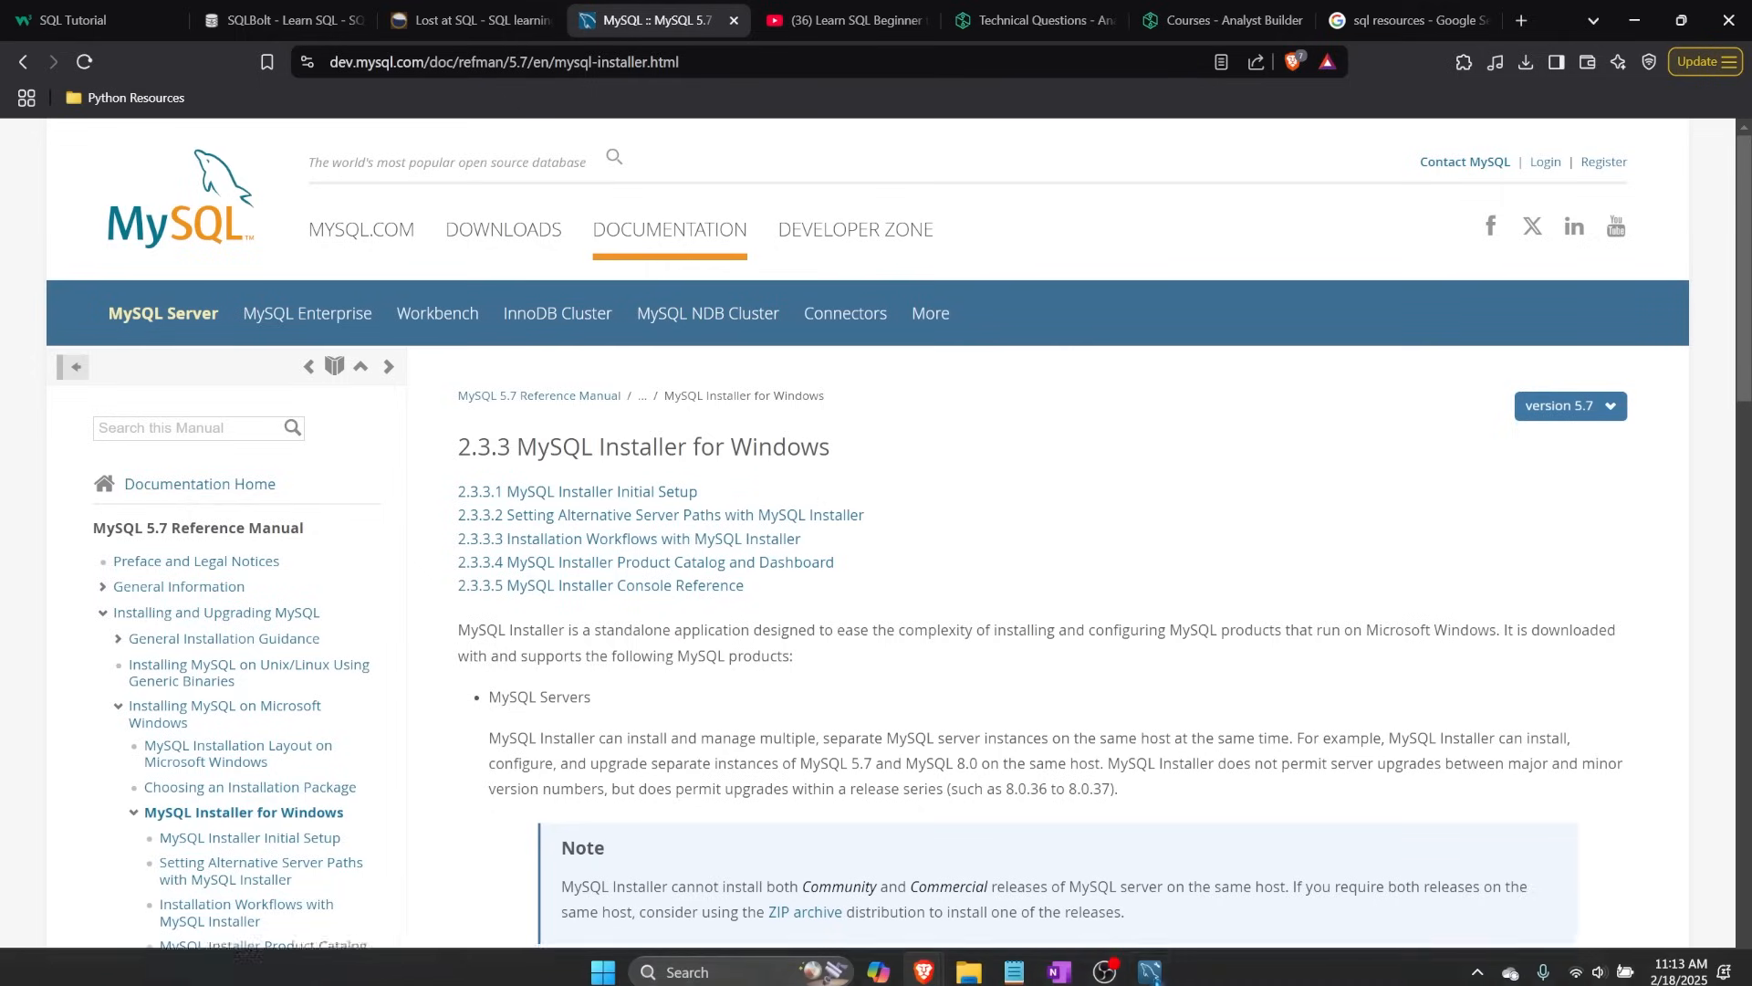
Switch to MySQL Workbench, showing the SELECT * FROM bakery.customers results
{"action": "left_click", "coordinate": [1148, 971]}
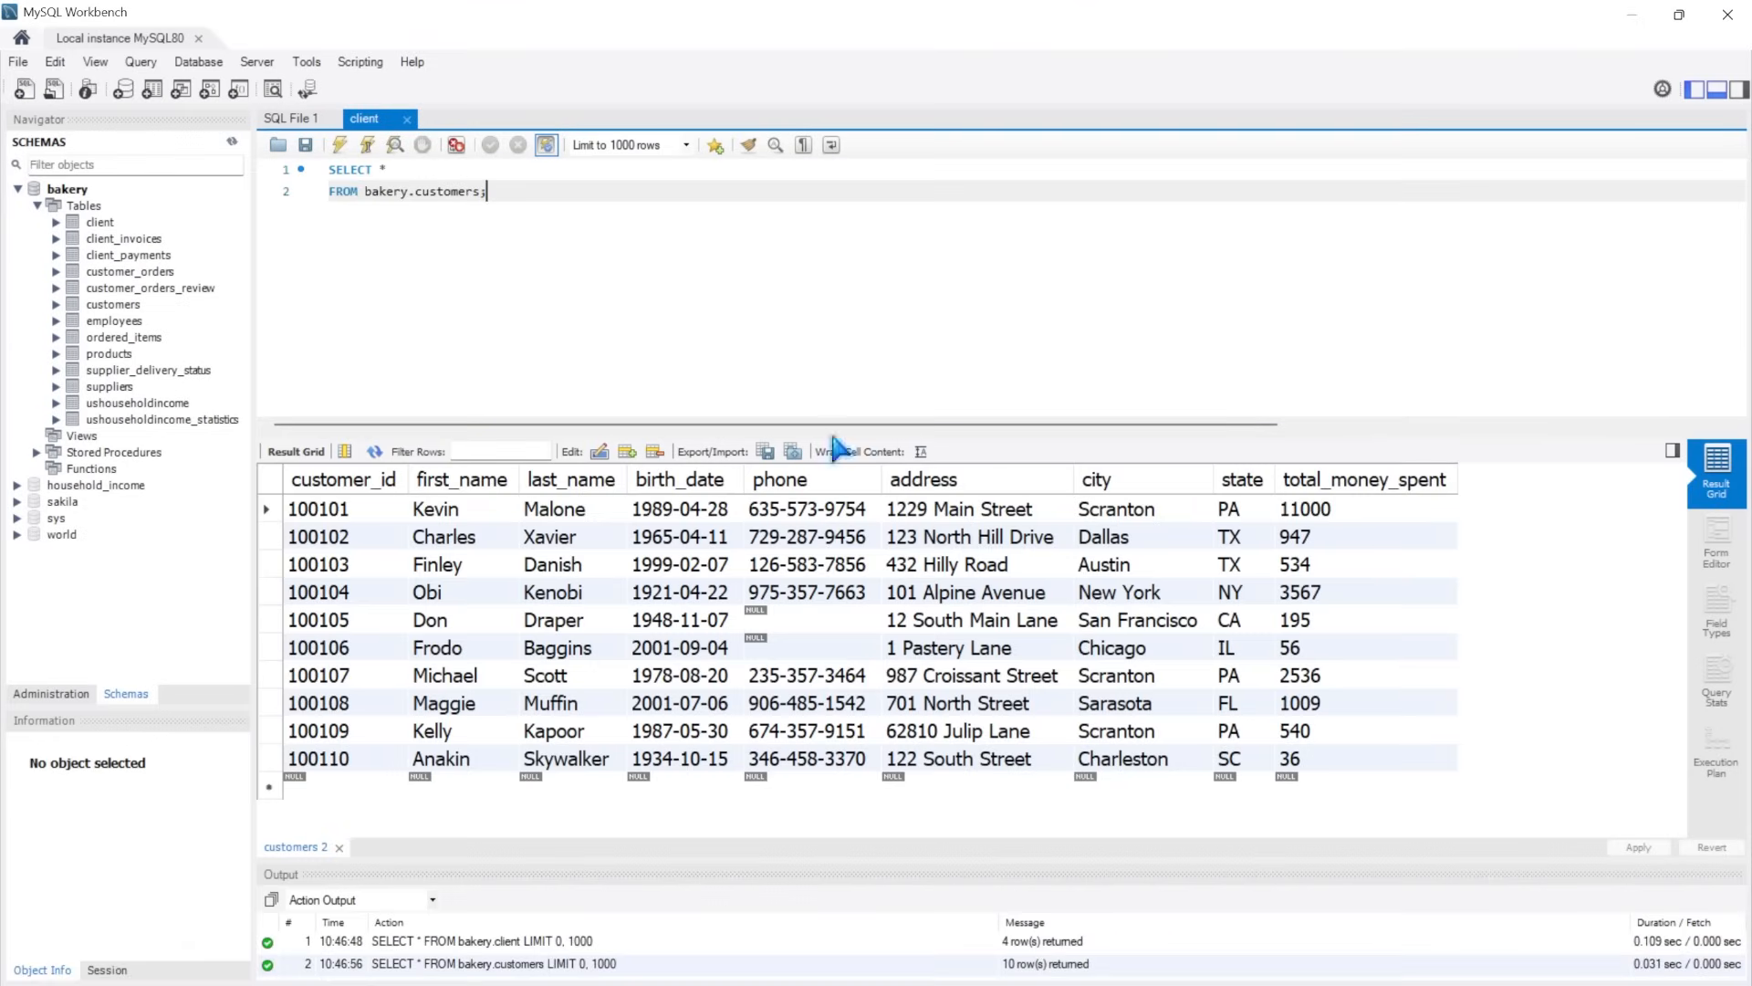
{"action": "mouse_move", "coordinate": [743, 198]}
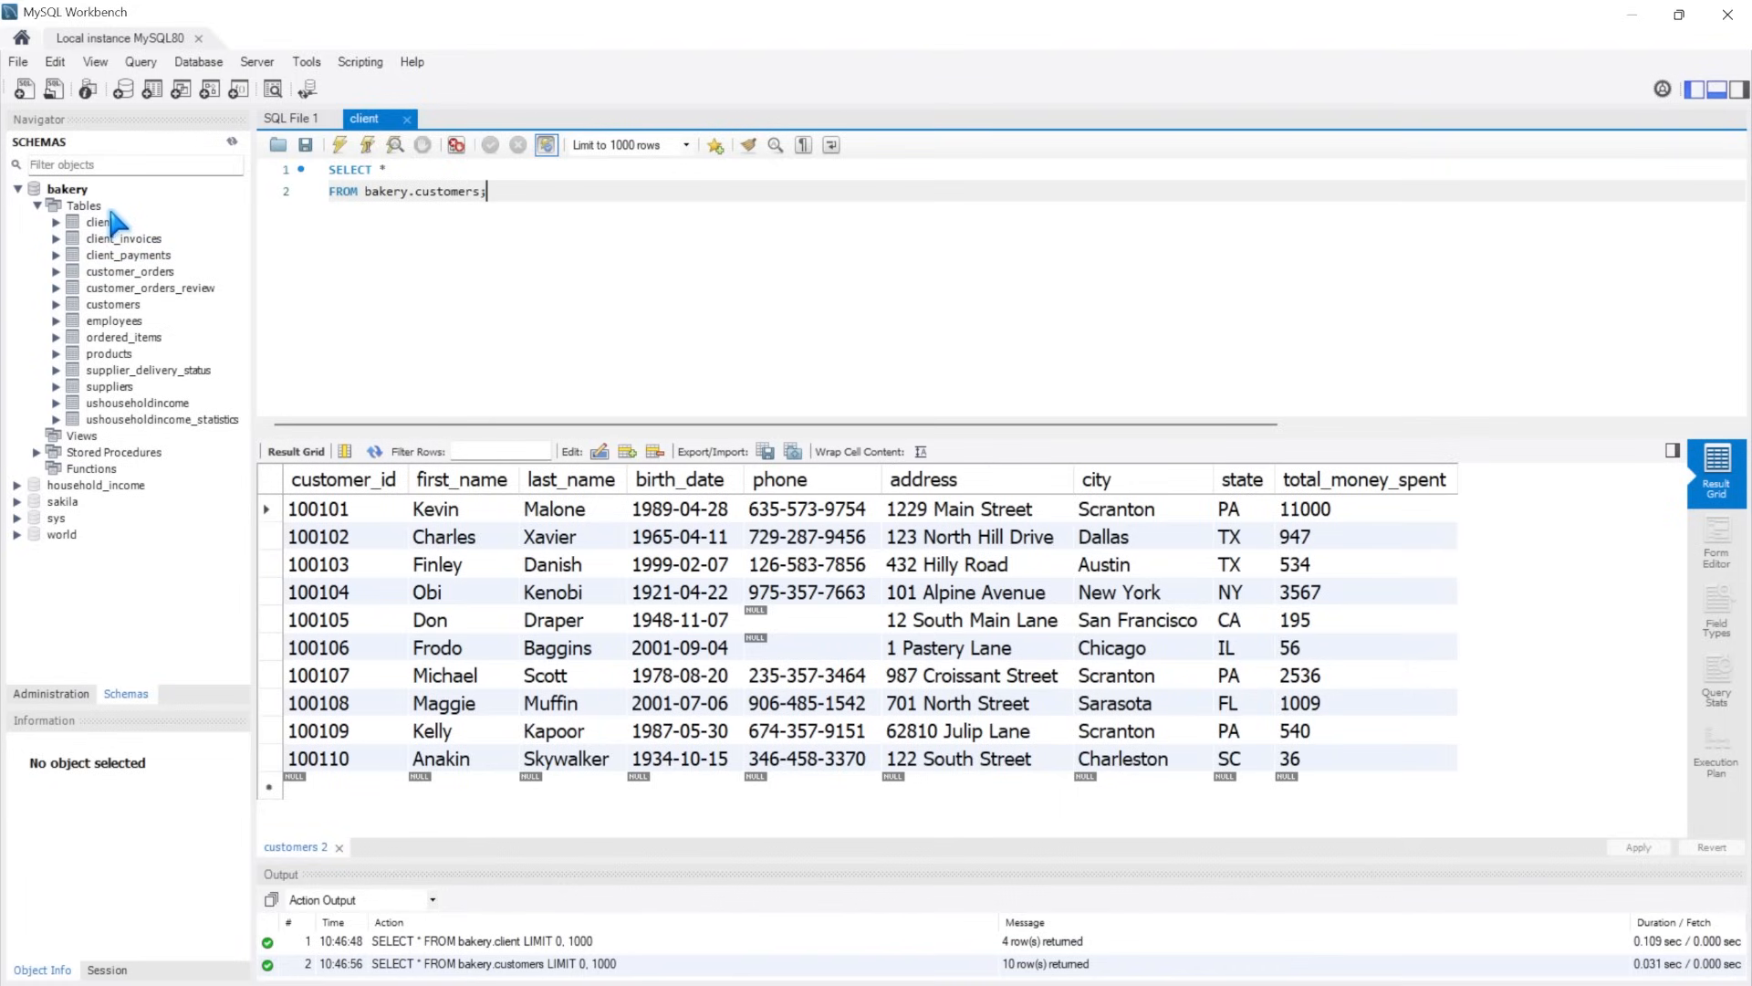
{"action": "mouse_move", "coordinate": [106, 240]}
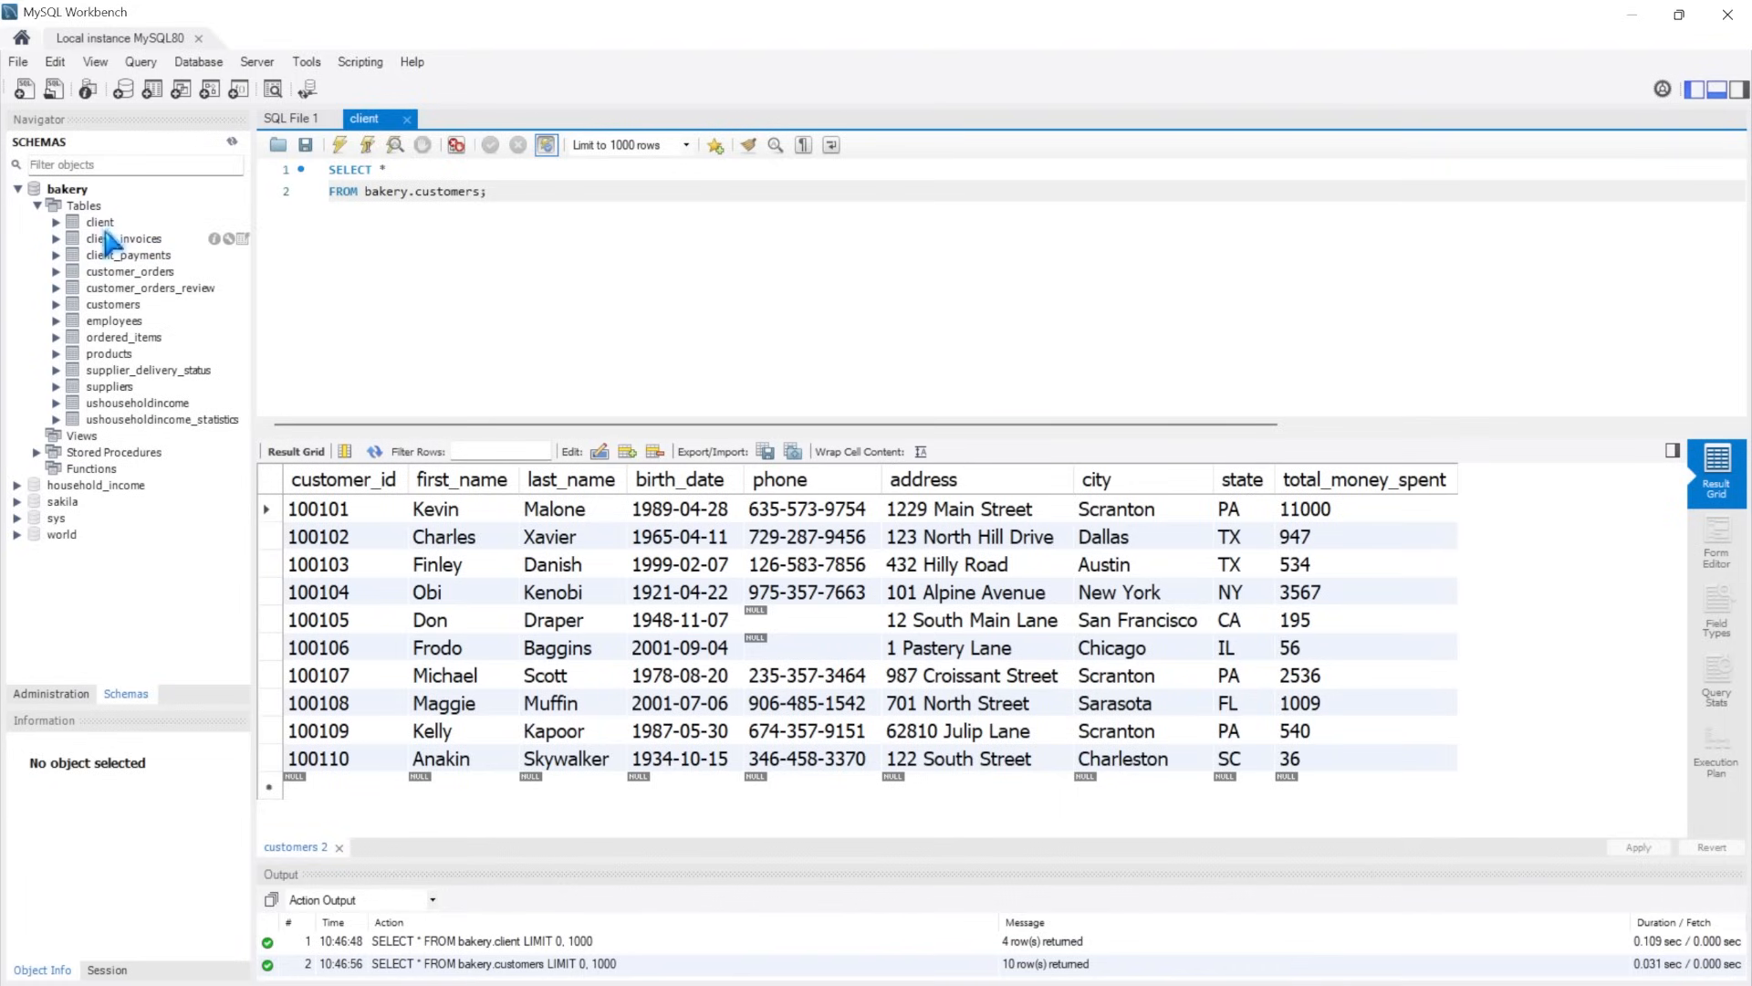
{"action": "mouse_move", "coordinate": [106, 229]}
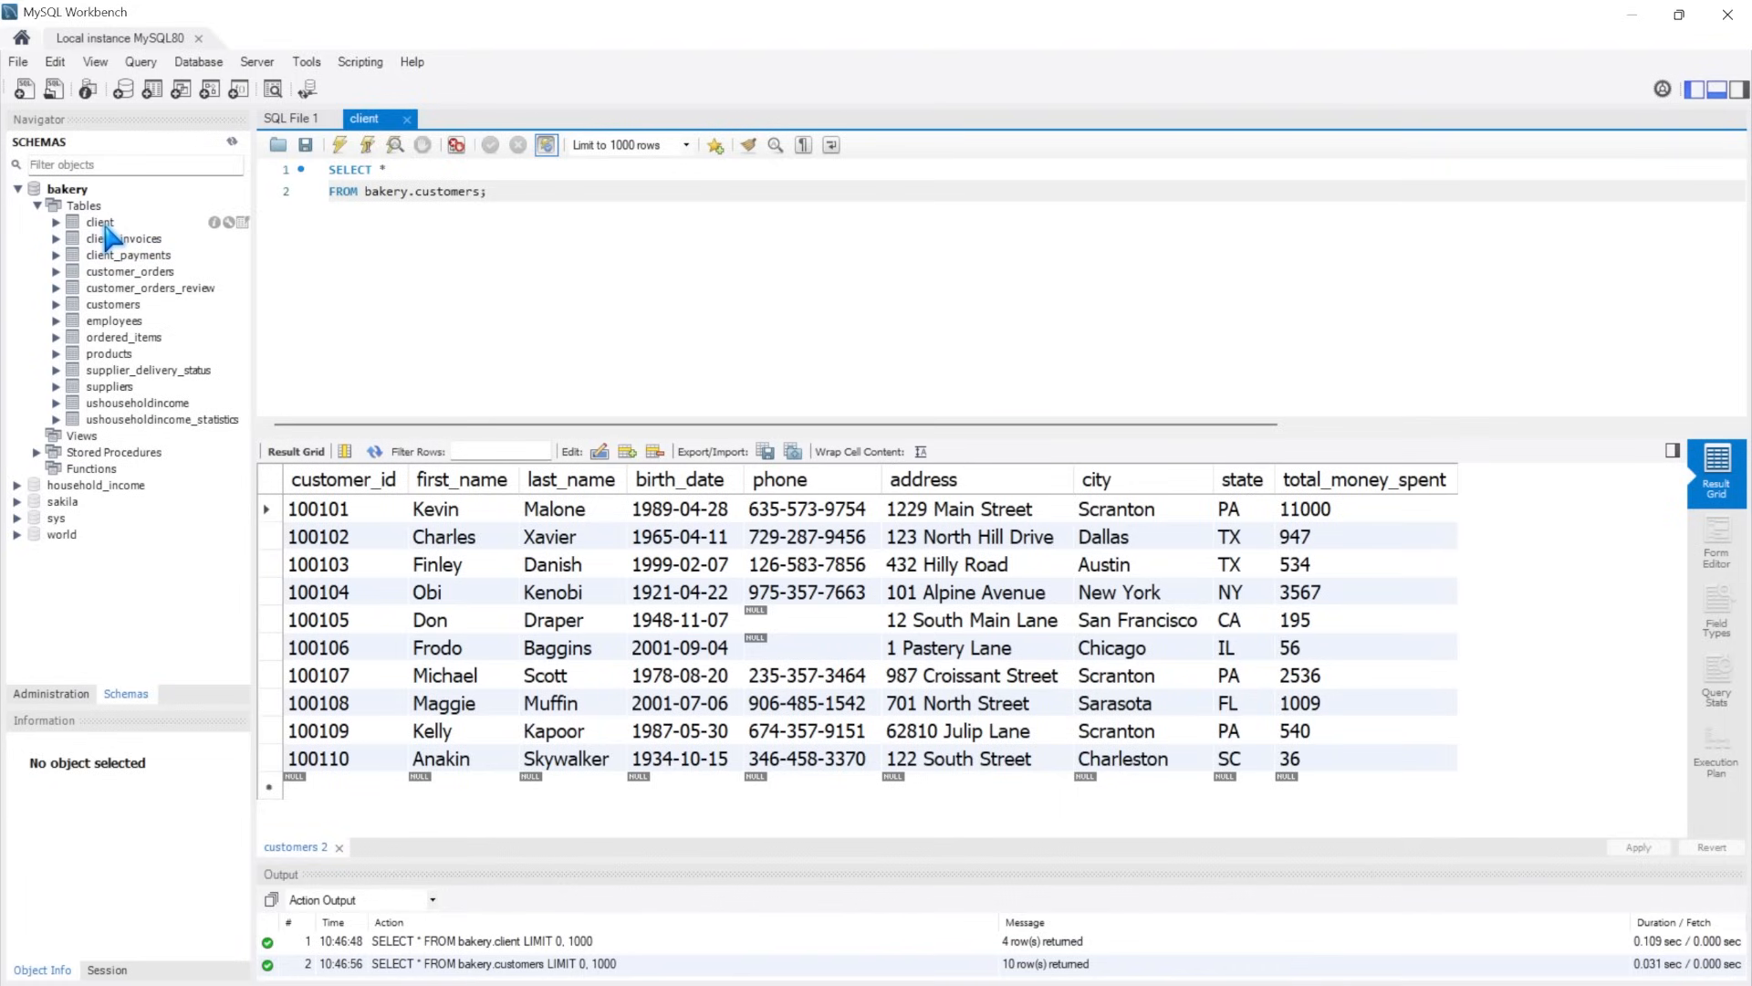
Look over the bakery schema tables, then return to Alex The Analyst's SQL course video
{"action": "left_click", "coordinate": [484, 191]}
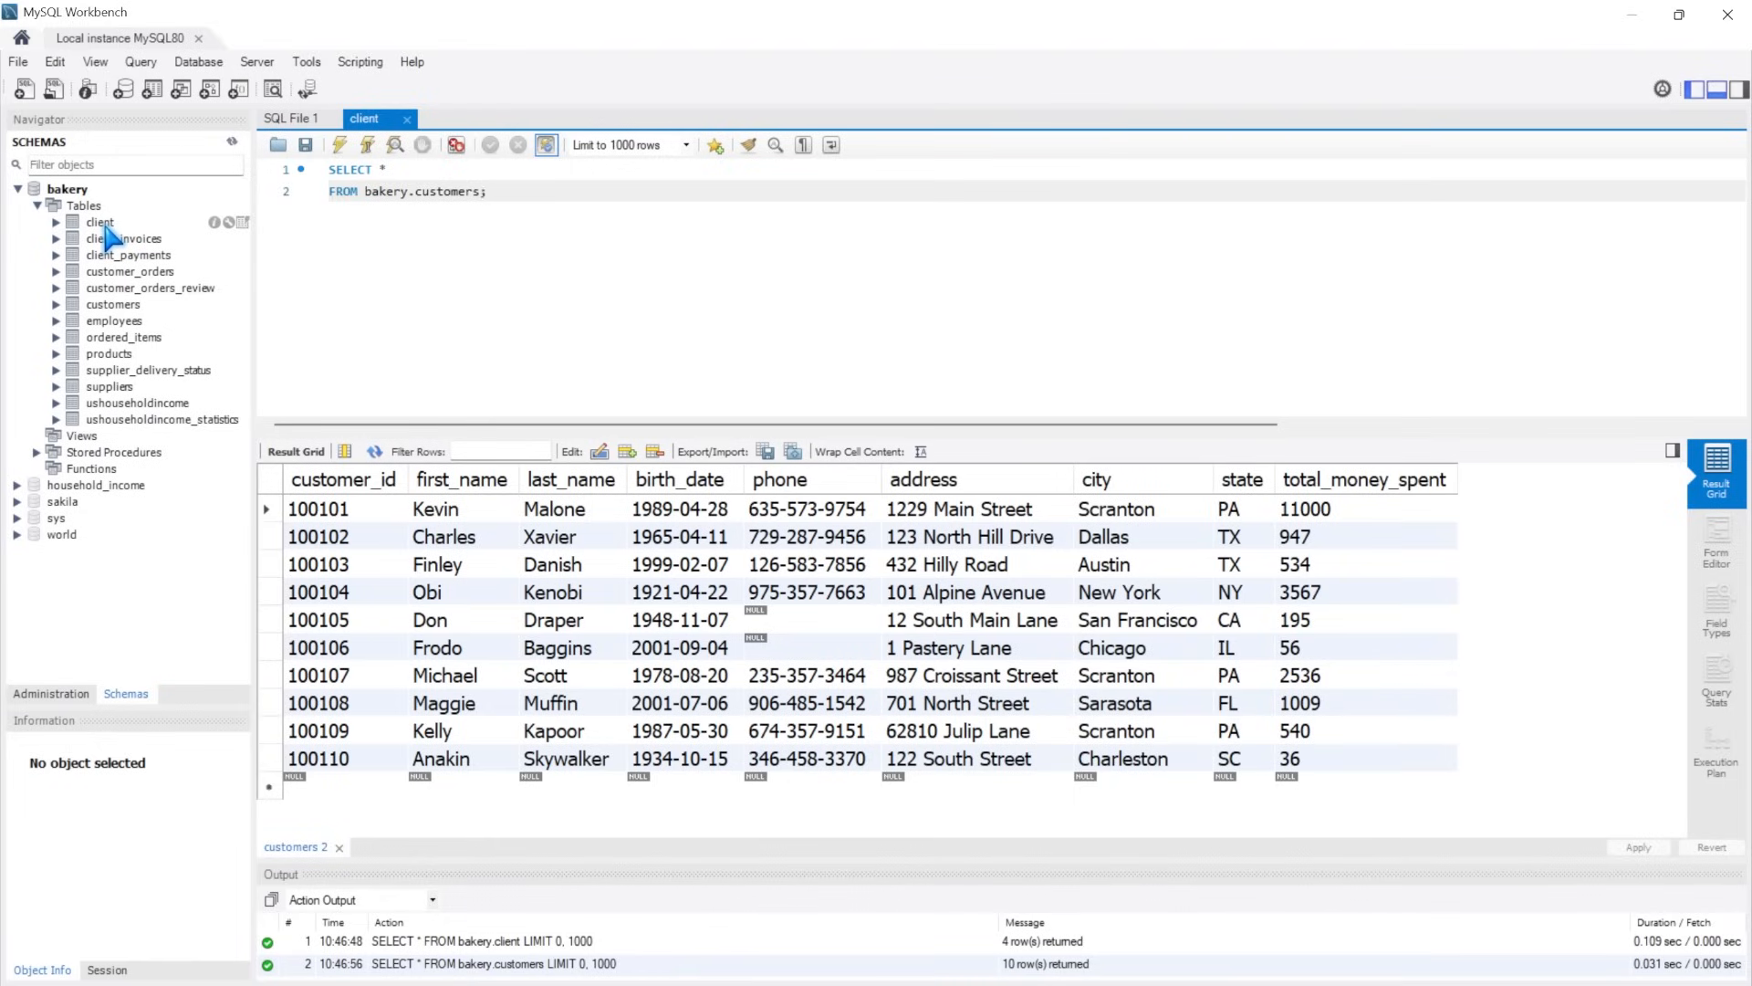
{"action": "mouse_move", "coordinate": [106, 37]}
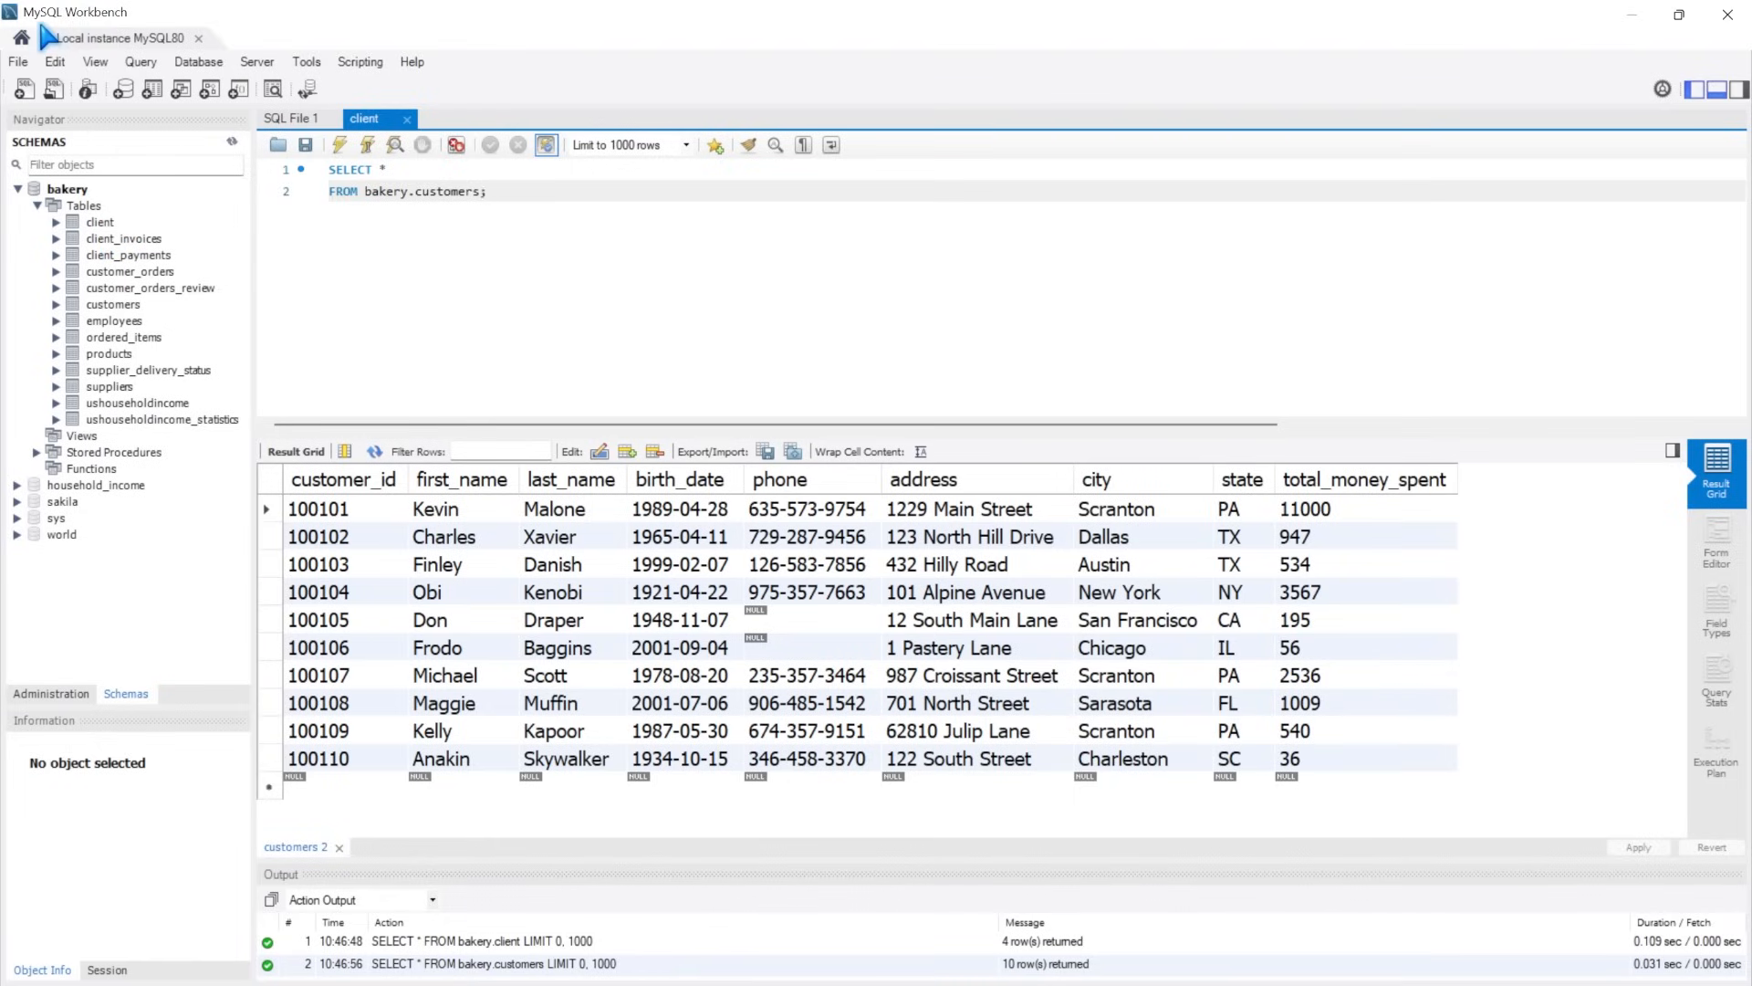
{"action": "mouse_move", "coordinate": [728, 371]}
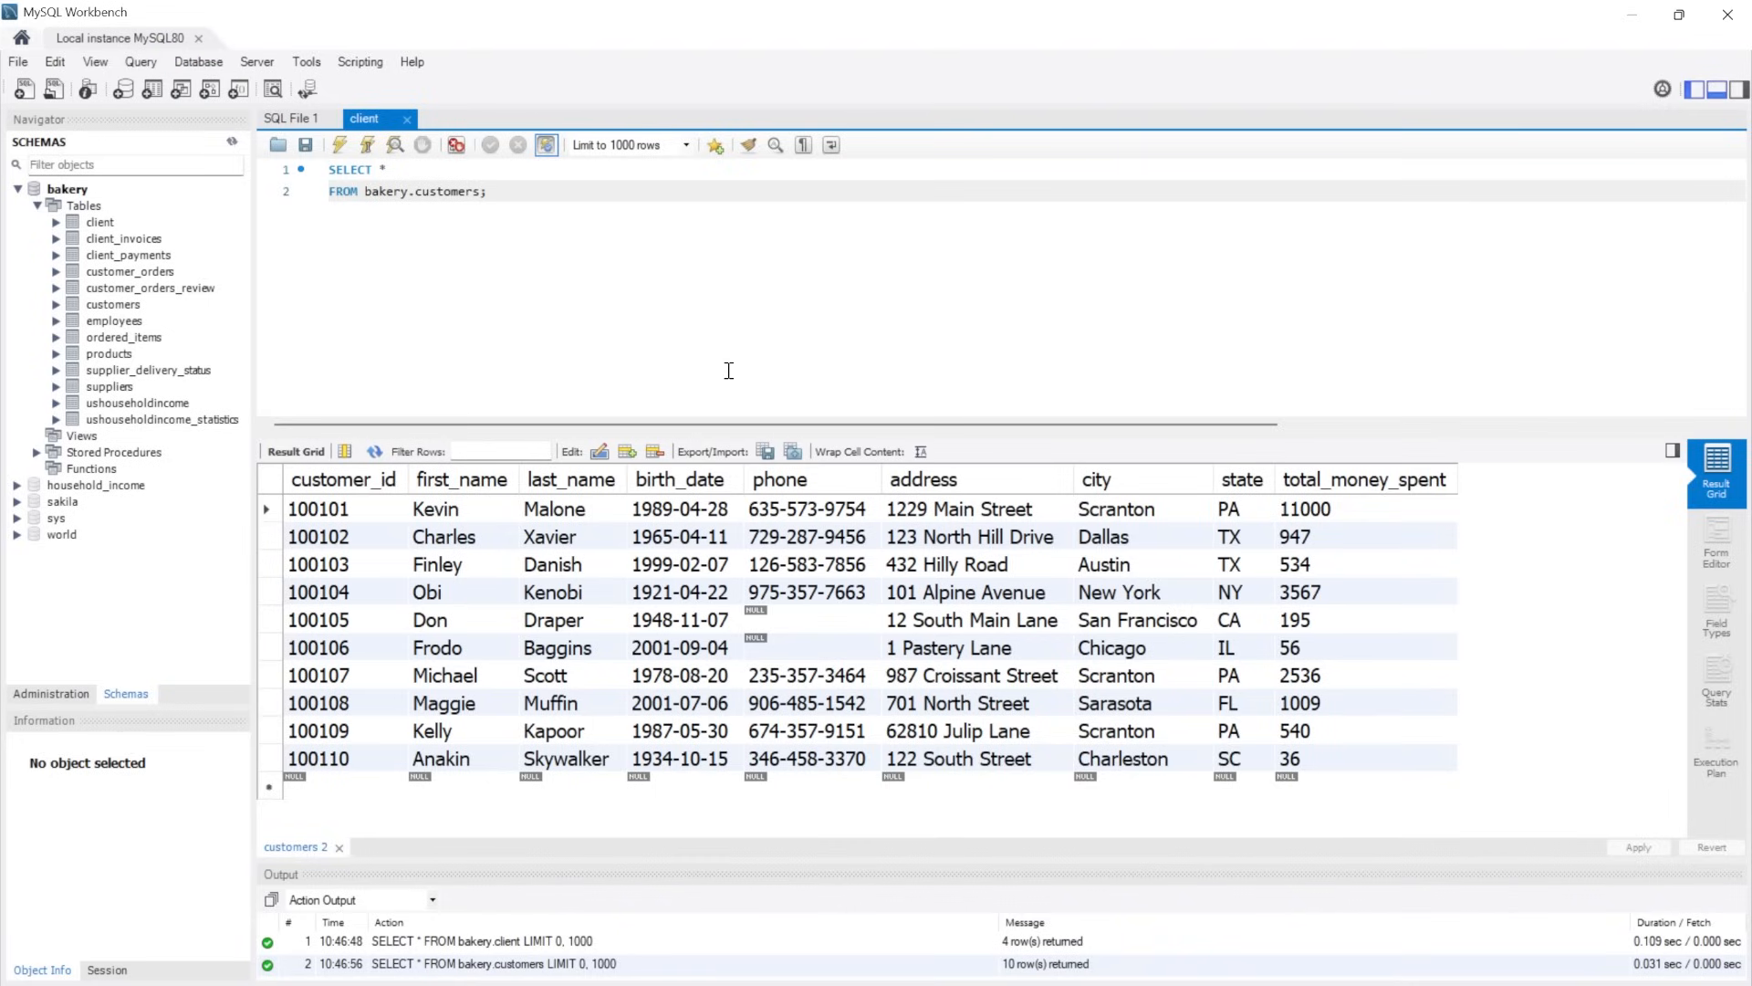
{"action": "left_click", "coordinate": [484, 191]}
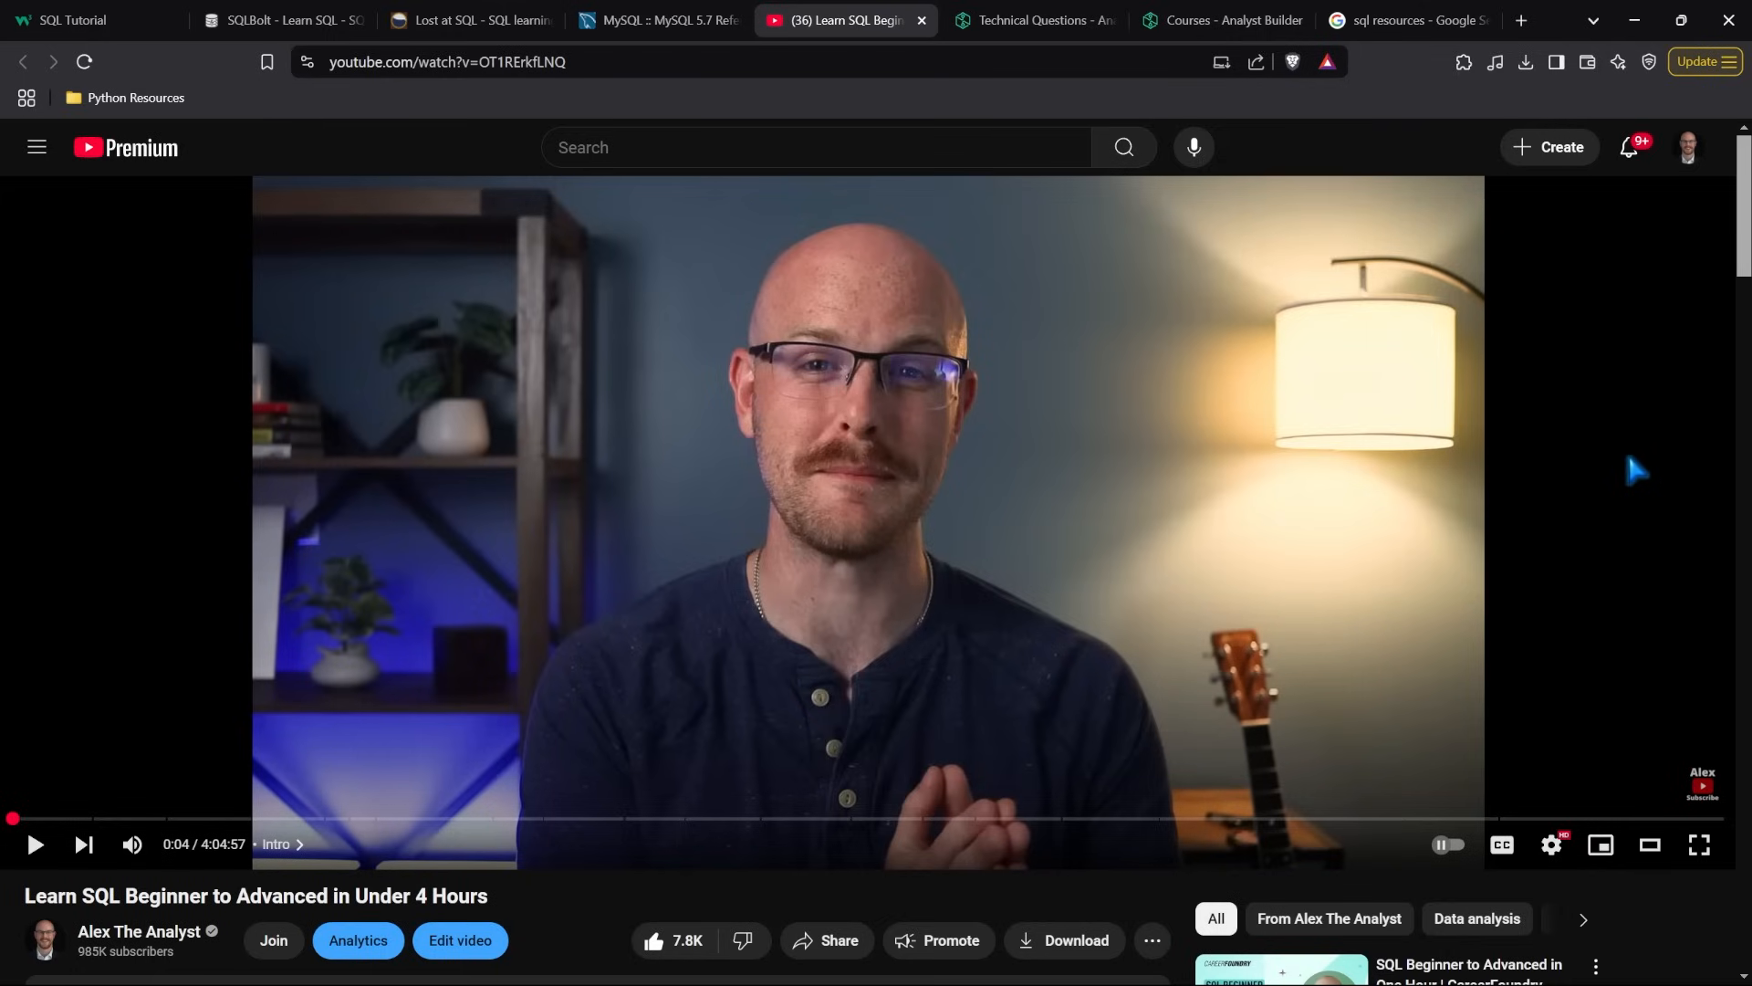
{"action": "mouse_move", "coordinate": [775, 648]}
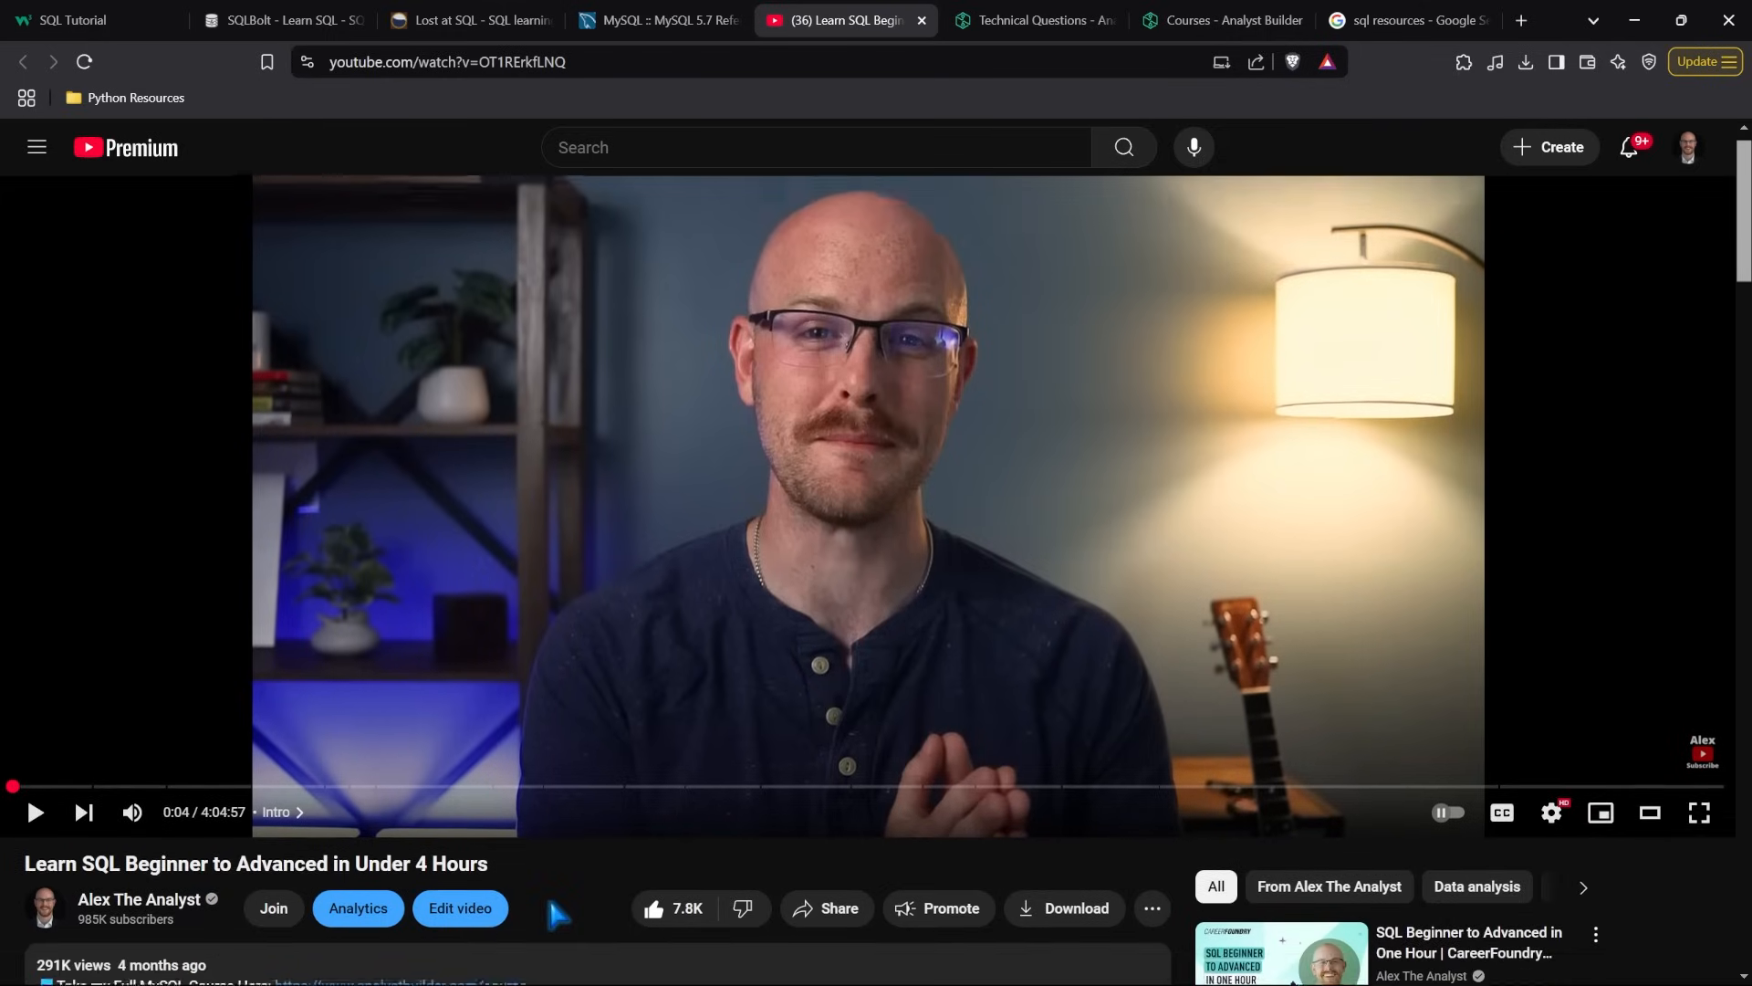
Expand the video description and jump ahead to the Case Statements section
{"action": "scroll", "scroll_direction": "down", "scroll_amount": 3}
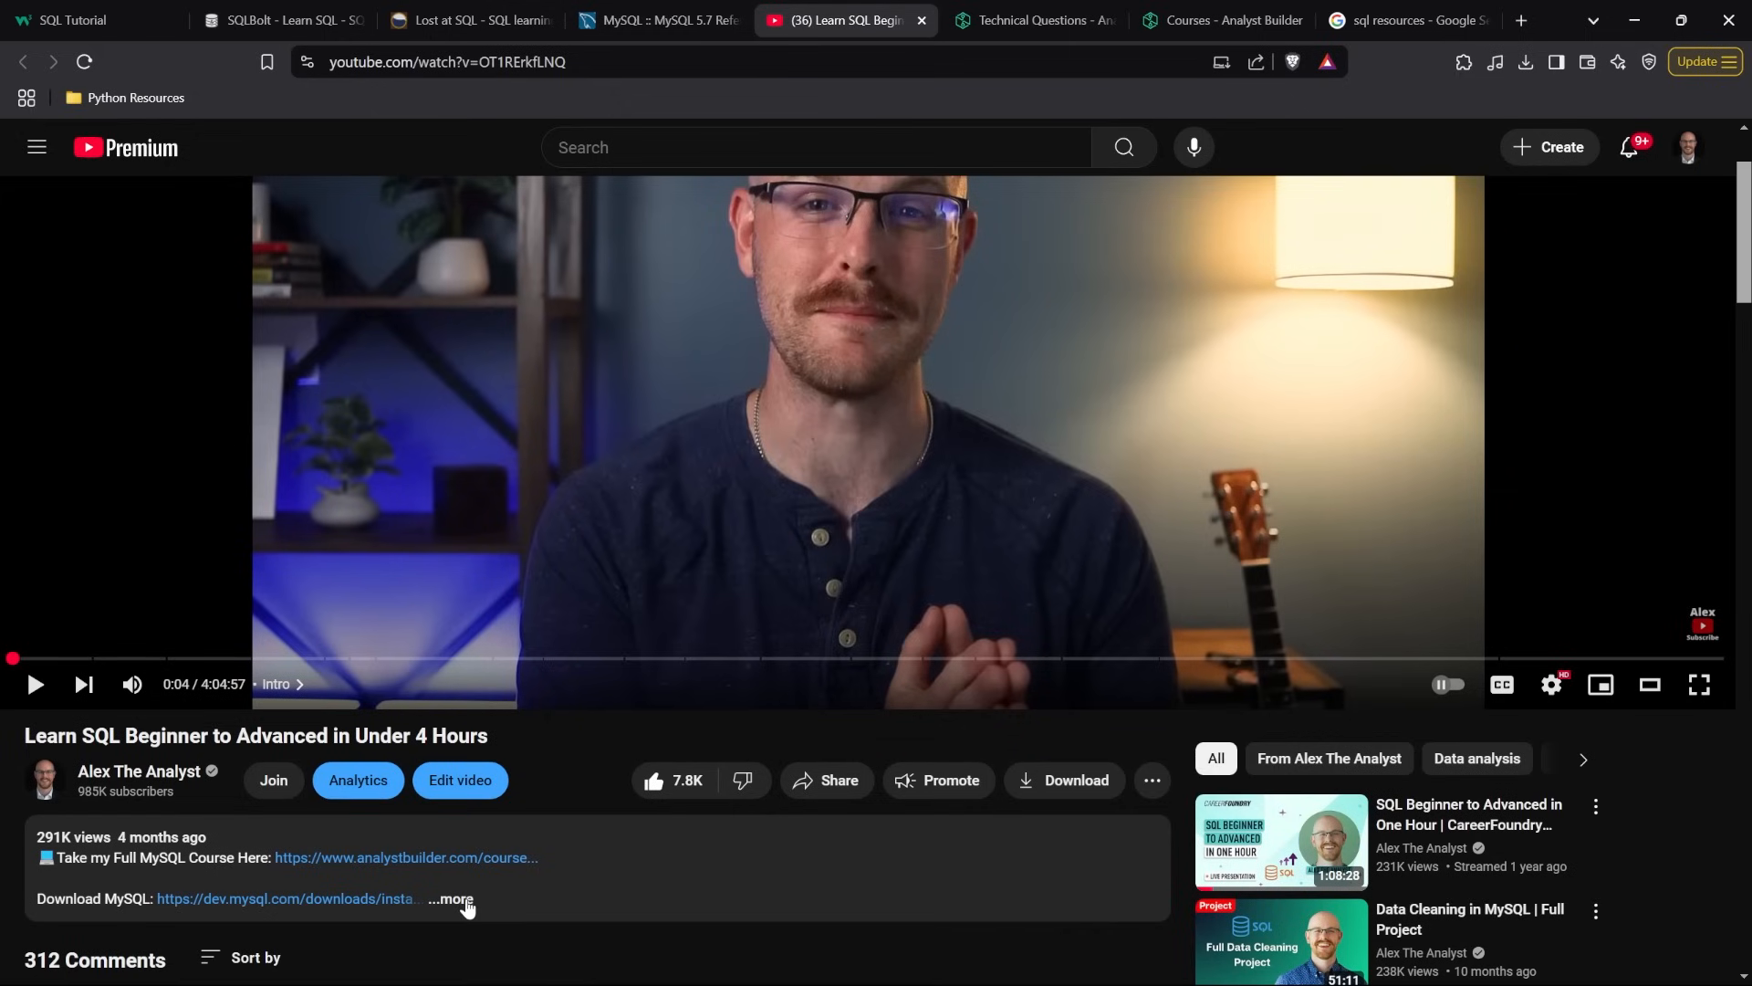
{"action": "left_click", "coordinate": [450, 898]}
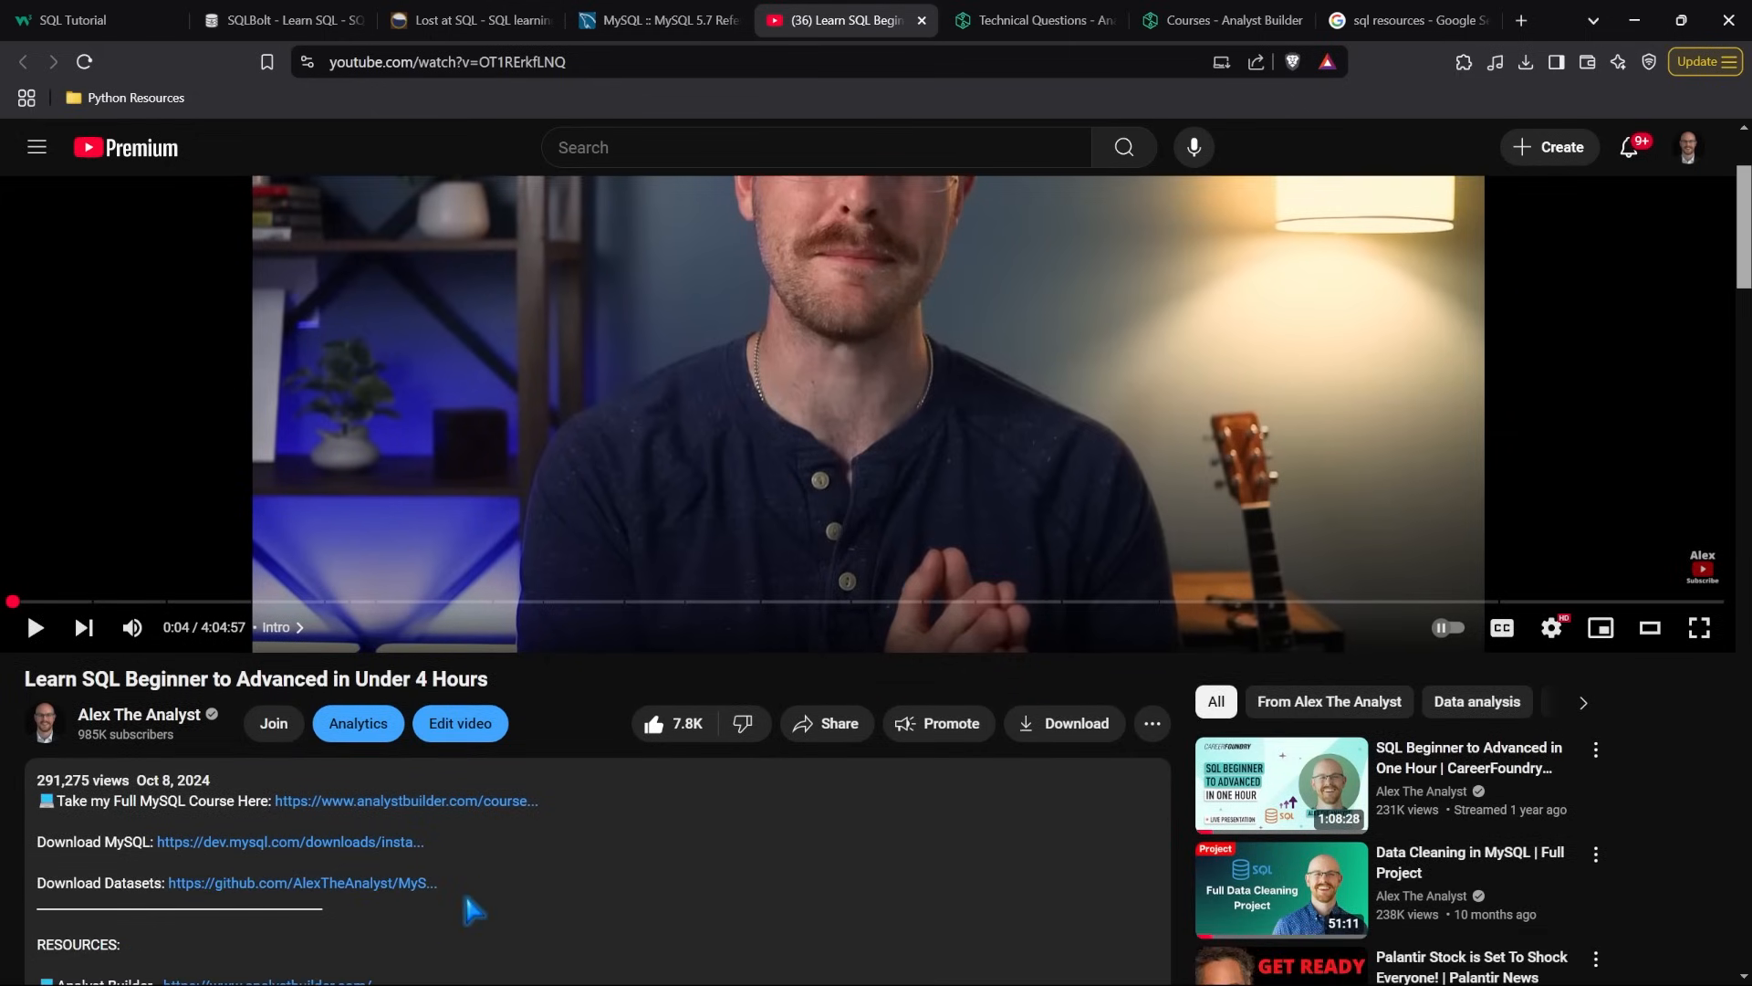
{"action": "mouse_move", "coordinate": [564, 822]}
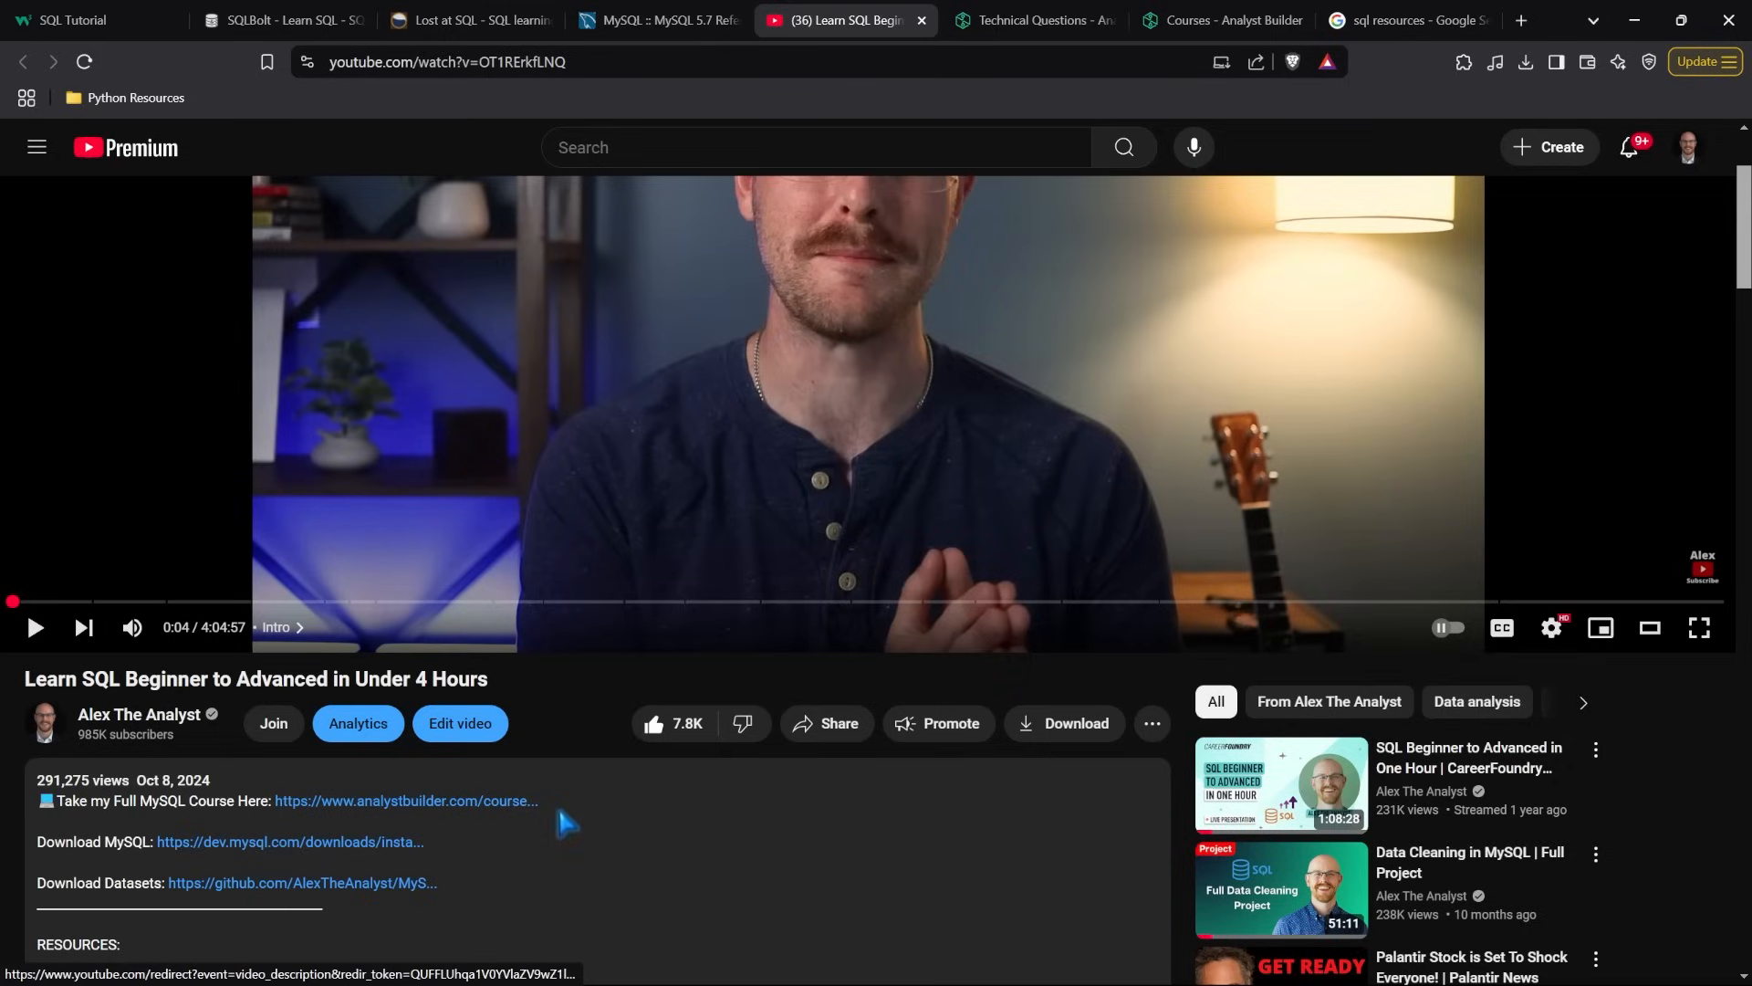
{"action": "left_click", "coordinate": [523, 824]}
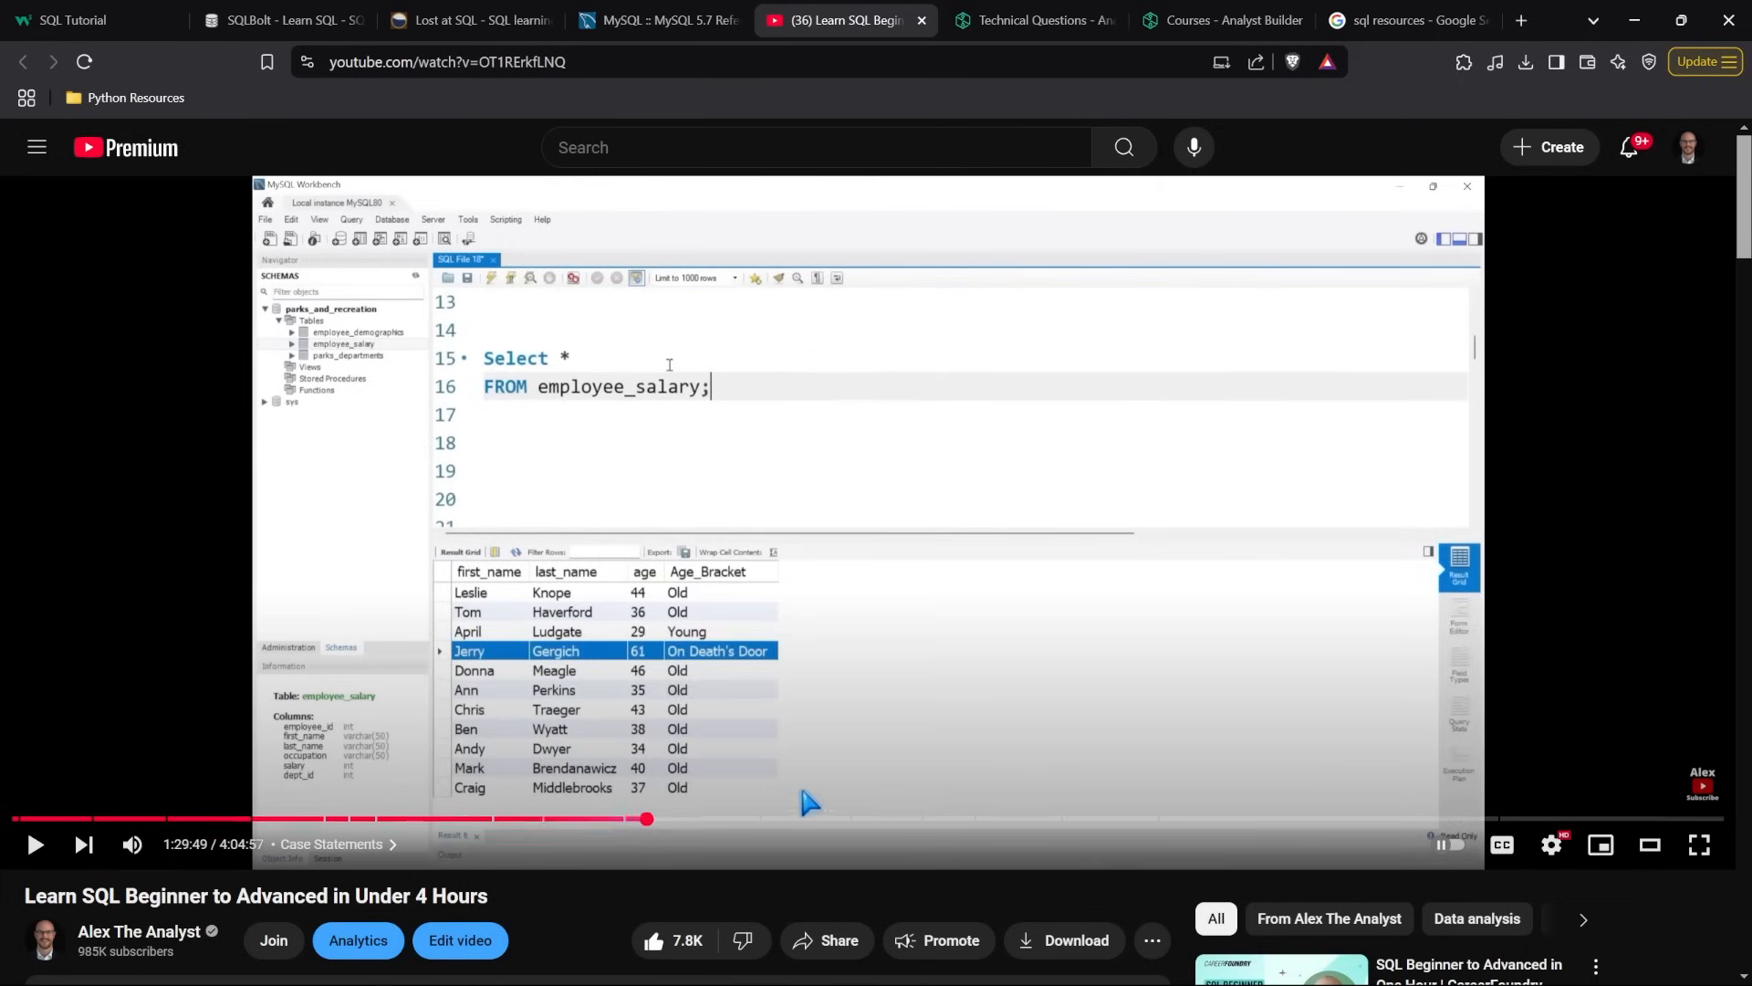
Skip through Window Functions, the Data Cleaning Project and the Exploratory Data Analysis Project
{"action": "left_click", "coordinate": [816, 819]}
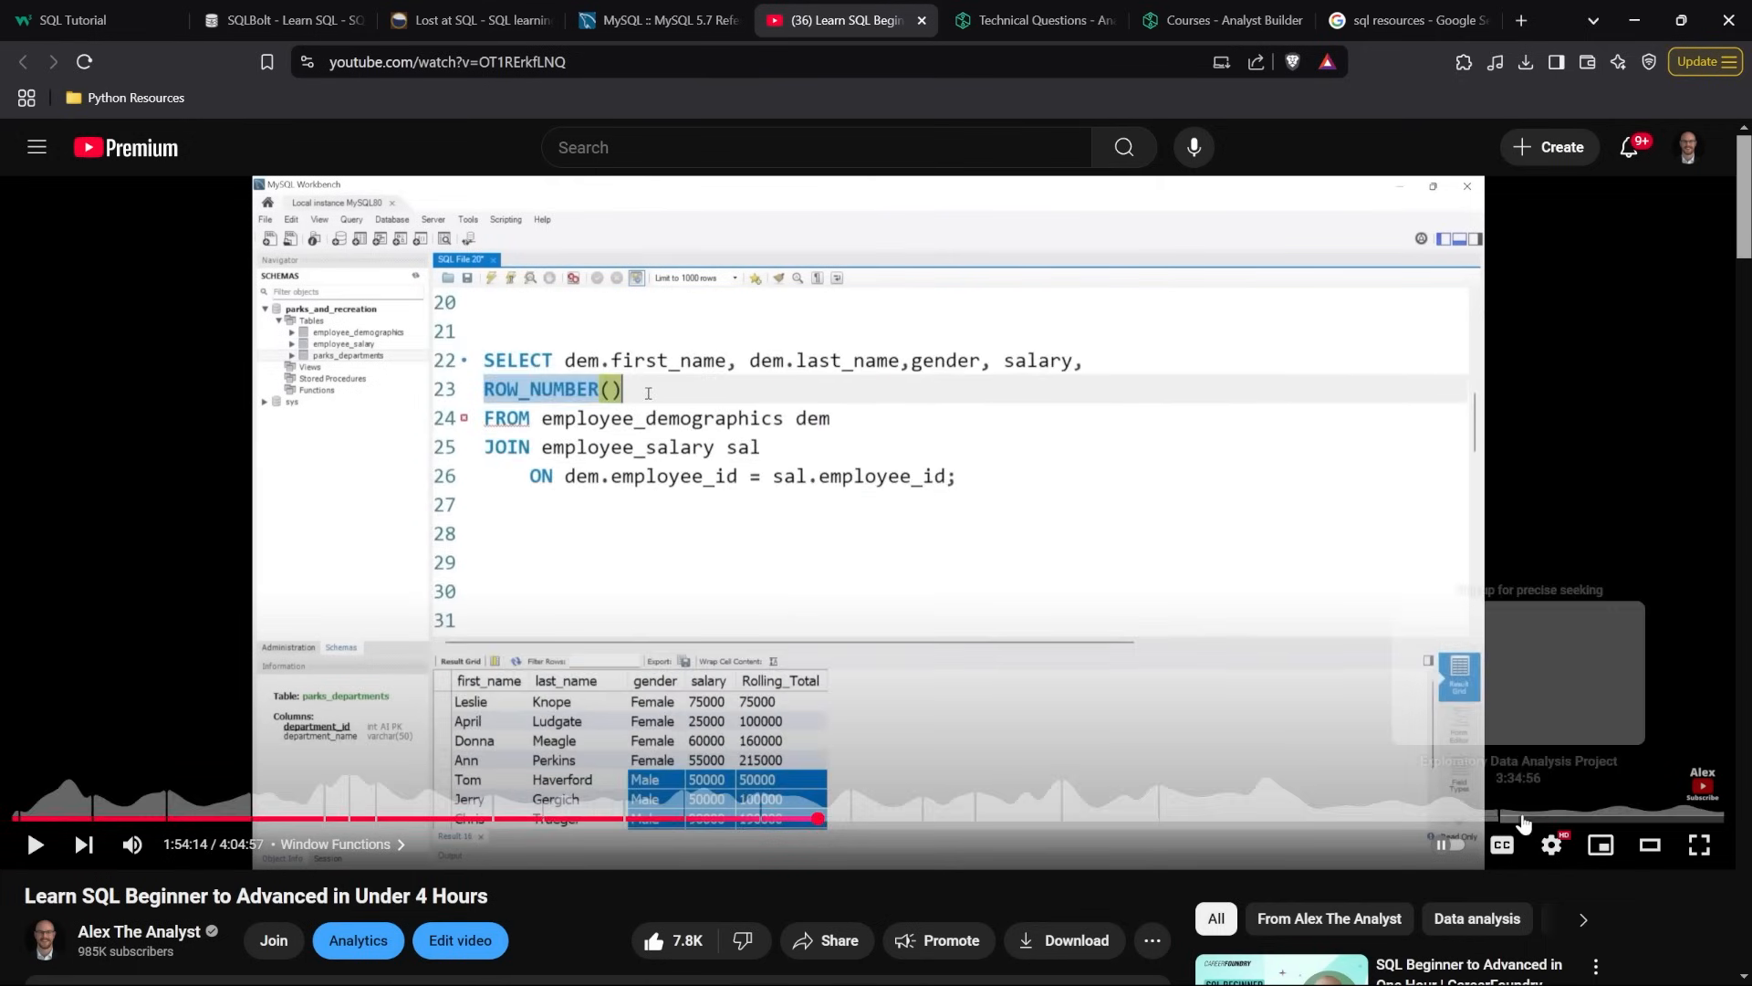
{"action": "left_click", "coordinate": [1278, 817]}
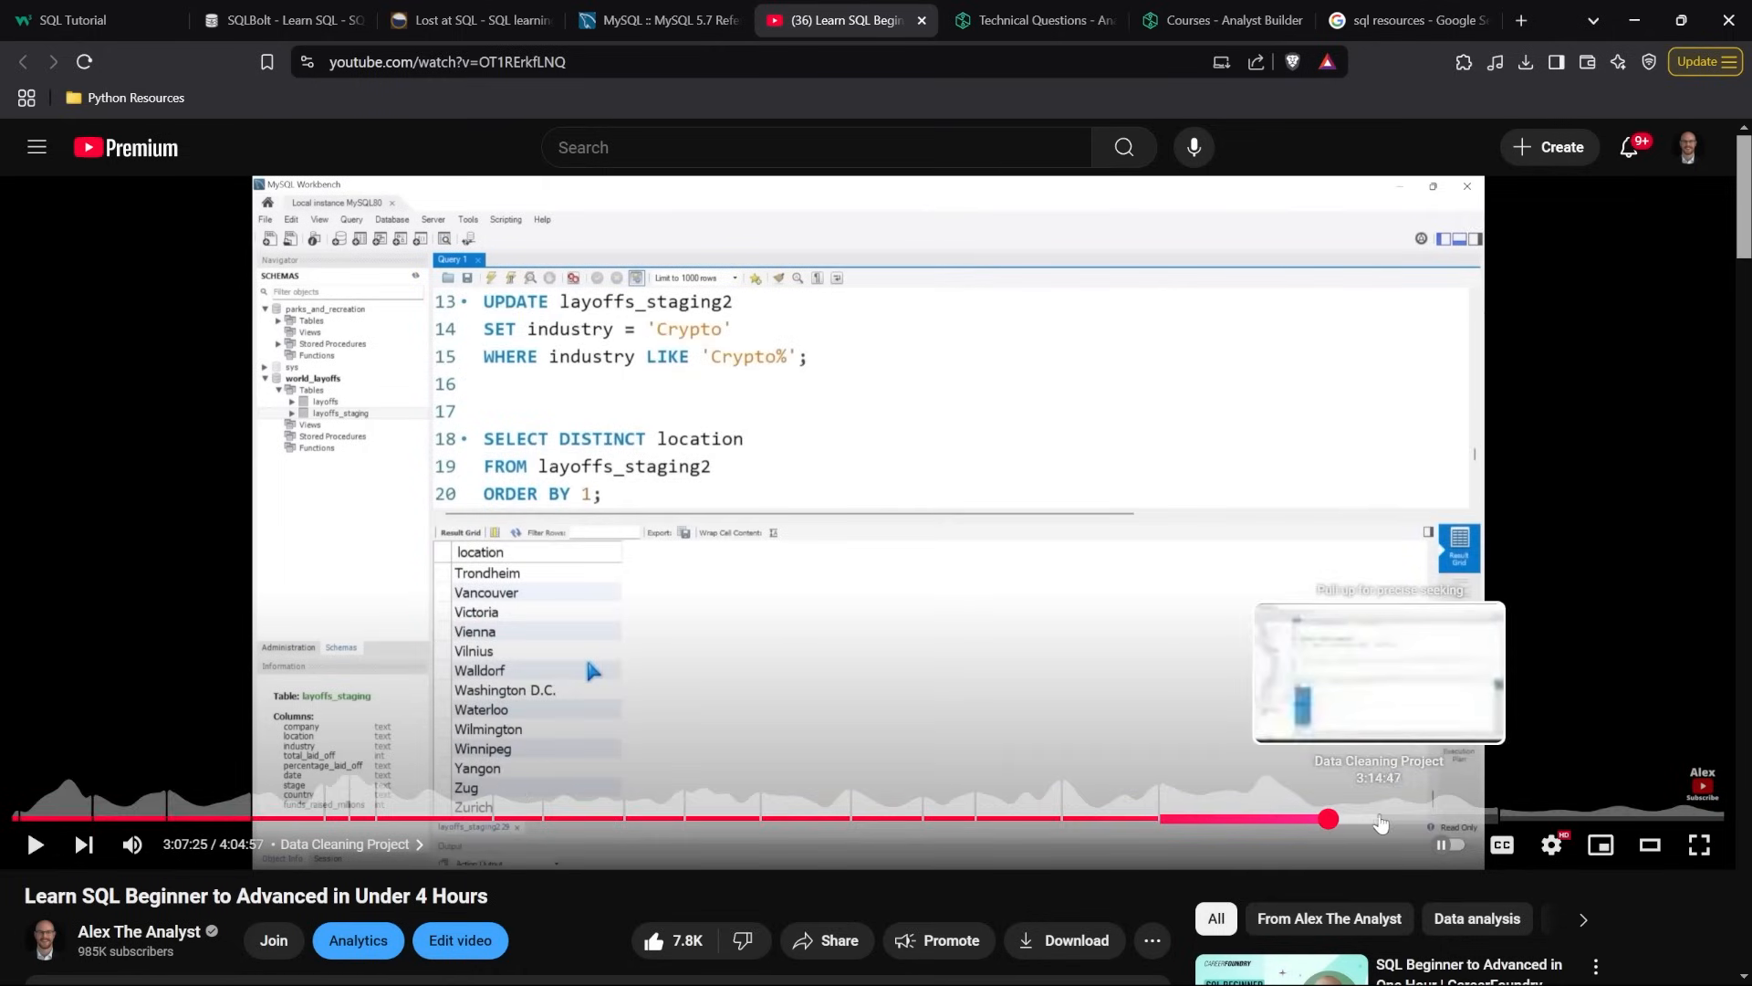
{"action": "left_click", "coordinate": [1379, 818]}
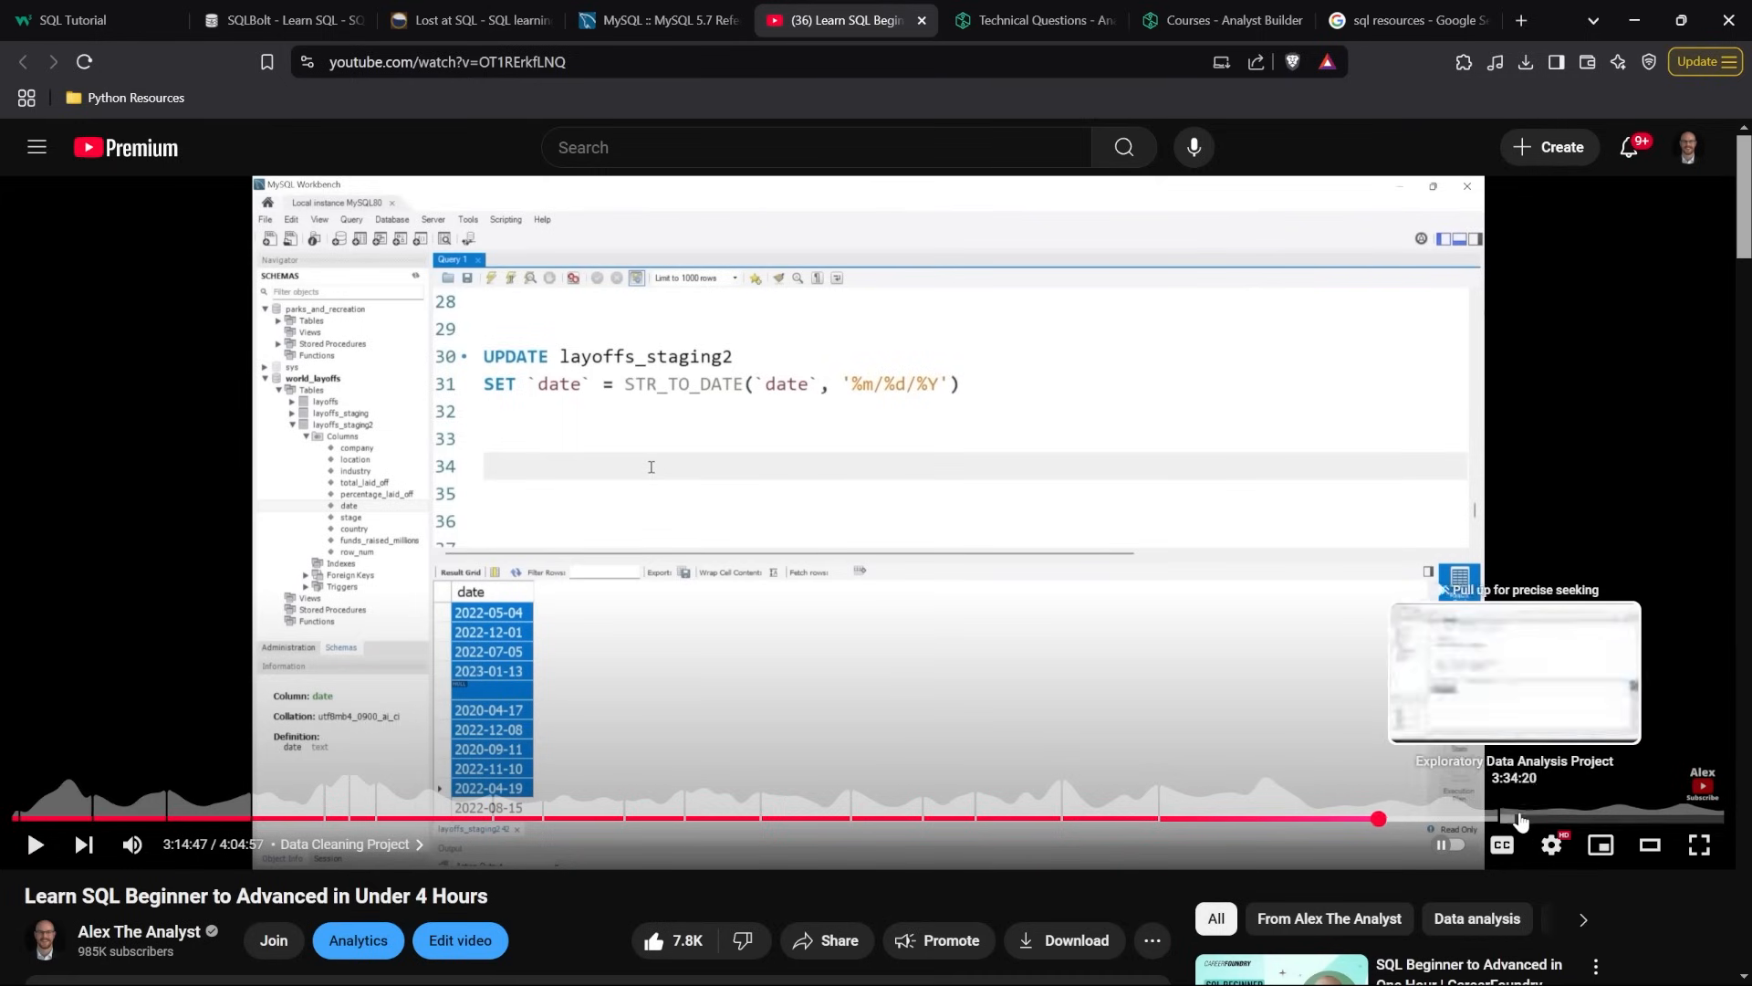
{"action": "left_click", "coordinate": [1587, 818]}
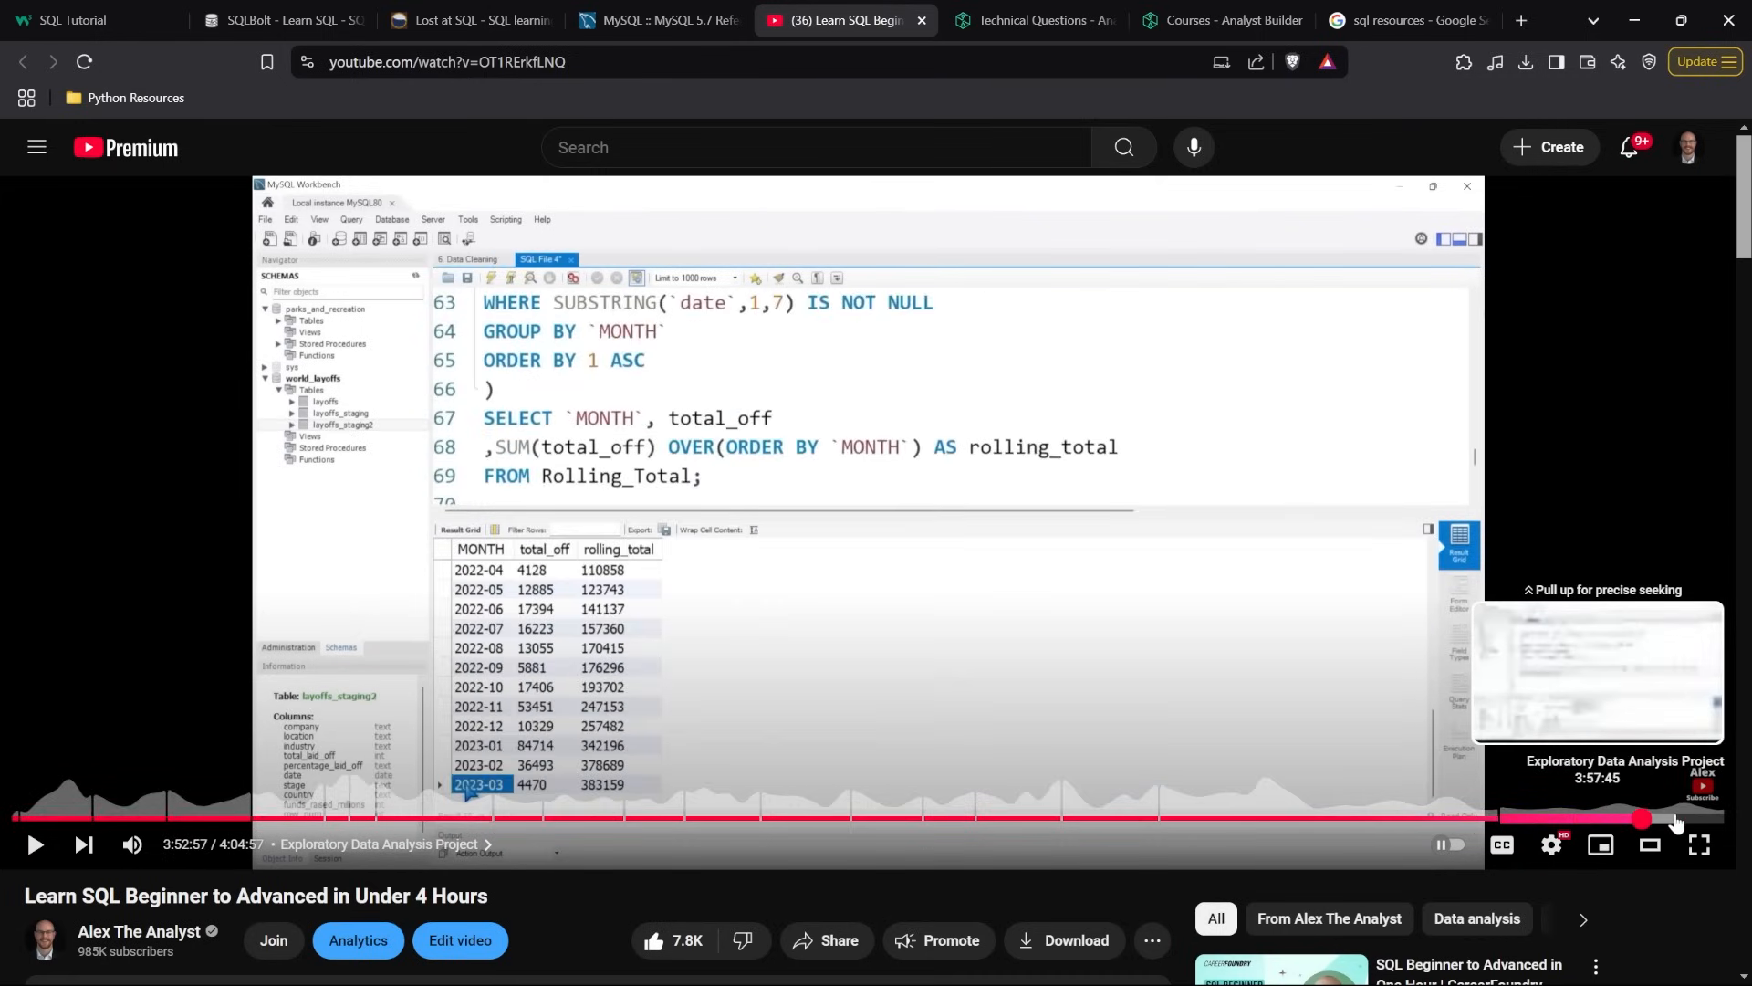
{"action": "left_click", "coordinate": [1673, 818]}
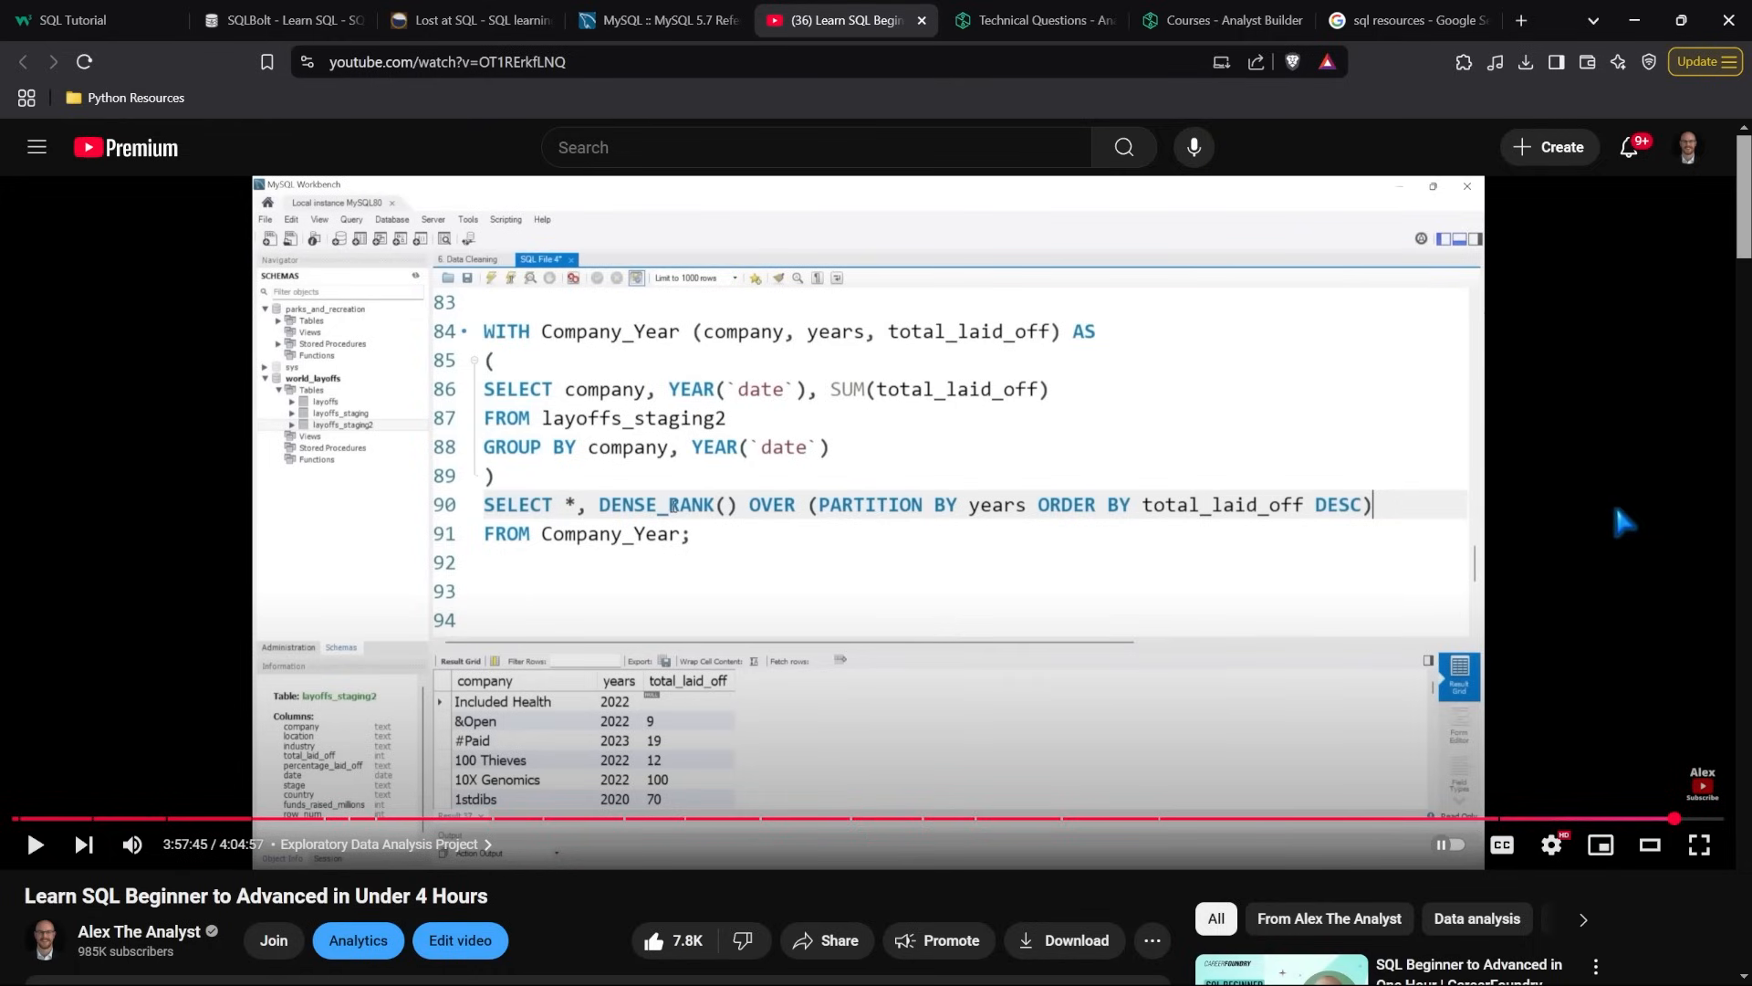
{"action": "mouse_move", "coordinate": [423, 328]}
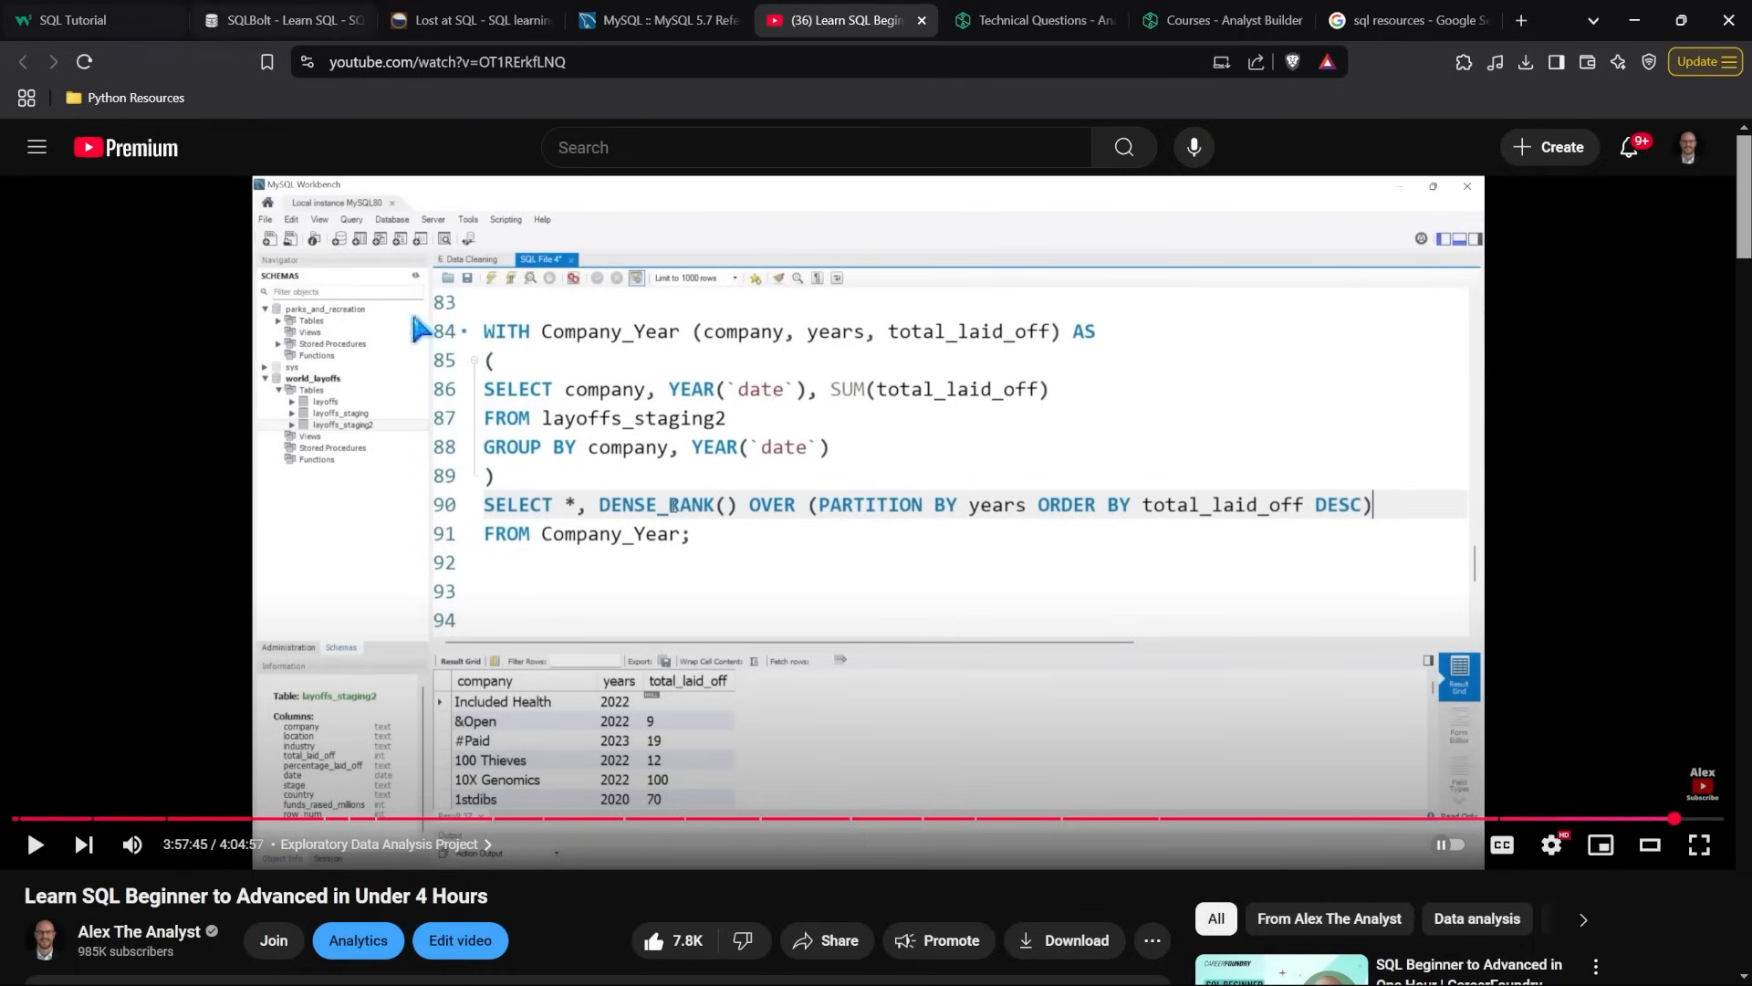
{"action": "mouse_move", "coordinate": [579, 544]}
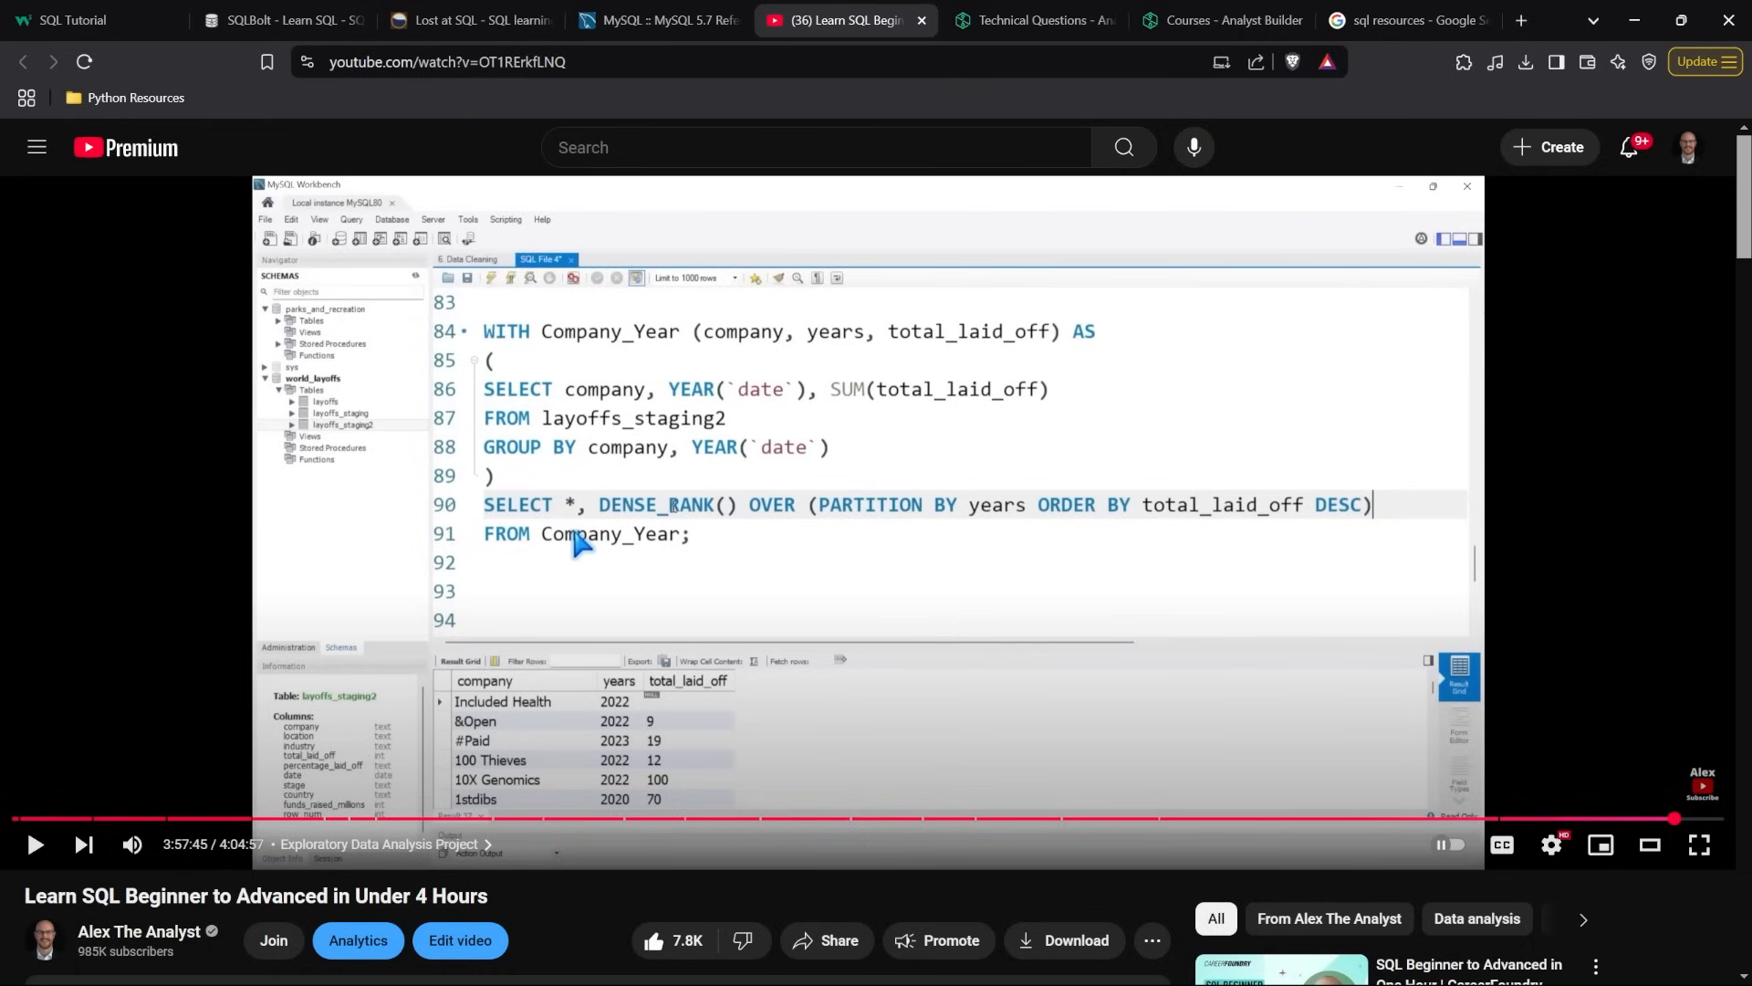
Cycle through the SQLBolt, W3Schools and YouTube tabs, ending on Analyst Builder's Technical Questions
{"action": "left_click", "coordinate": [282, 21]}
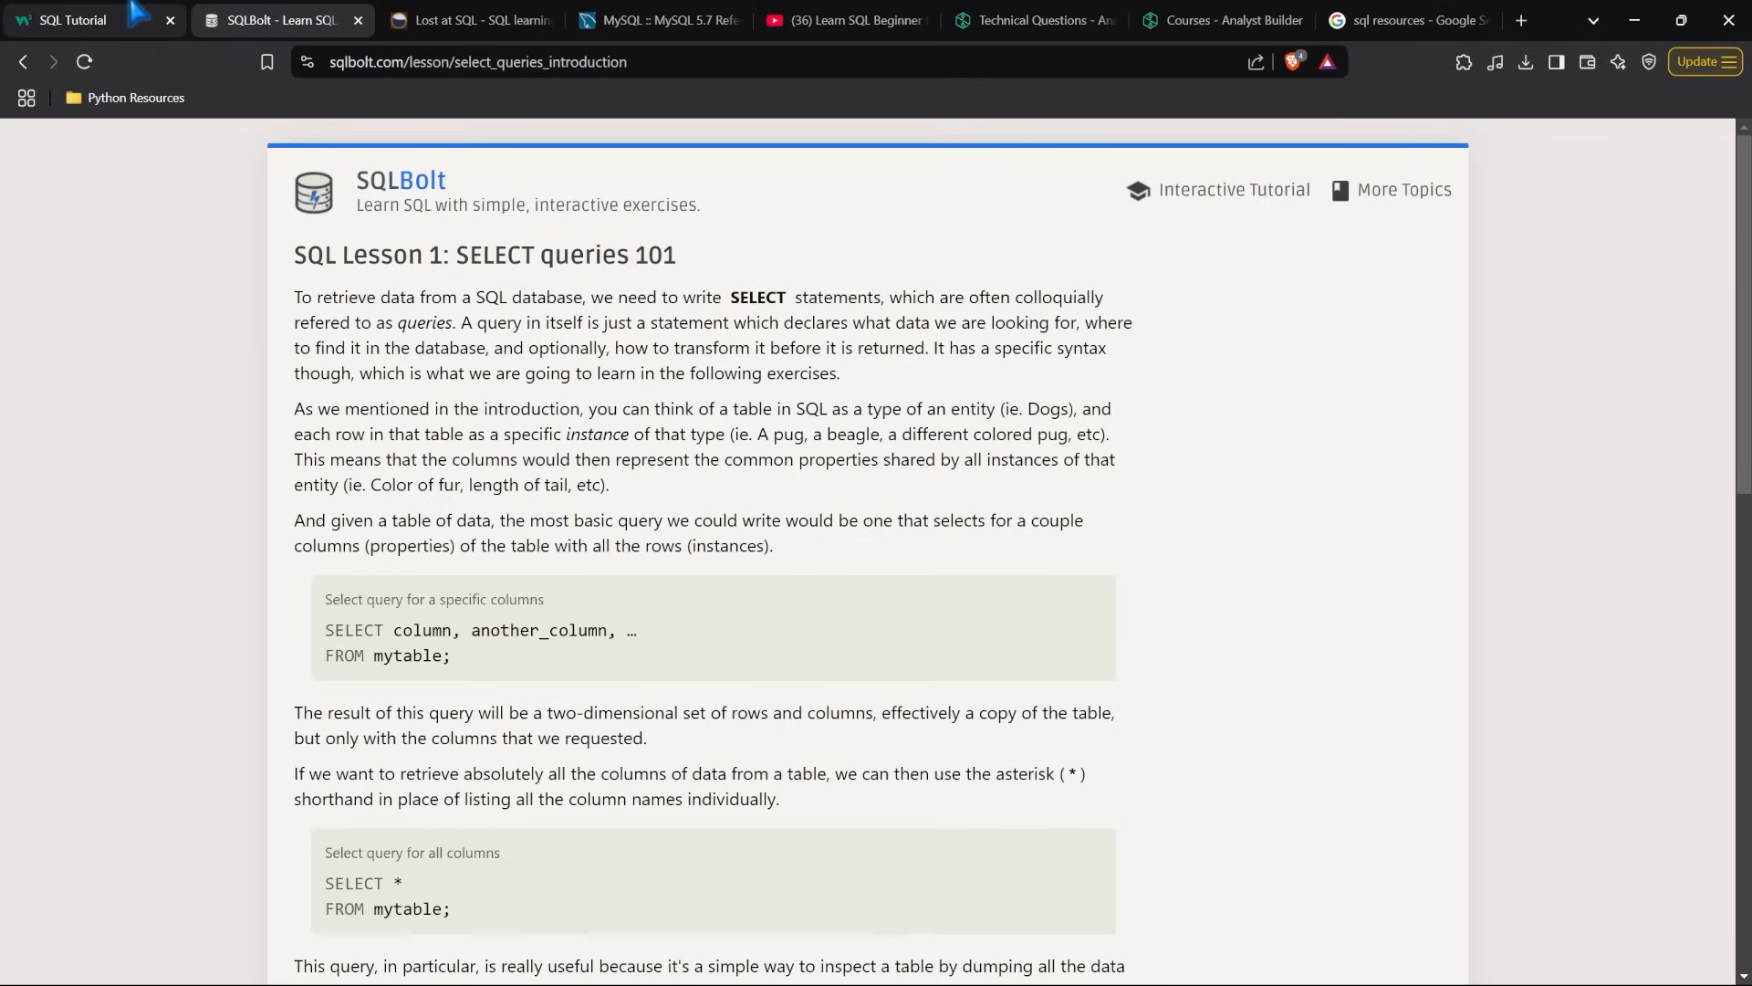
{"action": "left_click", "coordinate": [67, 20]}
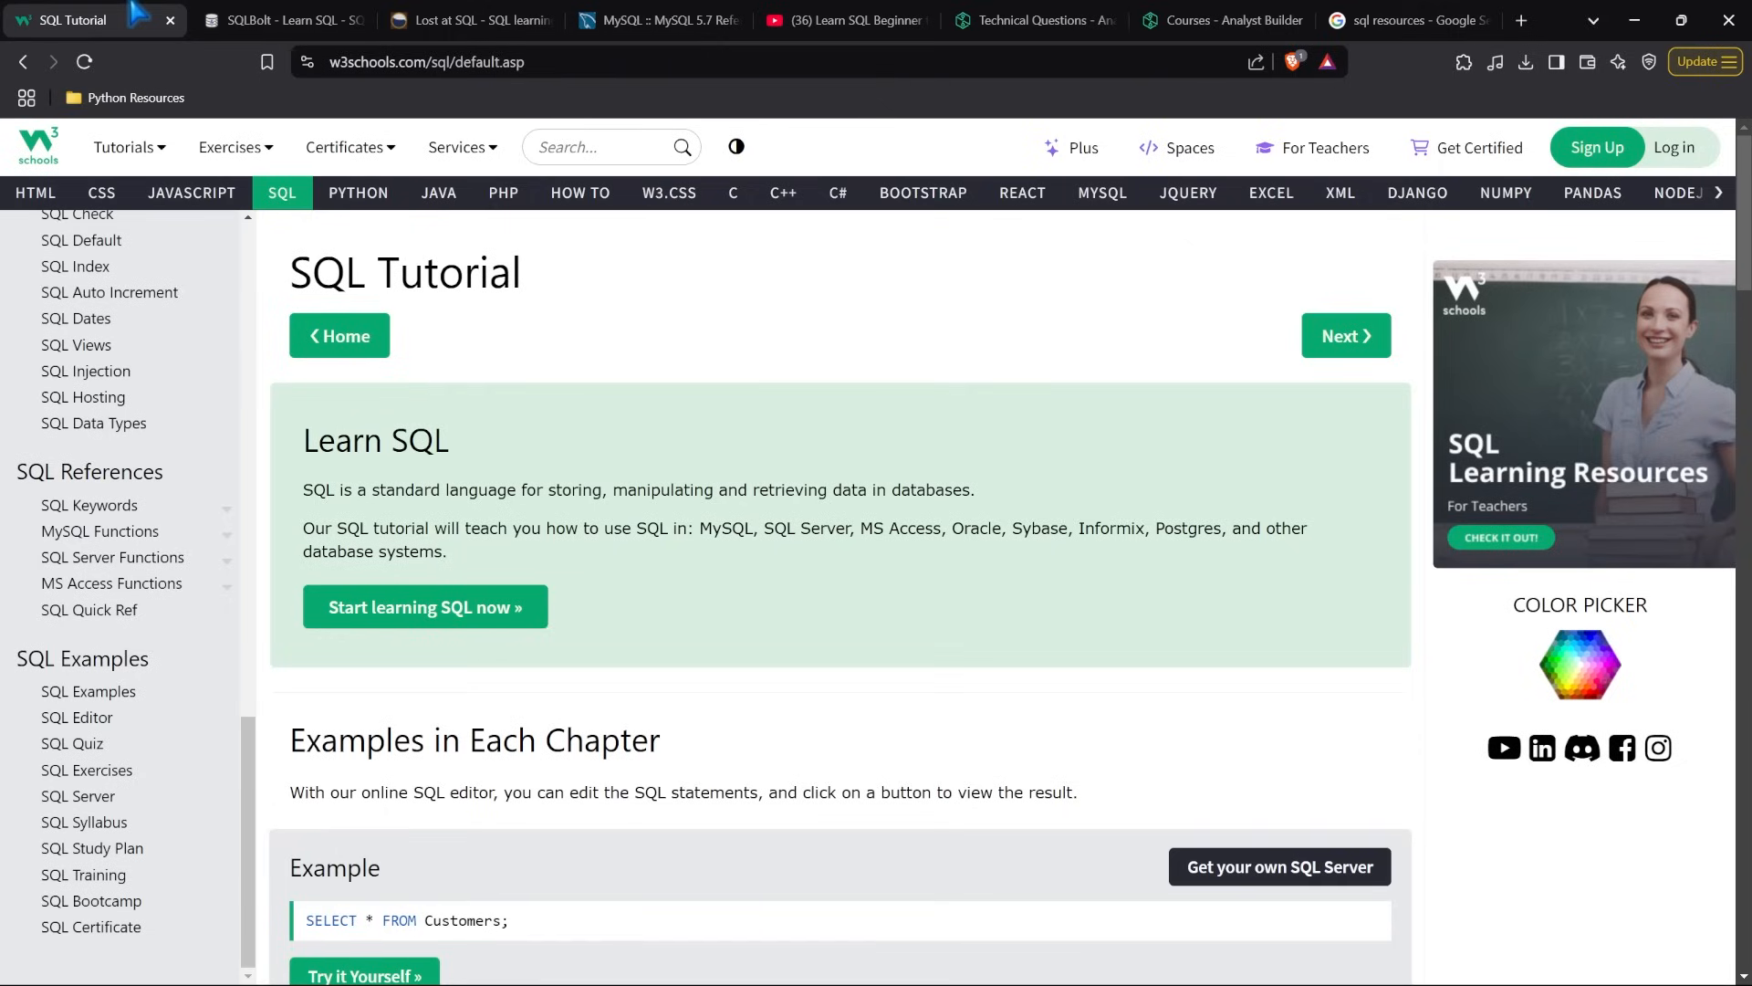
{"action": "left_click", "coordinate": [844, 20]}
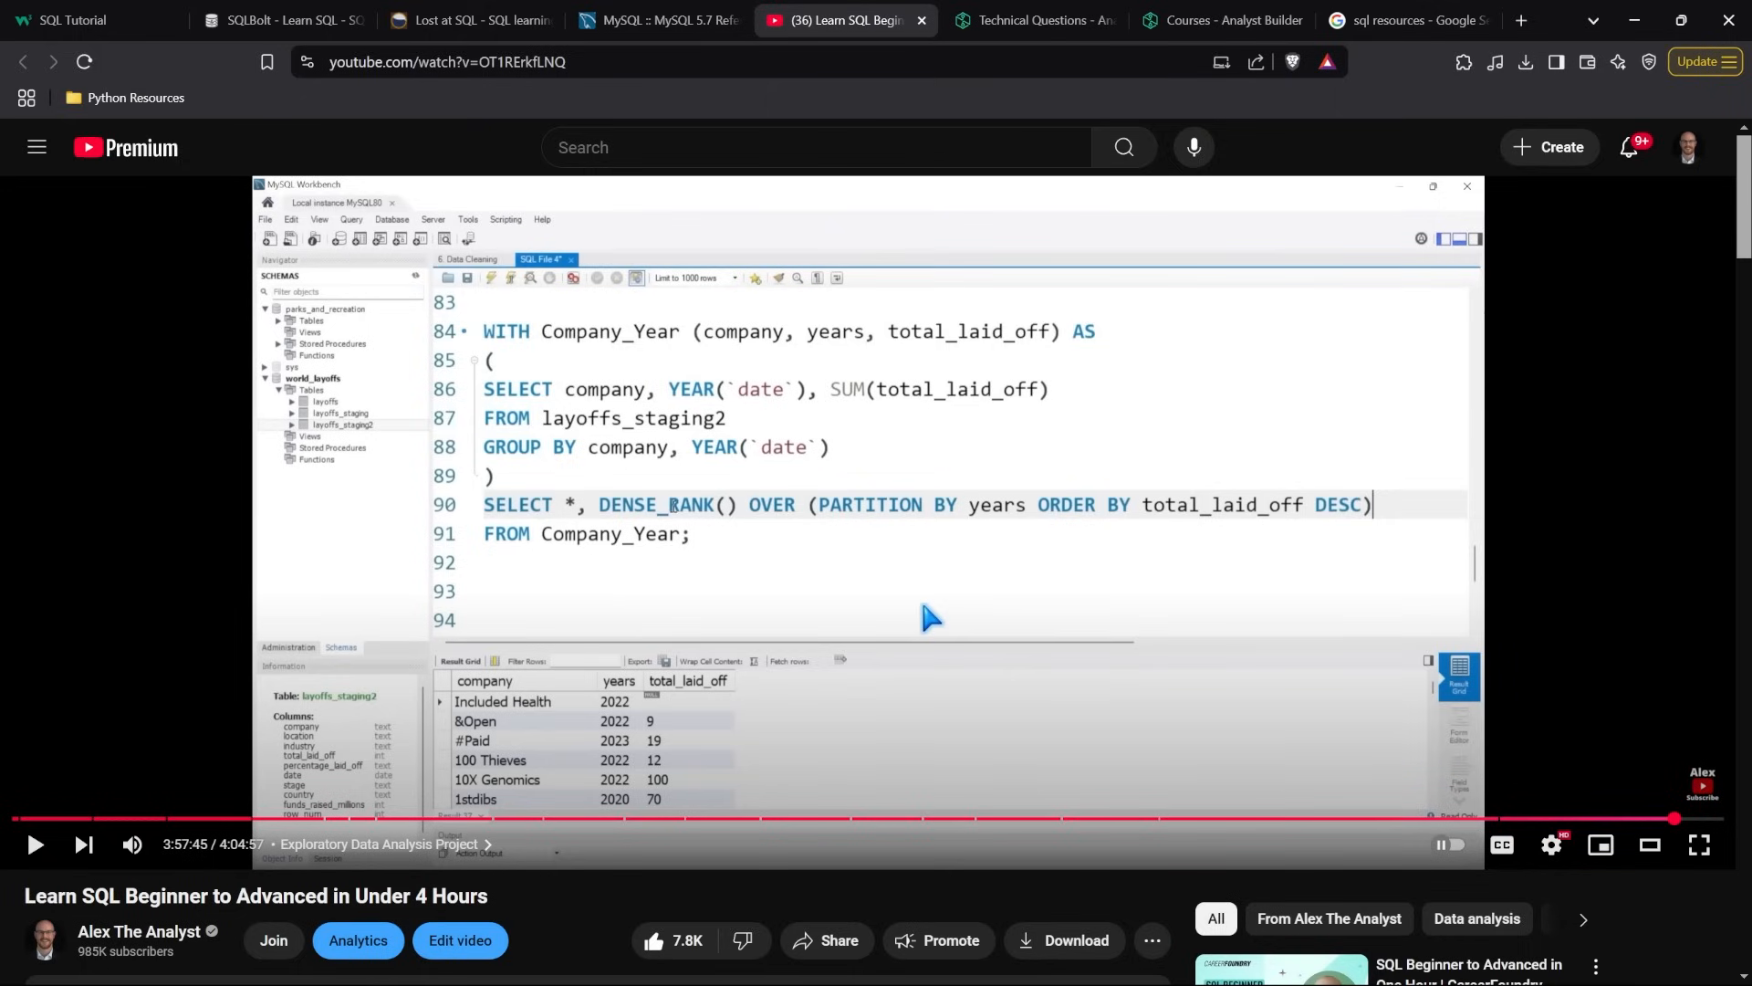
{"action": "mouse_move", "coordinate": [609, 487]}
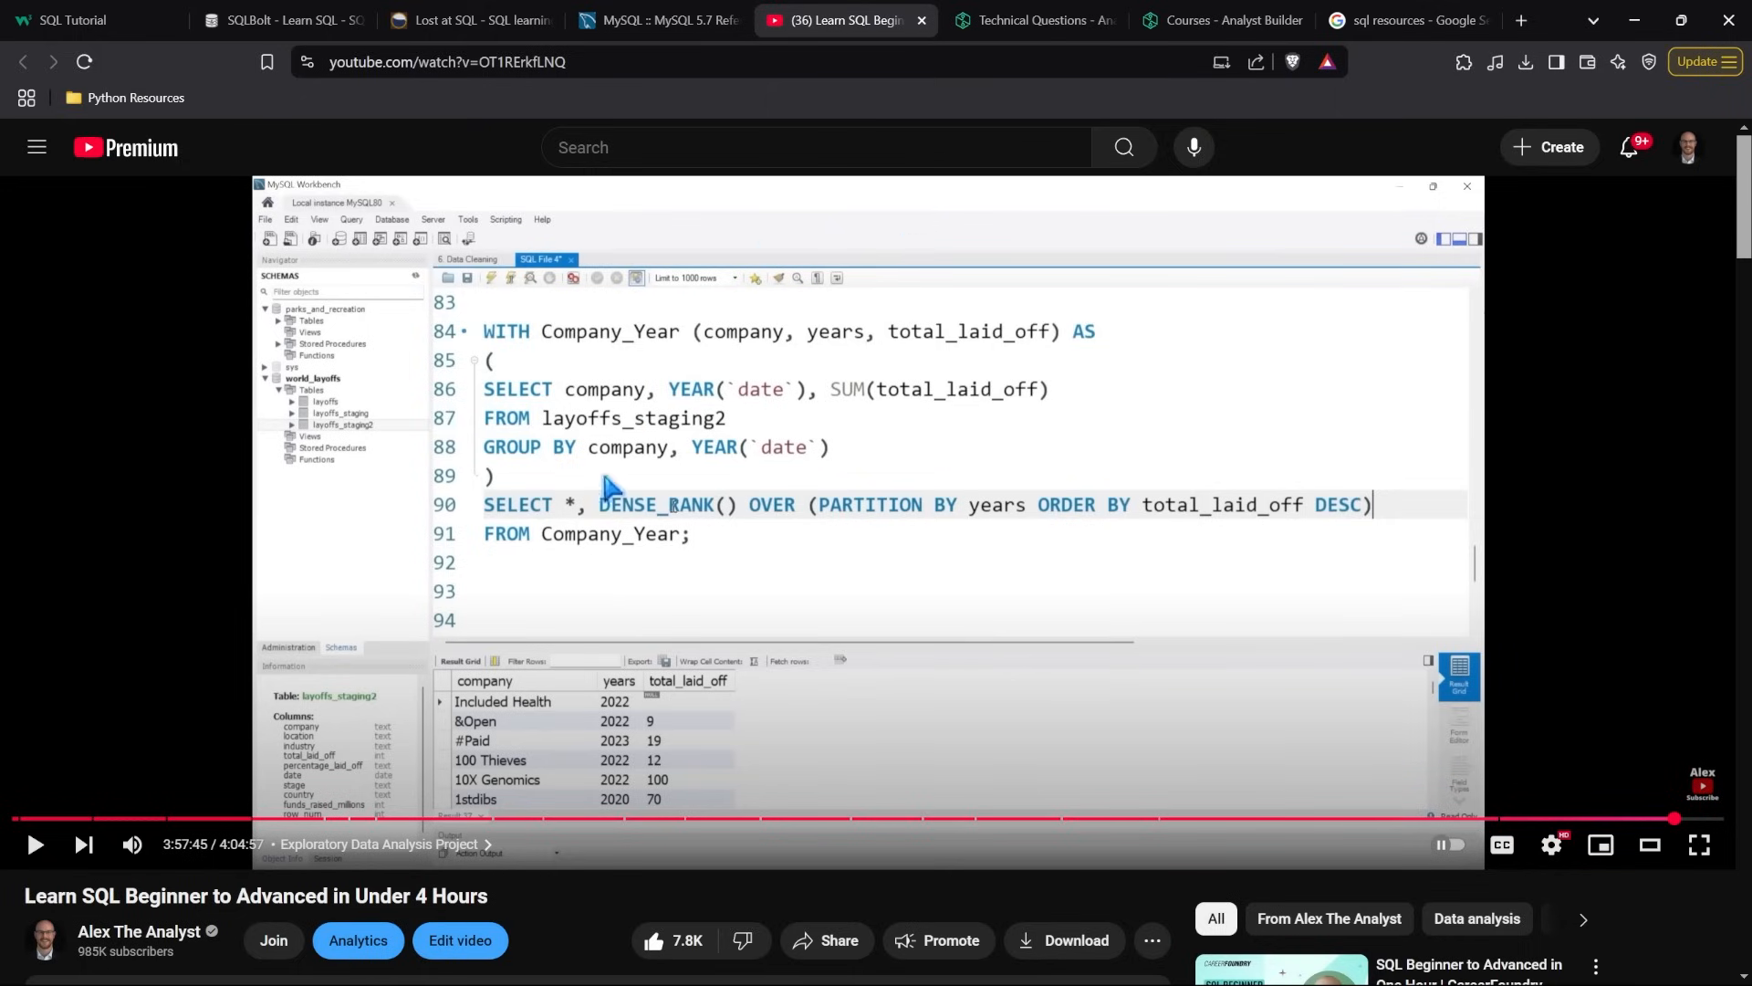
{"action": "mouse_move", "coordinate": [946, 629]}
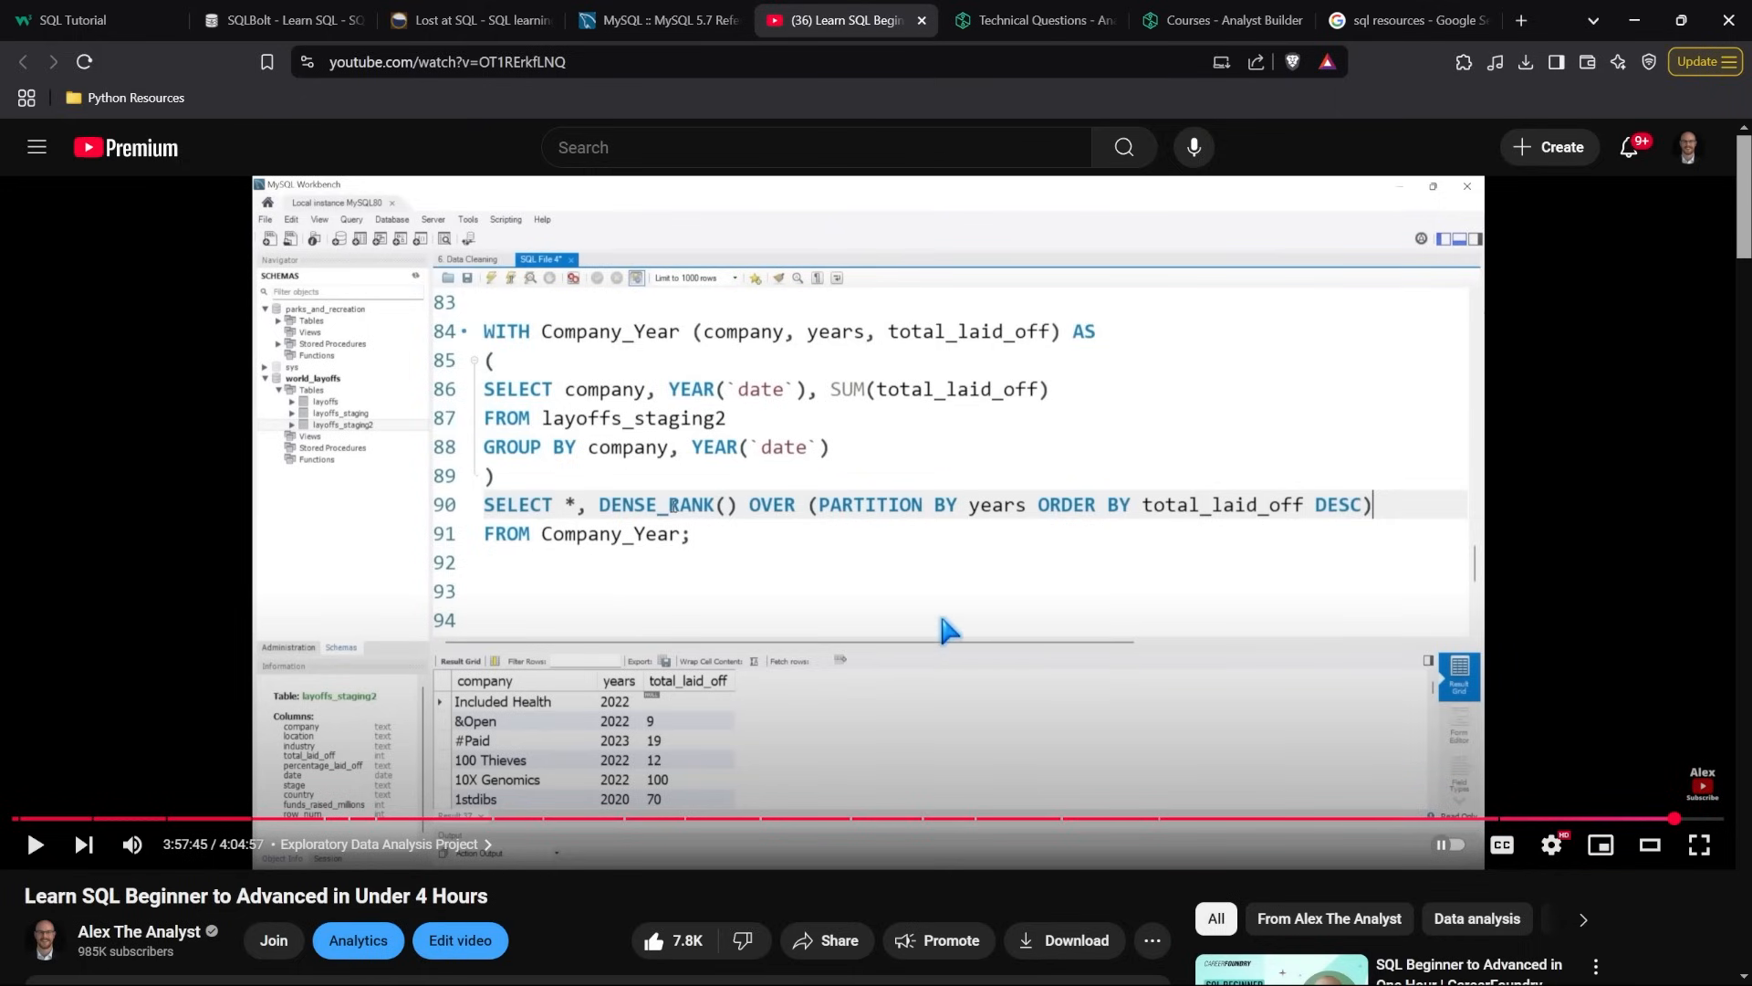
{"action": "left_click", "coordinate": [84, 20]}
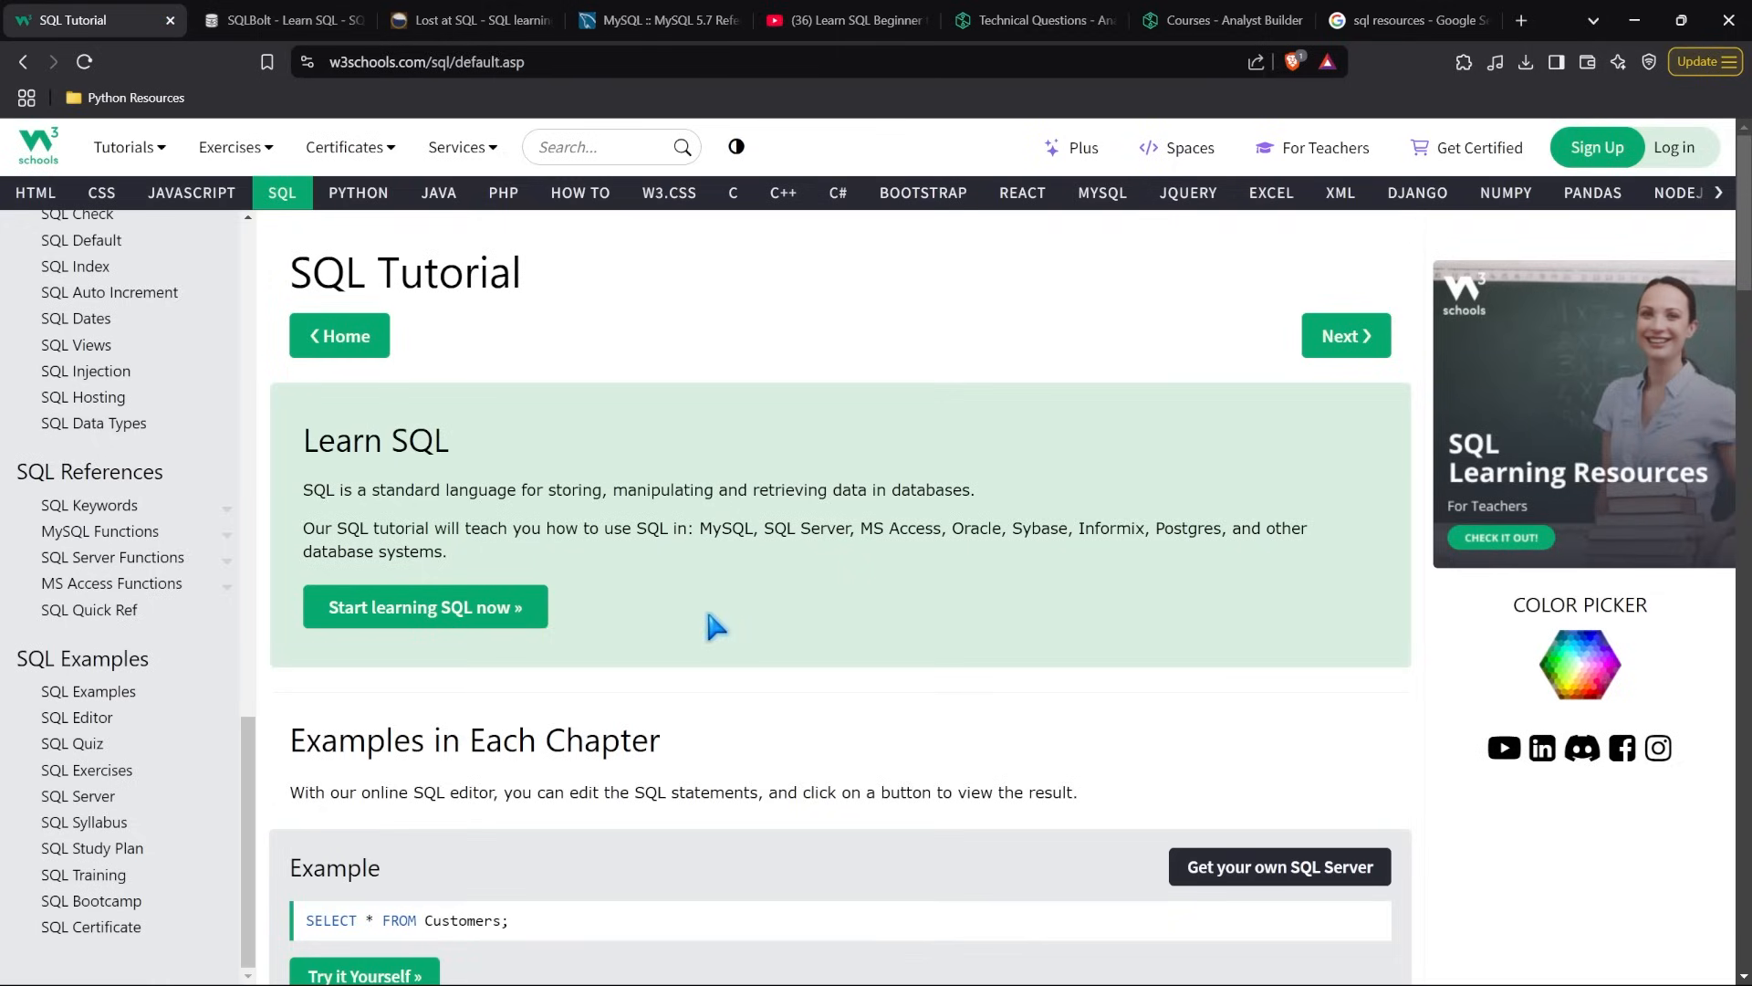
{"action": "left_click", "coordinate": [1028, 20]}
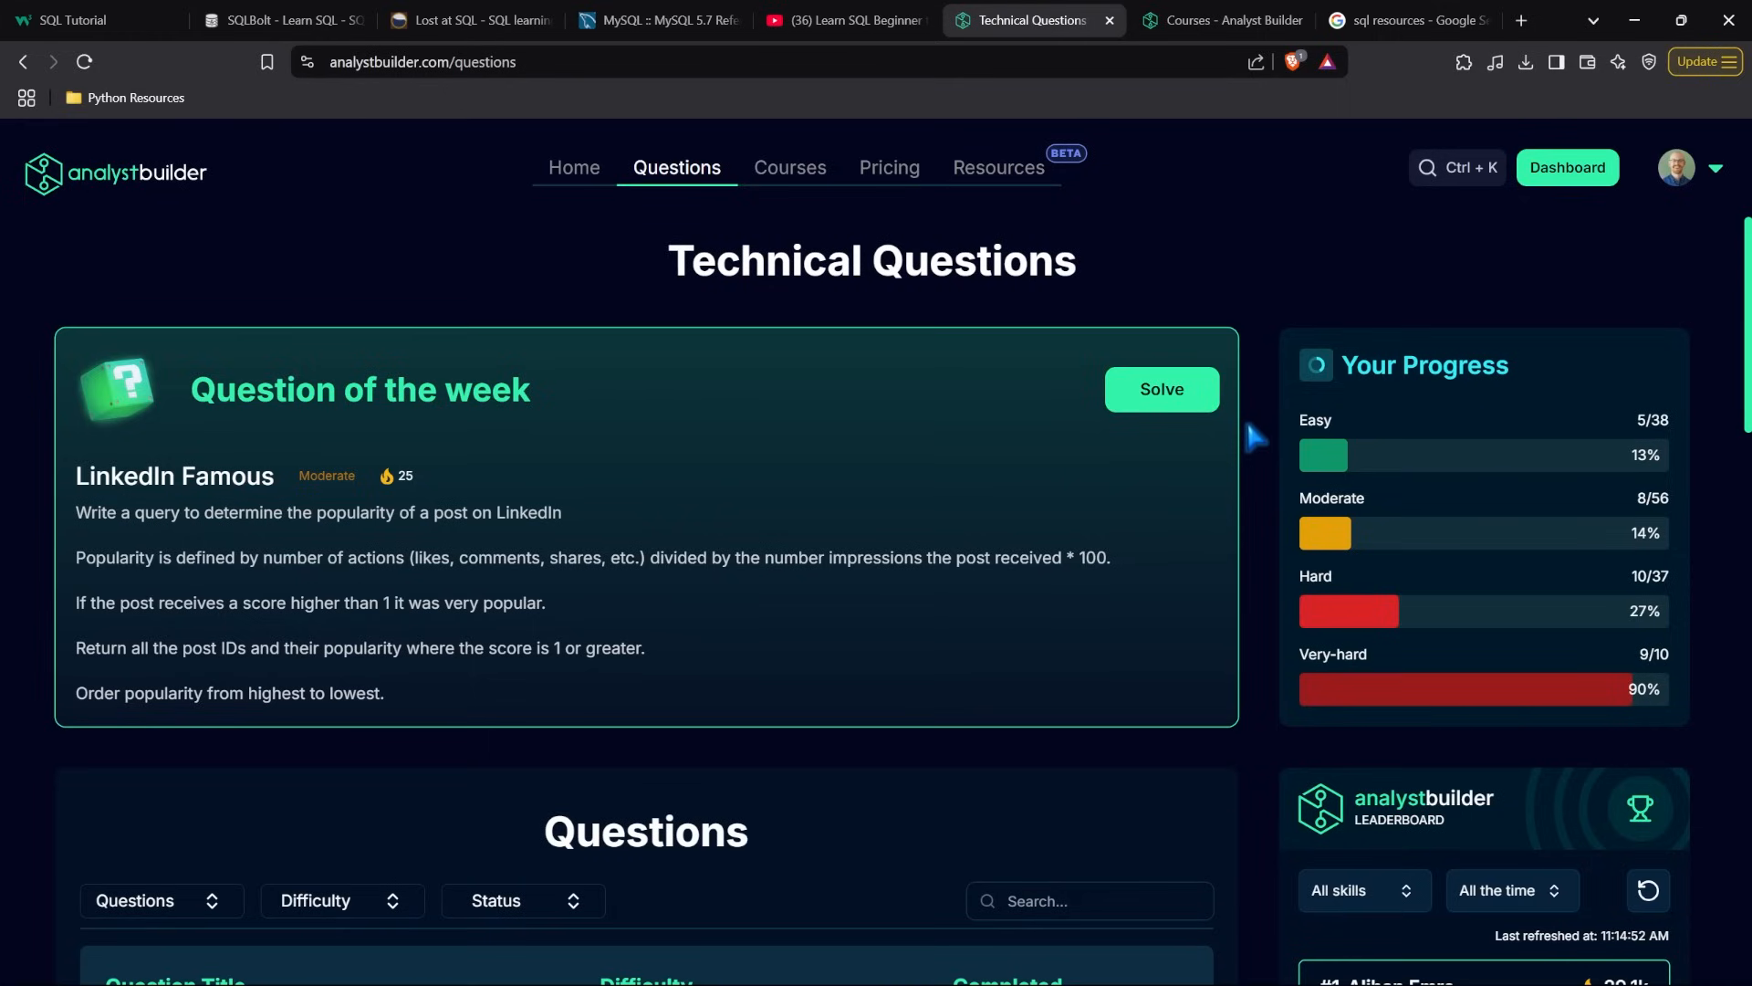
Scroll the Questions list to see Movie Theater, Return Recon and their difficulty and status
{"action": "scroll", "scroll_direction": "down", "scroll_amount": 3}
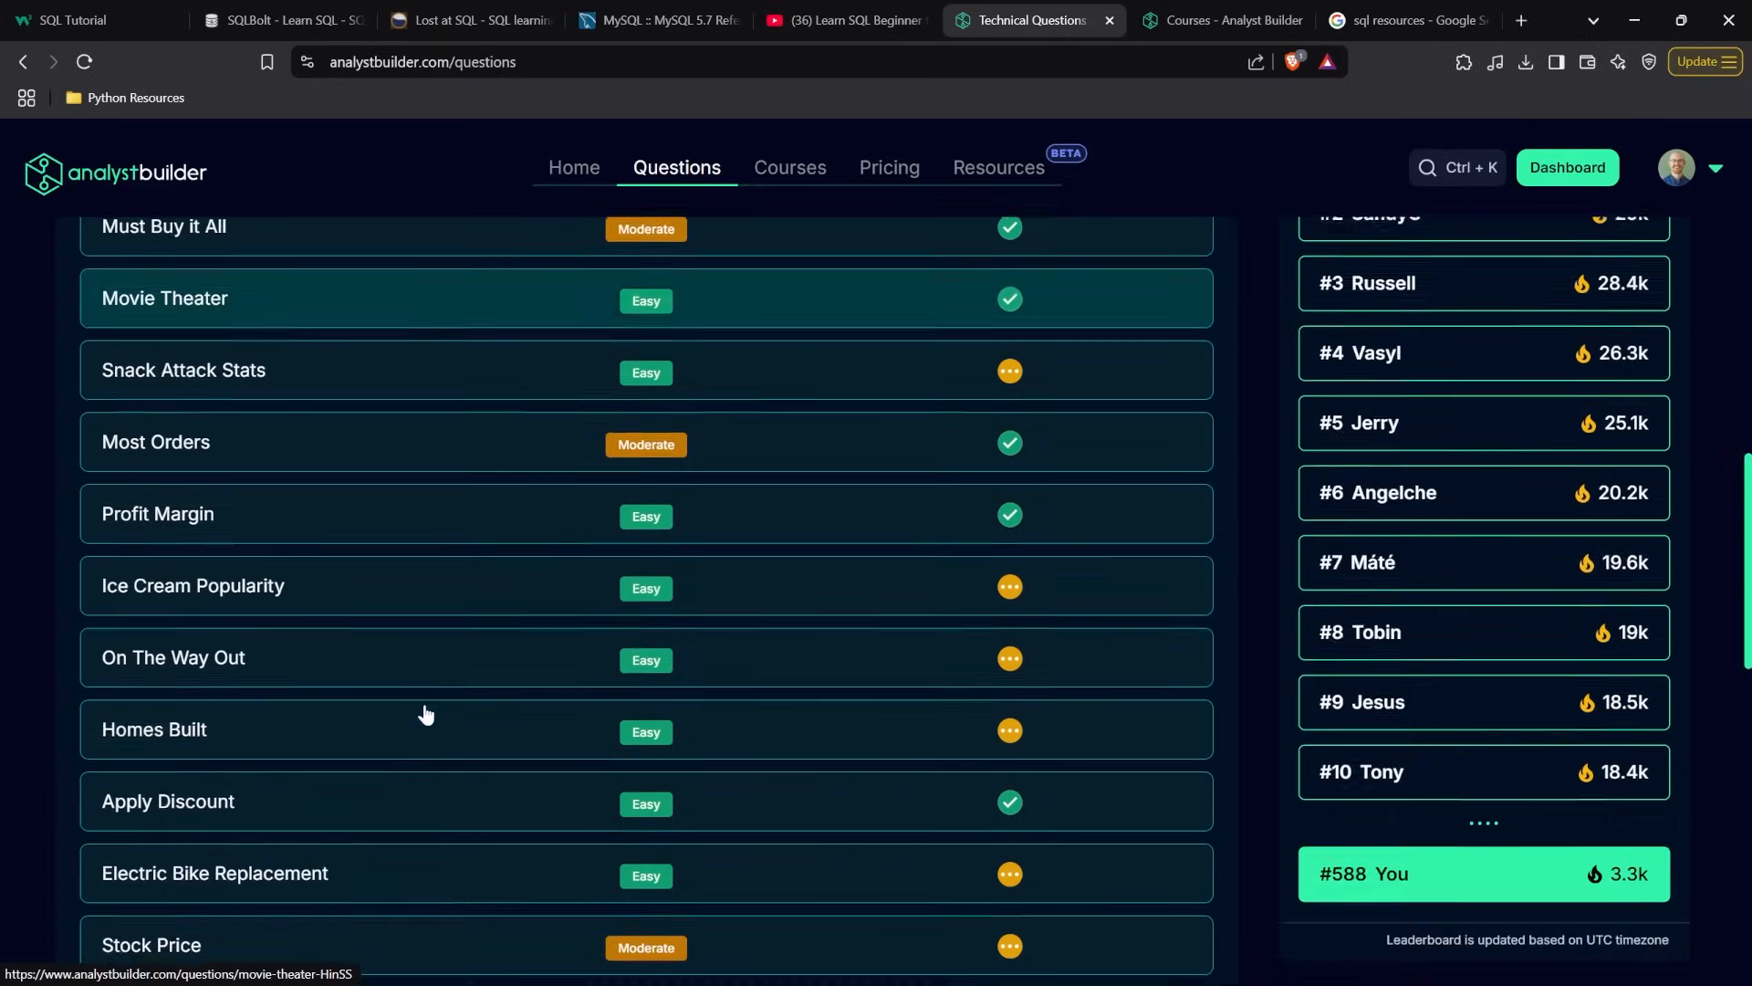
{"action": "scroll", "scroll_direction": "down", "scroll_amount": 3}
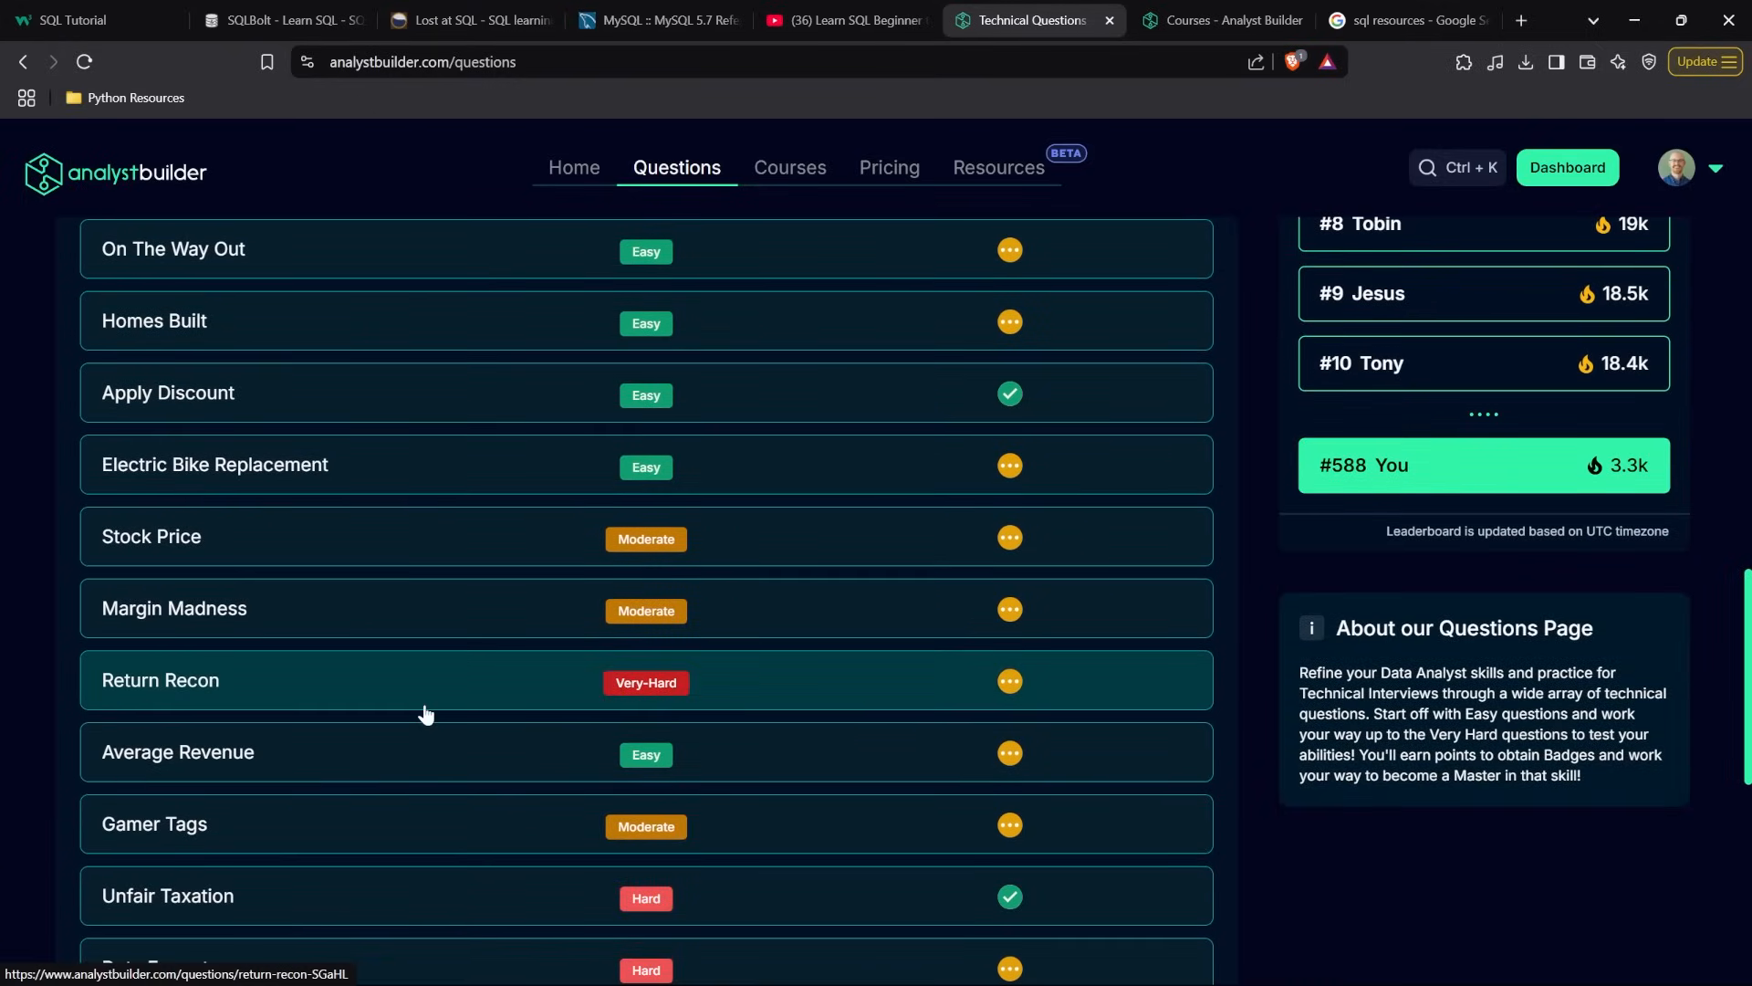
{"action": "mouse_move", "coordinate": [218, 182]}
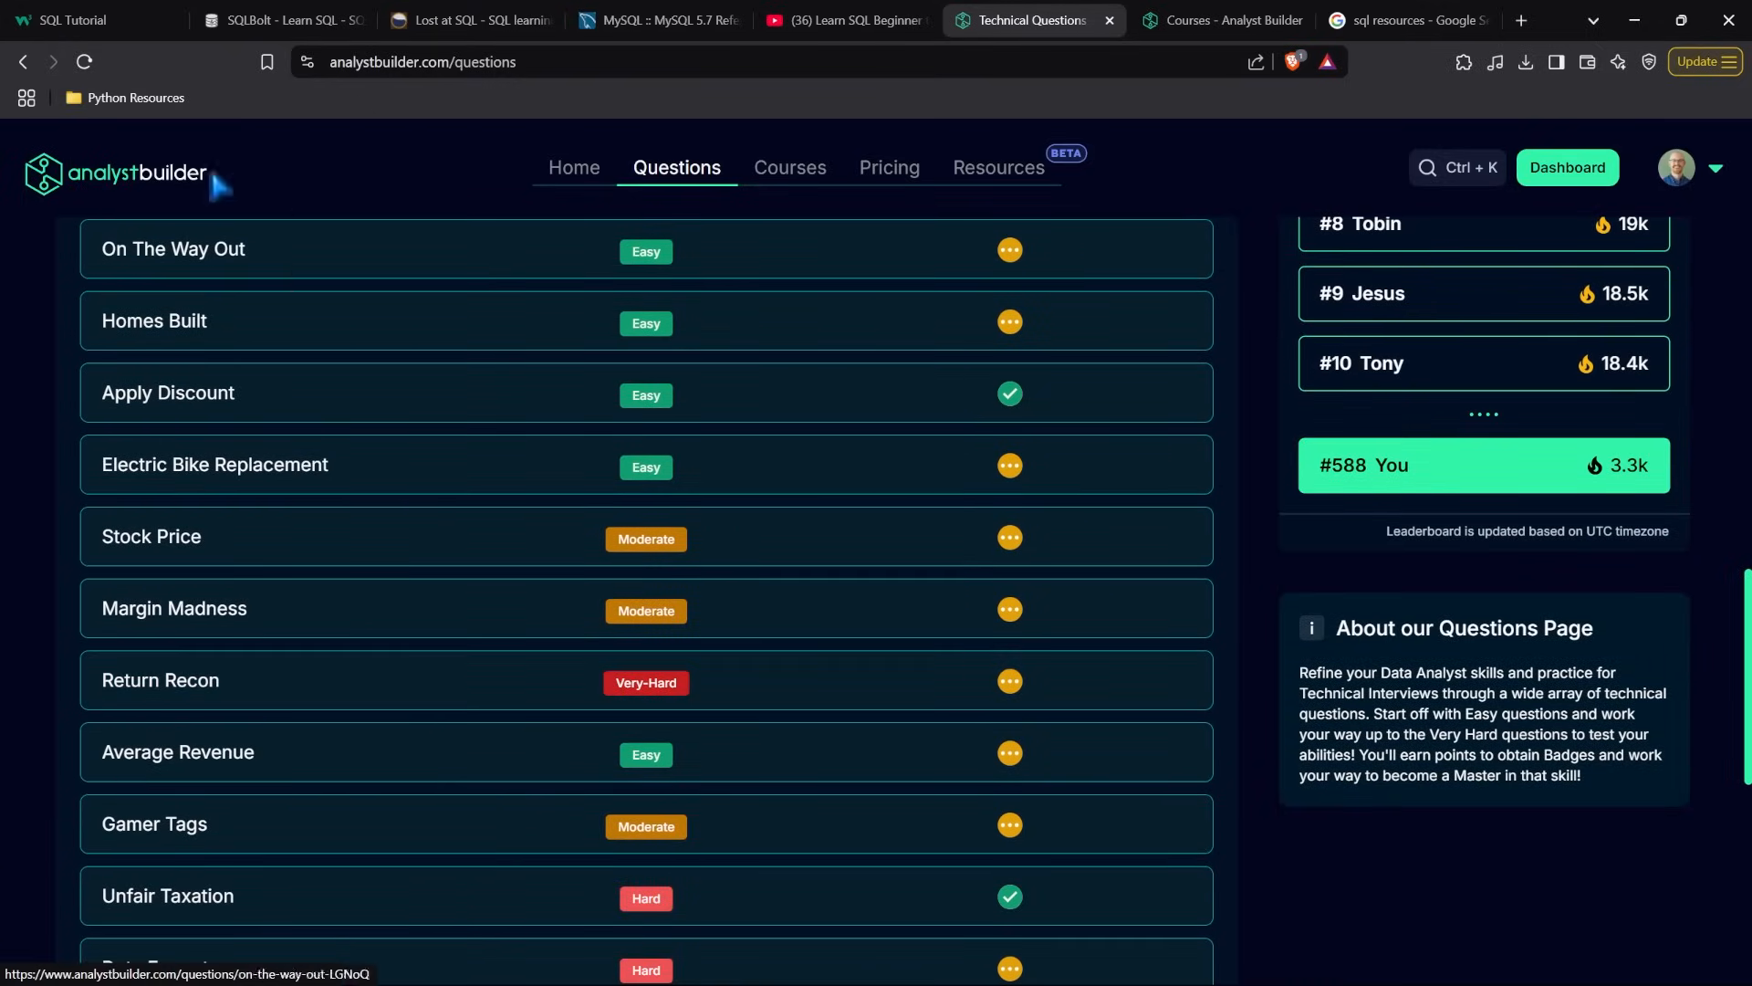
{"action": "mouse_move", "coordinate": [374, 627]}
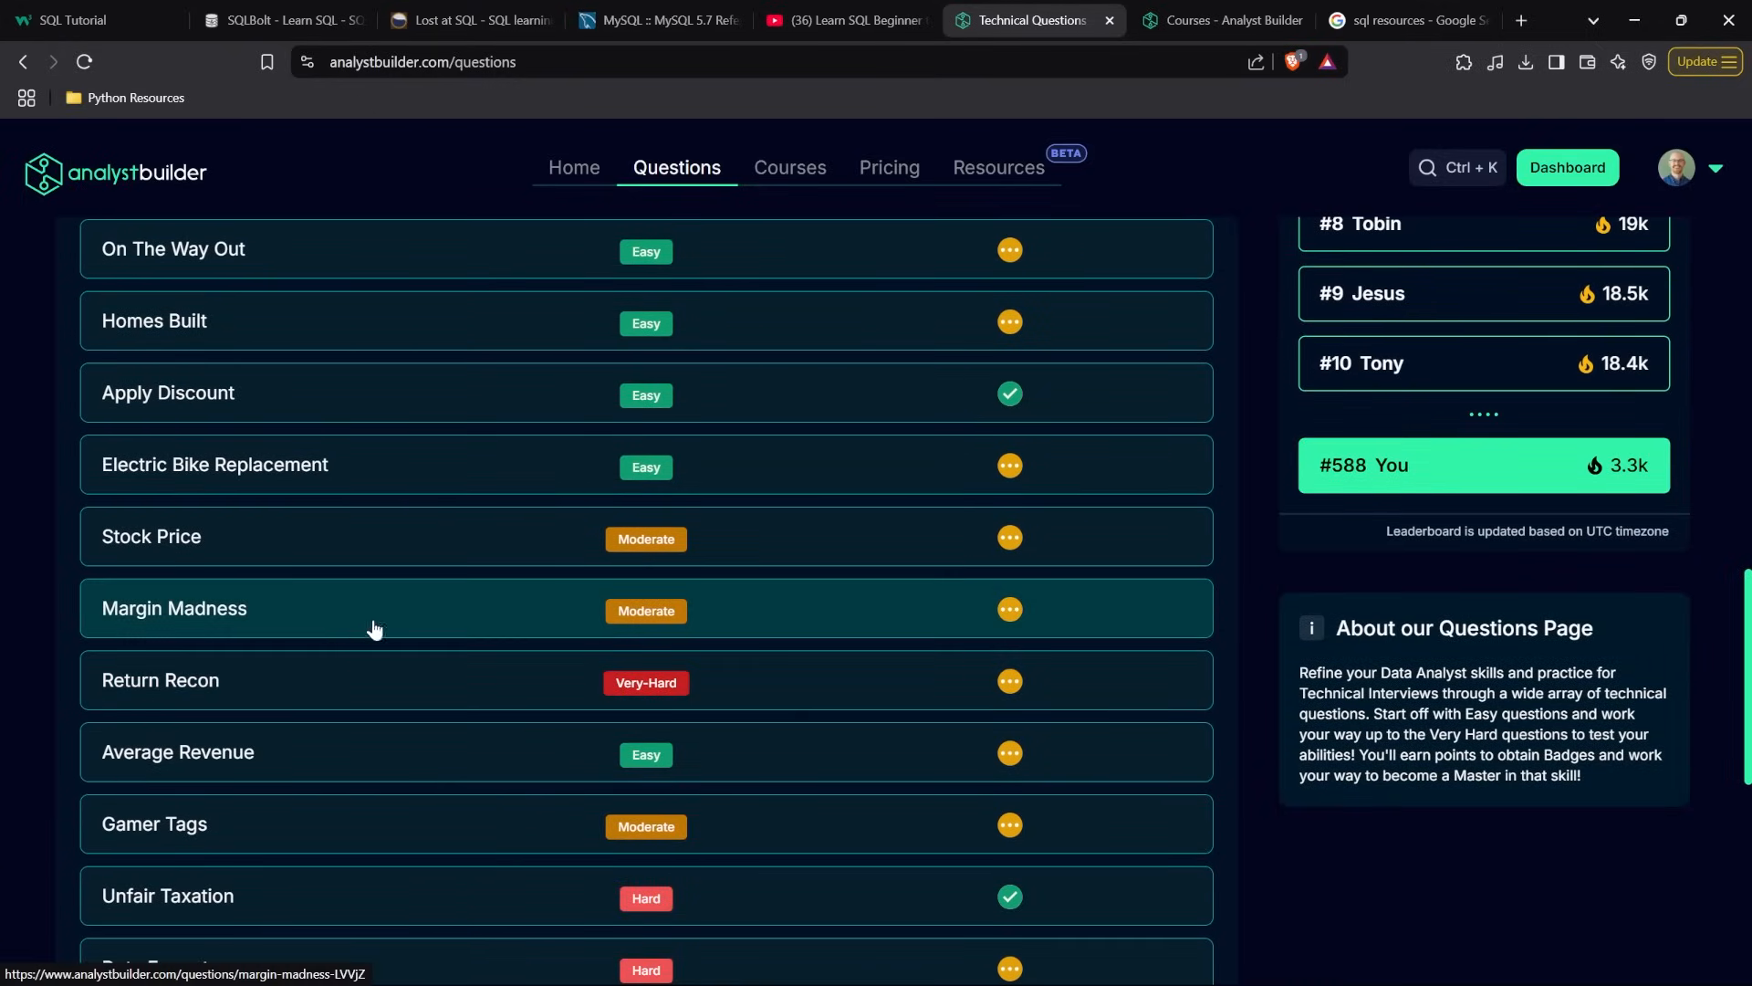
Run Margin Madness's starter query on cheesecake_margins in MySQL, then go to Courses
{"action": "left_click", "coordinate": [175, 608]}
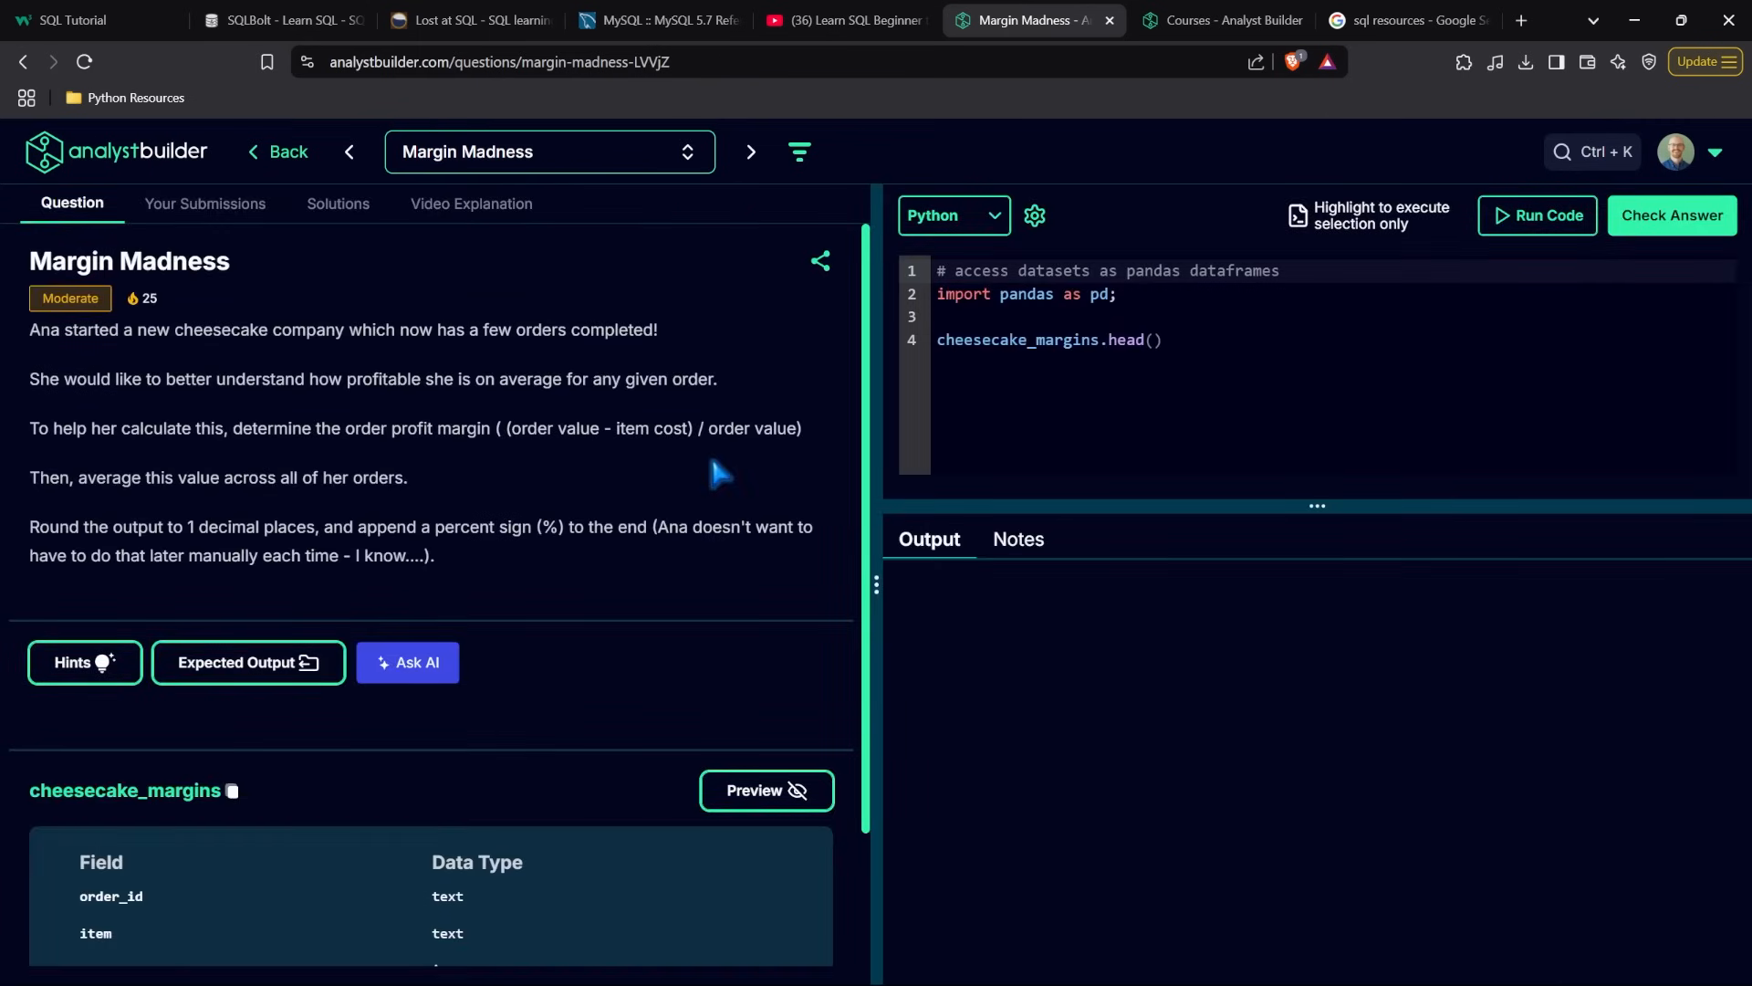
{"action": "left_click", "coordinate": [951, 215]}
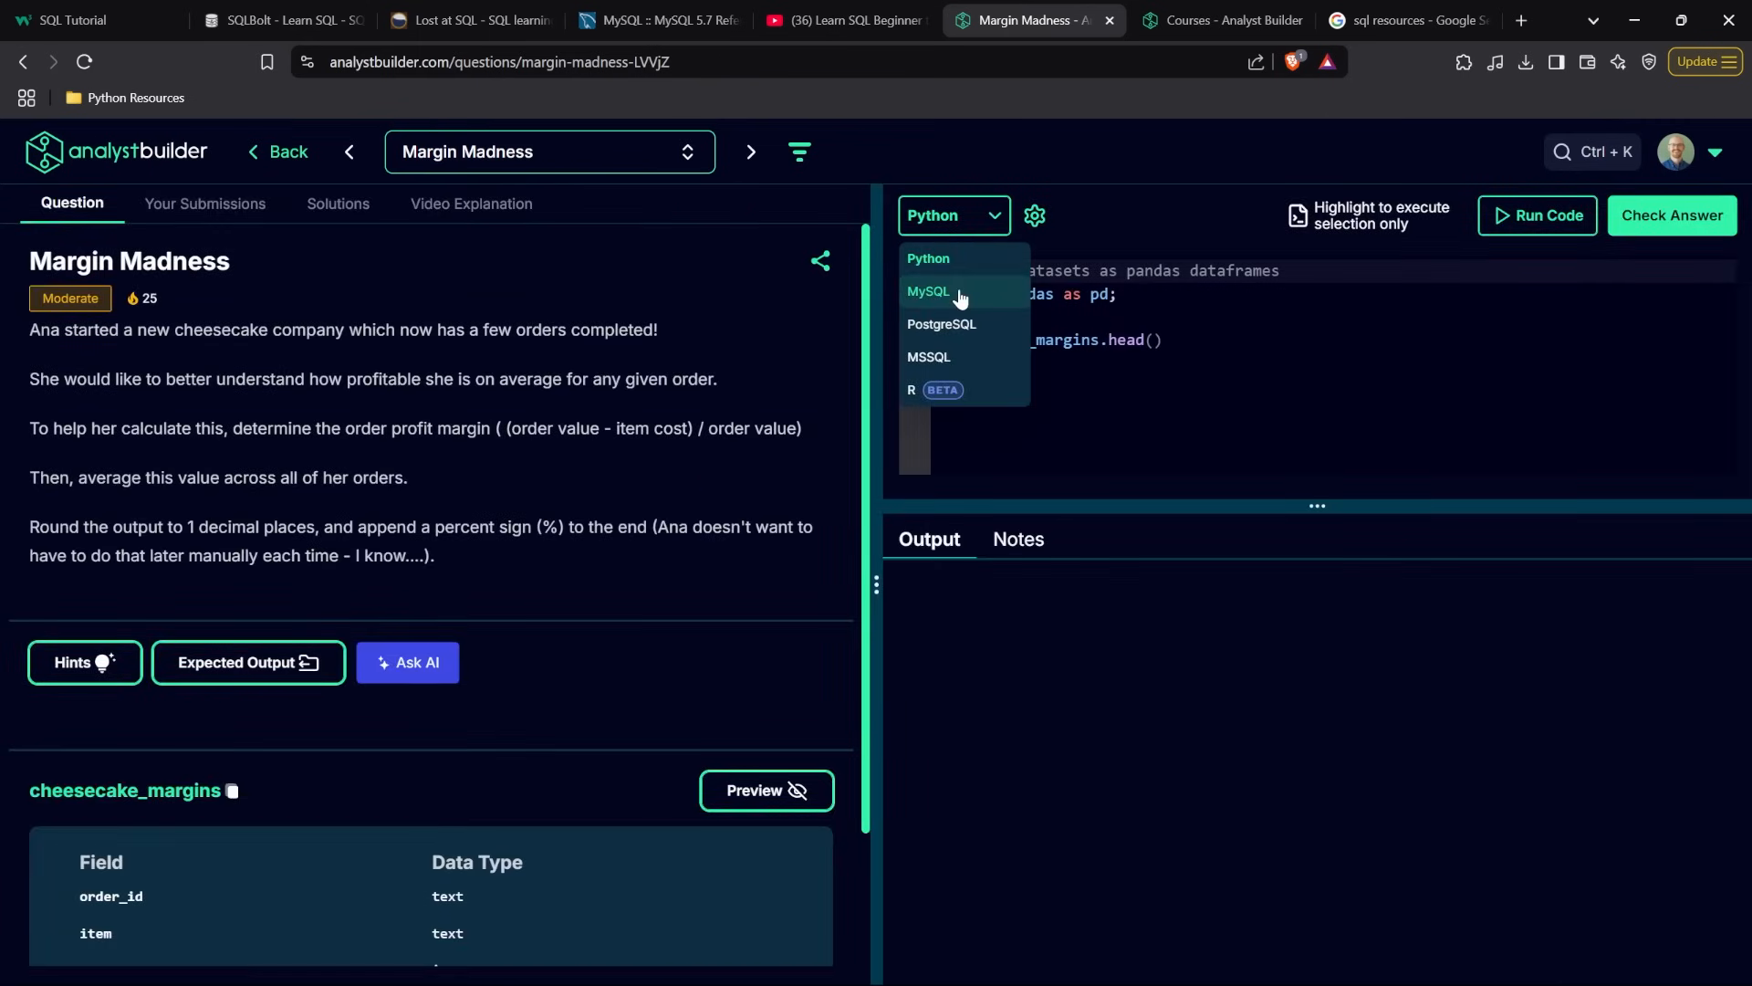
{"action": "mouse_move", "coordinate": [964, 359]}
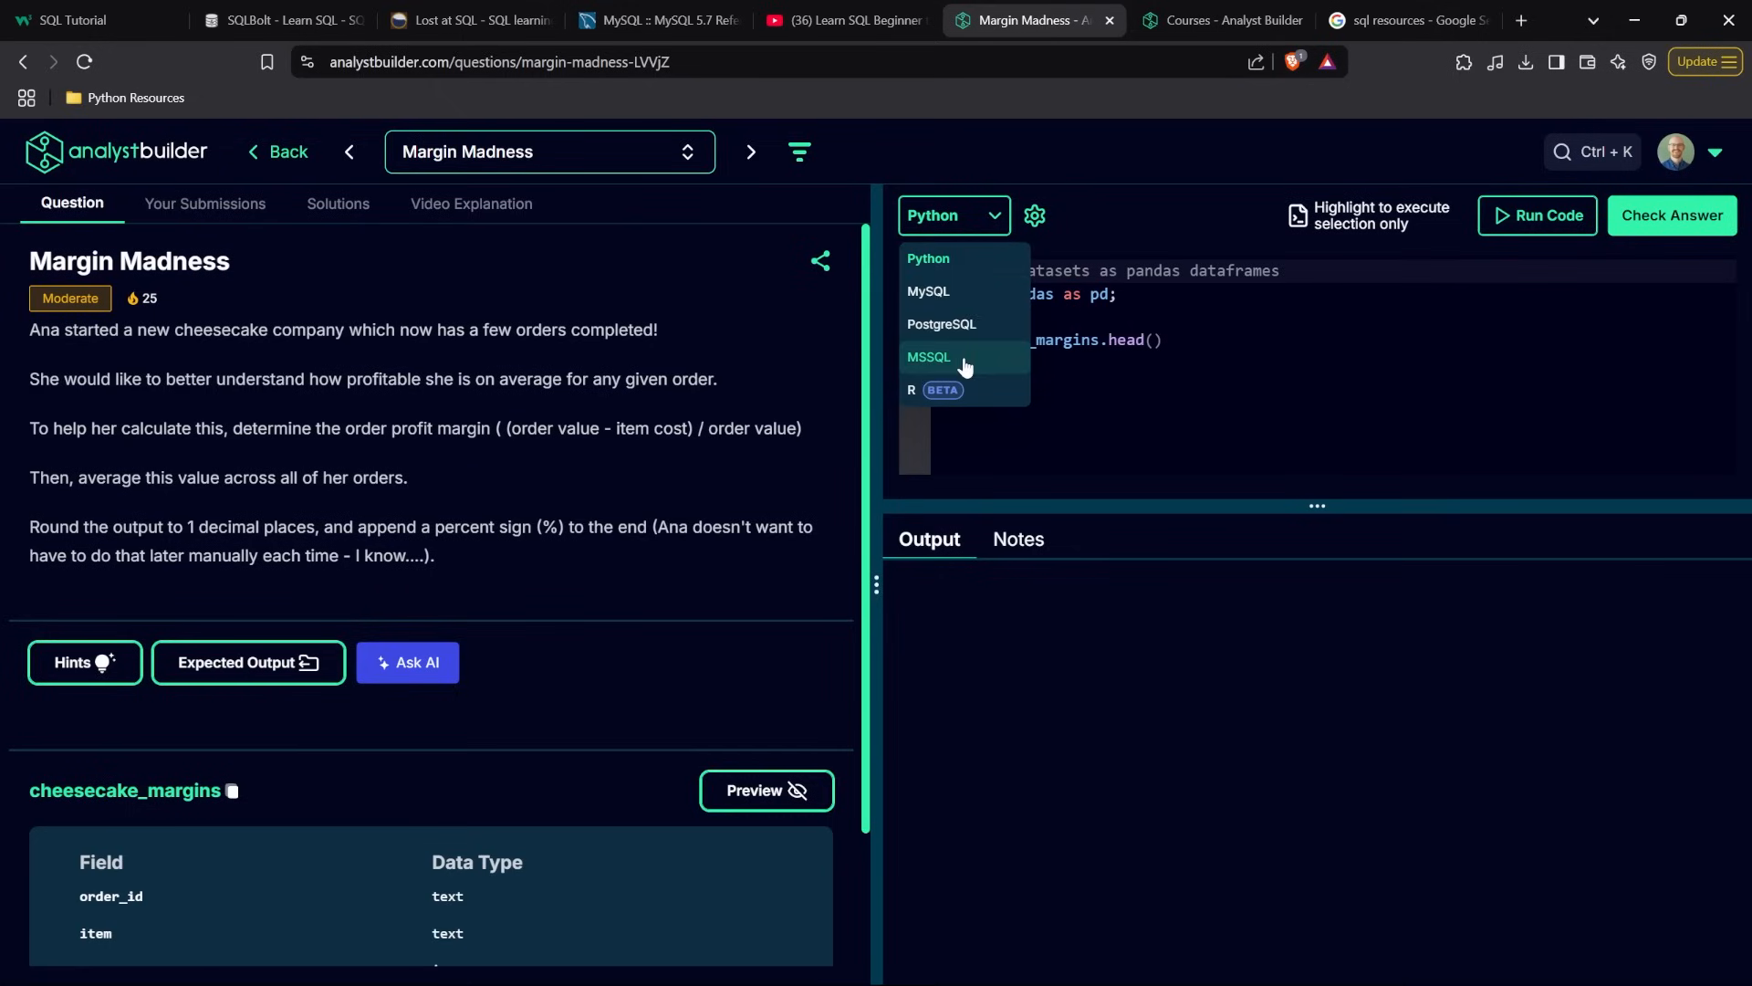
{"action": "left_click", "coordinate": [926, 292]}
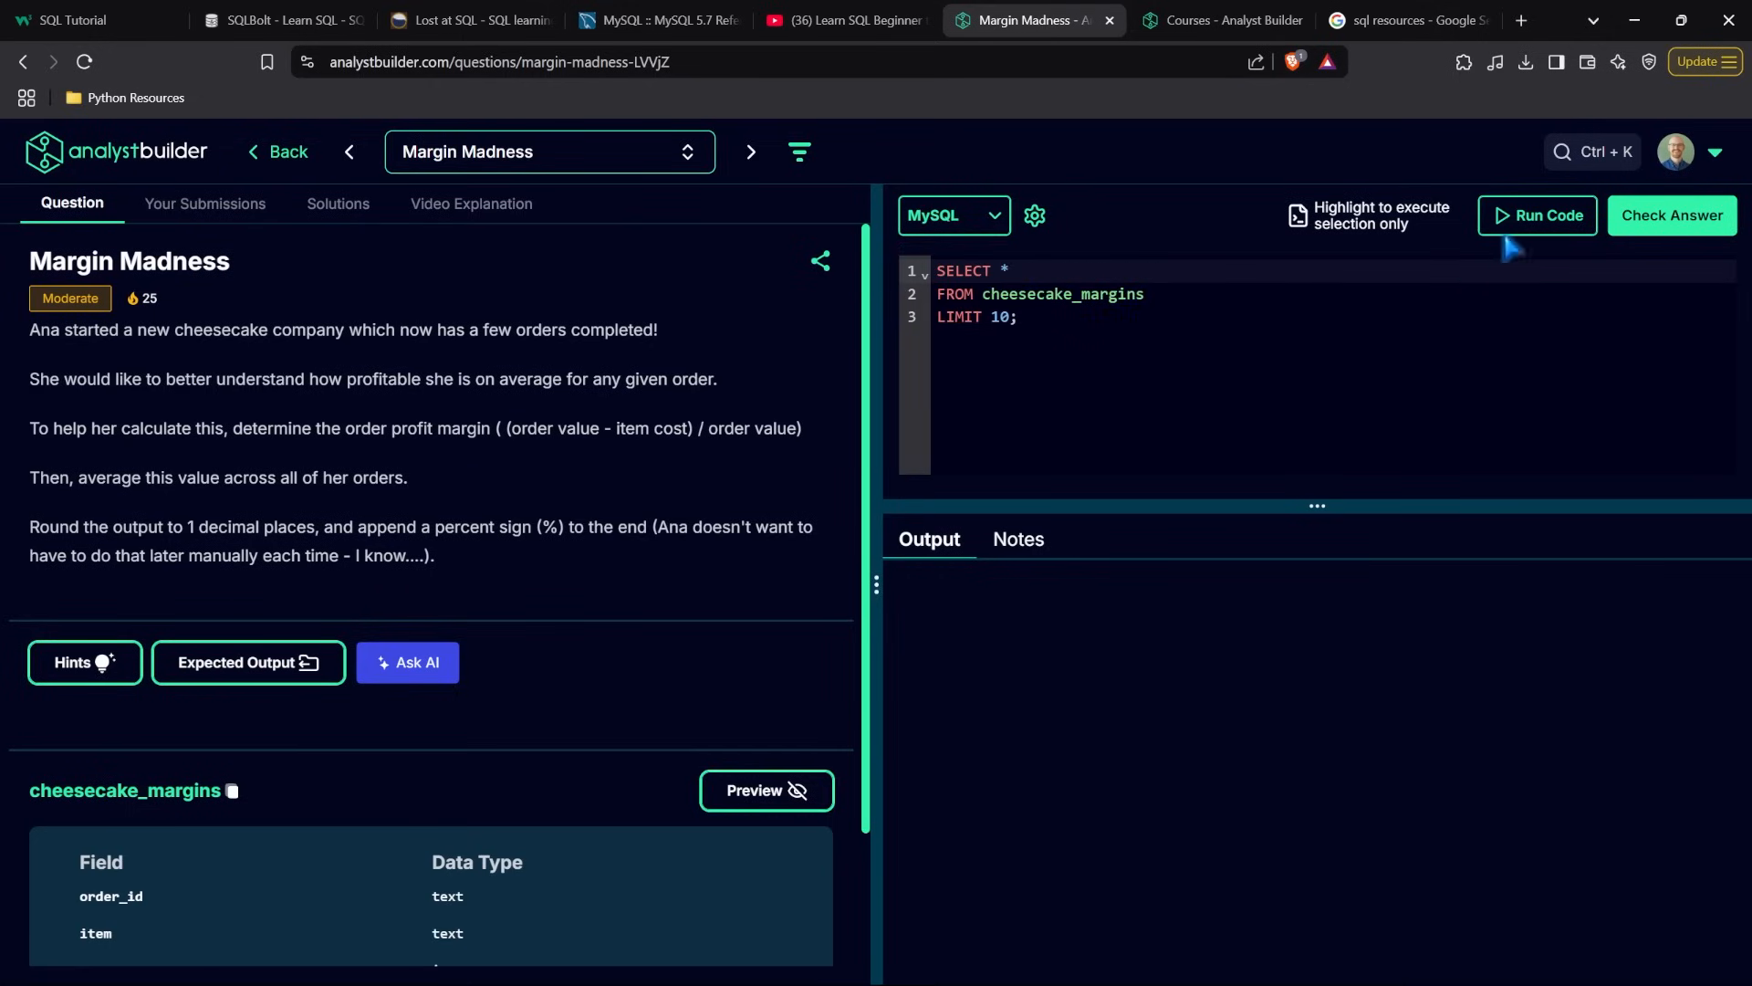
{"action": "left_click", "coordinate": [1544, 214]}
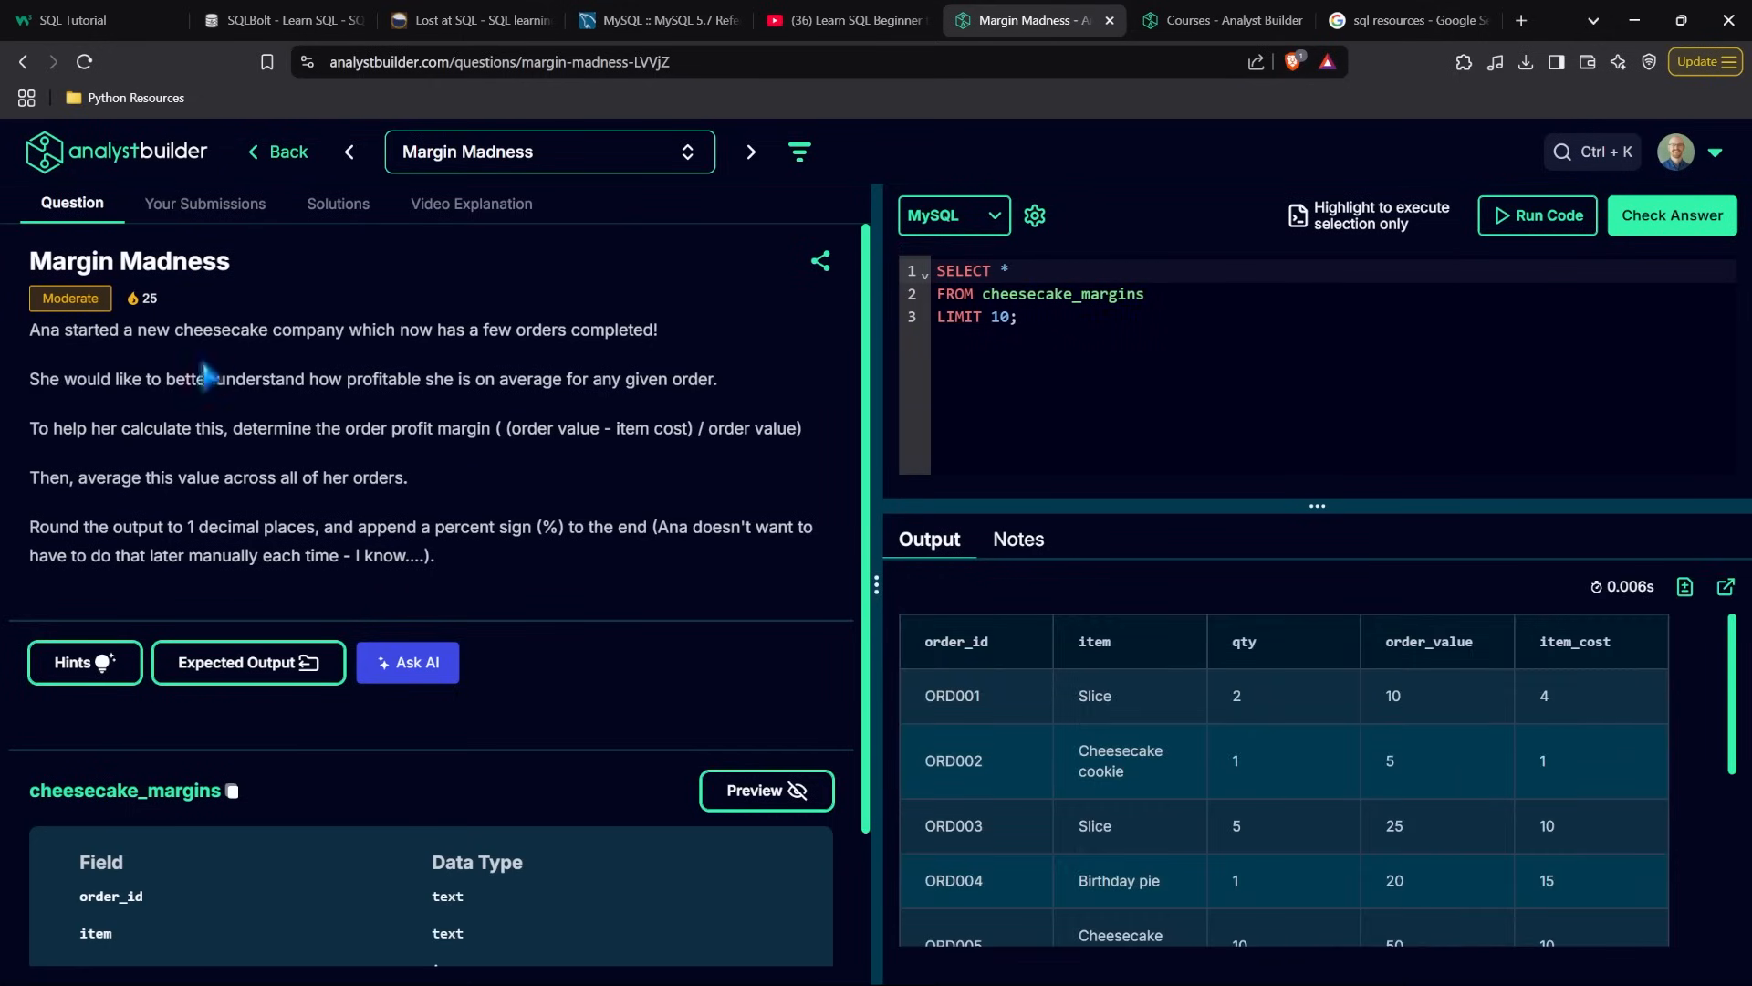
{"action": "mouse_move", "coordinate": [428, 556]}
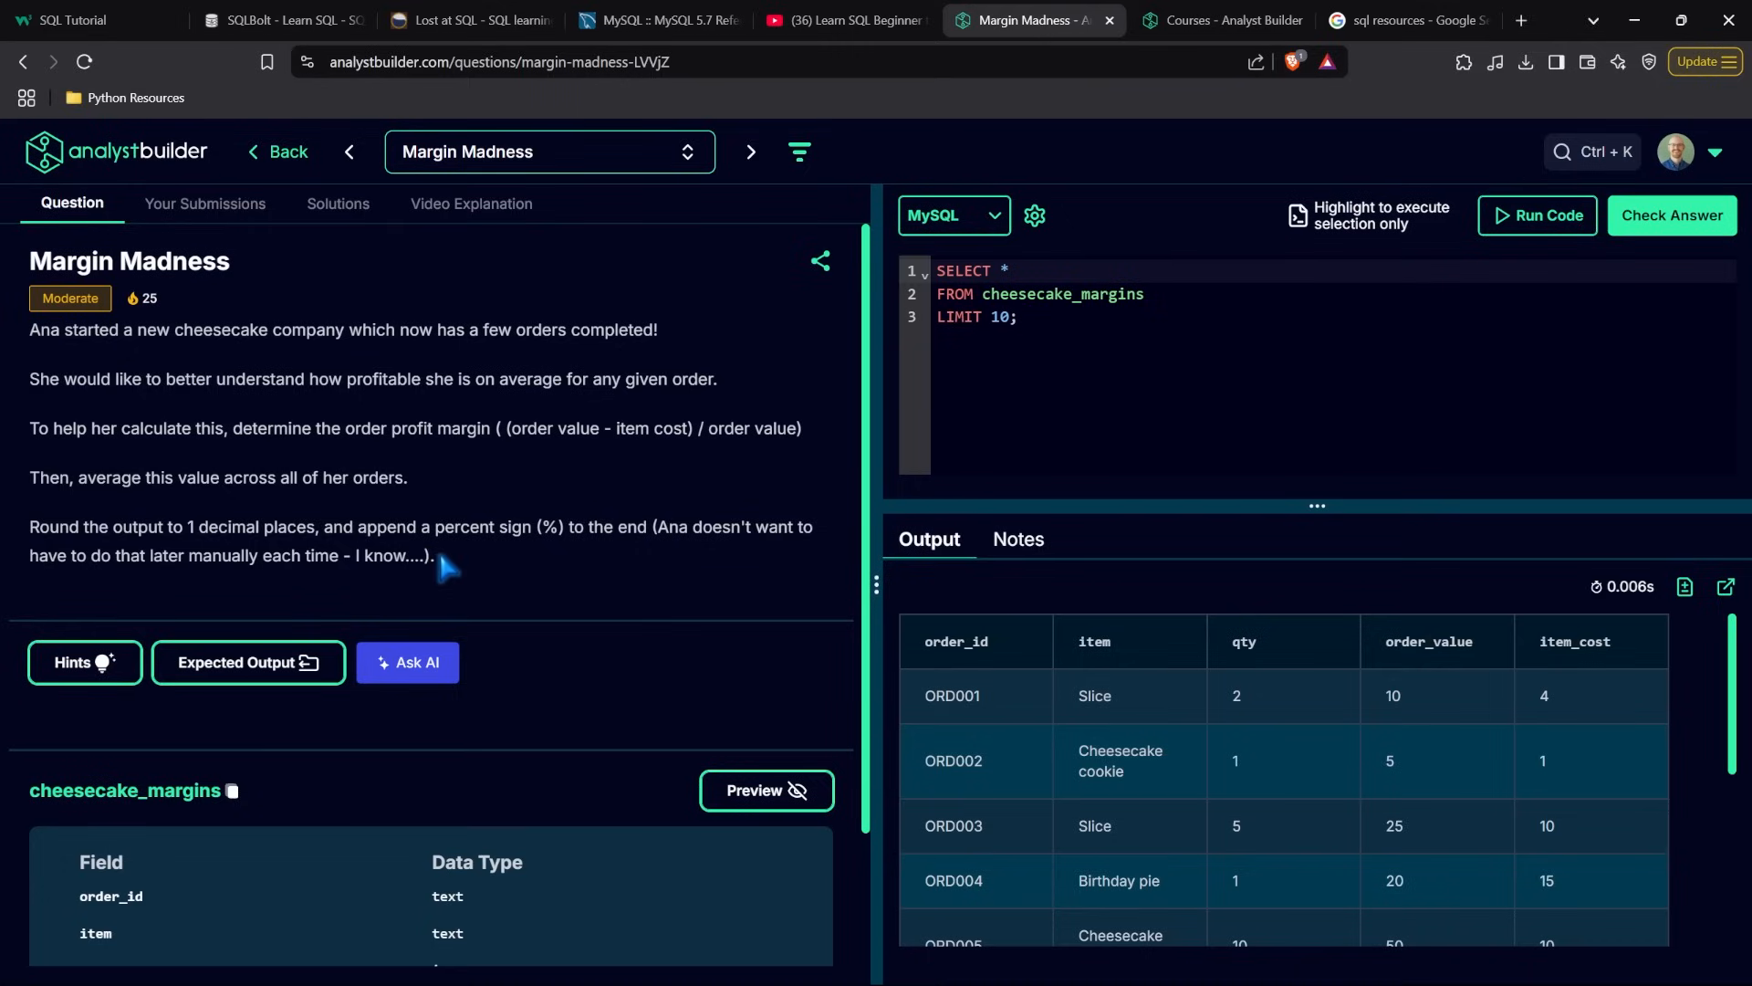
{"action": "left_click", "coordinate": [1220, 20]}
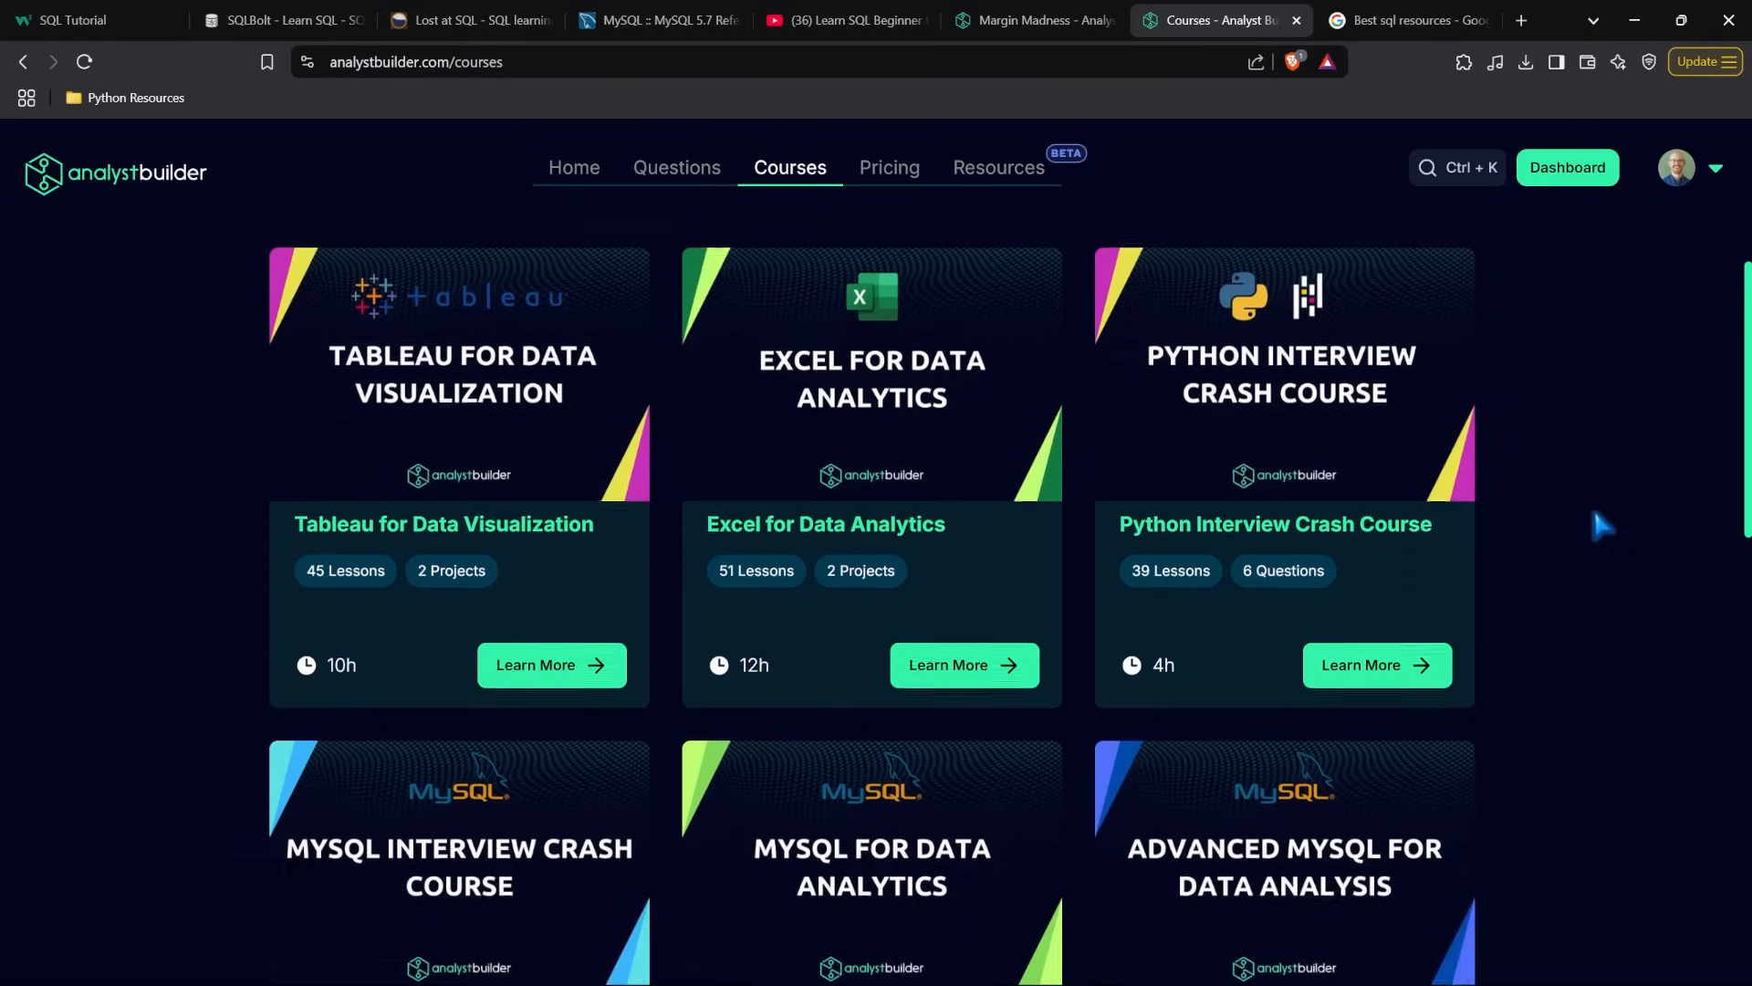
Glance at the YouTube SQL course tab, then scroll the Analyst Builder Courses page
{"action": "left_click", "coordinate": [843, 20]}
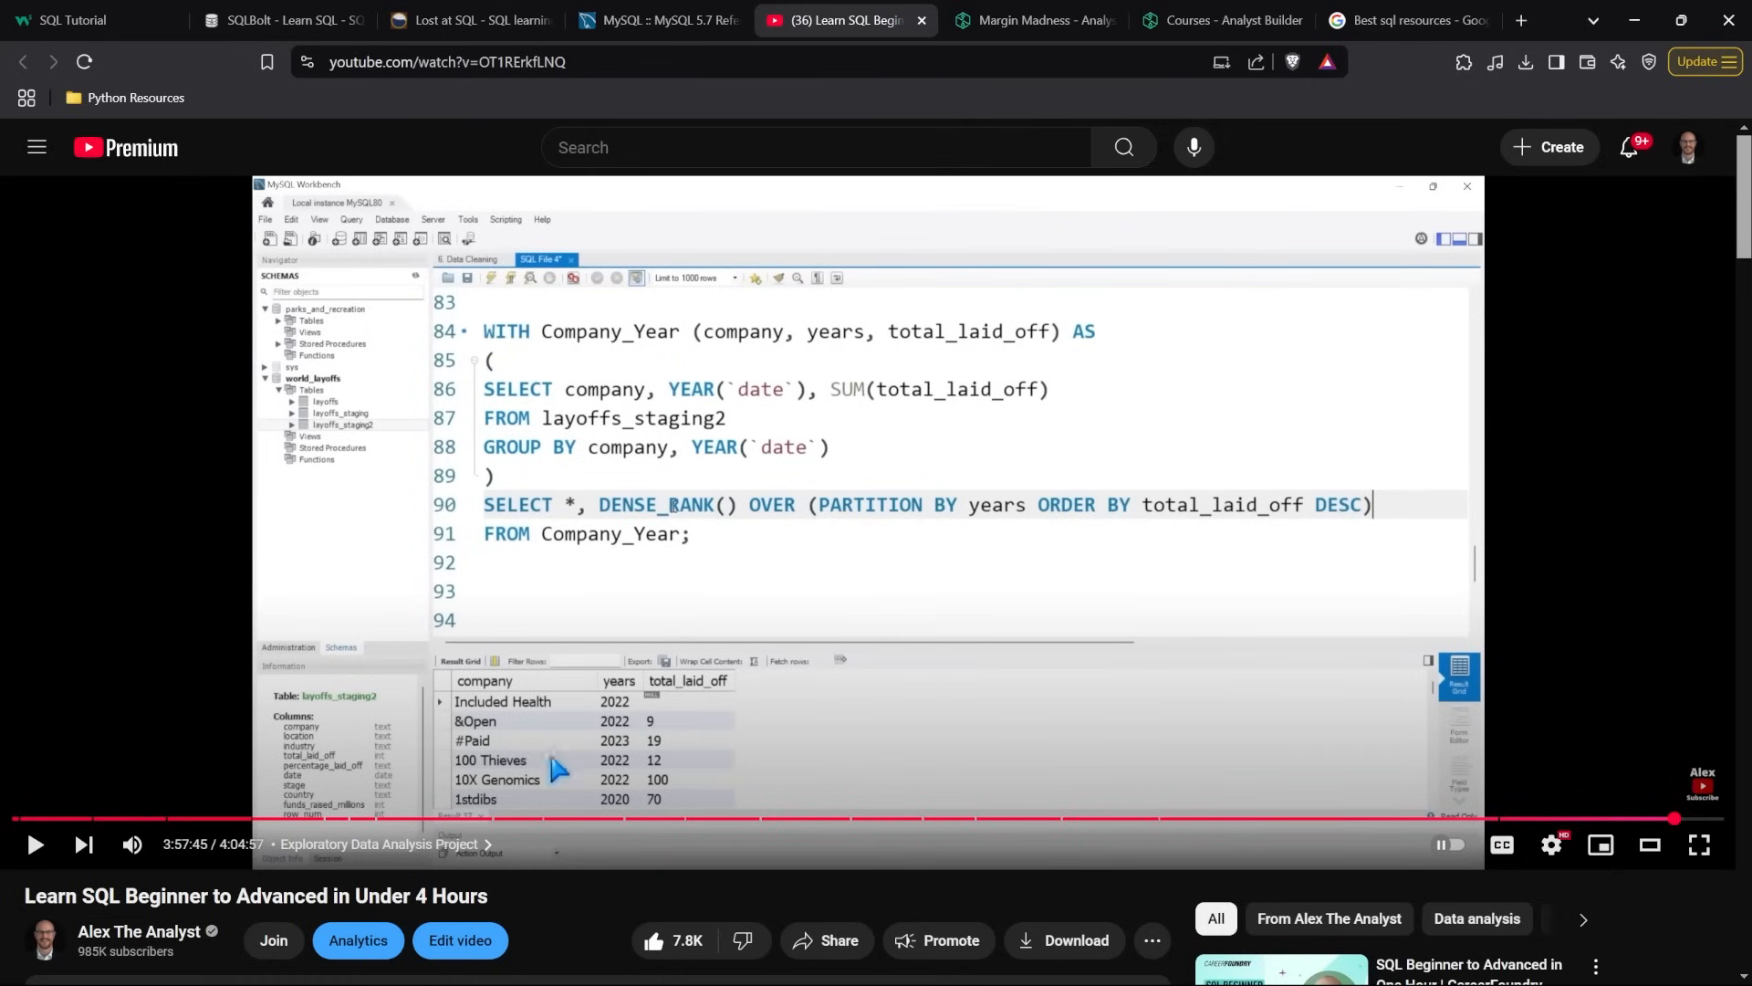
{"action": "left_click", "coordinate": [1221, 20]}
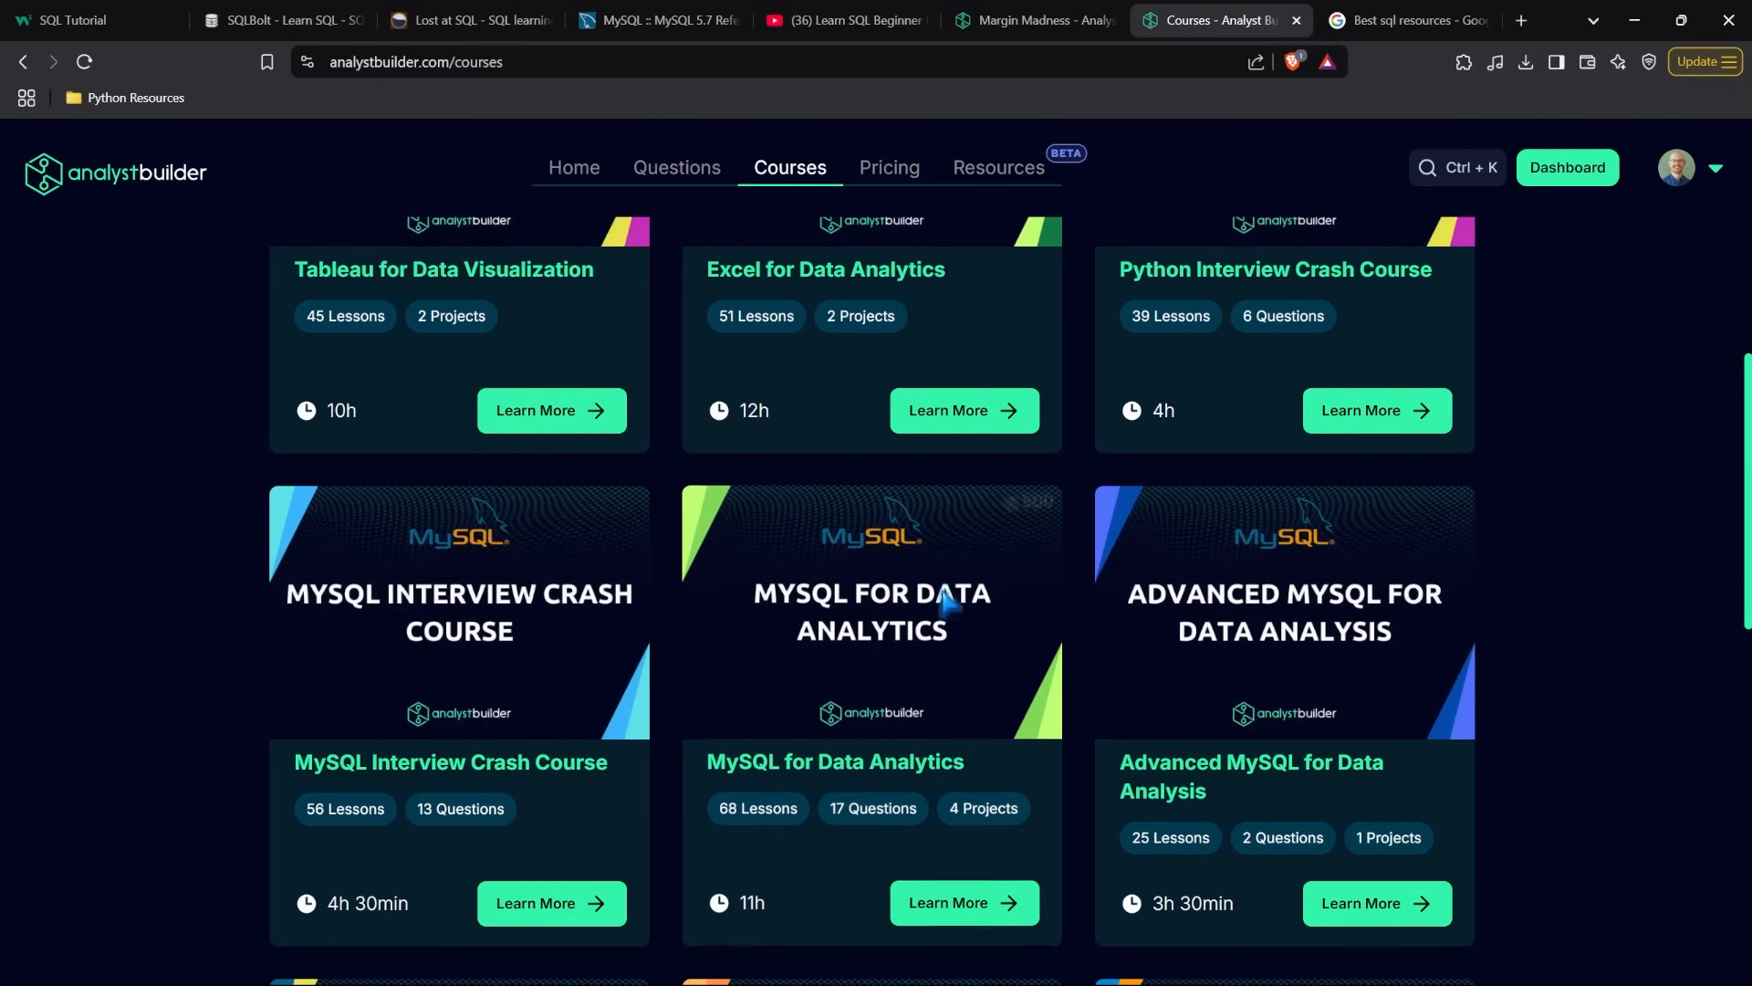
{"action": "scroll", "scroll_direction": "down", "scroll_amount": 3}
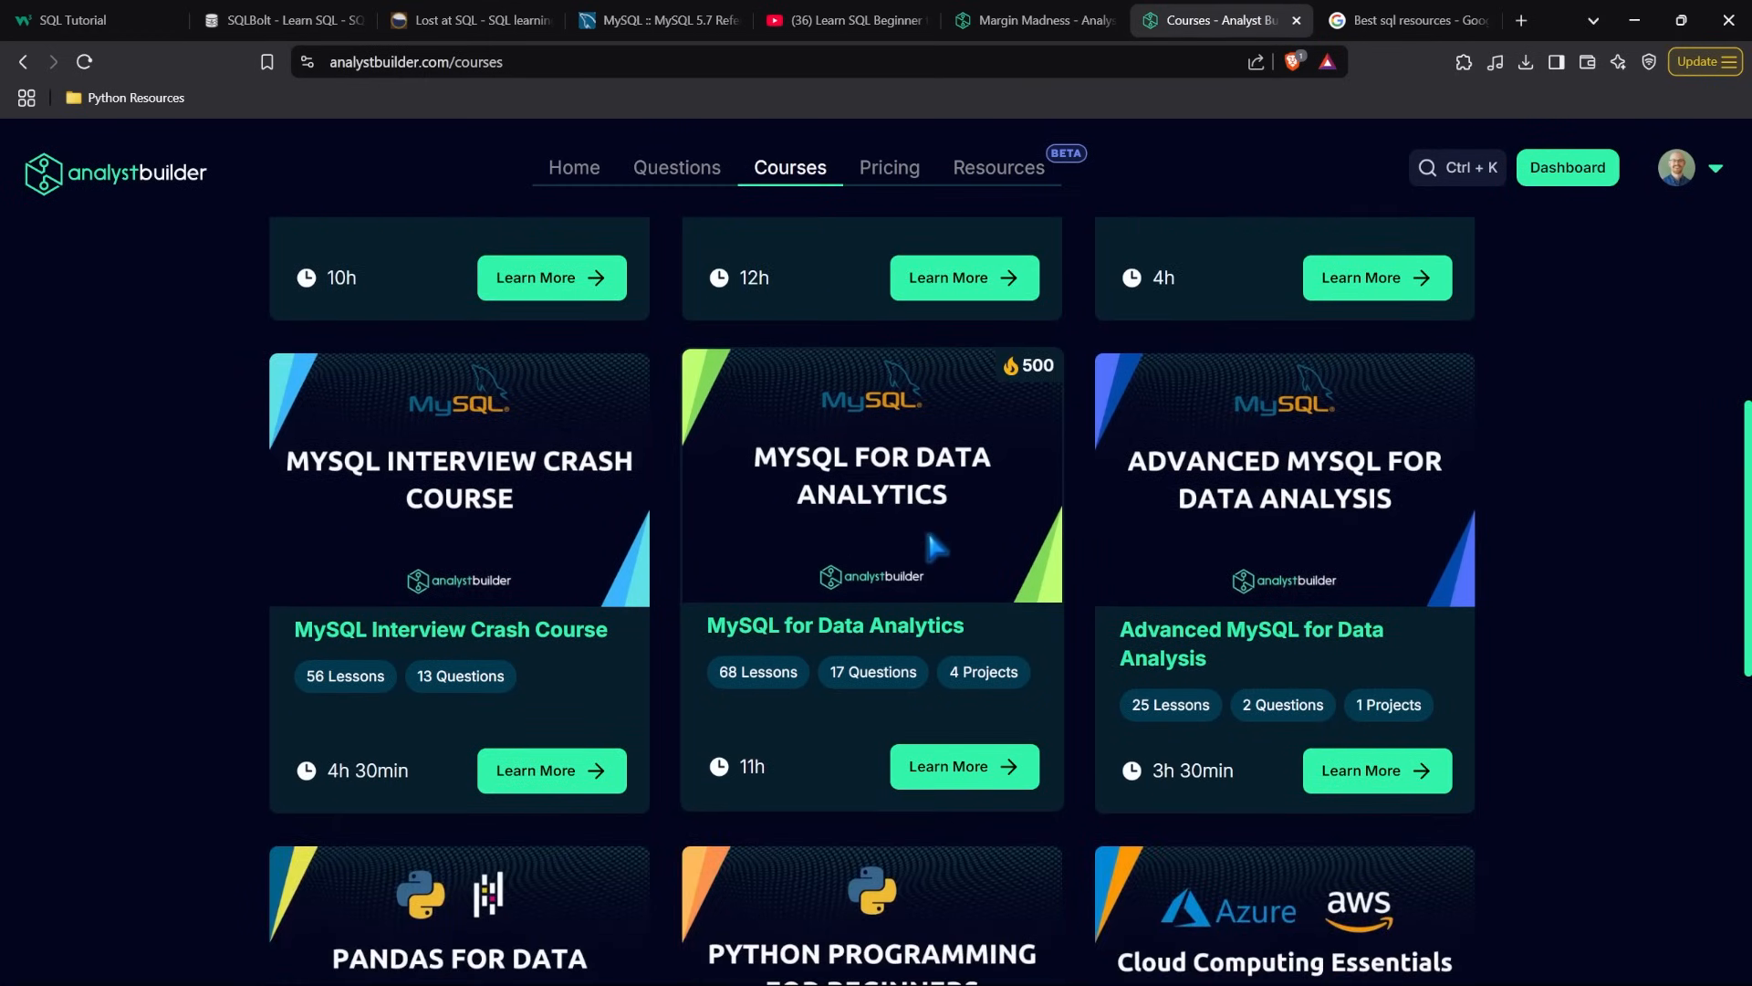
{"action": "mouse_move", "coordinate": [1100, 631]}
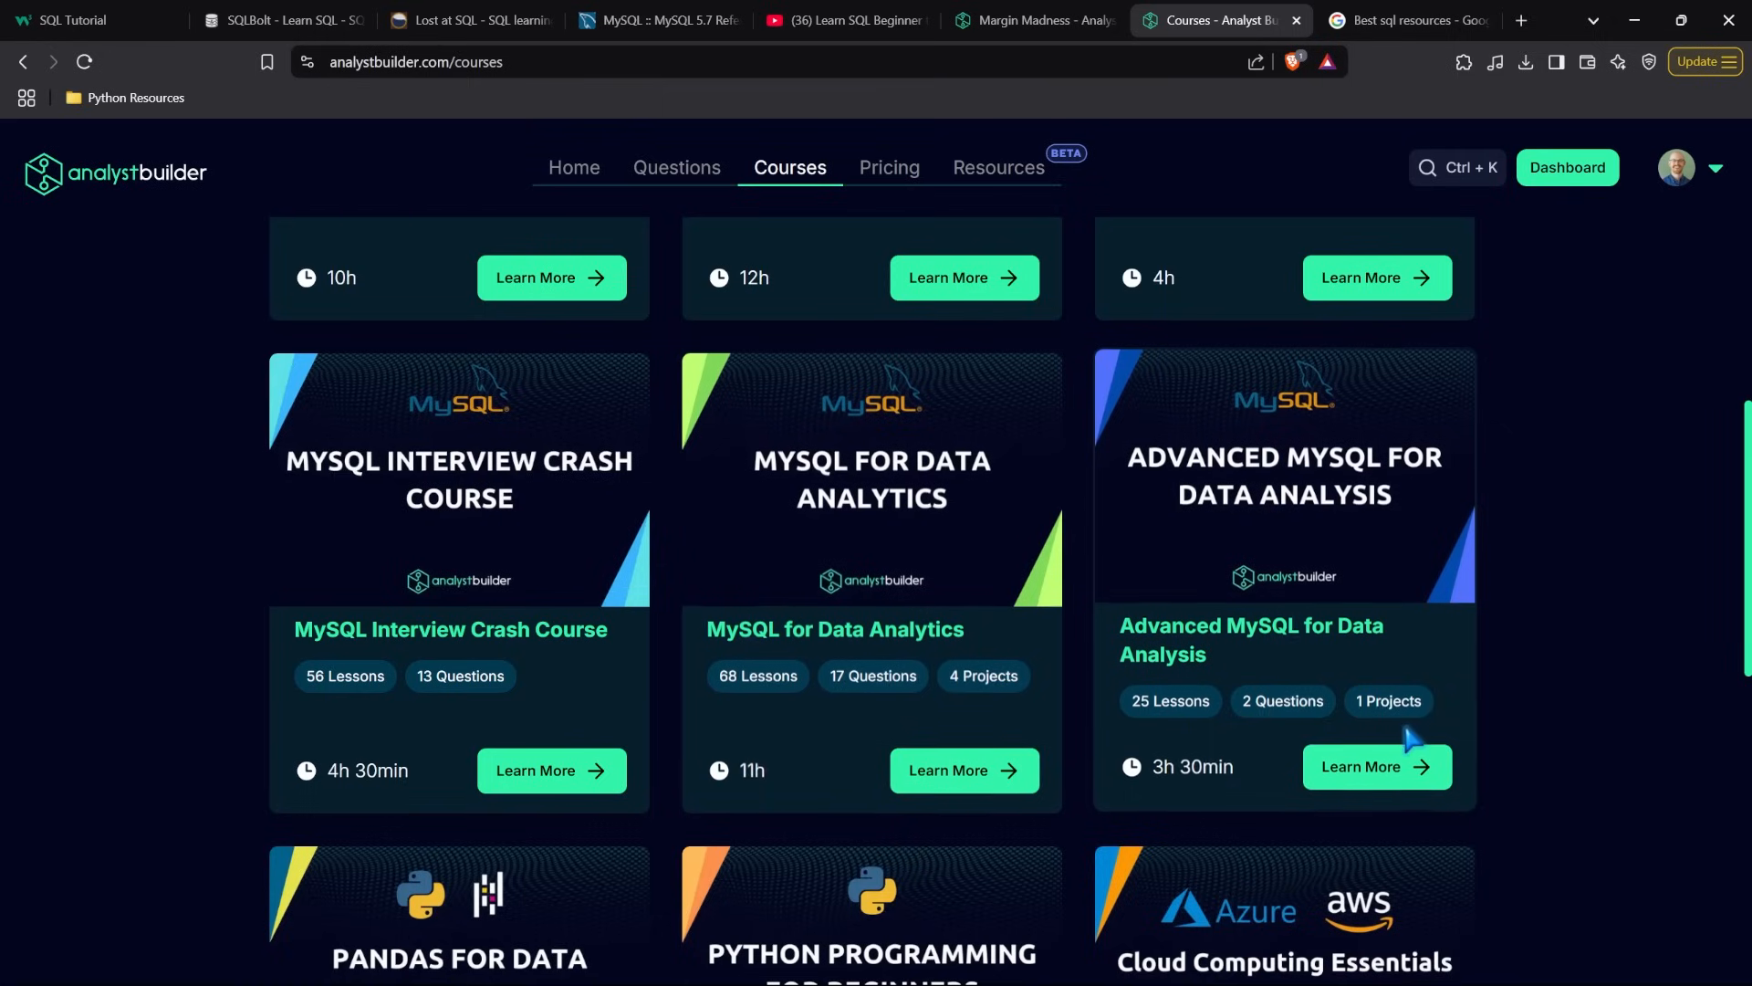
{"action": "mouse_move", "coordinate": [1056, 743]}
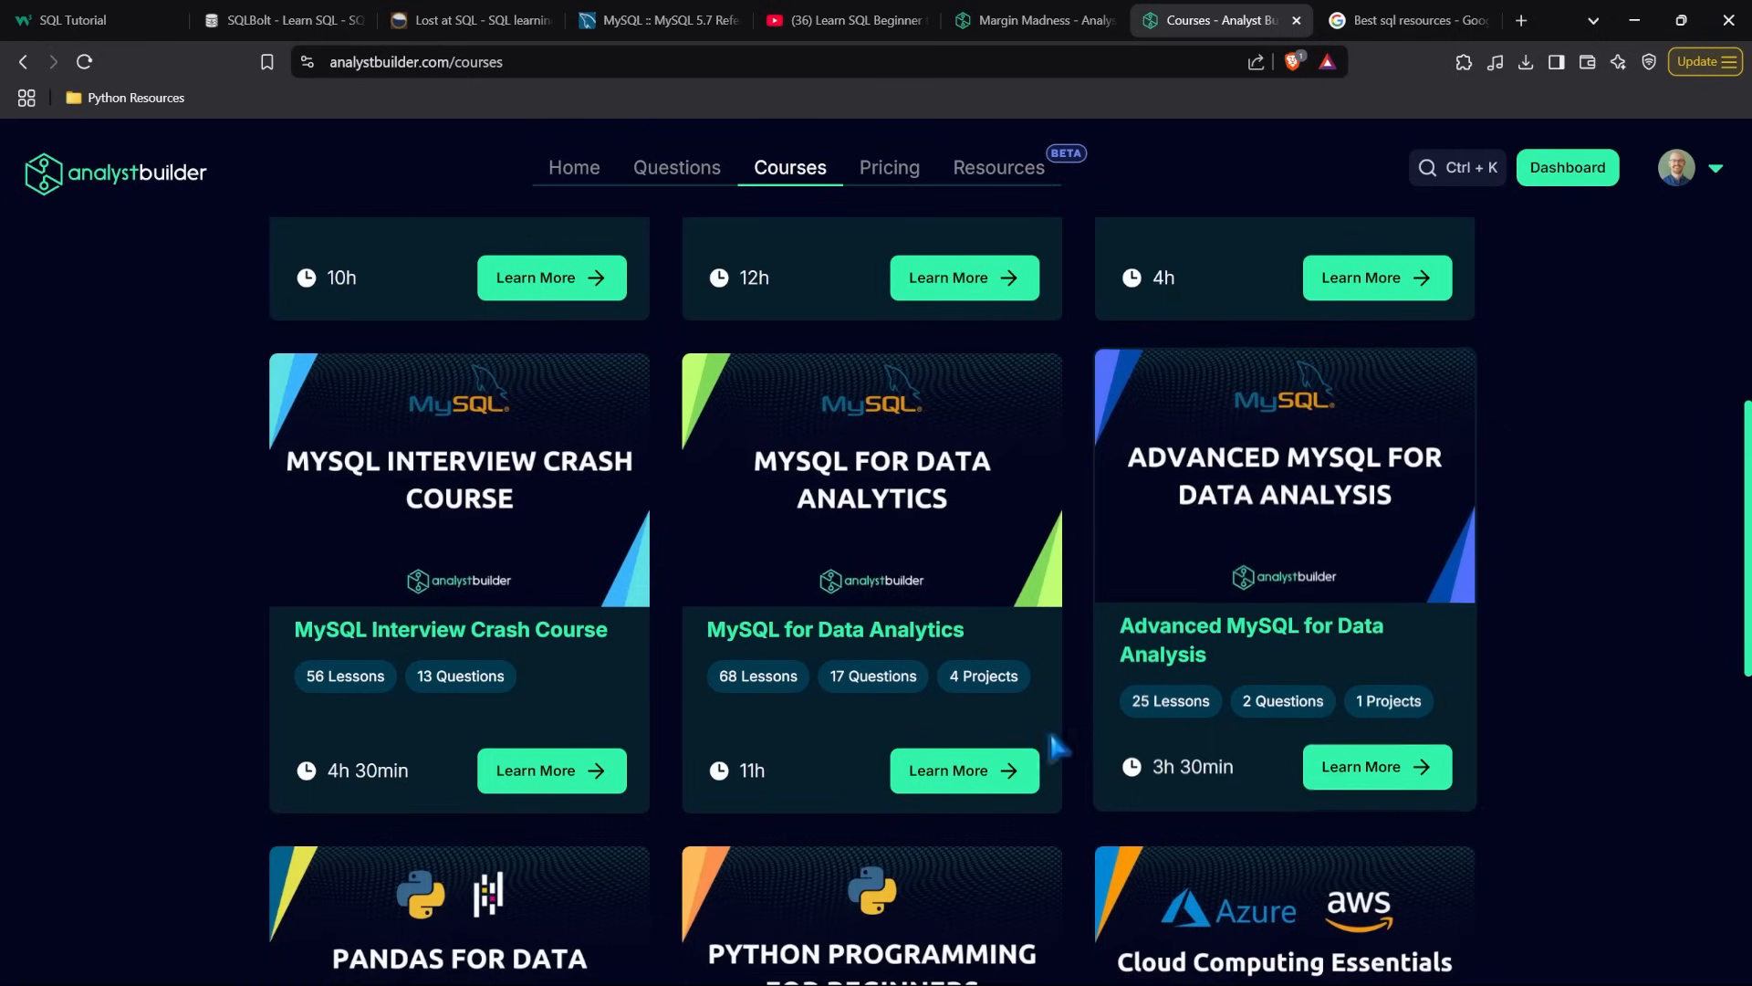
Open MySQL for Data Analytics and scroll its course content before moving to the Google search tab
{"action": "left_click", "coordinate": [962, 770]}
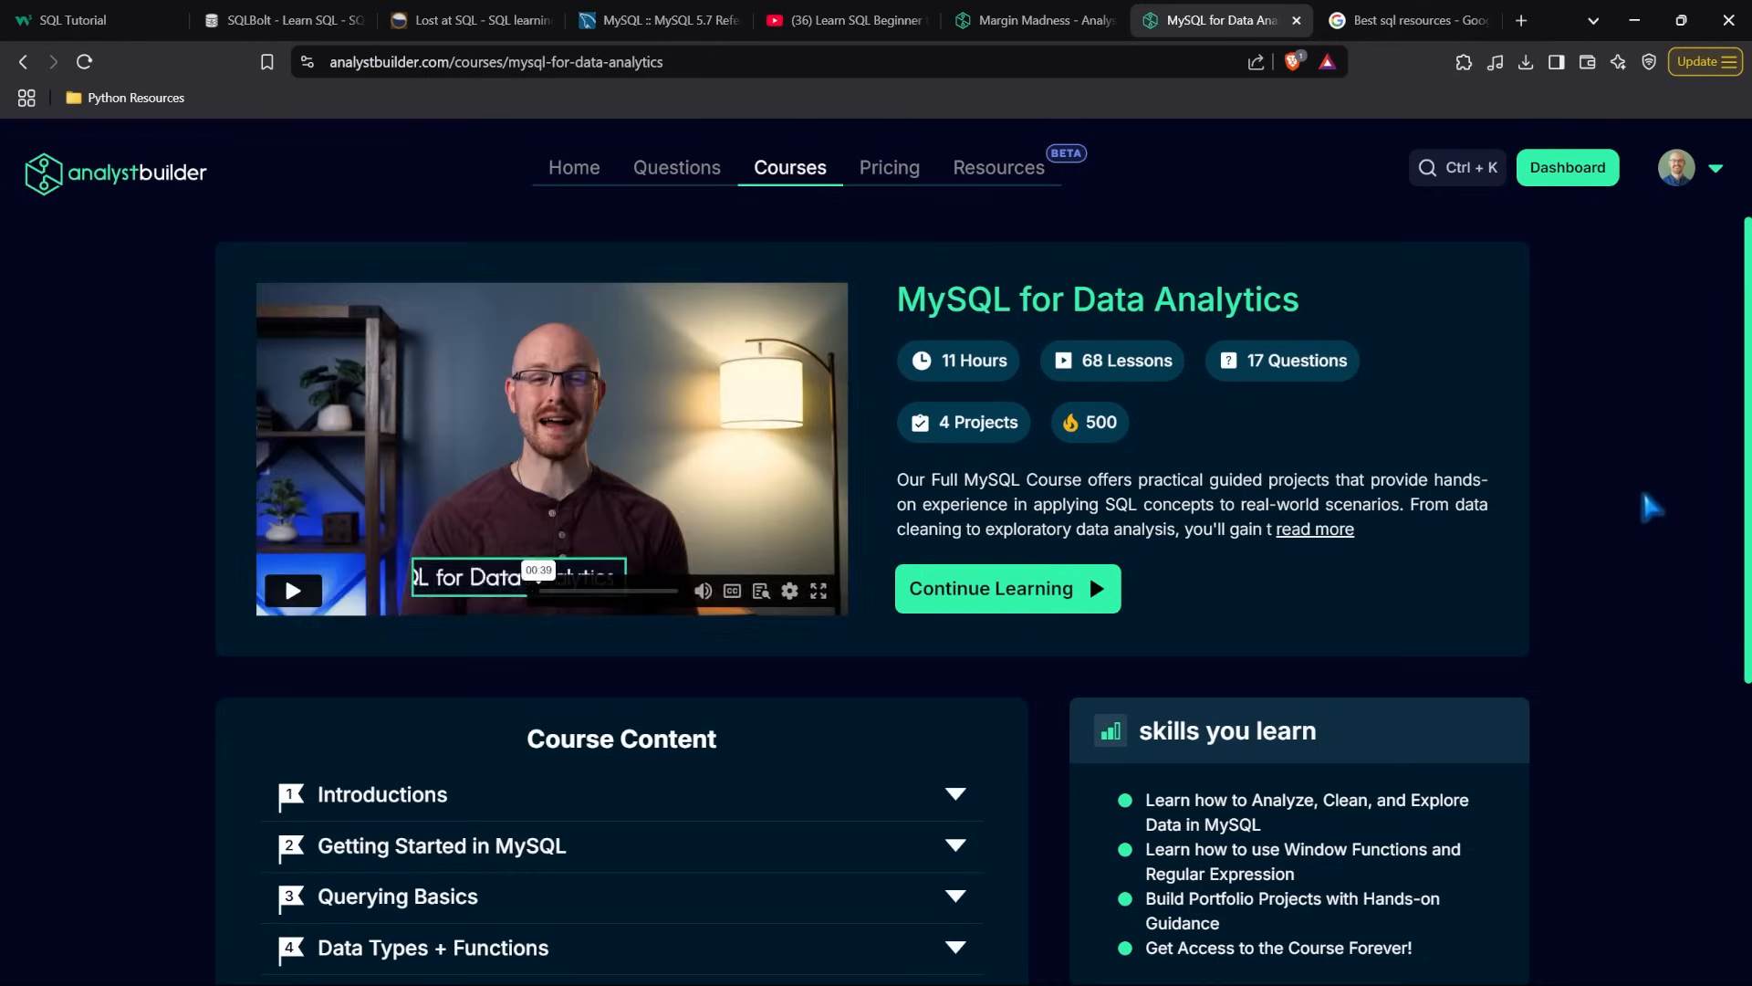
{"action": "scroll", "scroll_direction": "down", "scroll_amount": 3}
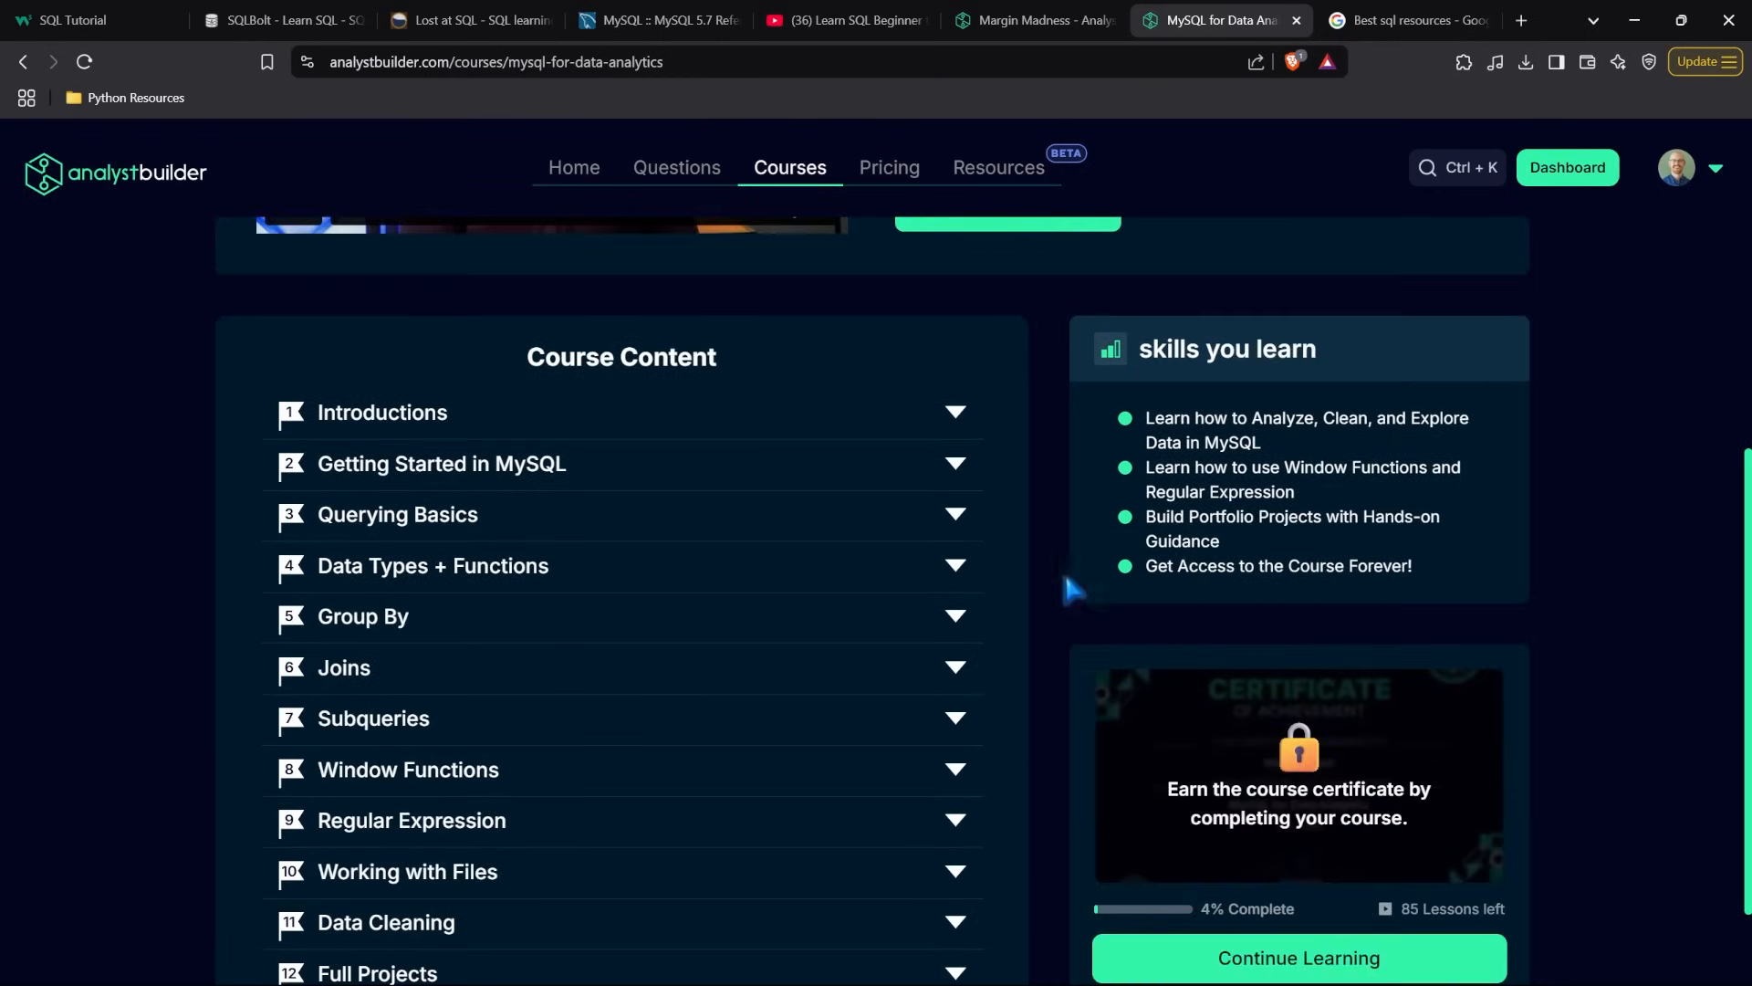
{"action": "scroll", "scroll_direction": "down", "scroll_amount": 3}
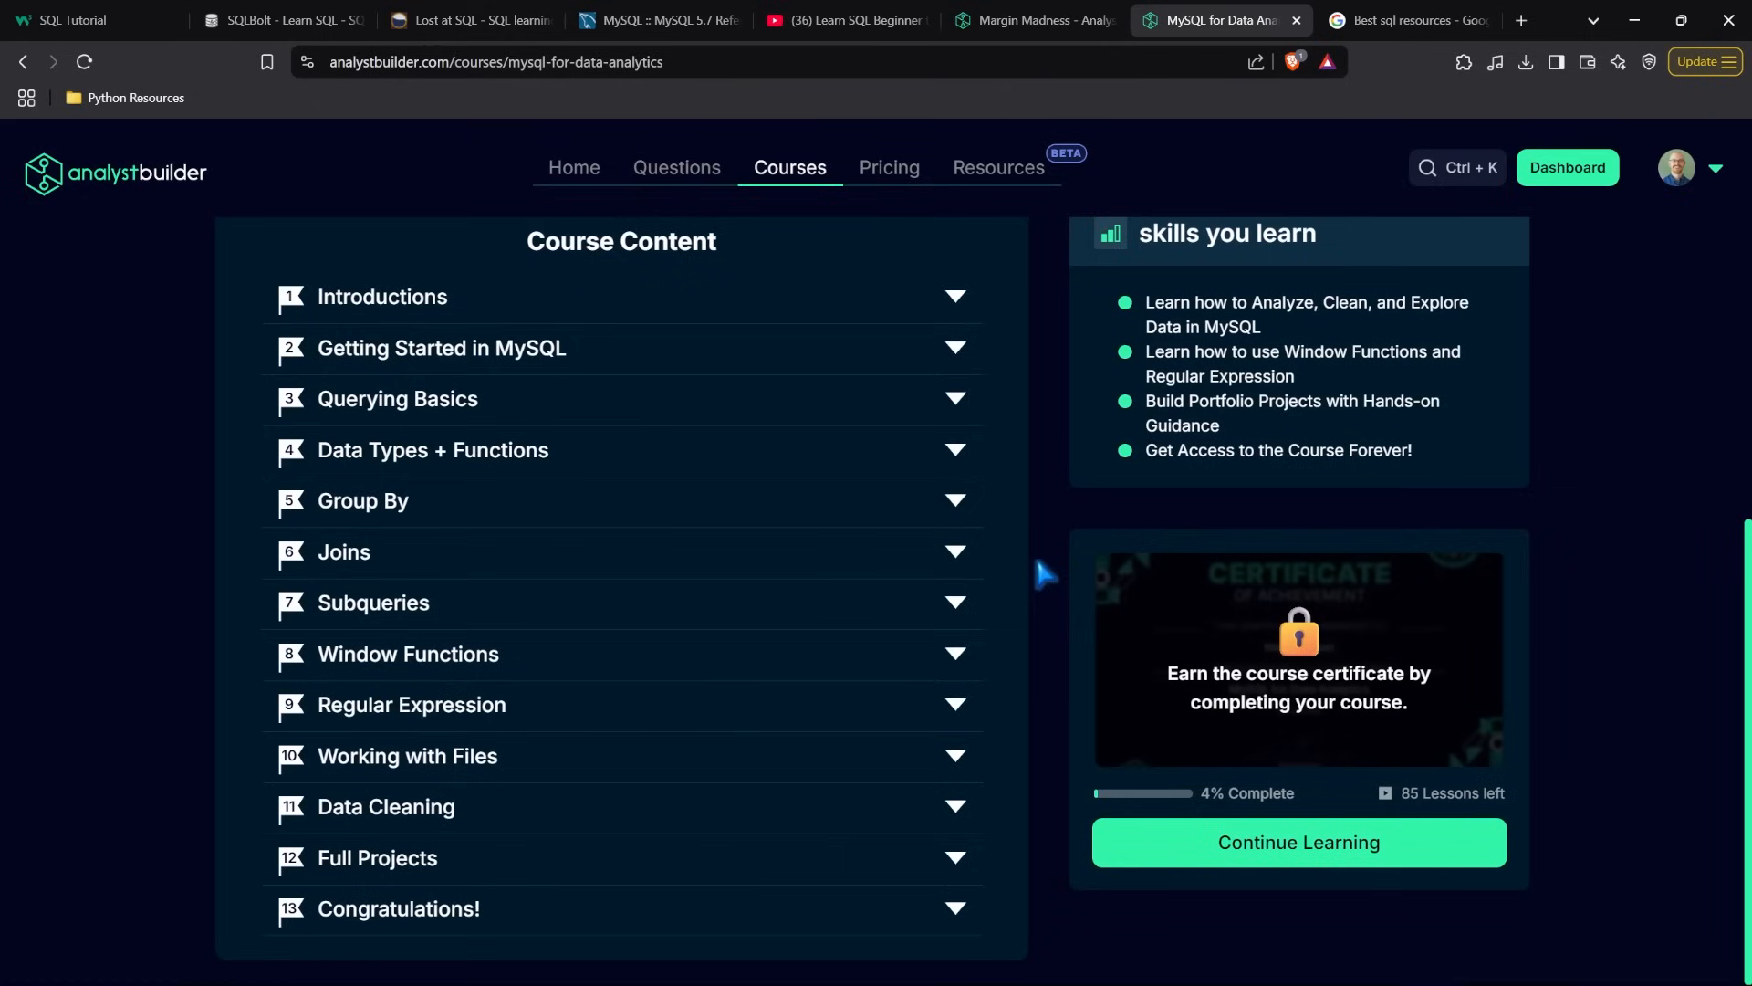
{"action": "left_click", "coordinate": [1406, 20]}
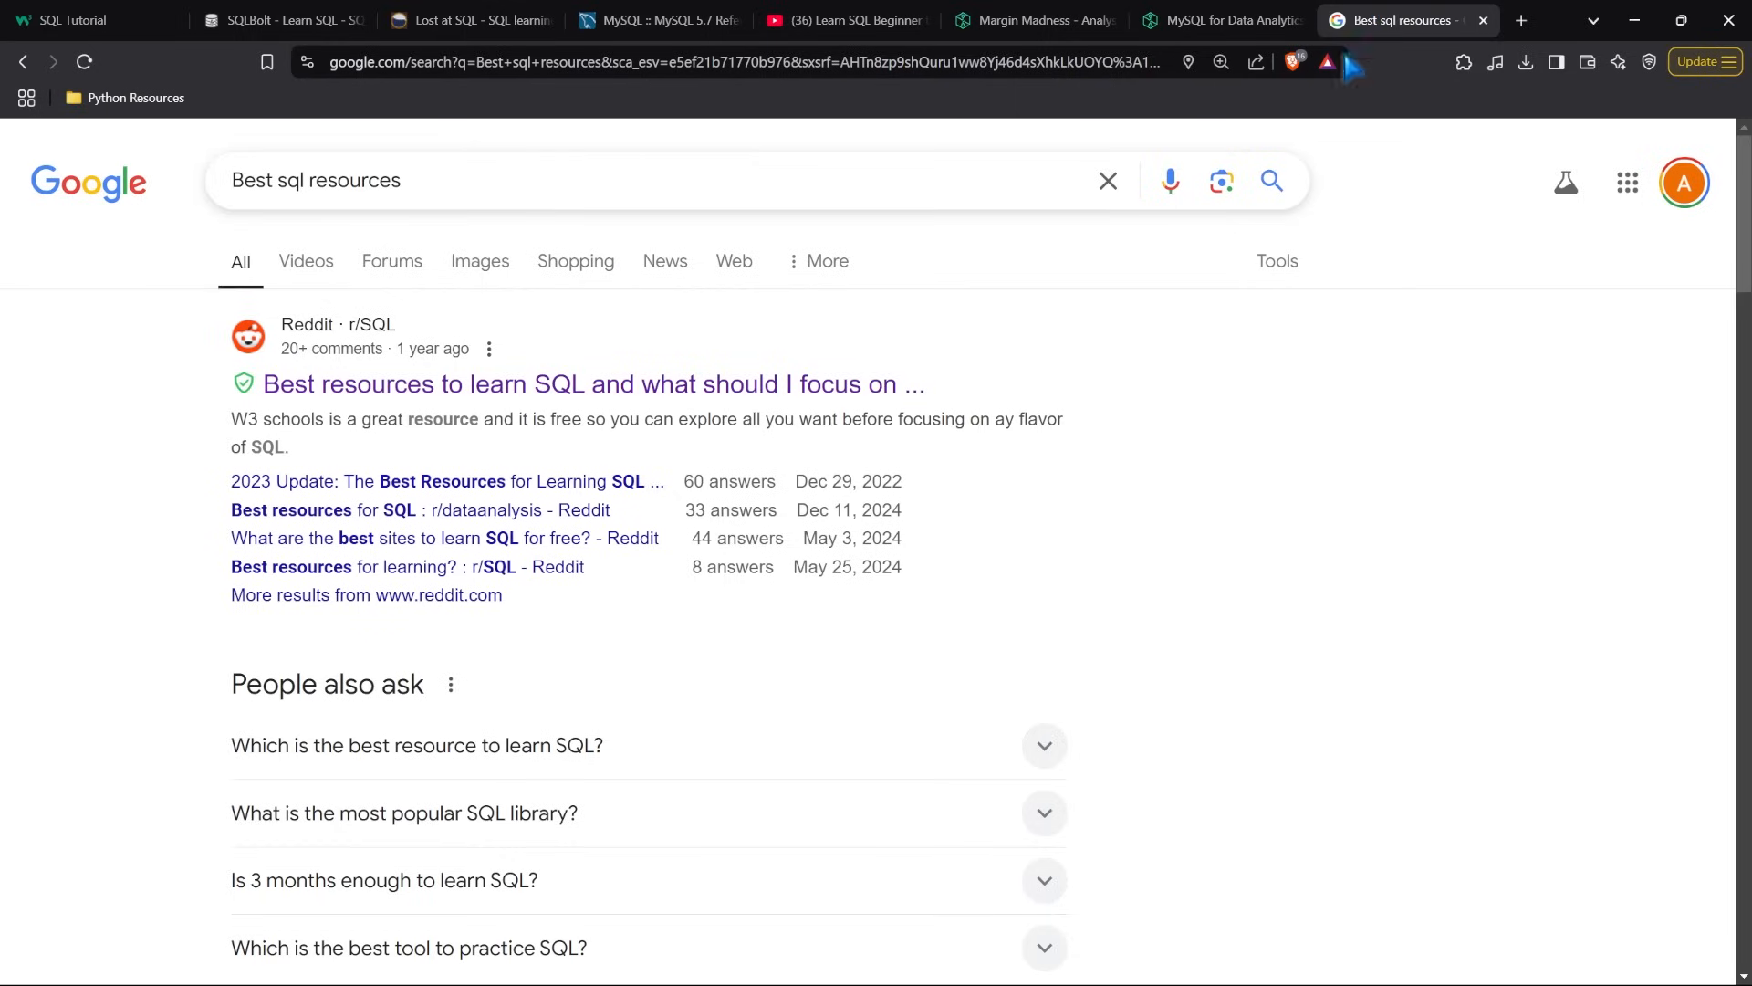
{"action": "mouse_move", "coordinate": [321, 180]}
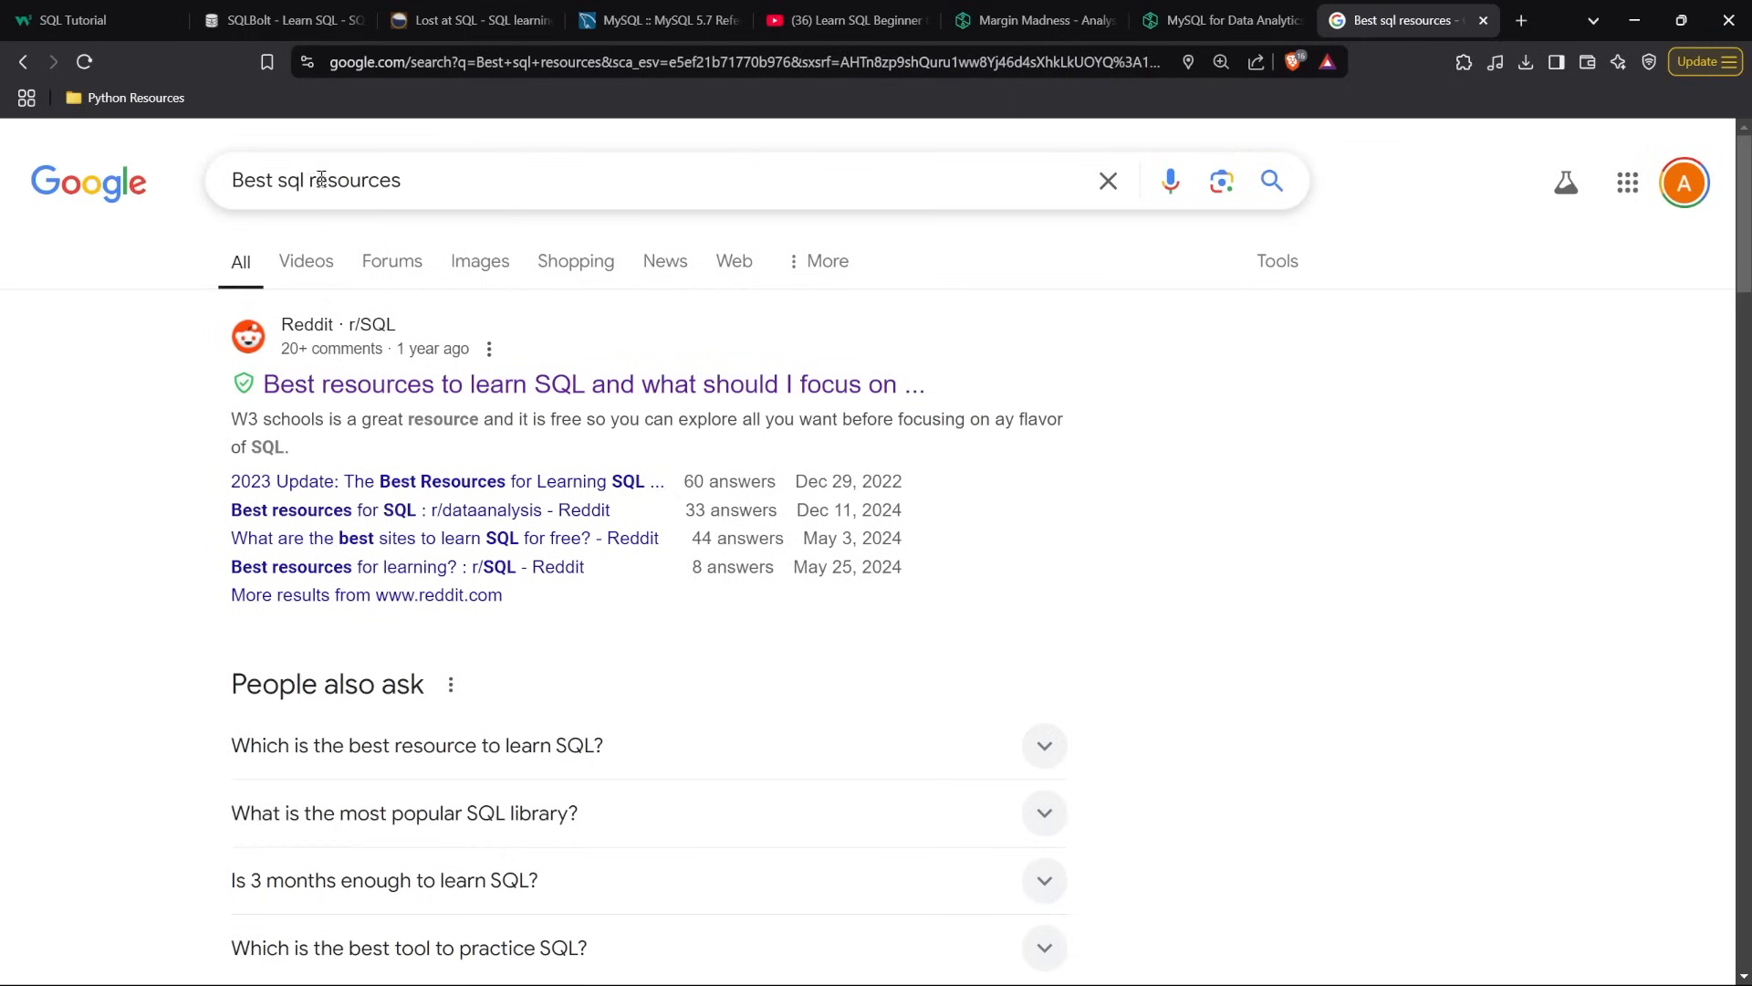
{"action": "mouse_move", "coordinate": [594, 156]}
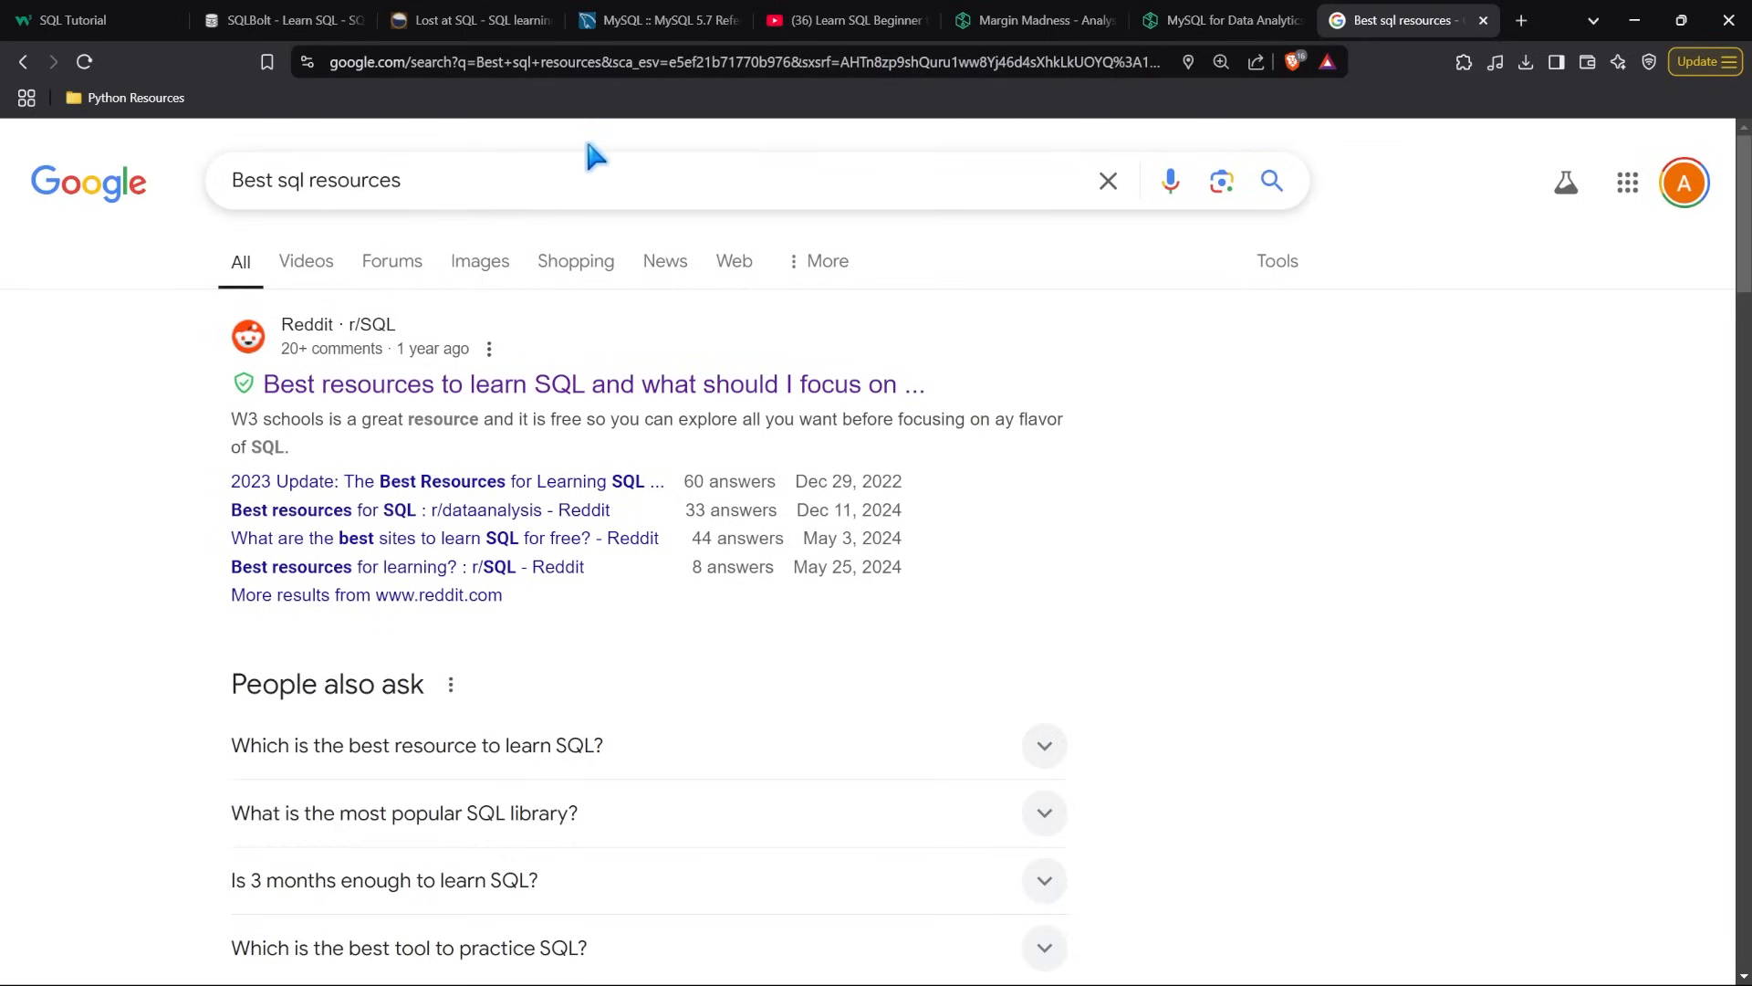
Search 'Best sql resources game' and scroll results listing Lost at SQL, DataLemur and DataBurst
{"action": "type", "text": "game"}
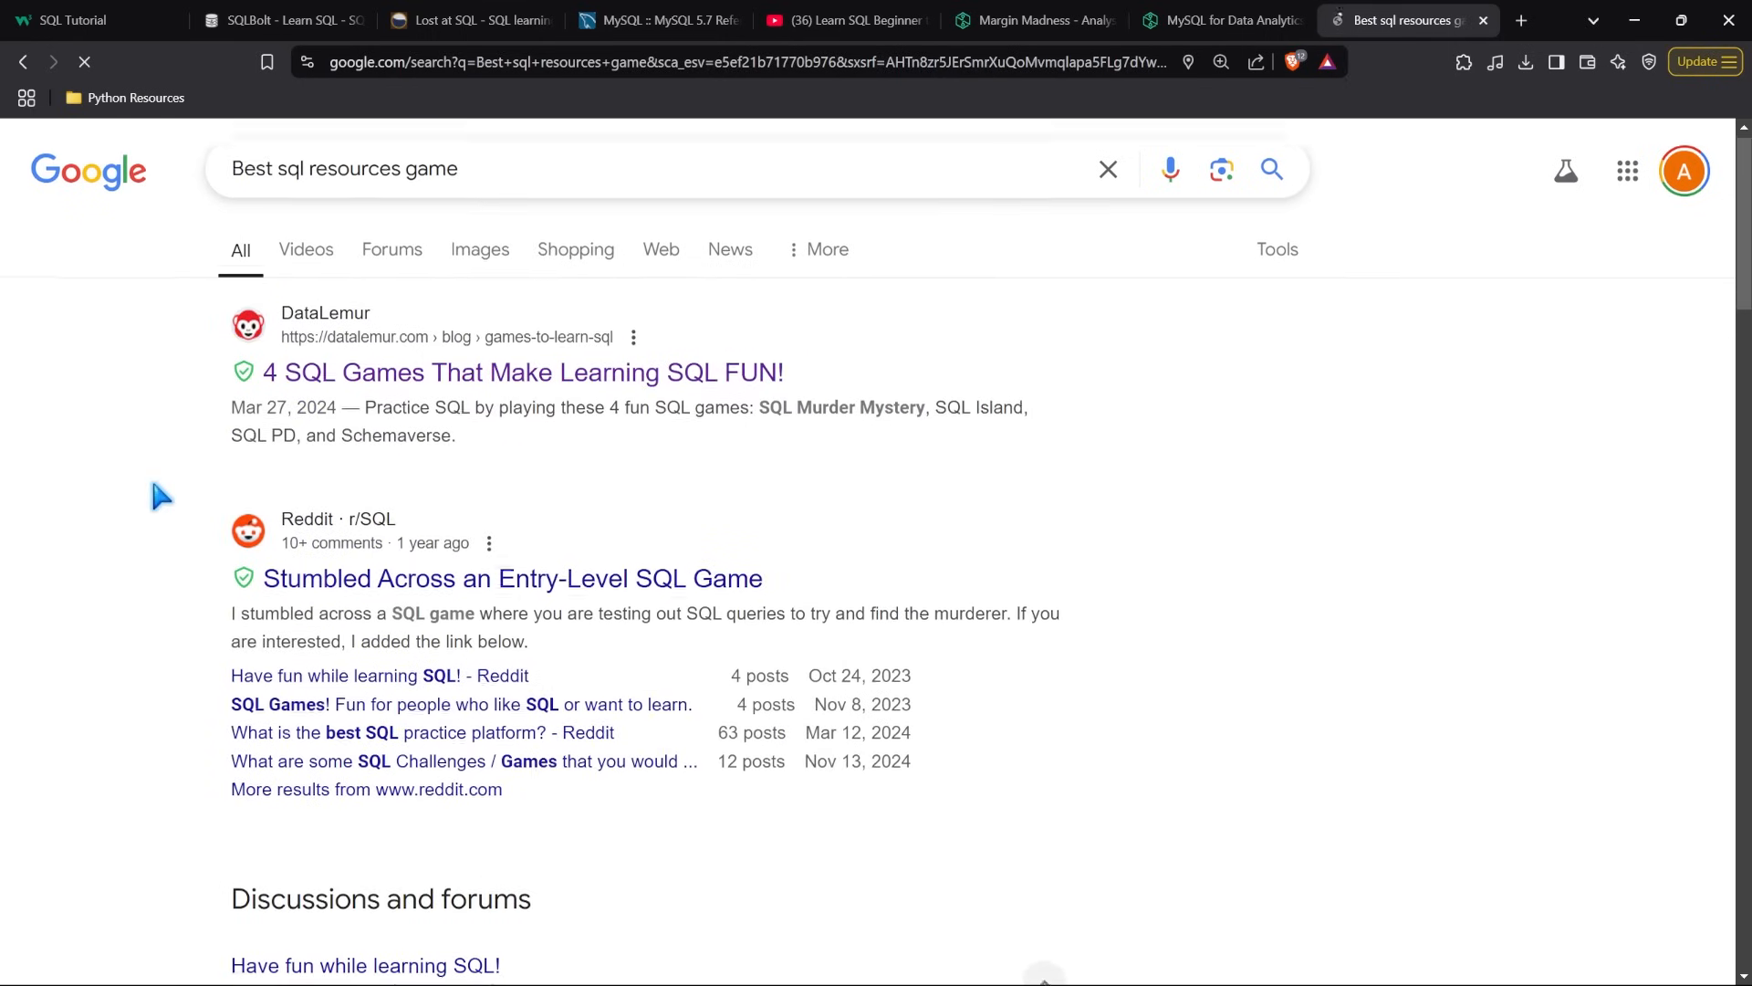
{"action": "scroll", "scroll_direction": "down", "scroll_amount": 3}
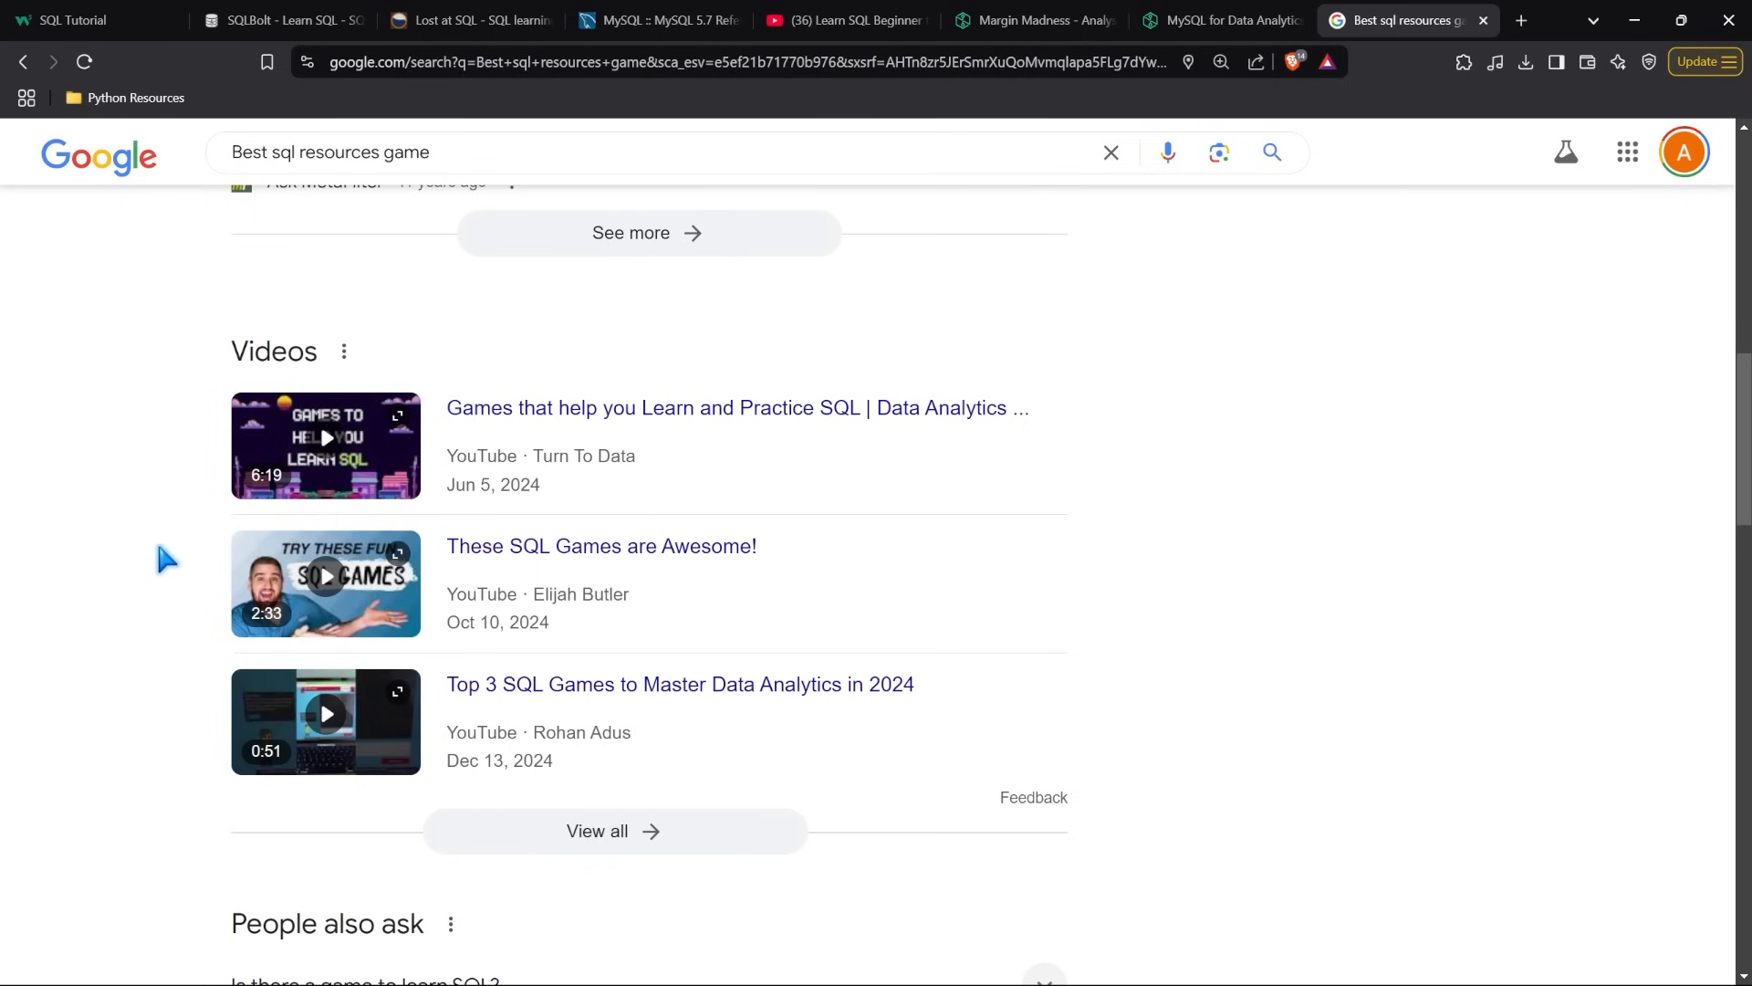
{"action": "scroll", "scroll_direction": "down", "scroll_amount": 3}
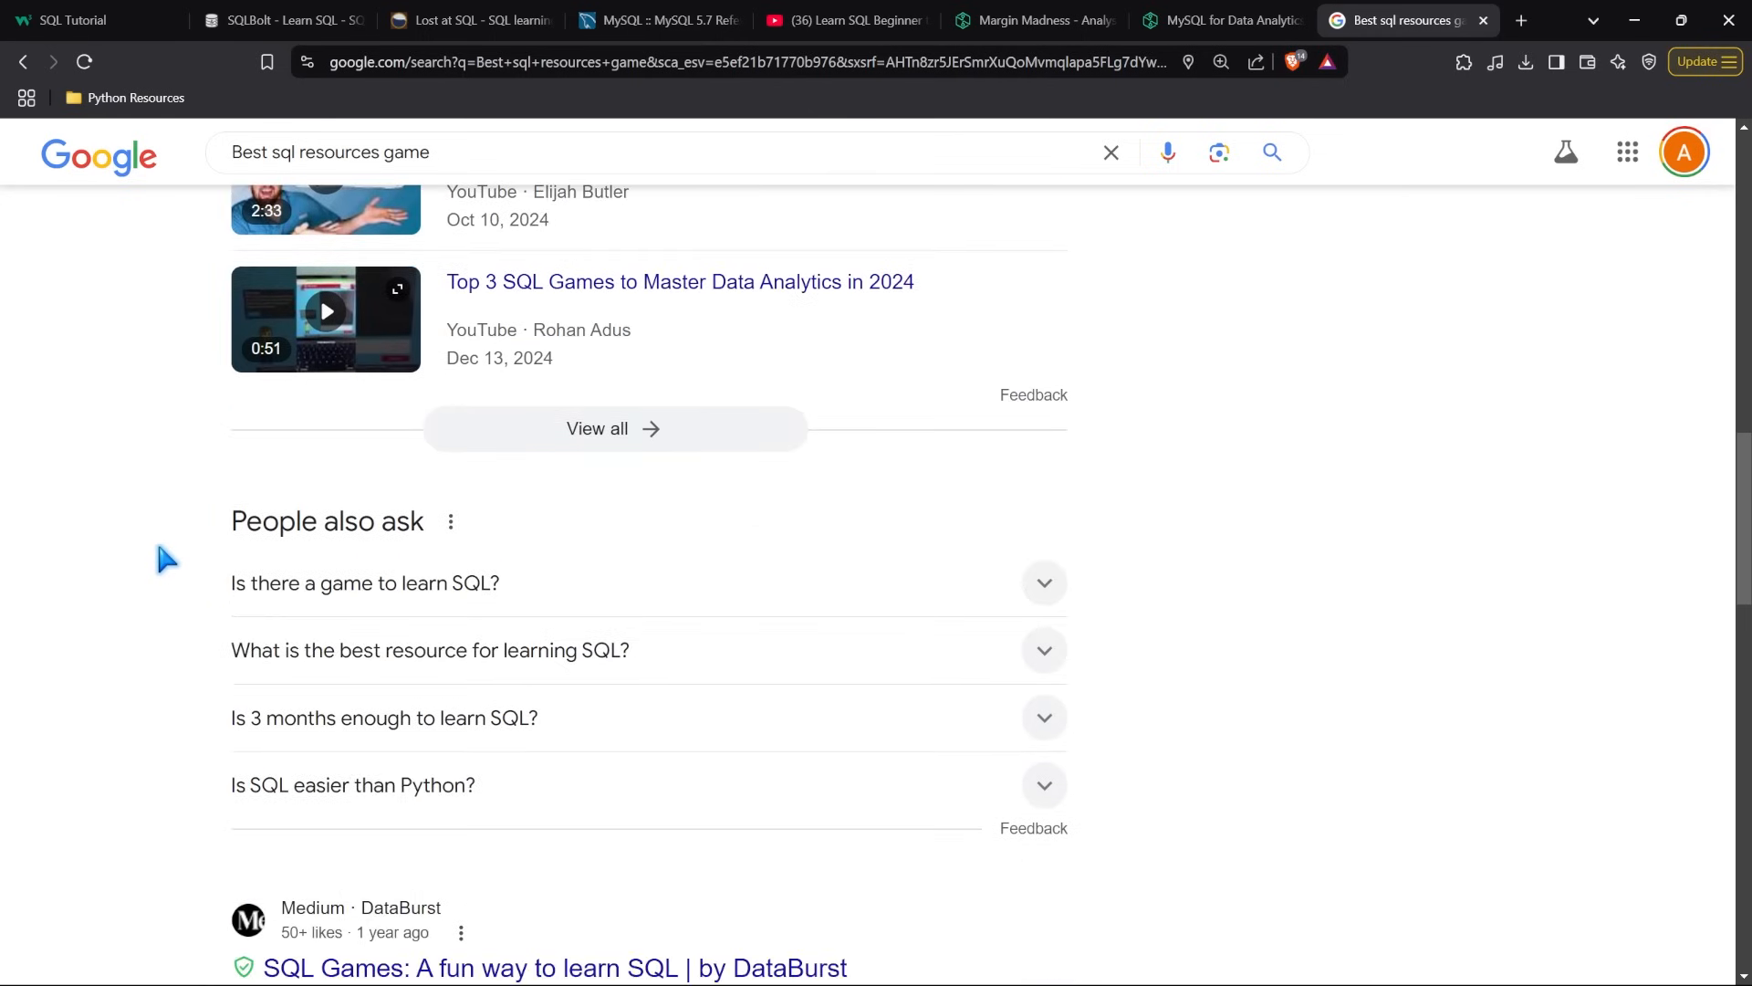
{"action": "scroll", "scroll_direction": "down", "scroll_amount": 3}
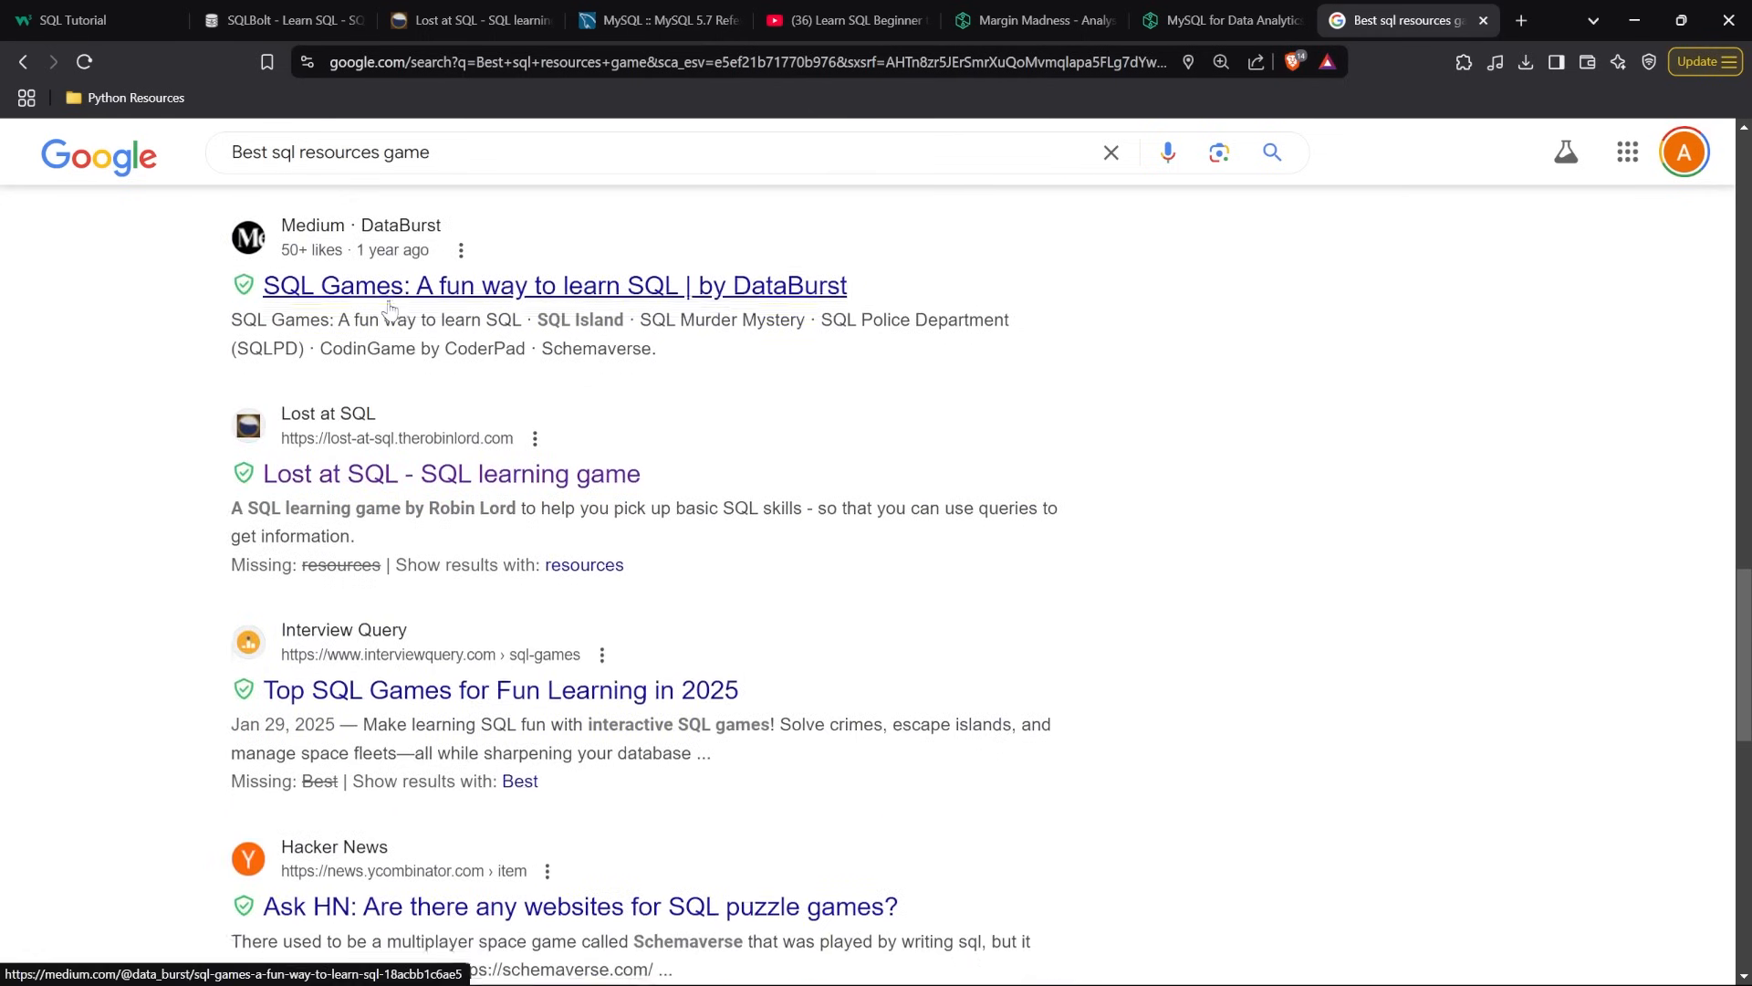
{"action": "scroll", "scroll_direction": "down", "scroll_amount": 3}
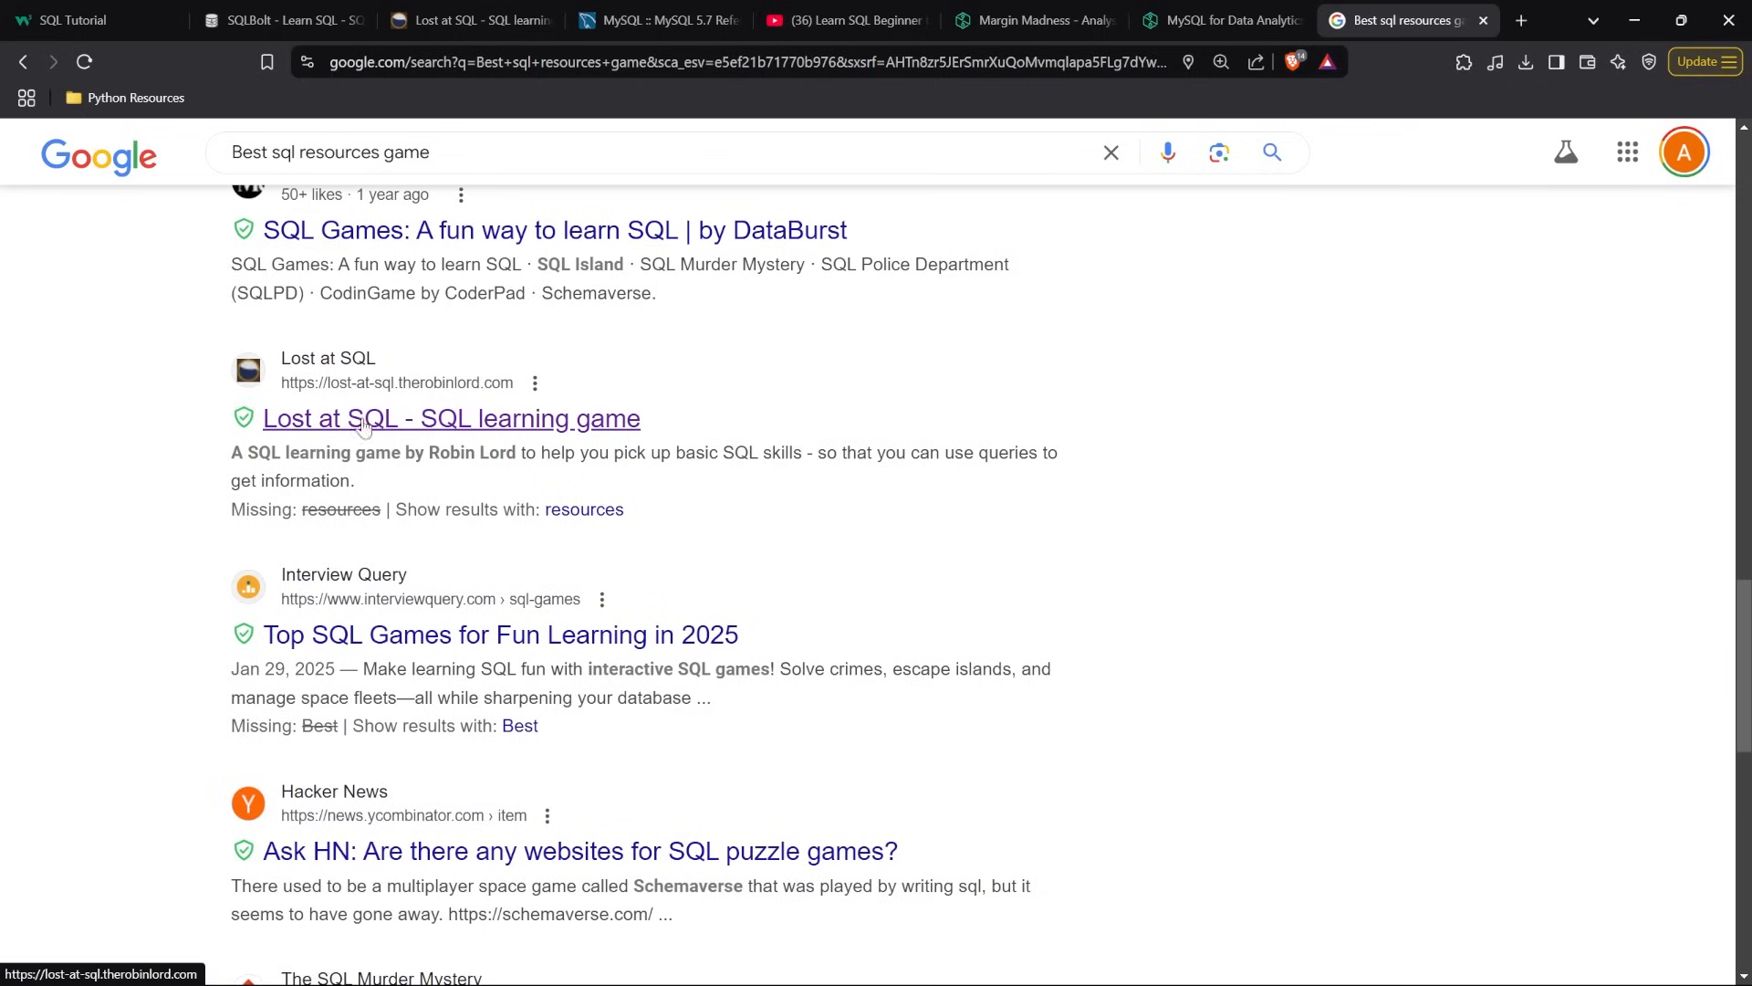
{"action": "mouse_move", "coordinate": [398, 426]}
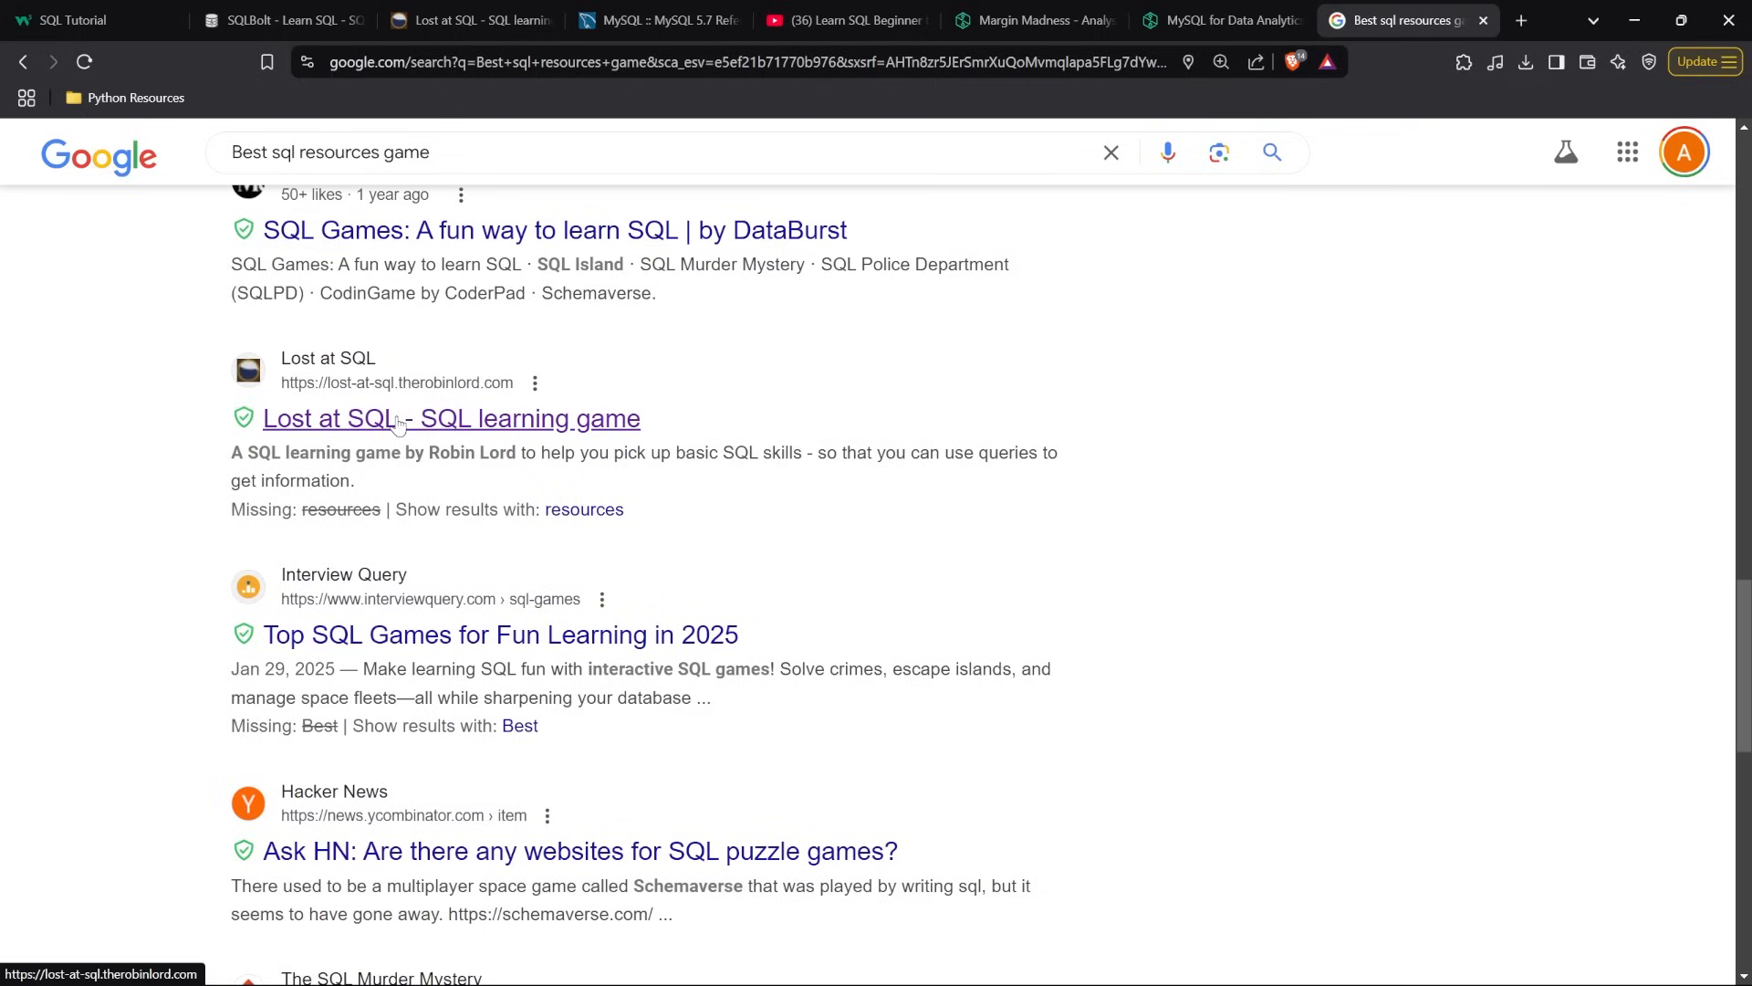